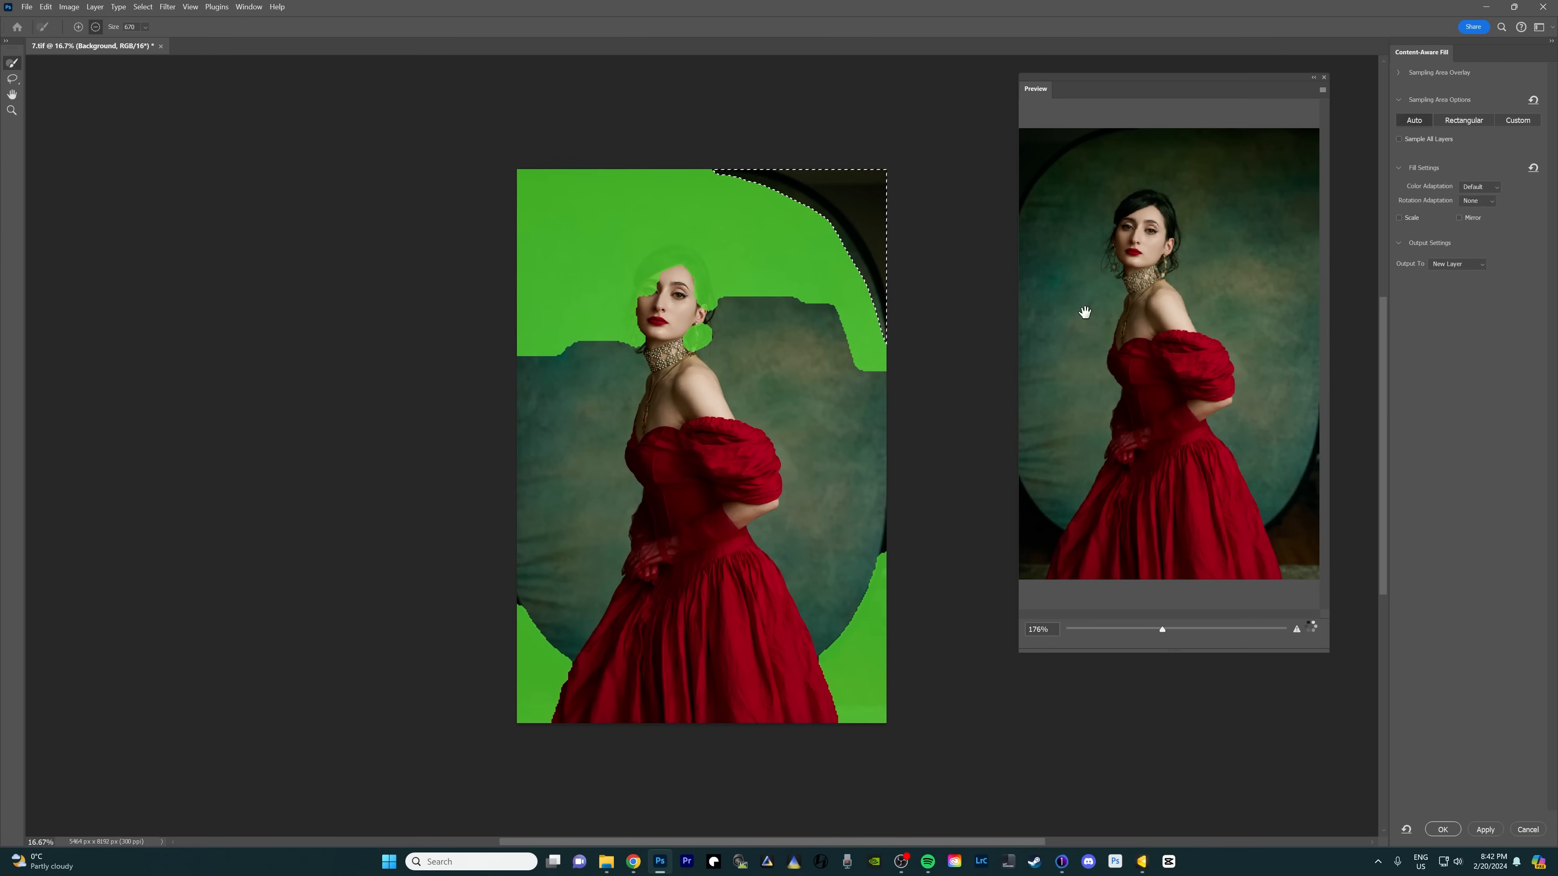
Lasso the bare top-left corner of the photo outside the round green backdrop.
{"action": "left_click", "coordinate": [1442, 829]}
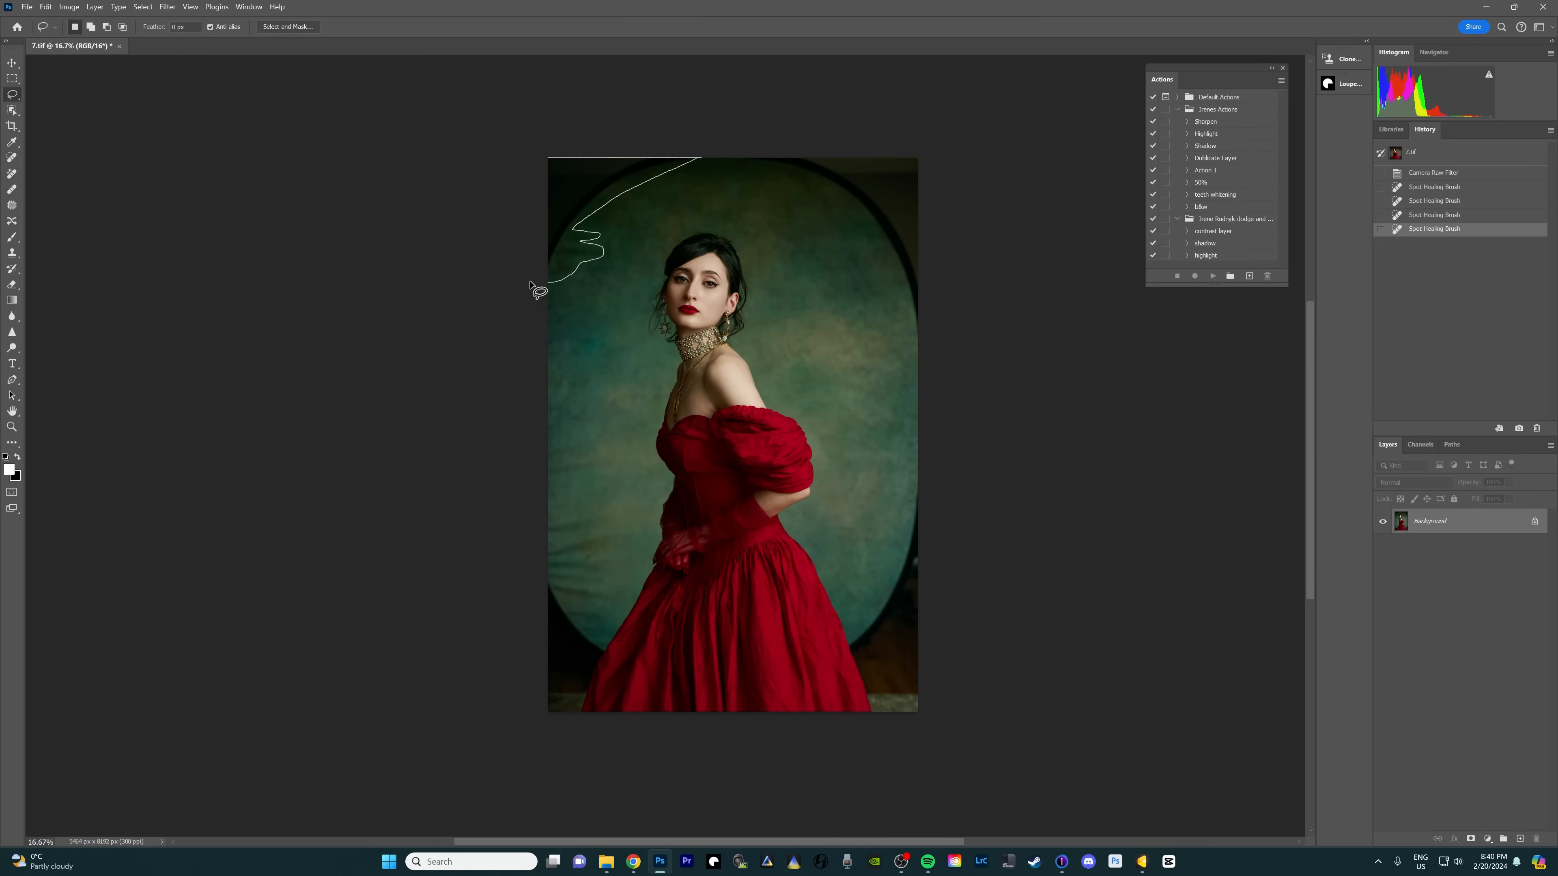
{"action": "left_click", "coordinate": [579, 278]}
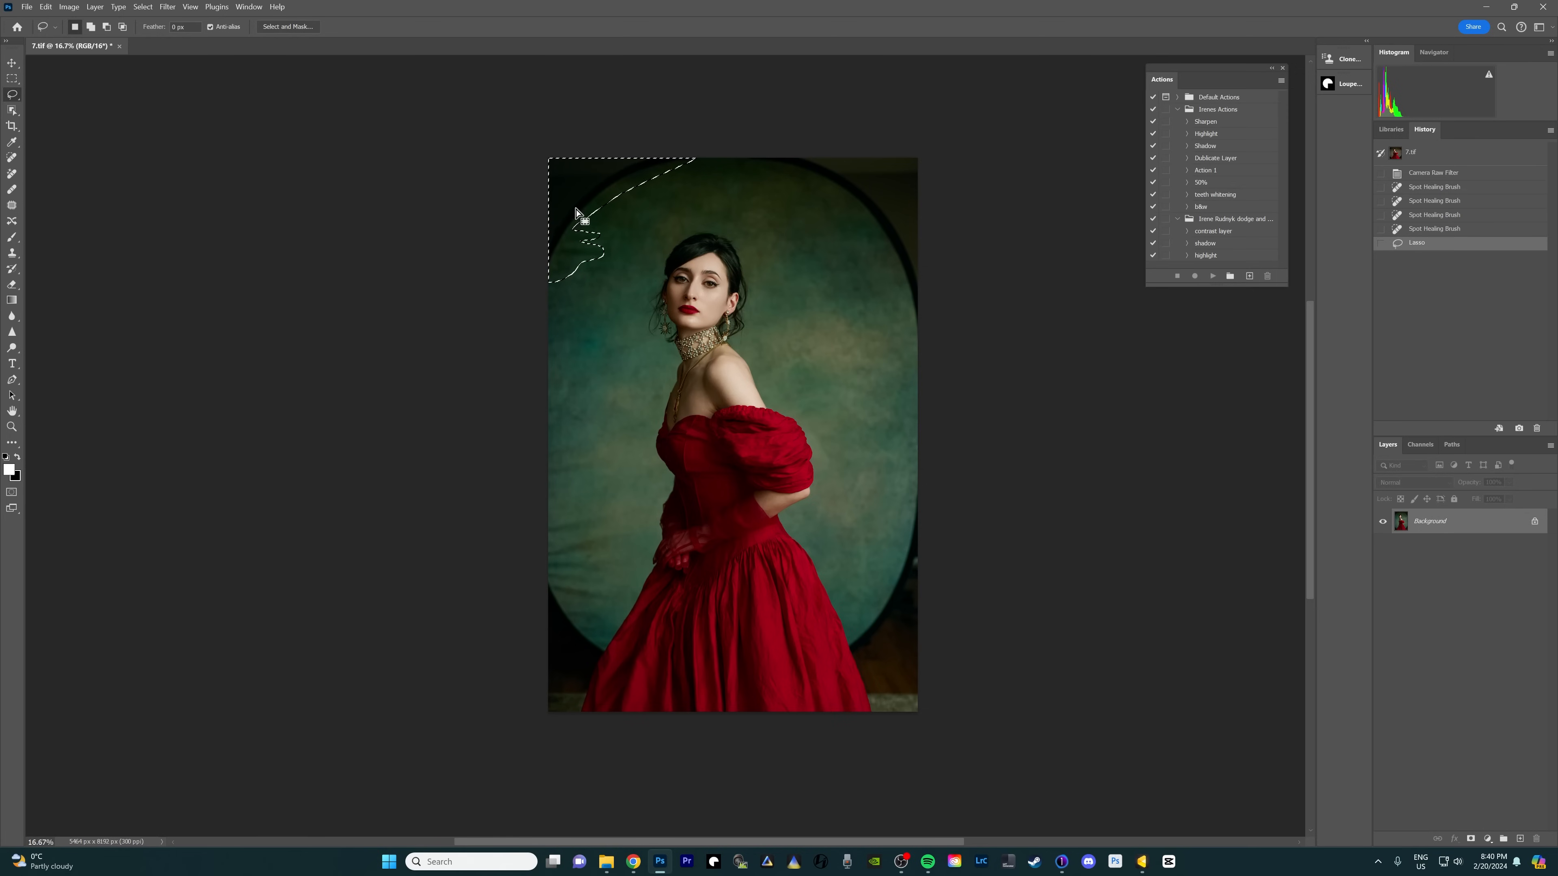
Content-Aware Fill the top-left corner onto a new layer, compare by toggling it, then deselect.
{"action": "right_click", "coordinate": [581, 215]}
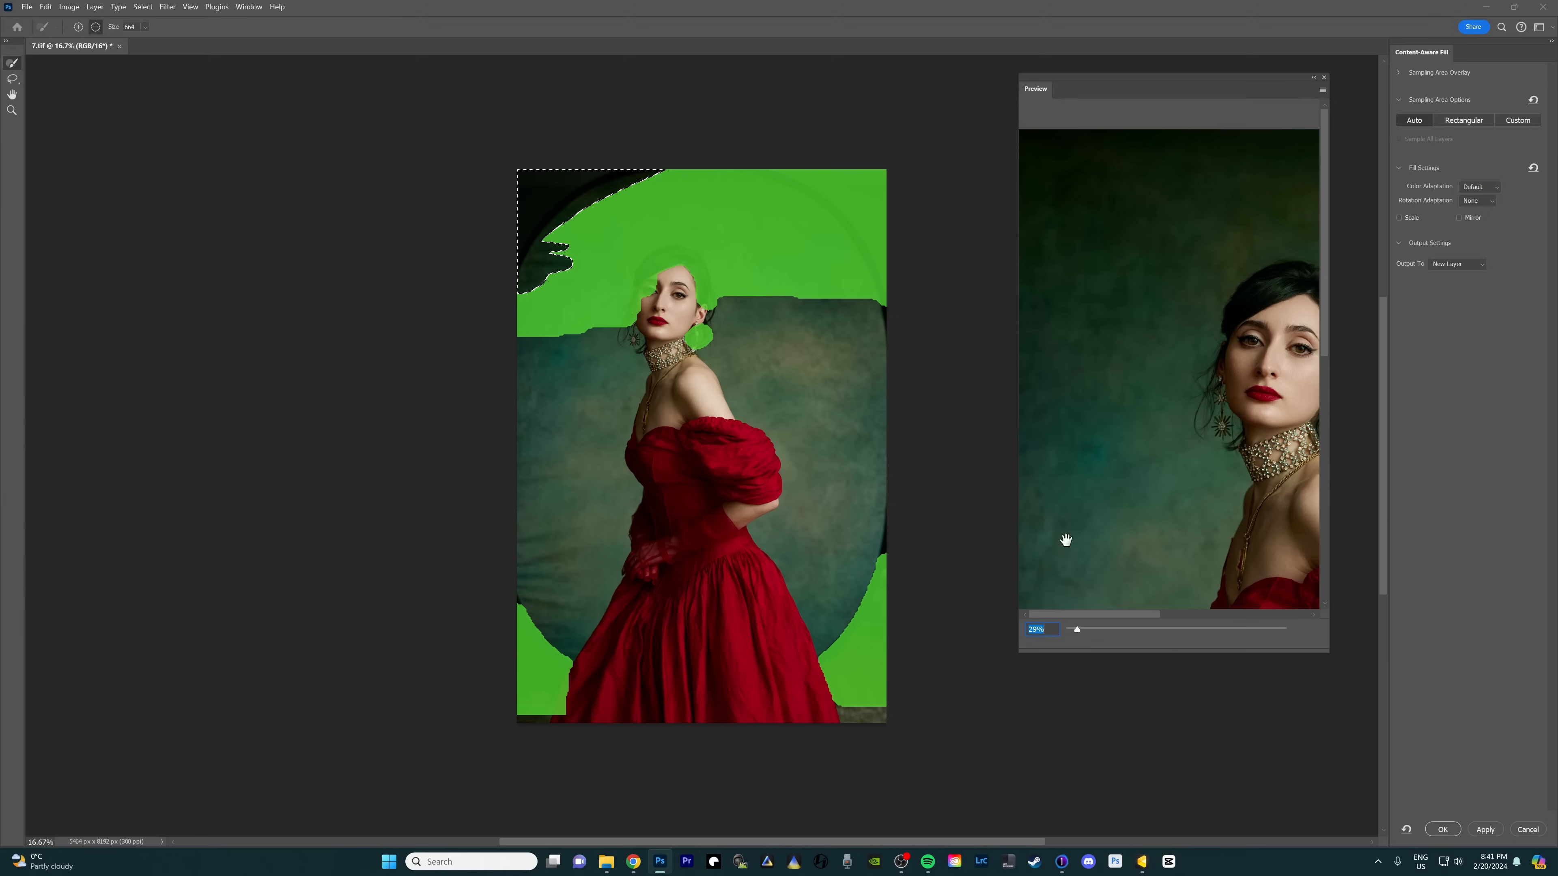
{"action": "left_click", "coordinate": [1443, 829]}
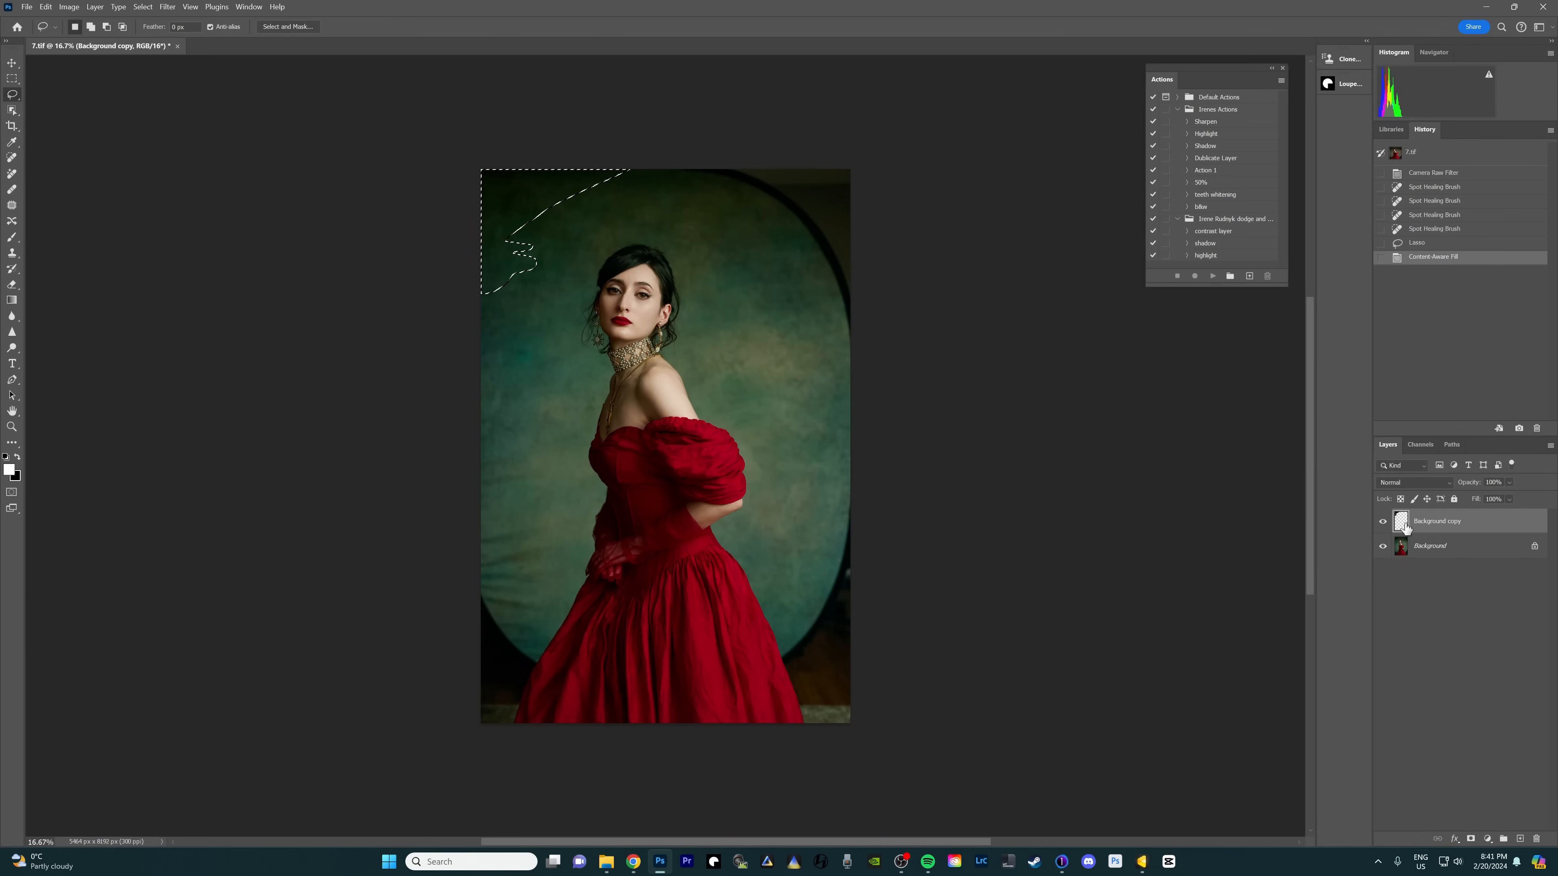
{"action": "left_click", "coordinate": [1381, 521]}
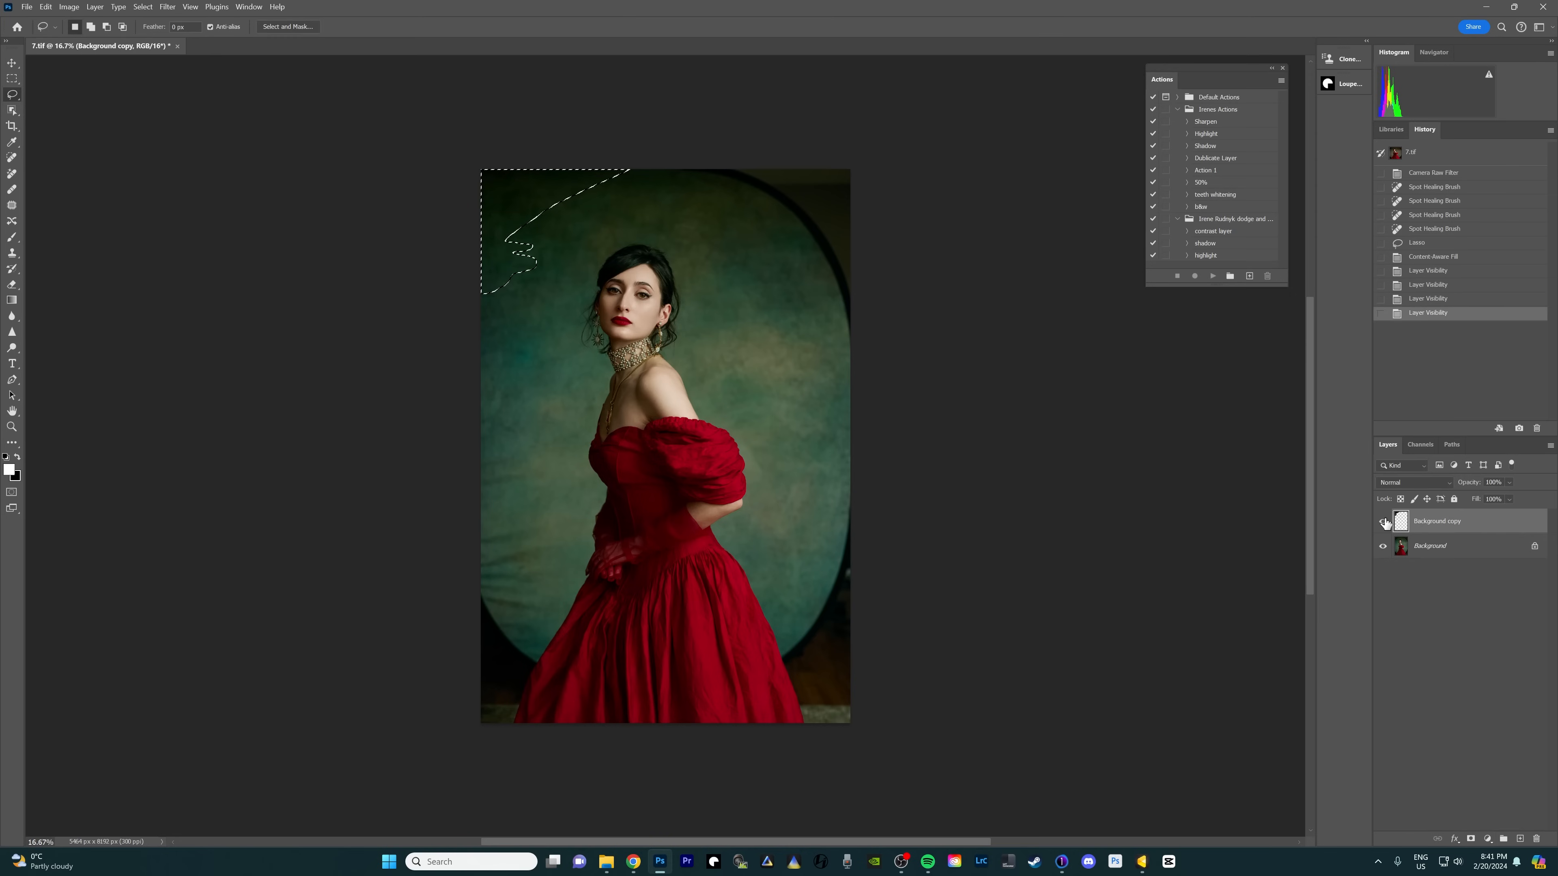
{"action": "left_click", "coordinate": [142, 7]}
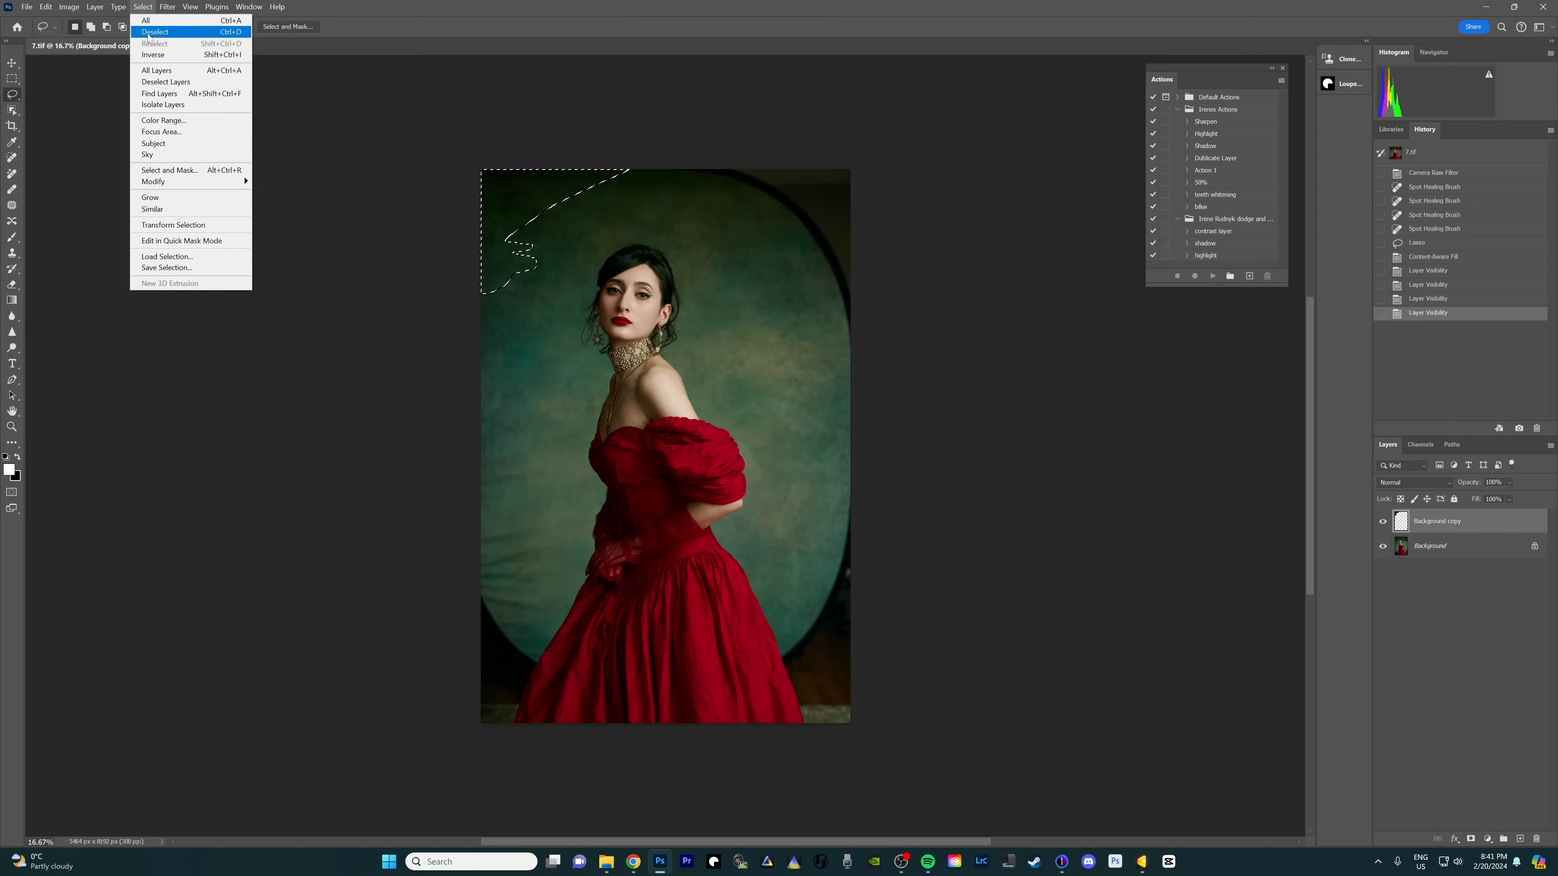
{"action": "left_click", "coordinate": [154, 31]}
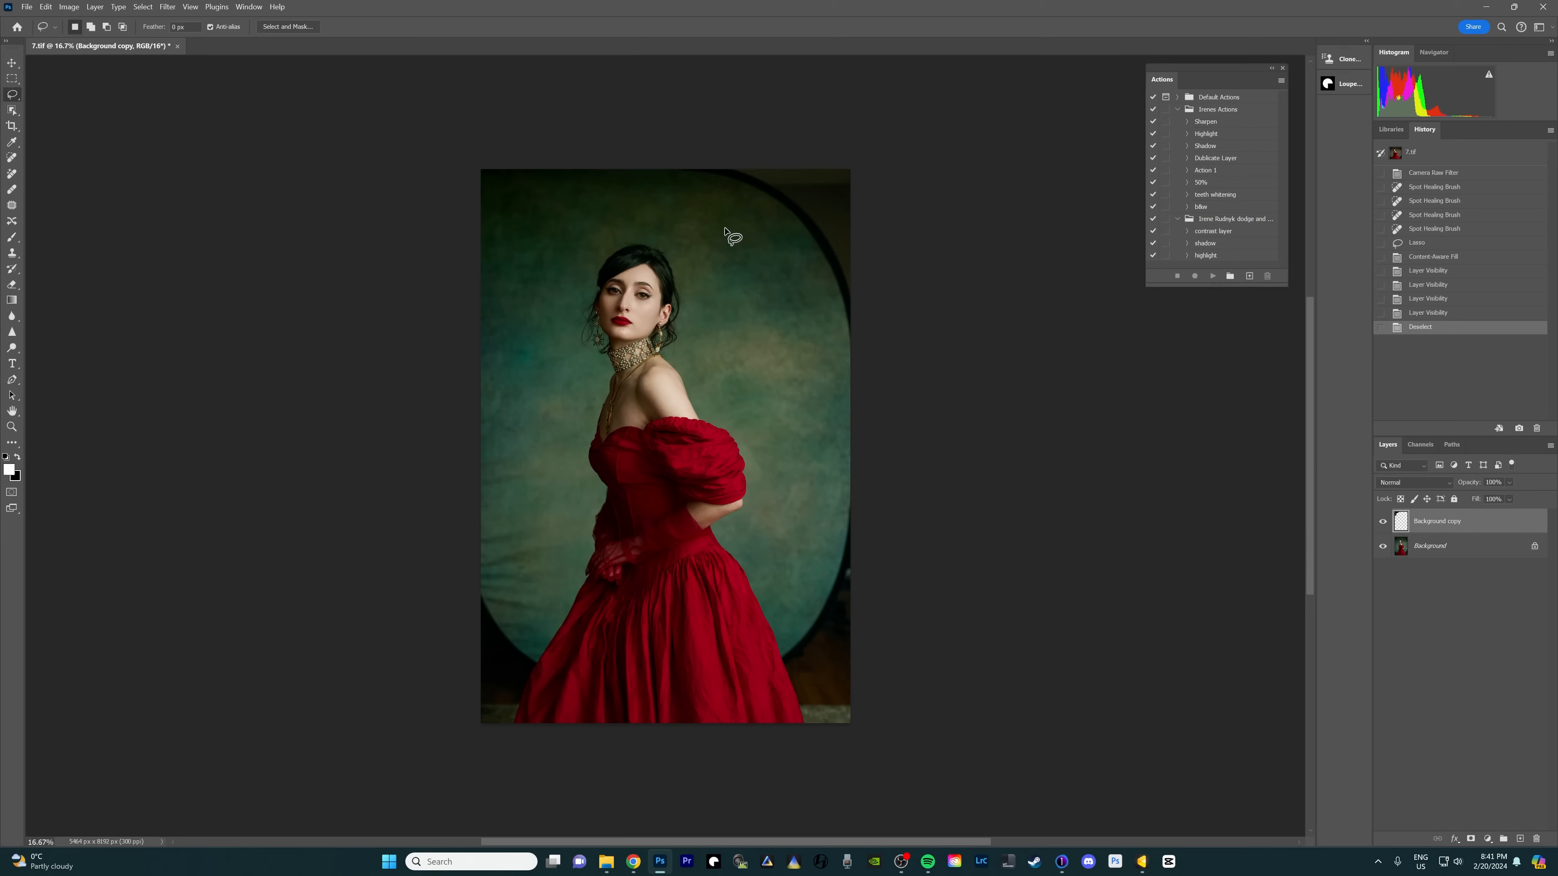
{"action": "mouse_move", "coordinate": [1093, 397]}
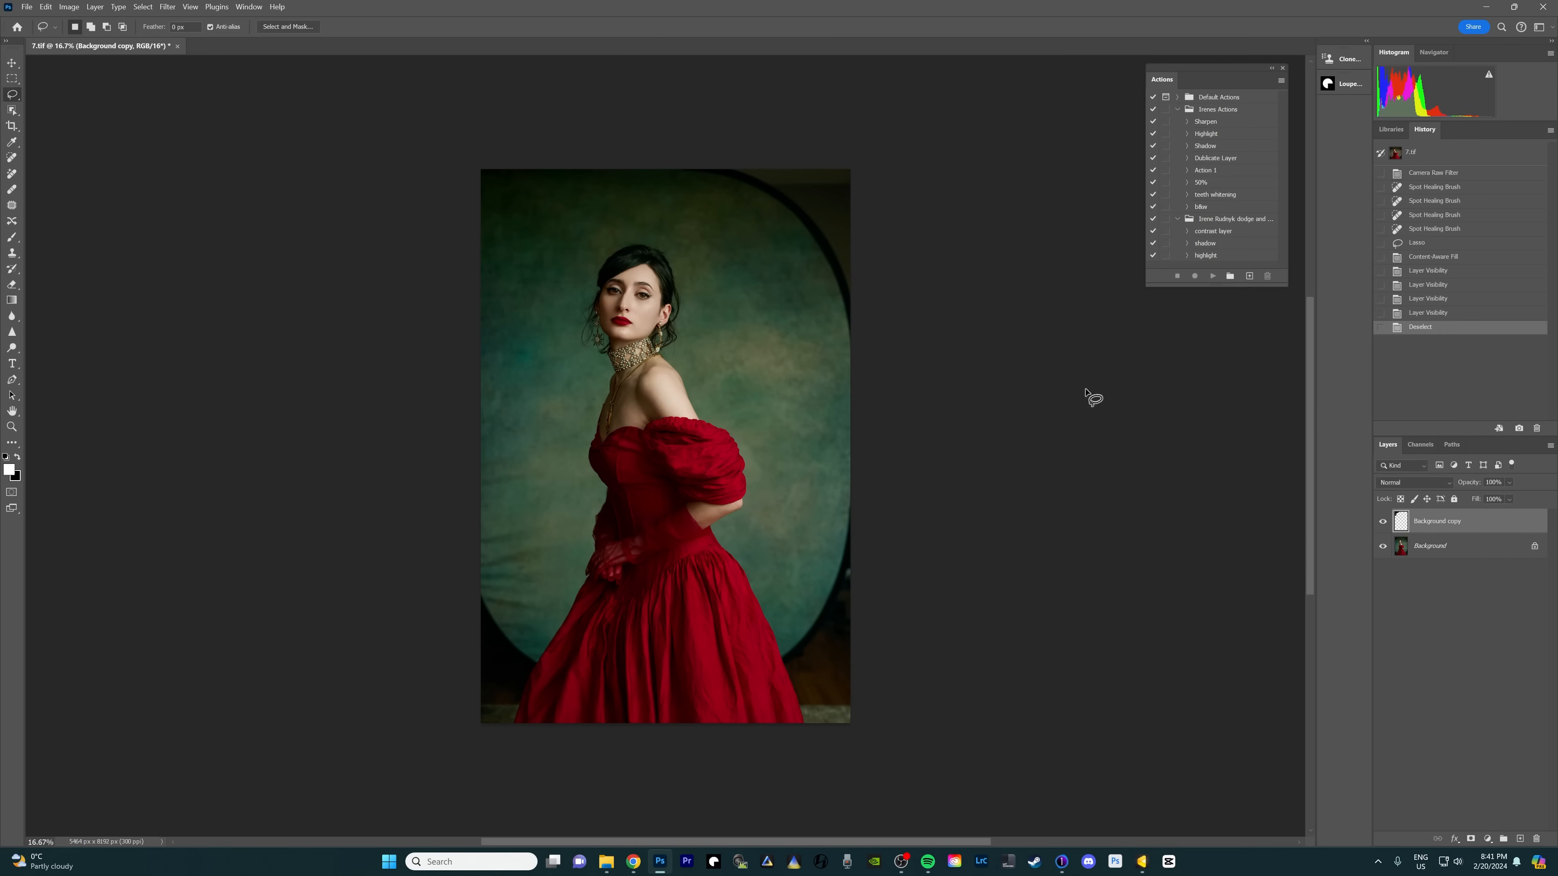
{"action": "mouse_move", "coordinate": [1421, 554]}
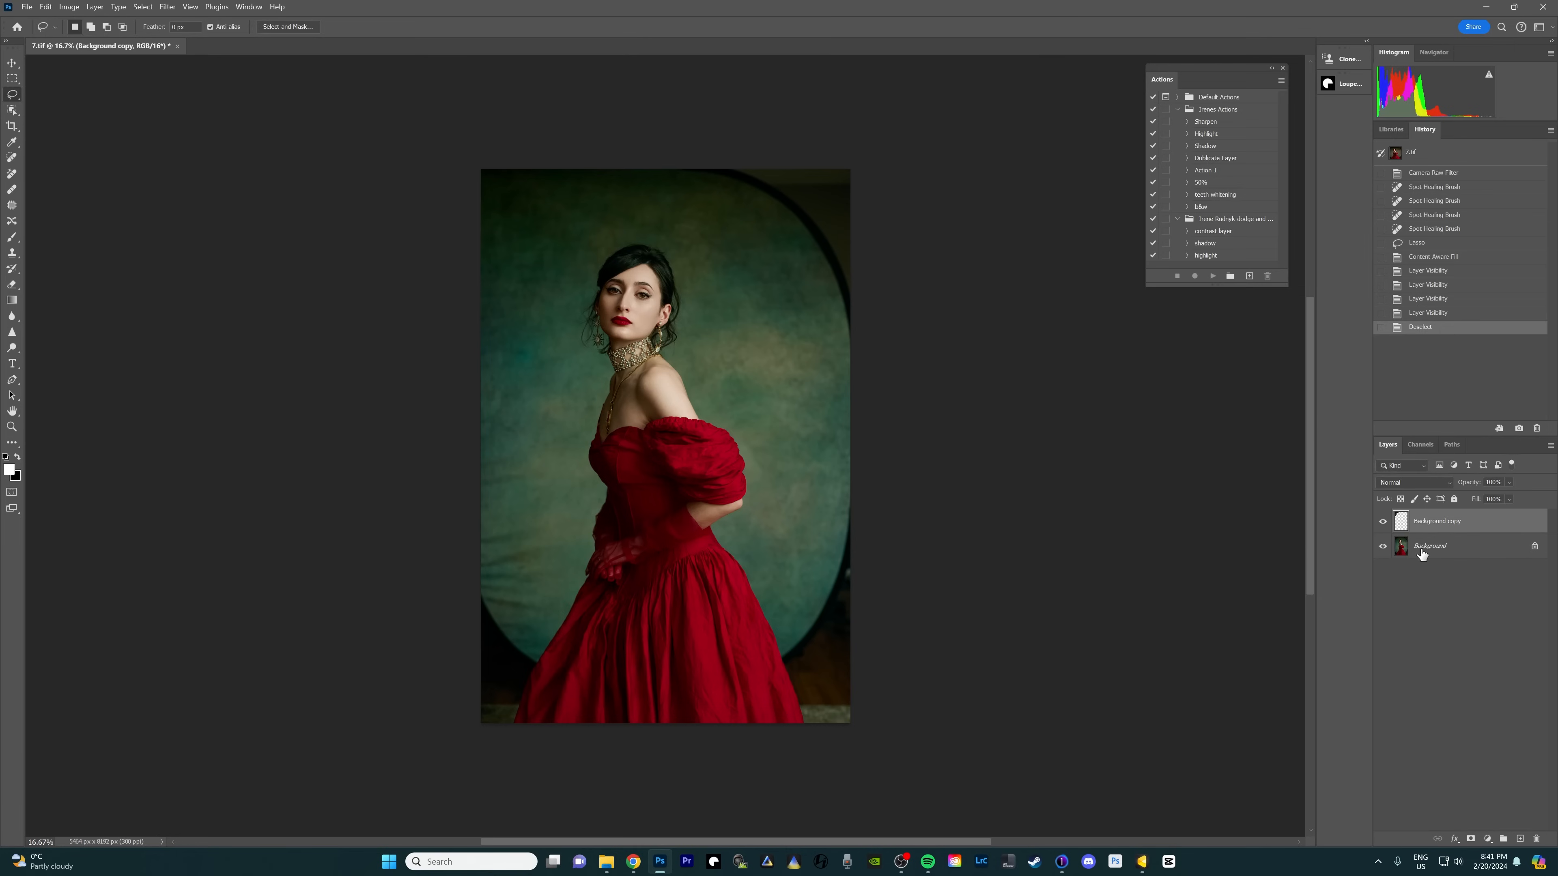
On the Background layer, Content-Aware Fill the top-right corner onto a second new layer.
{"action": "left_click", "coordinate": [1430, 545]}
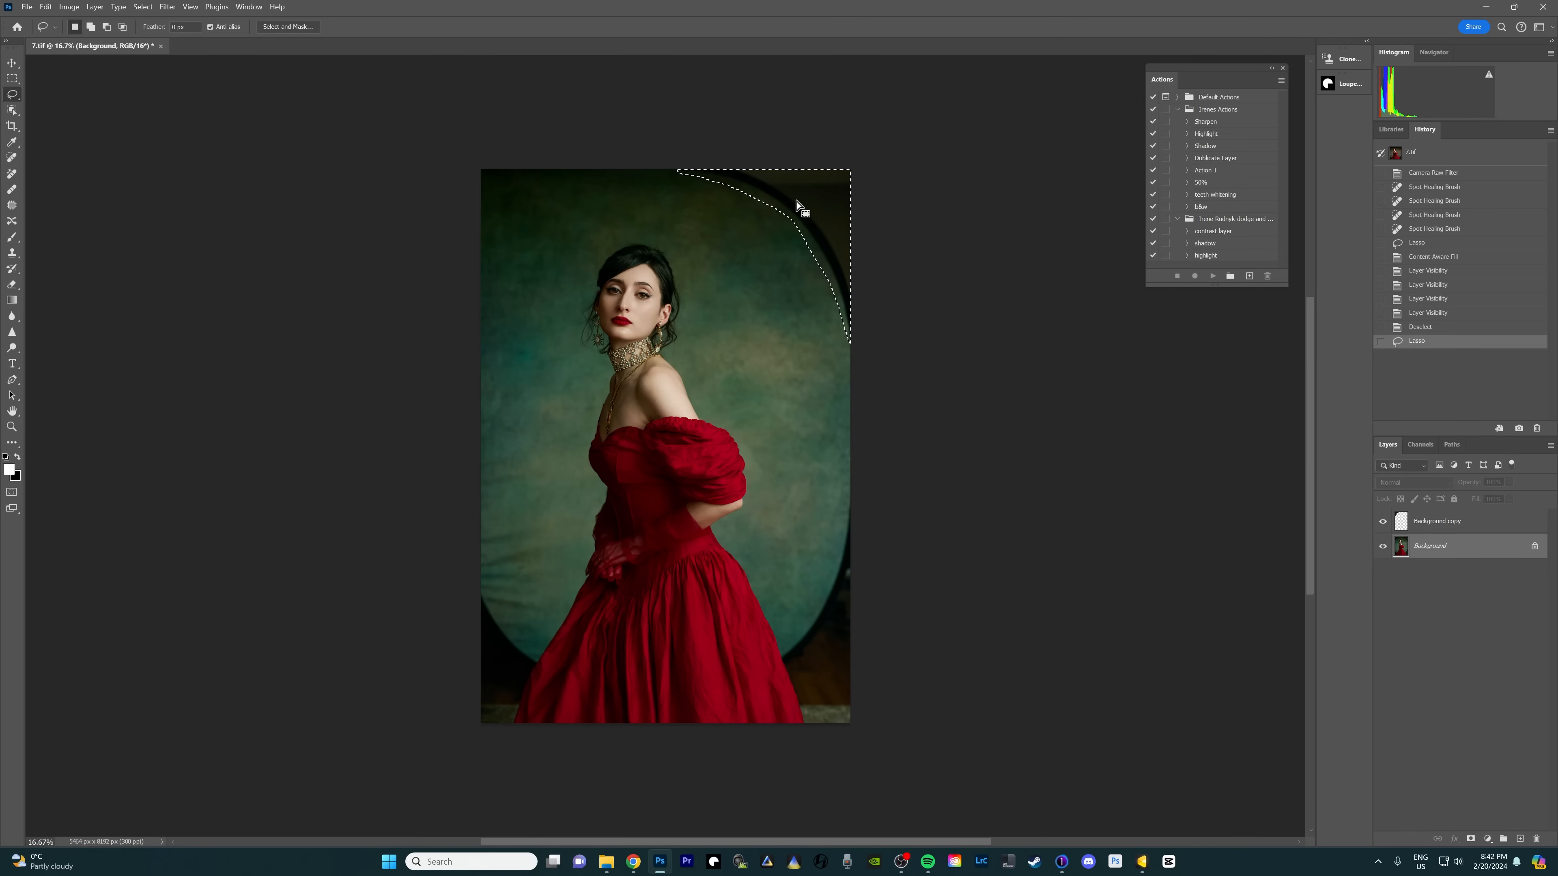
{"action": "right_click", "coordinate": [801, 205]}
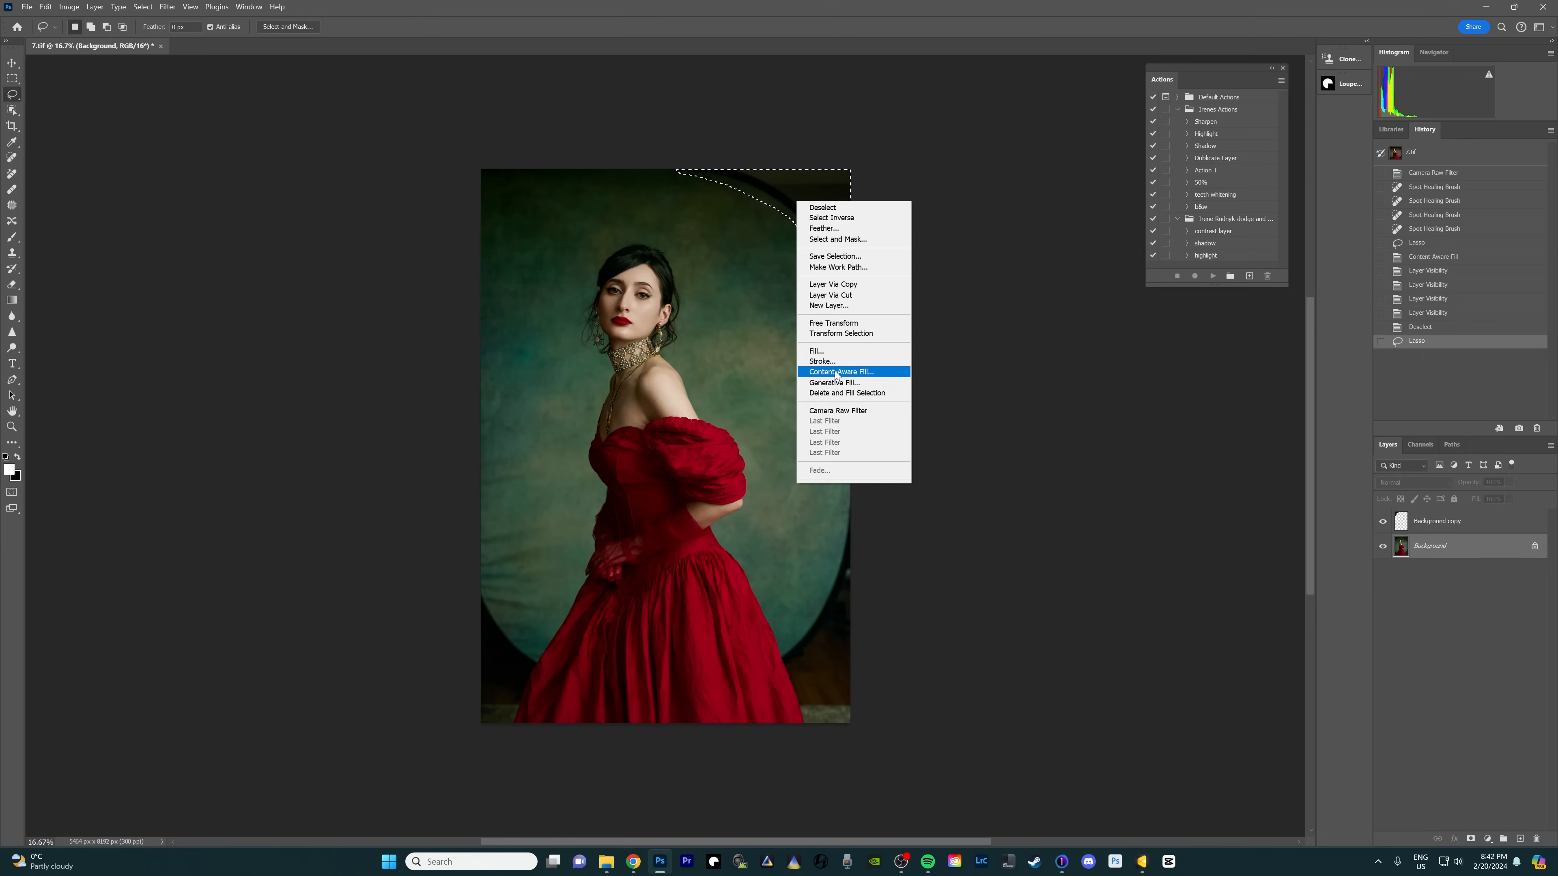
{"action": "left_click", "coordinate": [837, 372]}
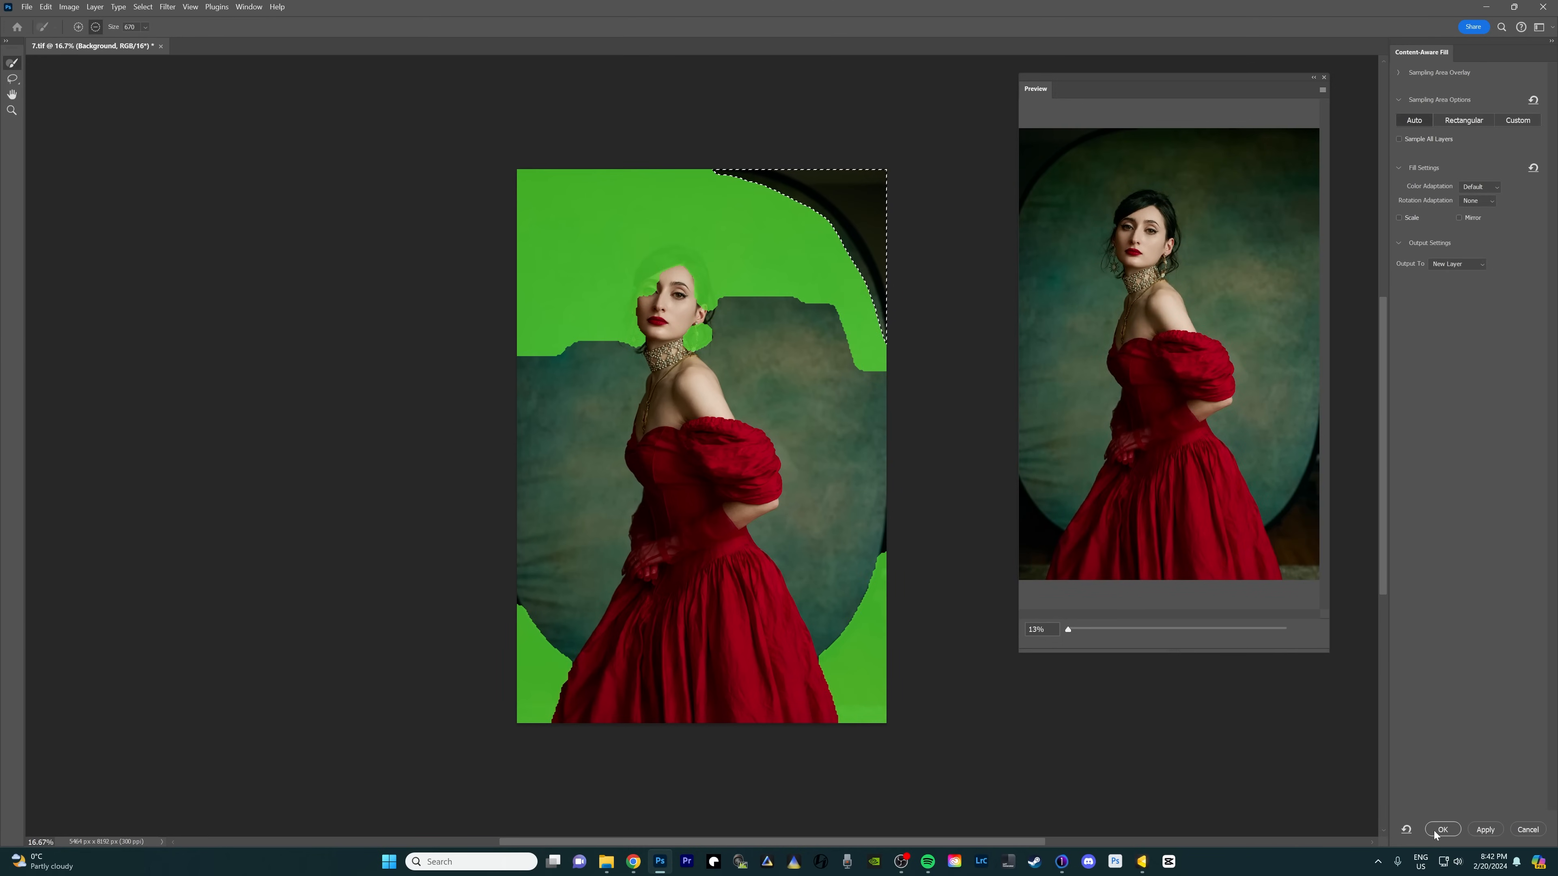
{"action": "left_click", "coordinate": [1442, 829]}
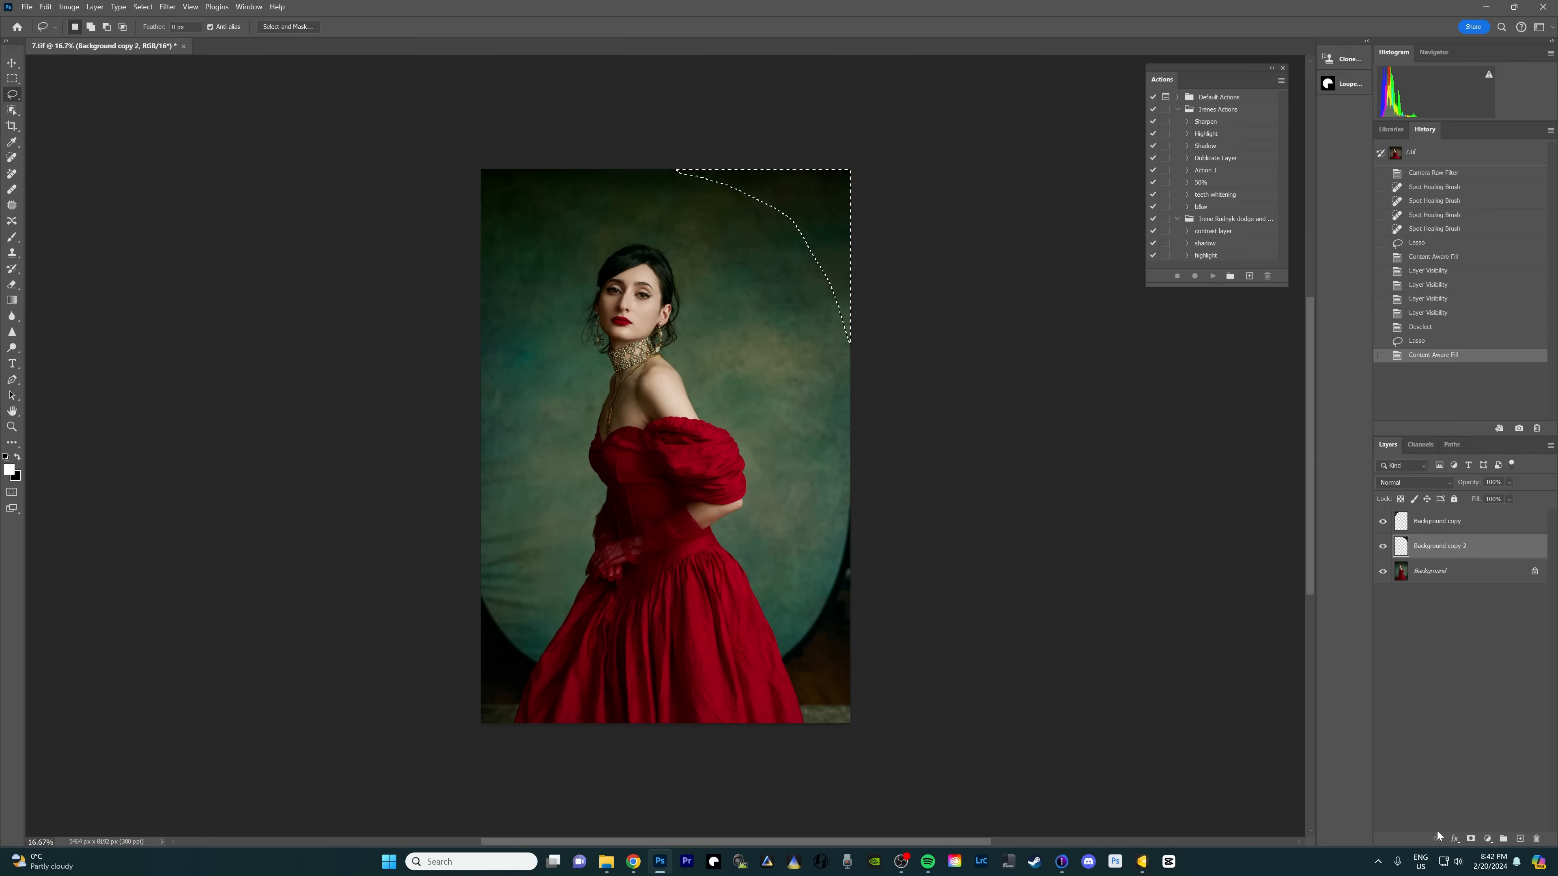
{"action": "left_click", "coordinate": [154, 30]}
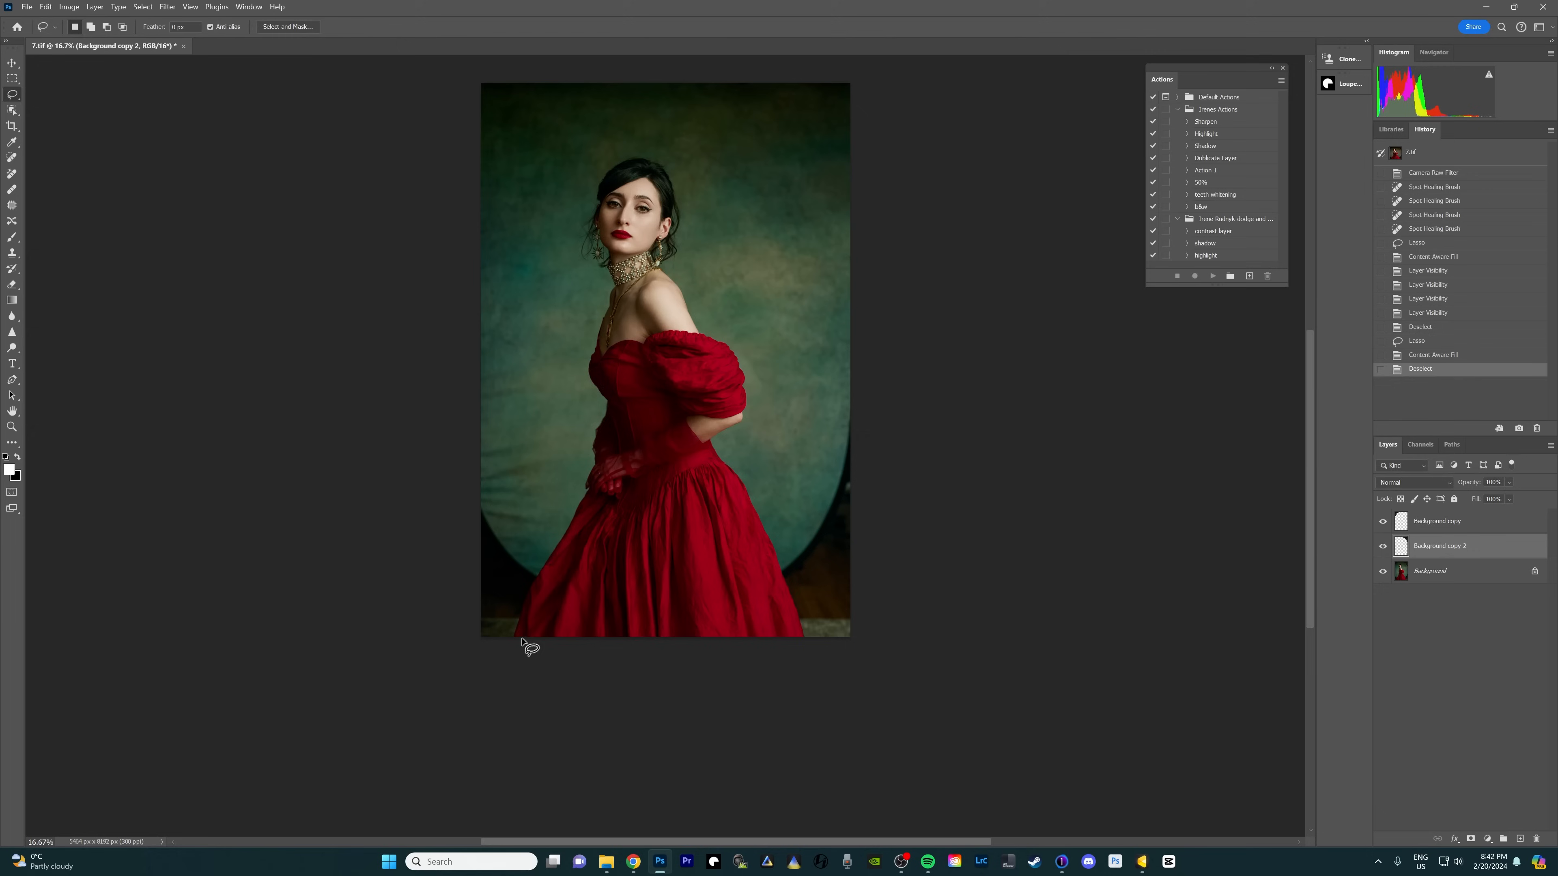
{"action": "mouse_move", "coordinate": [769, 723]}
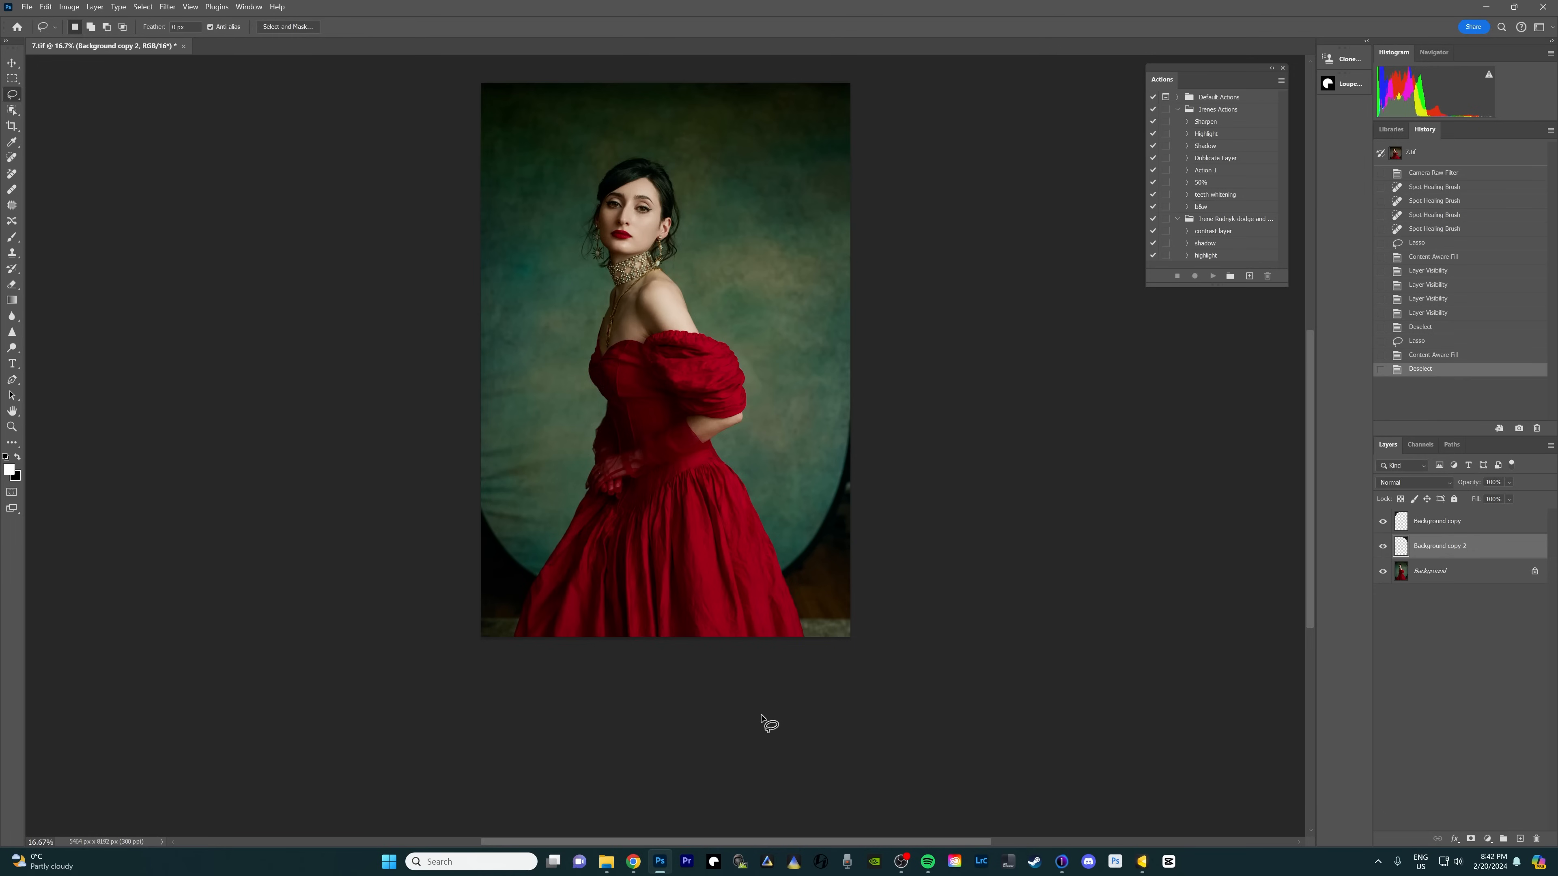
{"action": "mouse_move", "coordinate": [789, 607]}
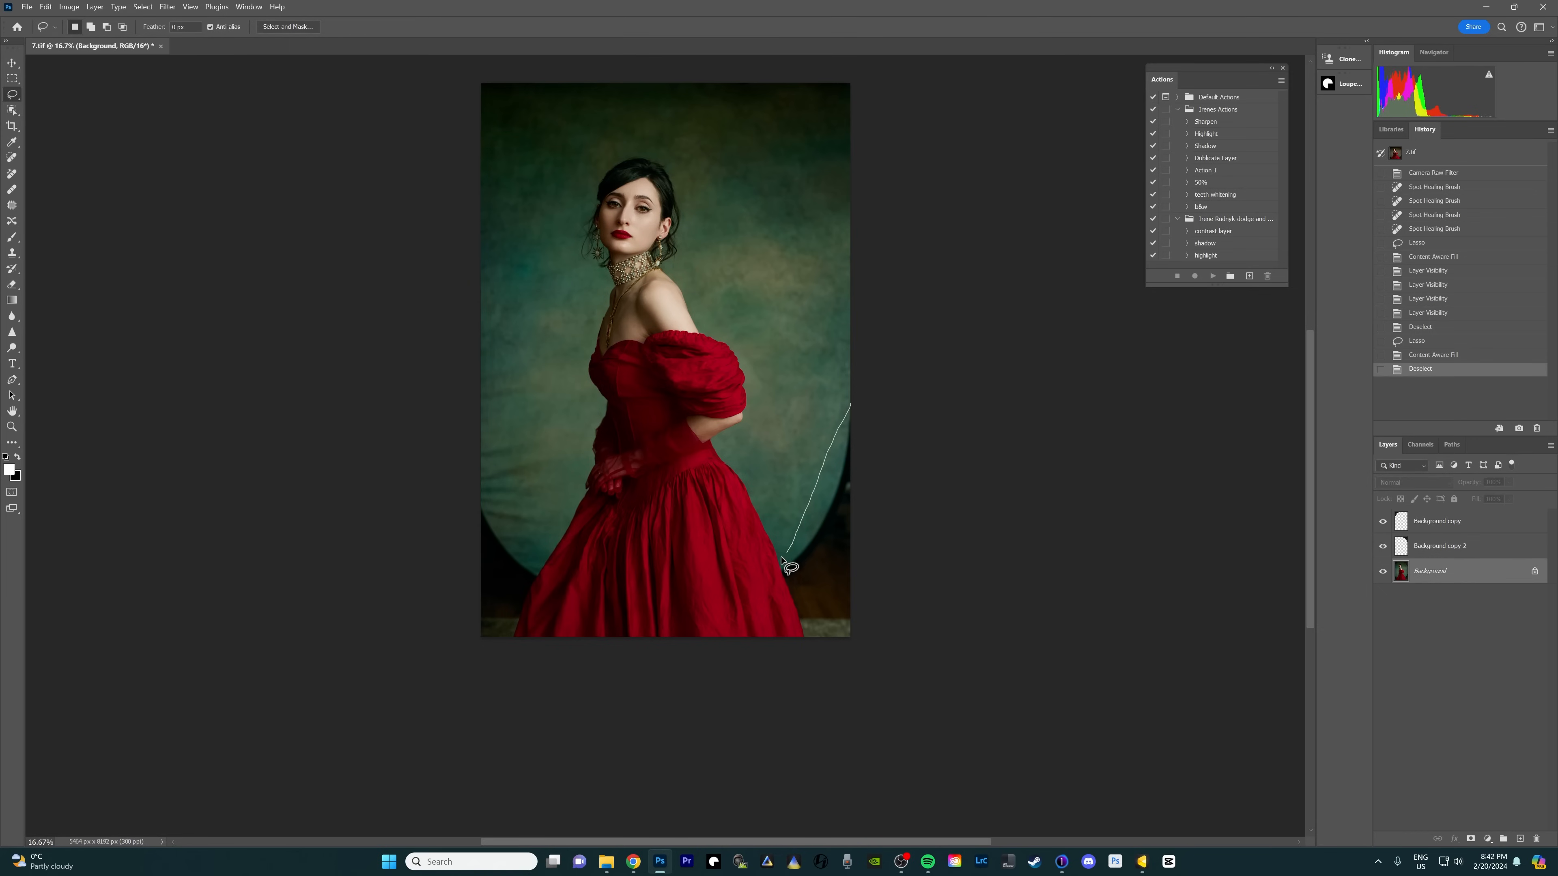
{"action": "right_click", "coordinate": [788, 567]}
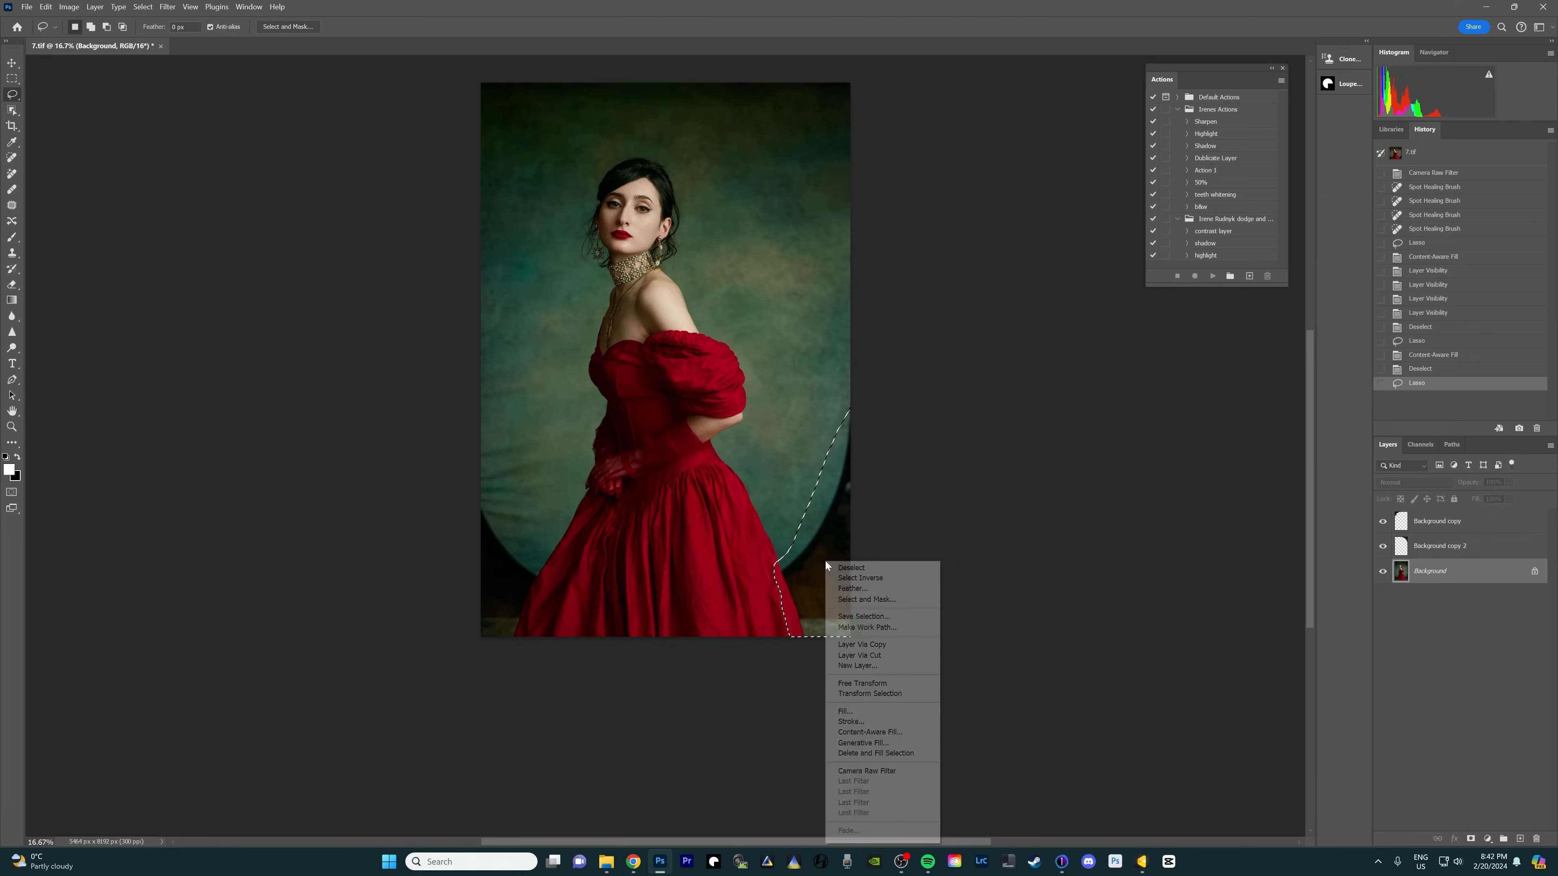
{"action": "mouse_move", "coordinate": [853, 588]}
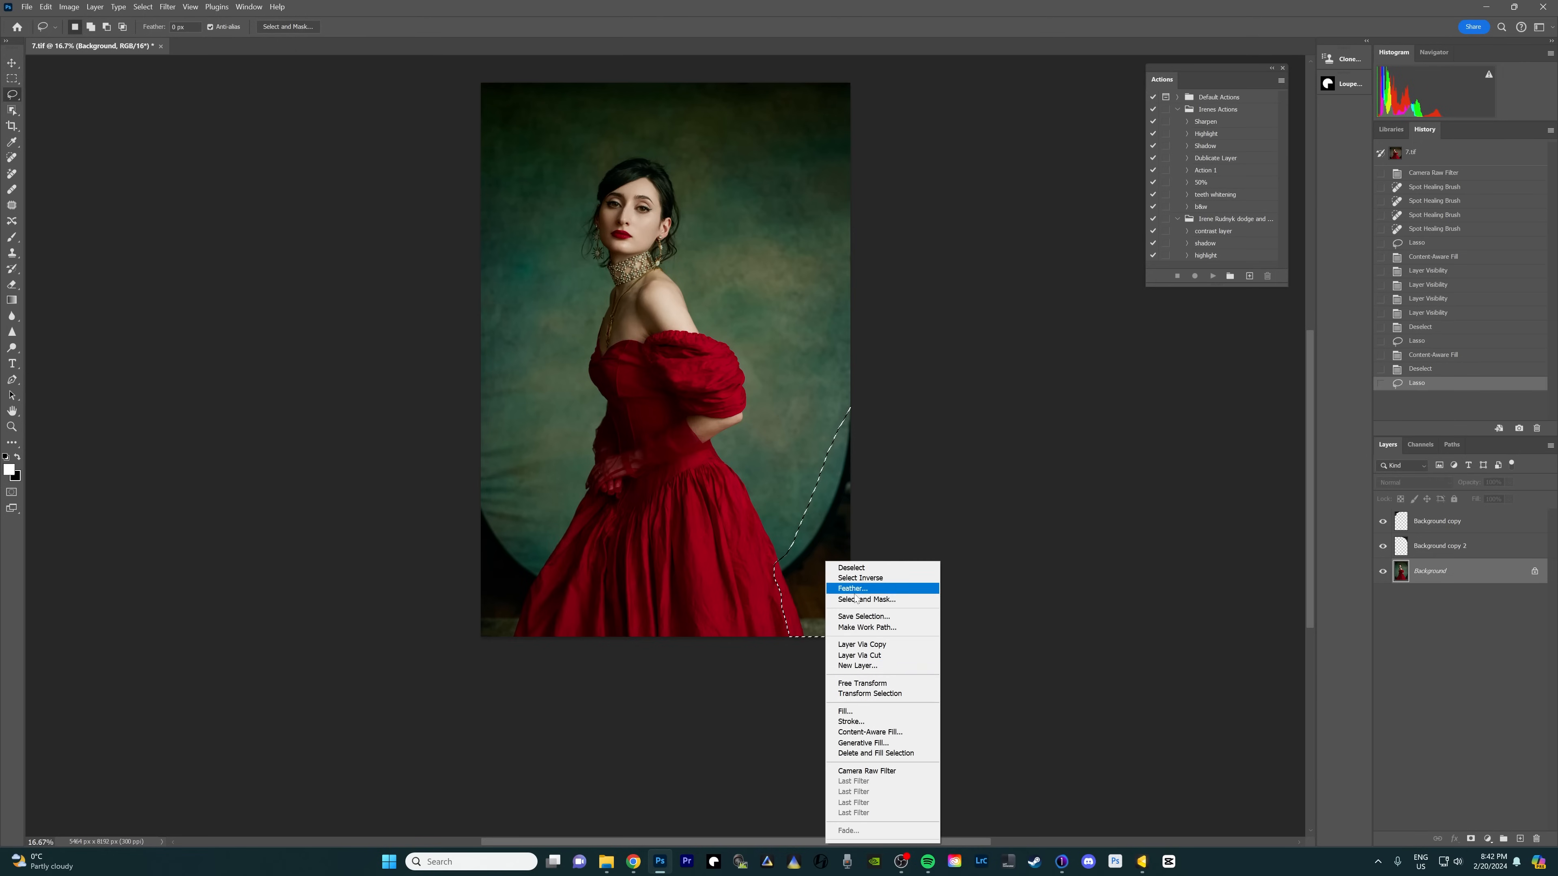
{"action": "left_click", "coordinate": [869, 732]}
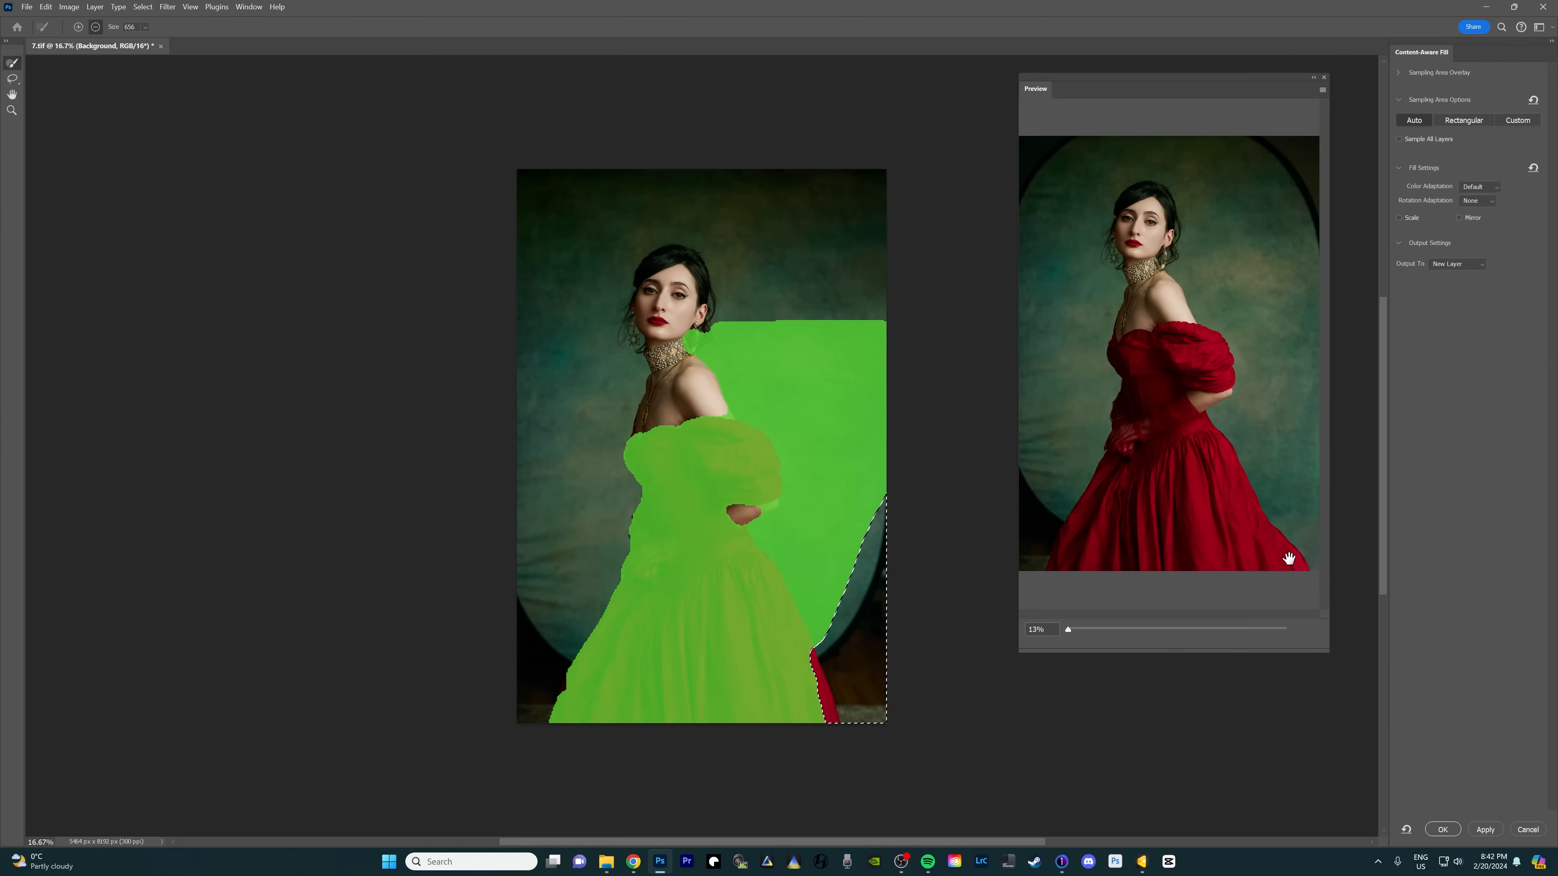
{"action": "mouse_move", "coordinate": [1289, 559]}
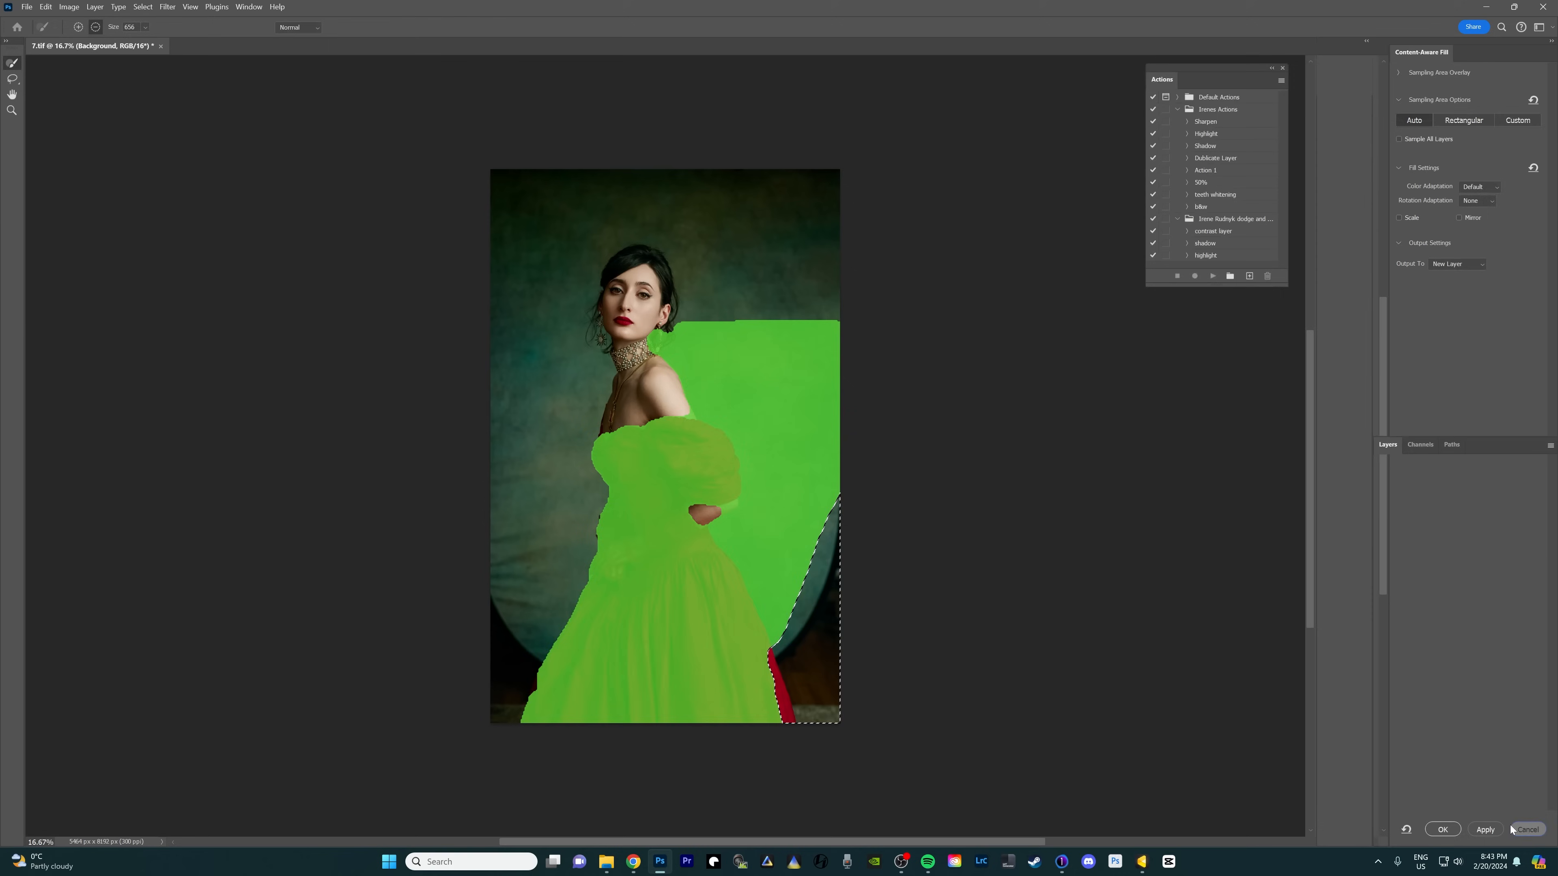
{"action": "left_click", "coordinate": [1442, 830]}
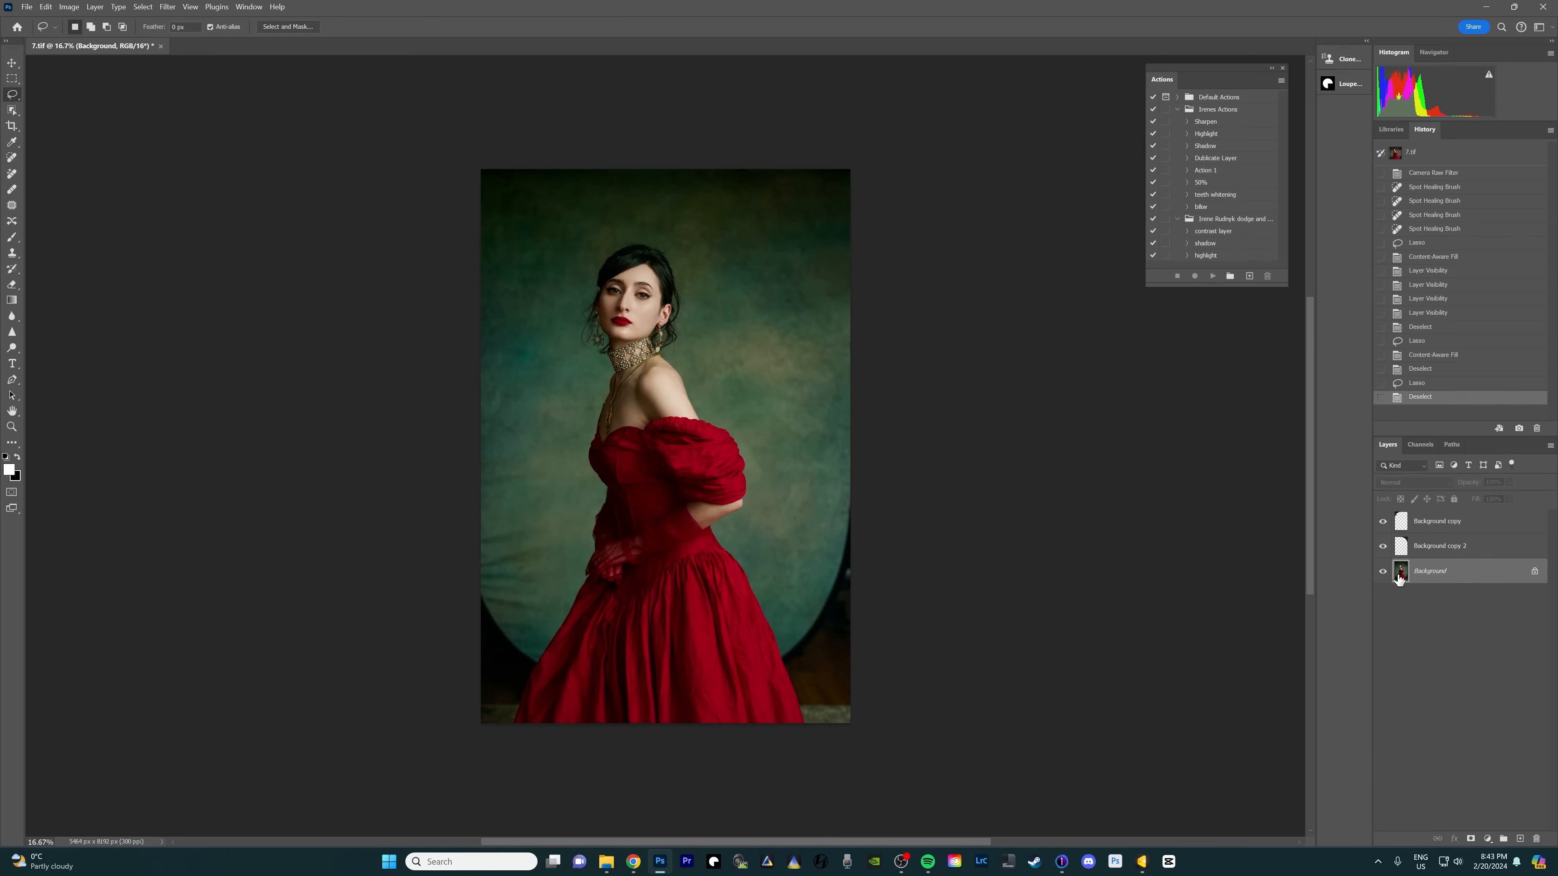
Select the model automatically with Select Subject and refine the selection edge.
{"action": "left_click", "coordinate": [142, 7]}
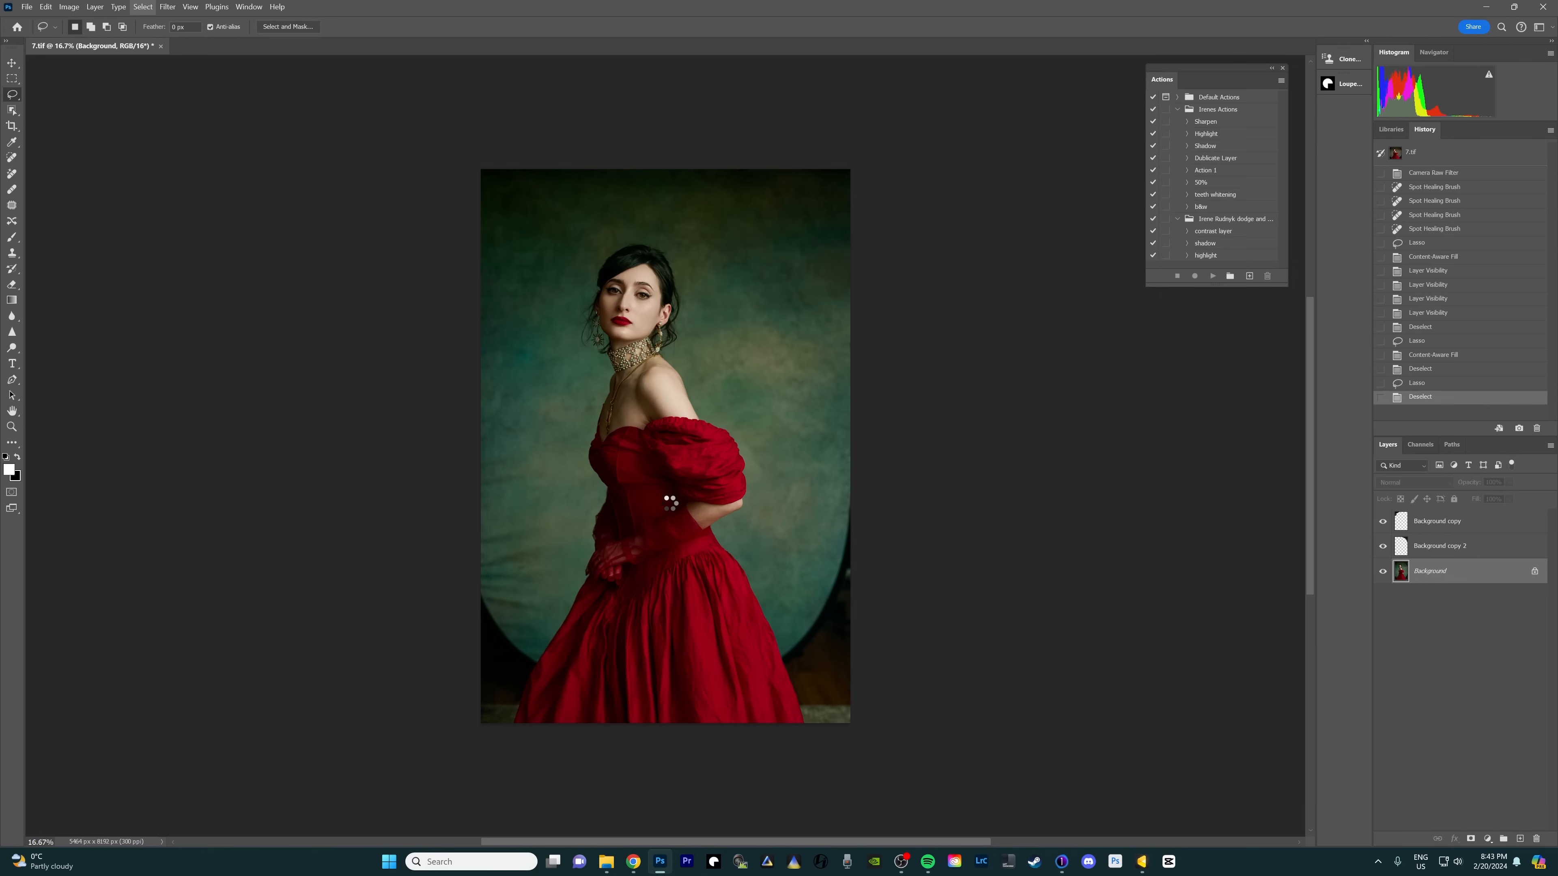
{"action": "left_click", "coordinate": [142, 7]}
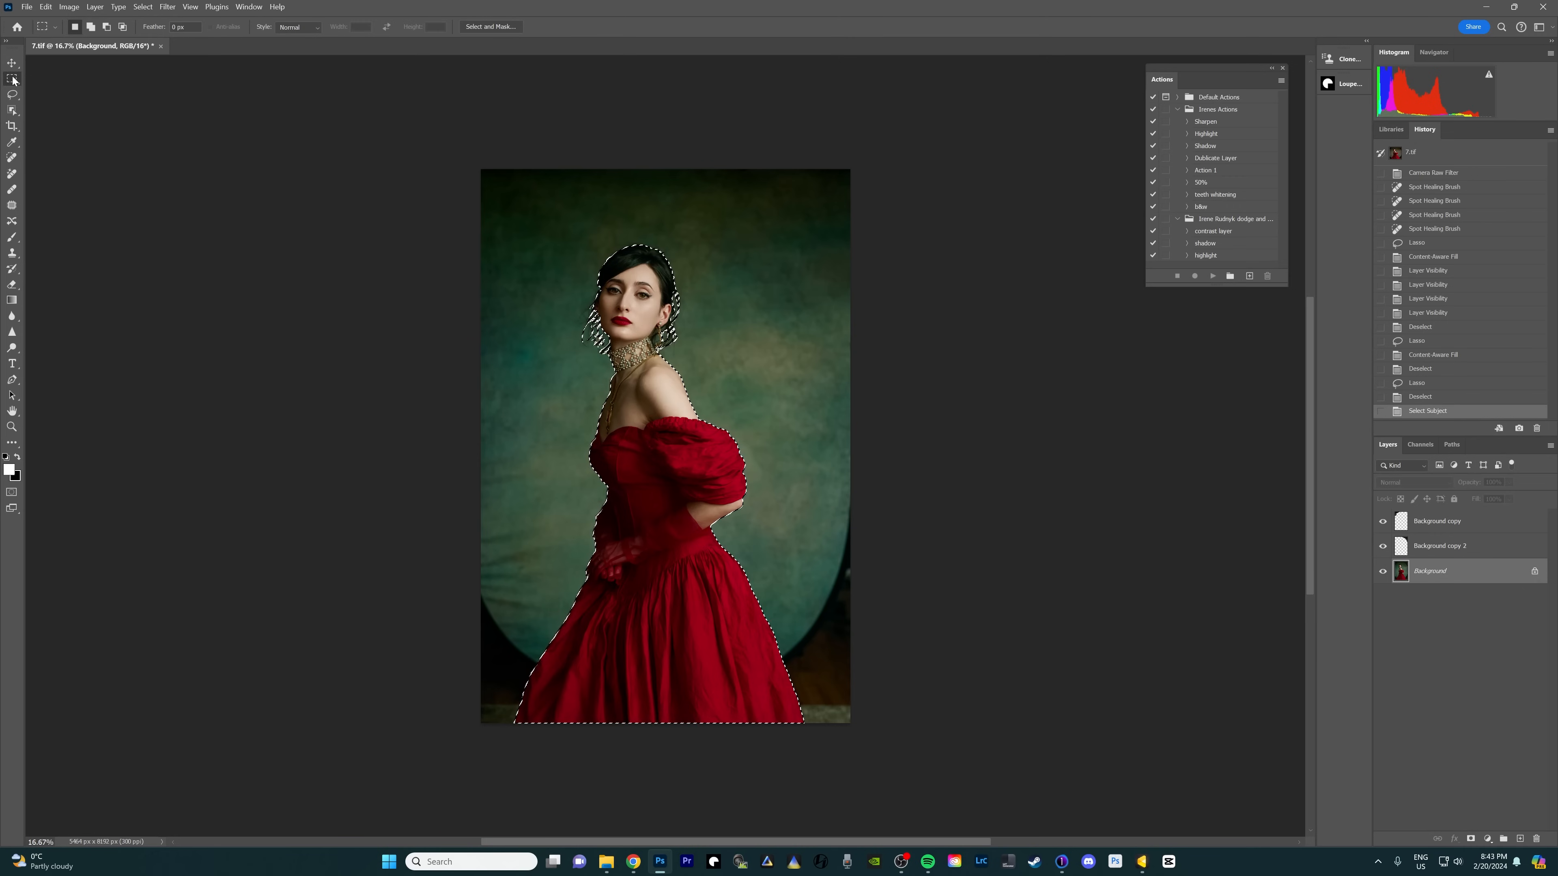
{"action": "right_click", "coordinate": [633, 298]}
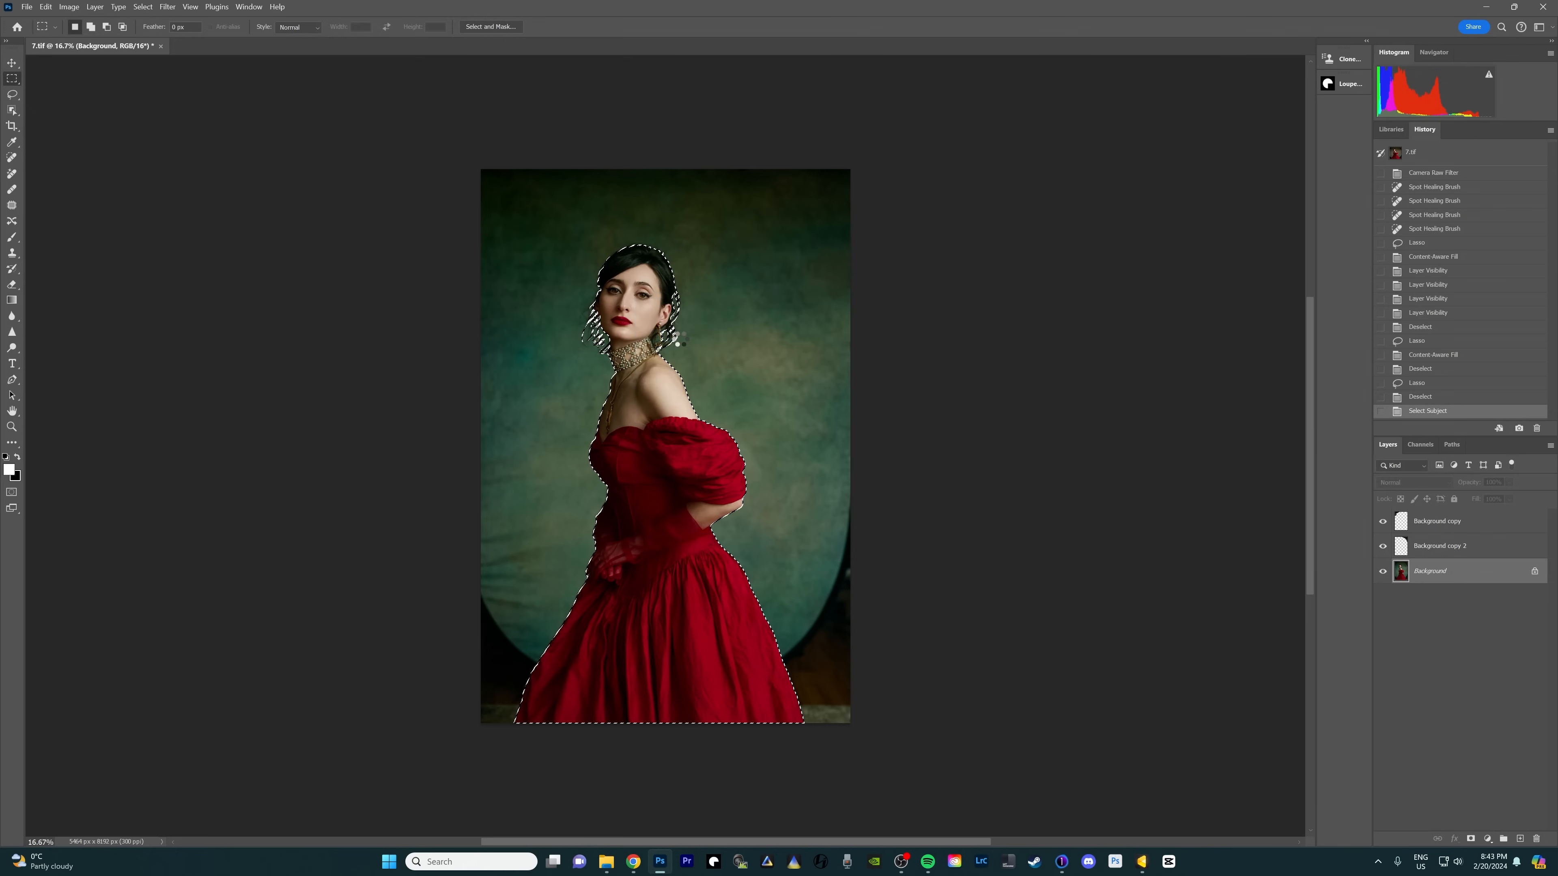
{"action": "left_click", "coordinate": [489, 27]}
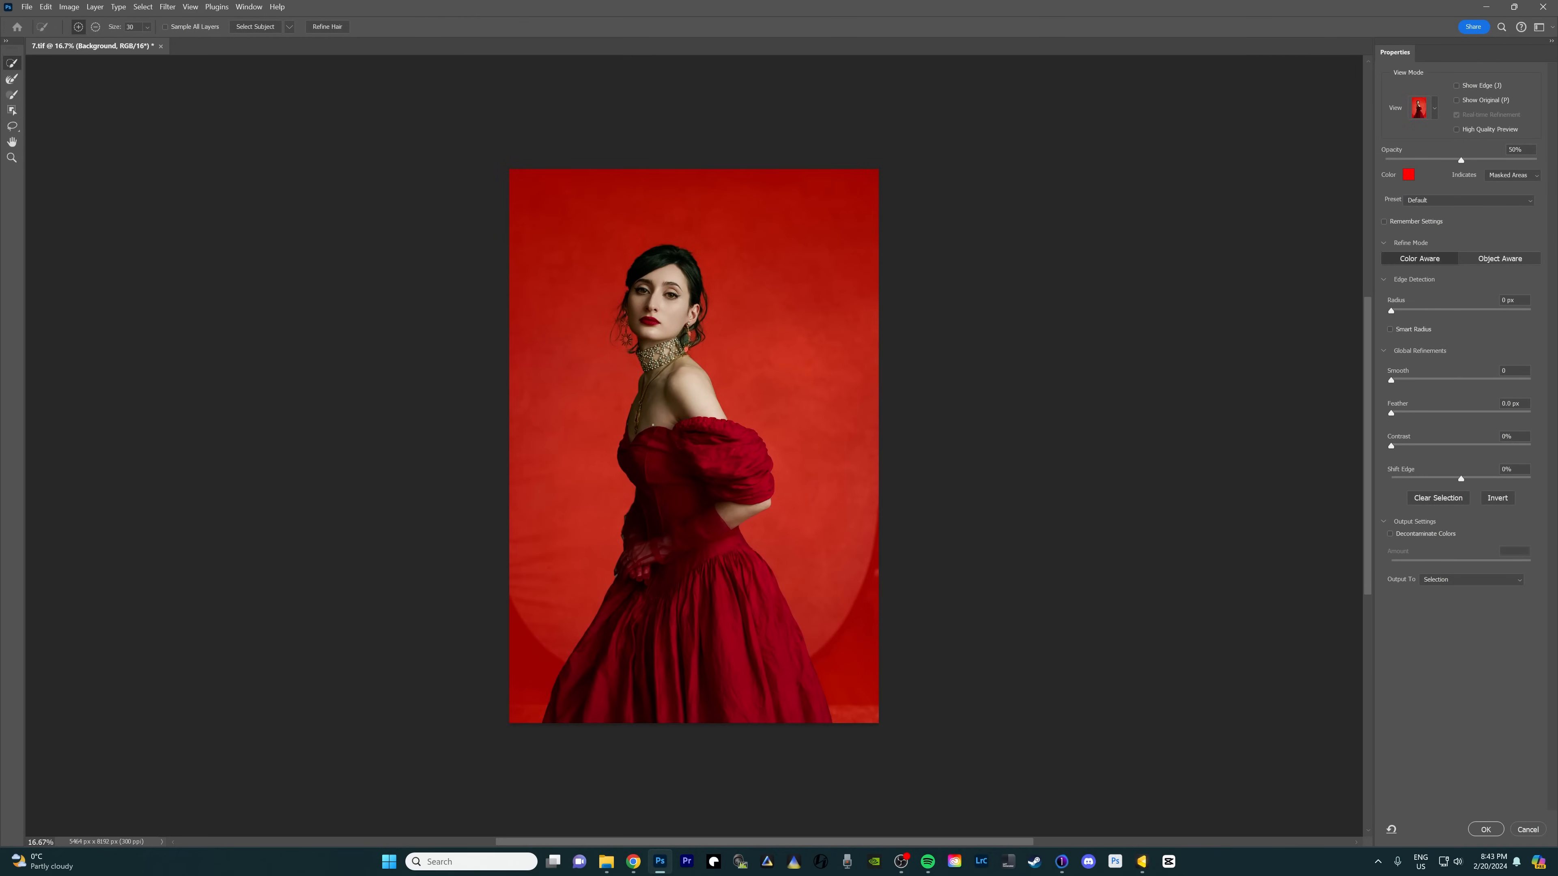
{"action": "mouse_move", "coordinate": [818, 728]}
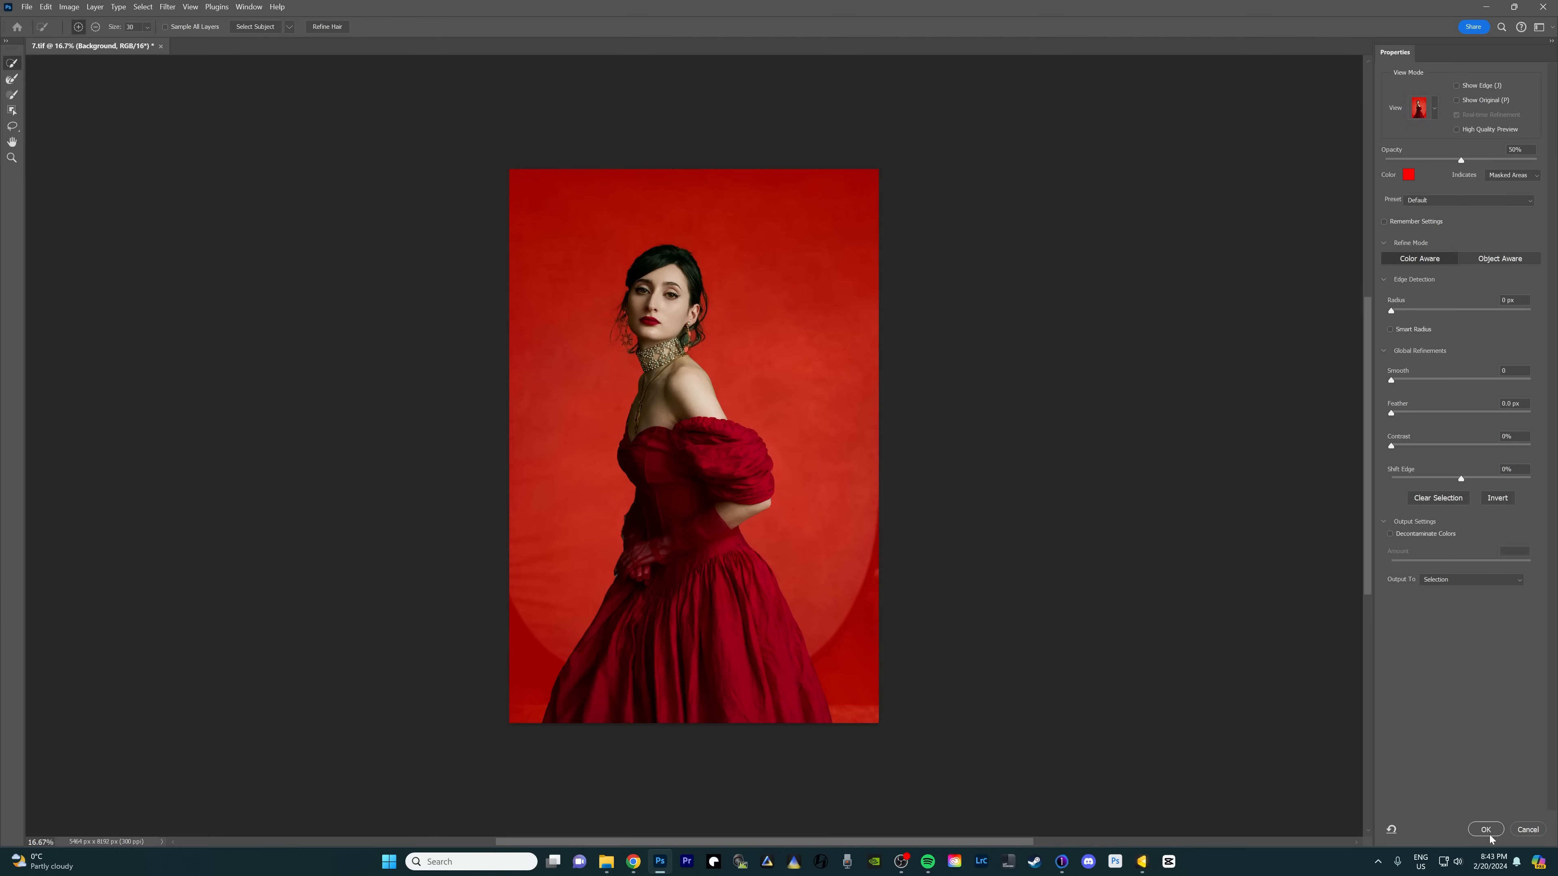
{"action": "left_click", "coordinate": [1484, 829]}
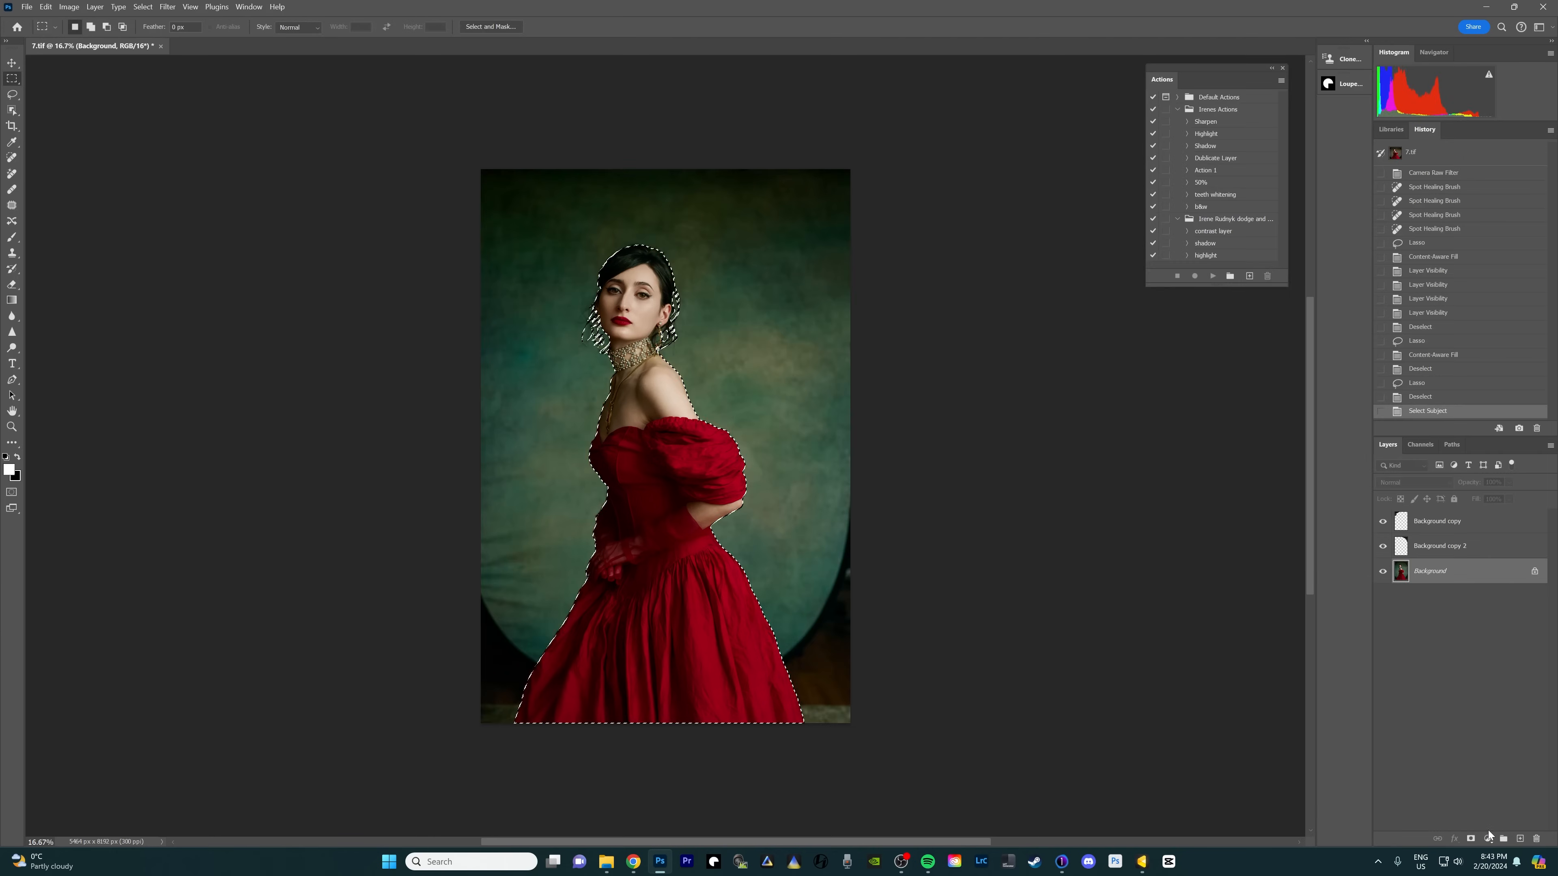
Copy the model onto her own layer and check the cutout by hiding and showing the backdrop.
{"action": "right_click", "coordinate": [625, 425]}
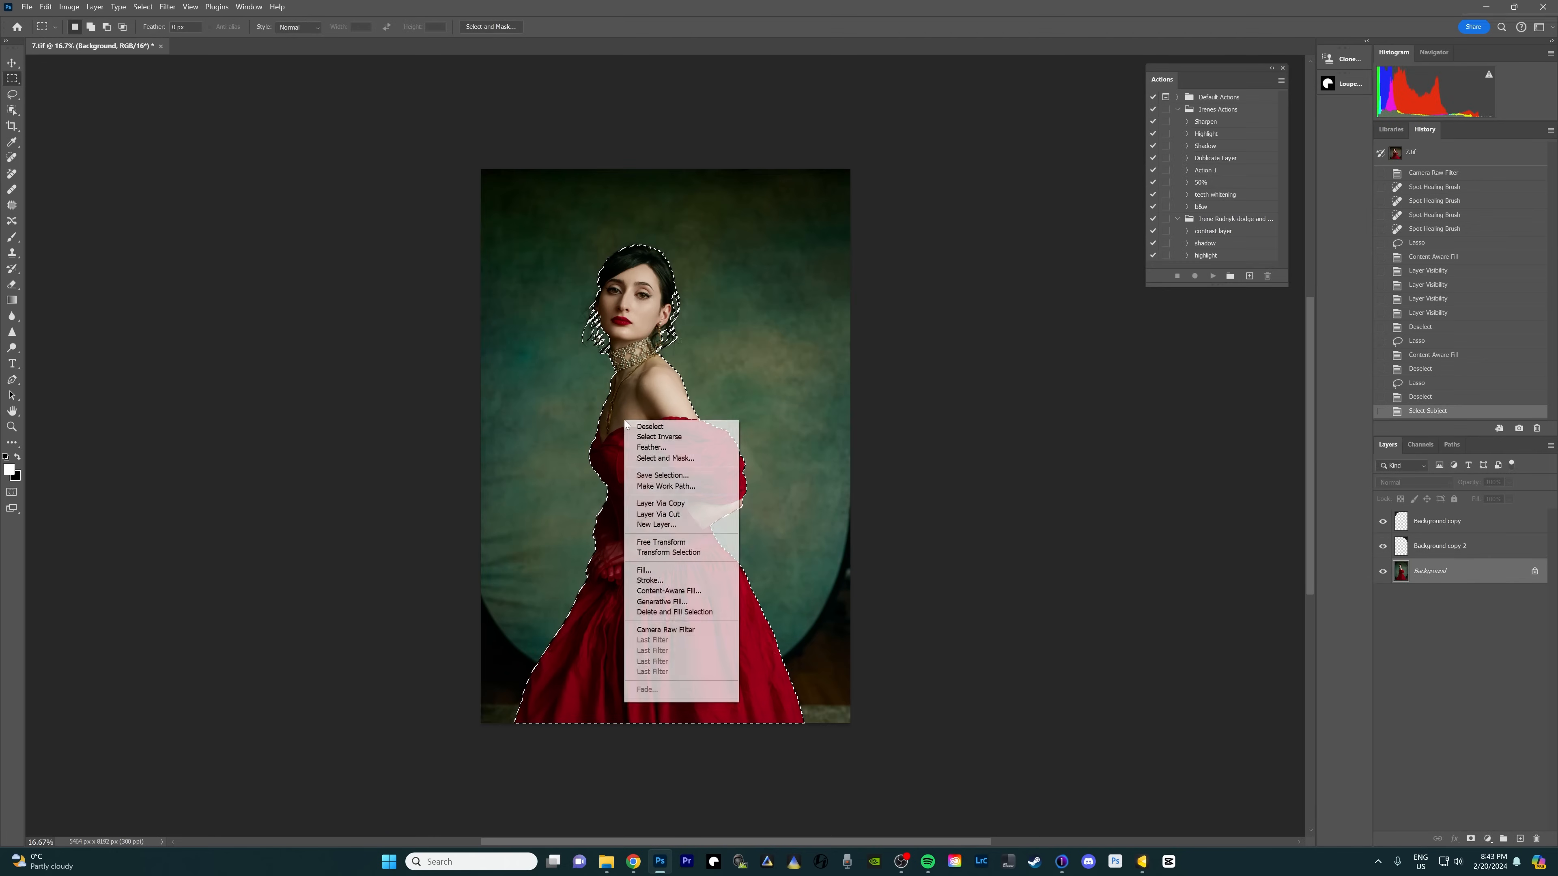
{"action": "left_click", "coordinate": [659, 503]}
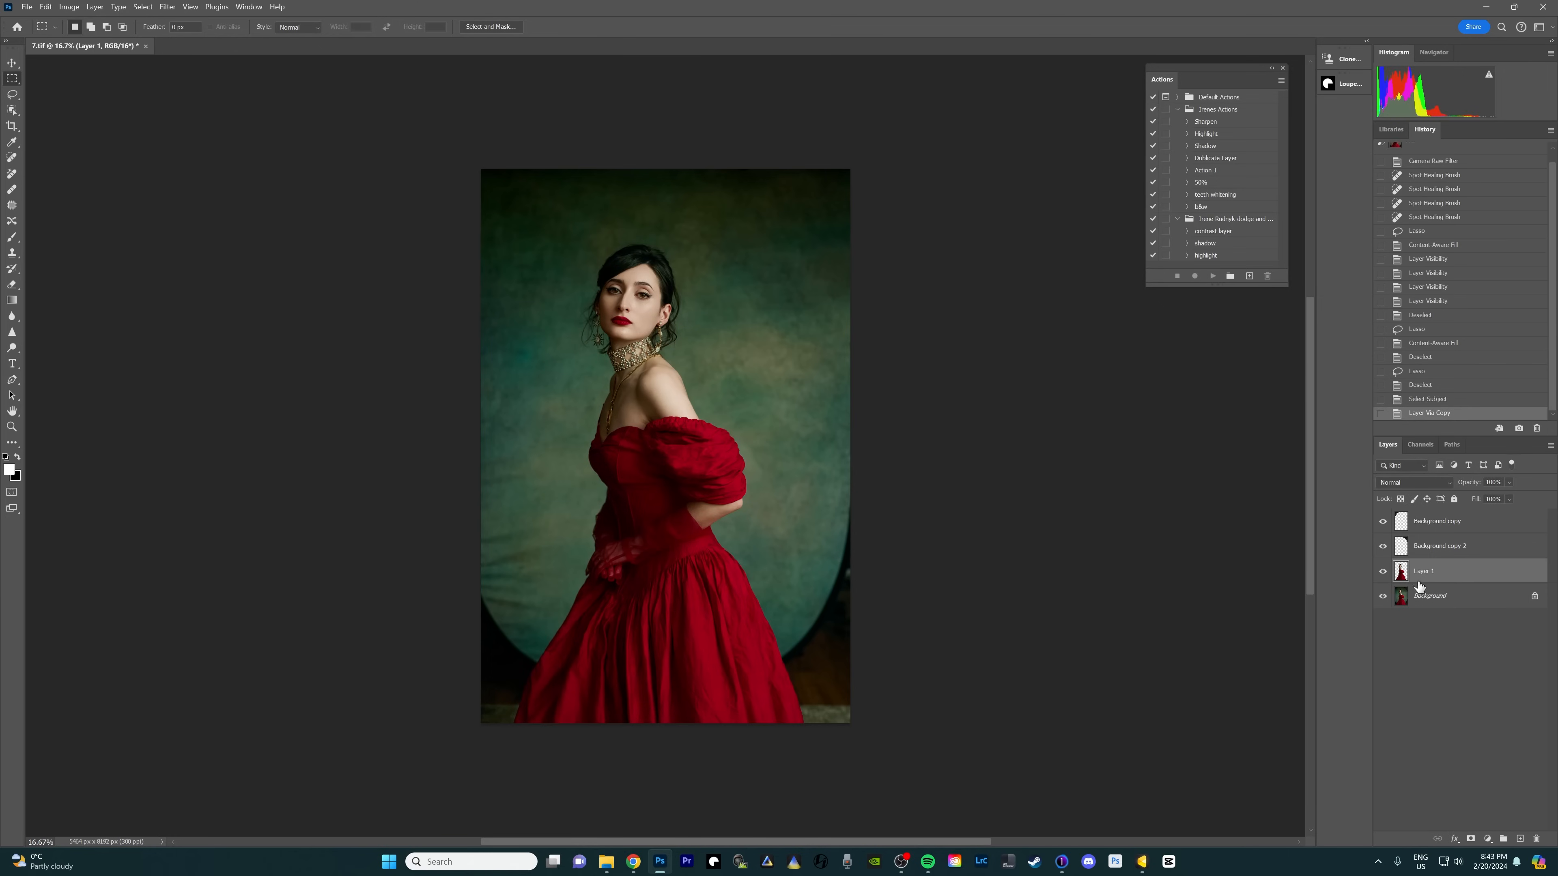
{"action": "left_click", "coordinate": [1381, 595]}
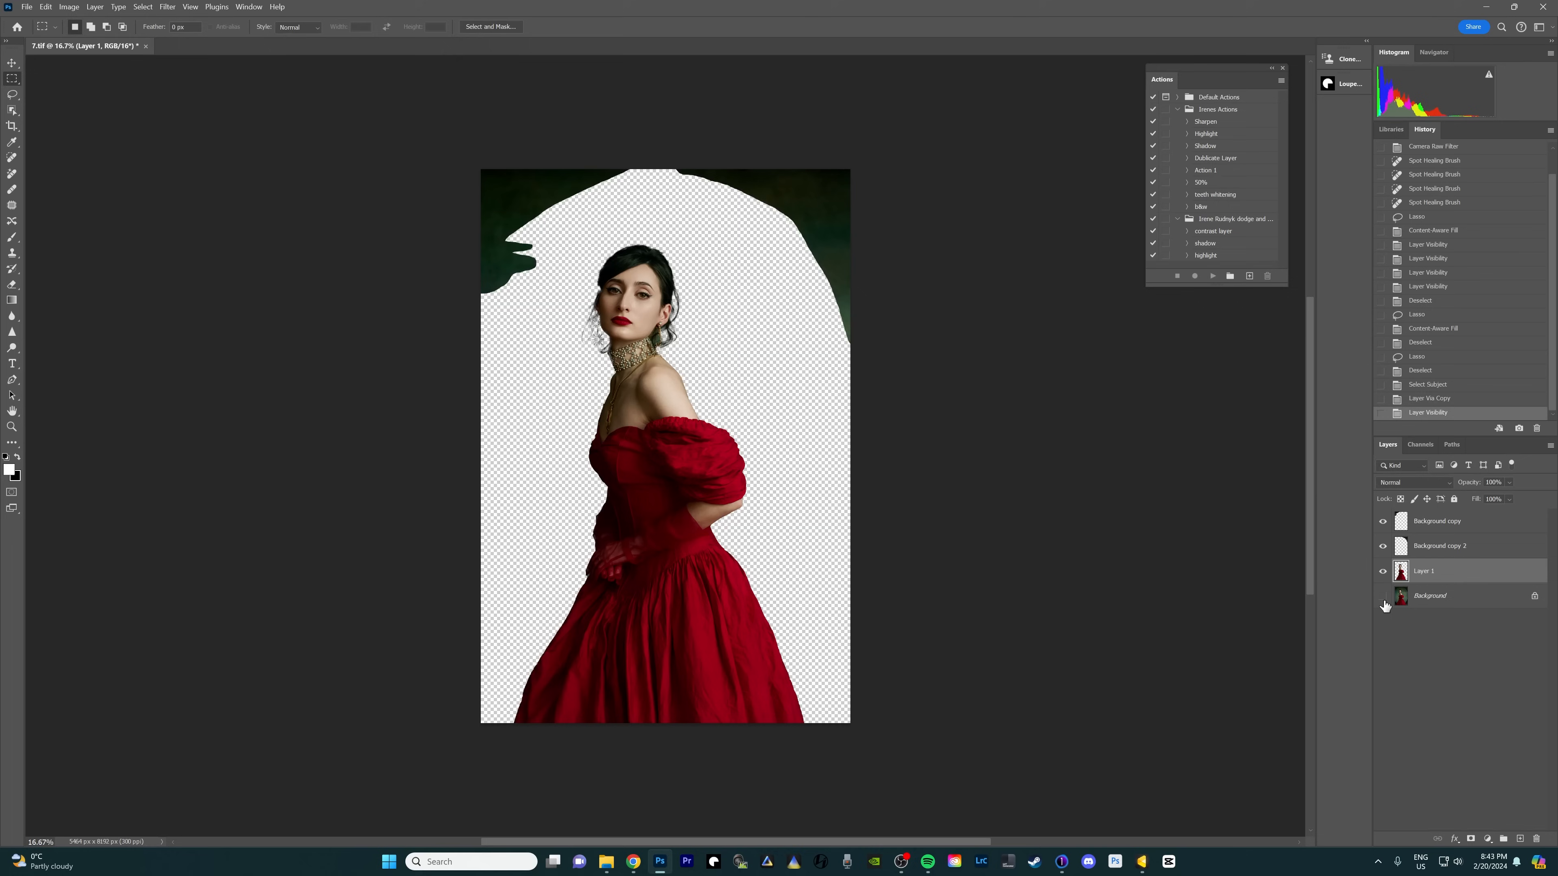
{"action": "mouse_move", "coordinate": [1382, 596]}
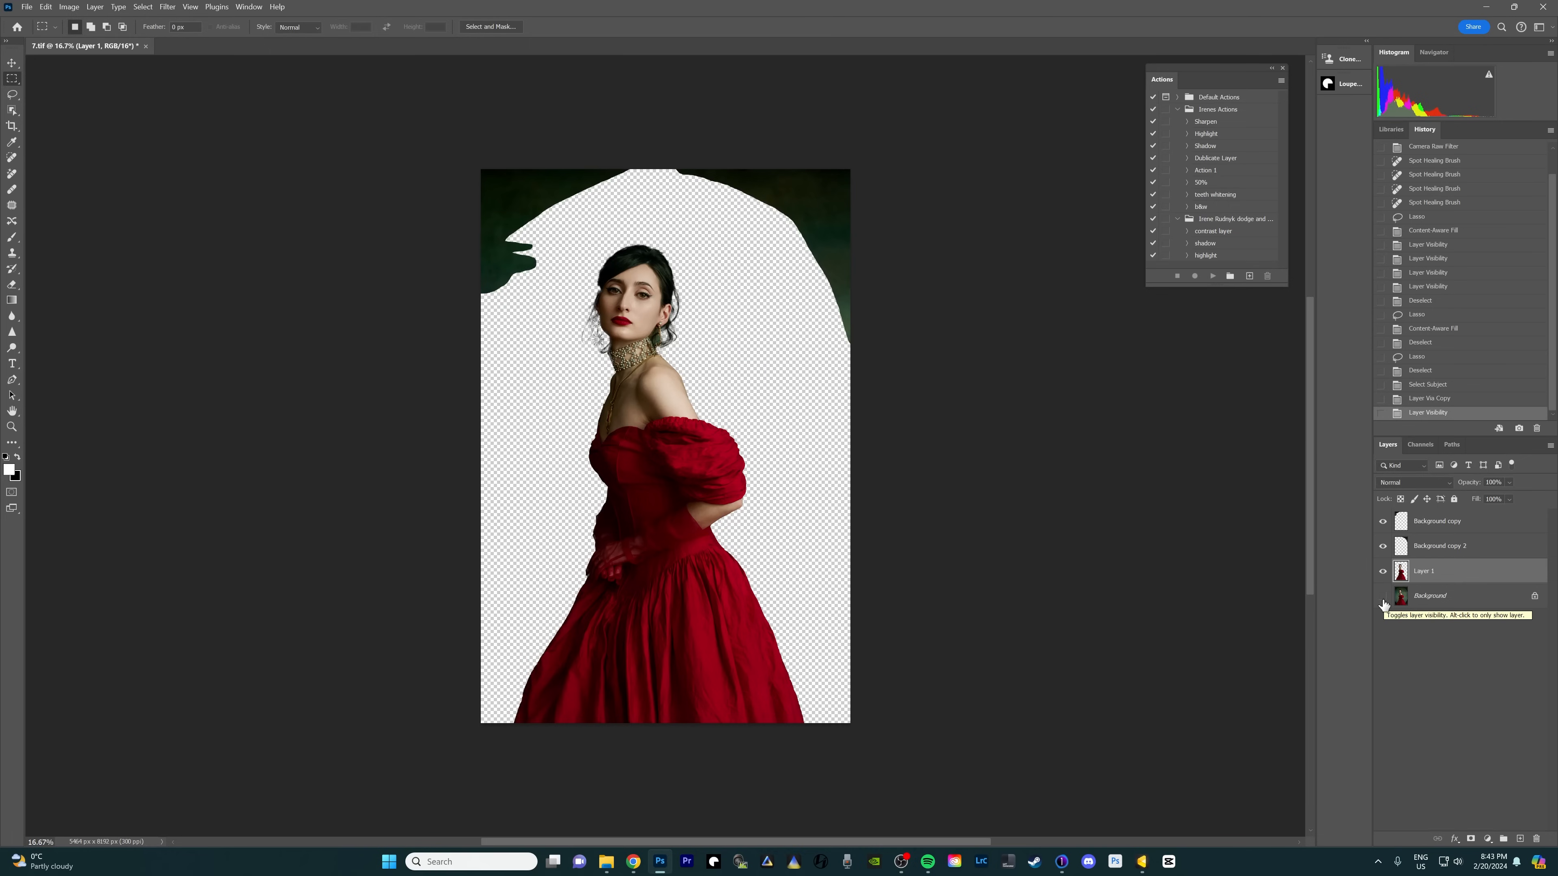
{"action": "left_click", "coordinate": [1381, 597]}
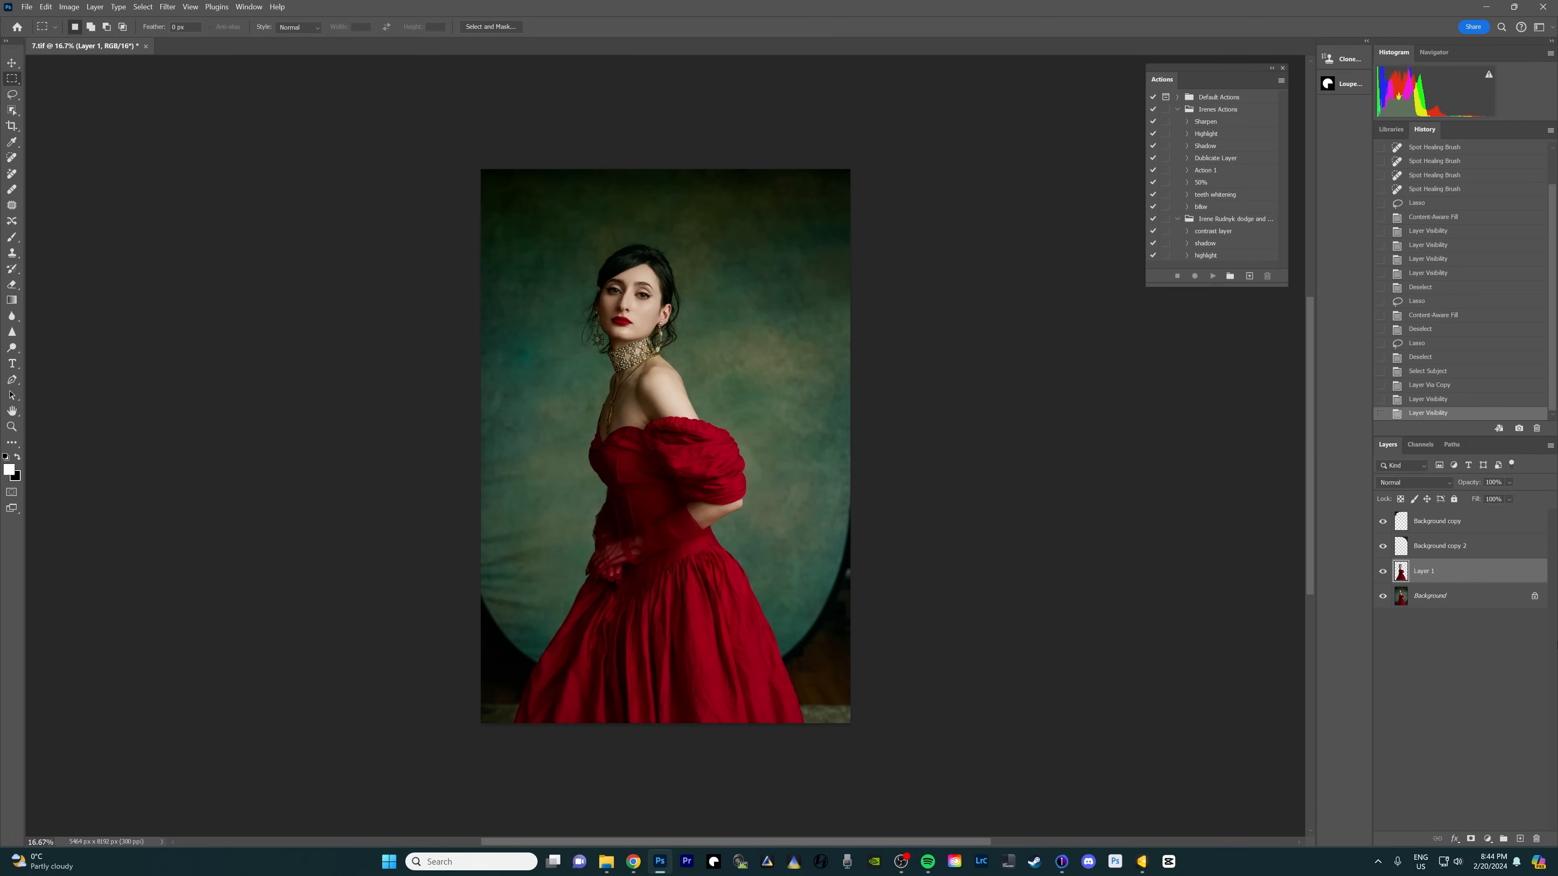
{"action": "mouse_move", "coordinate": [1423, 609]}
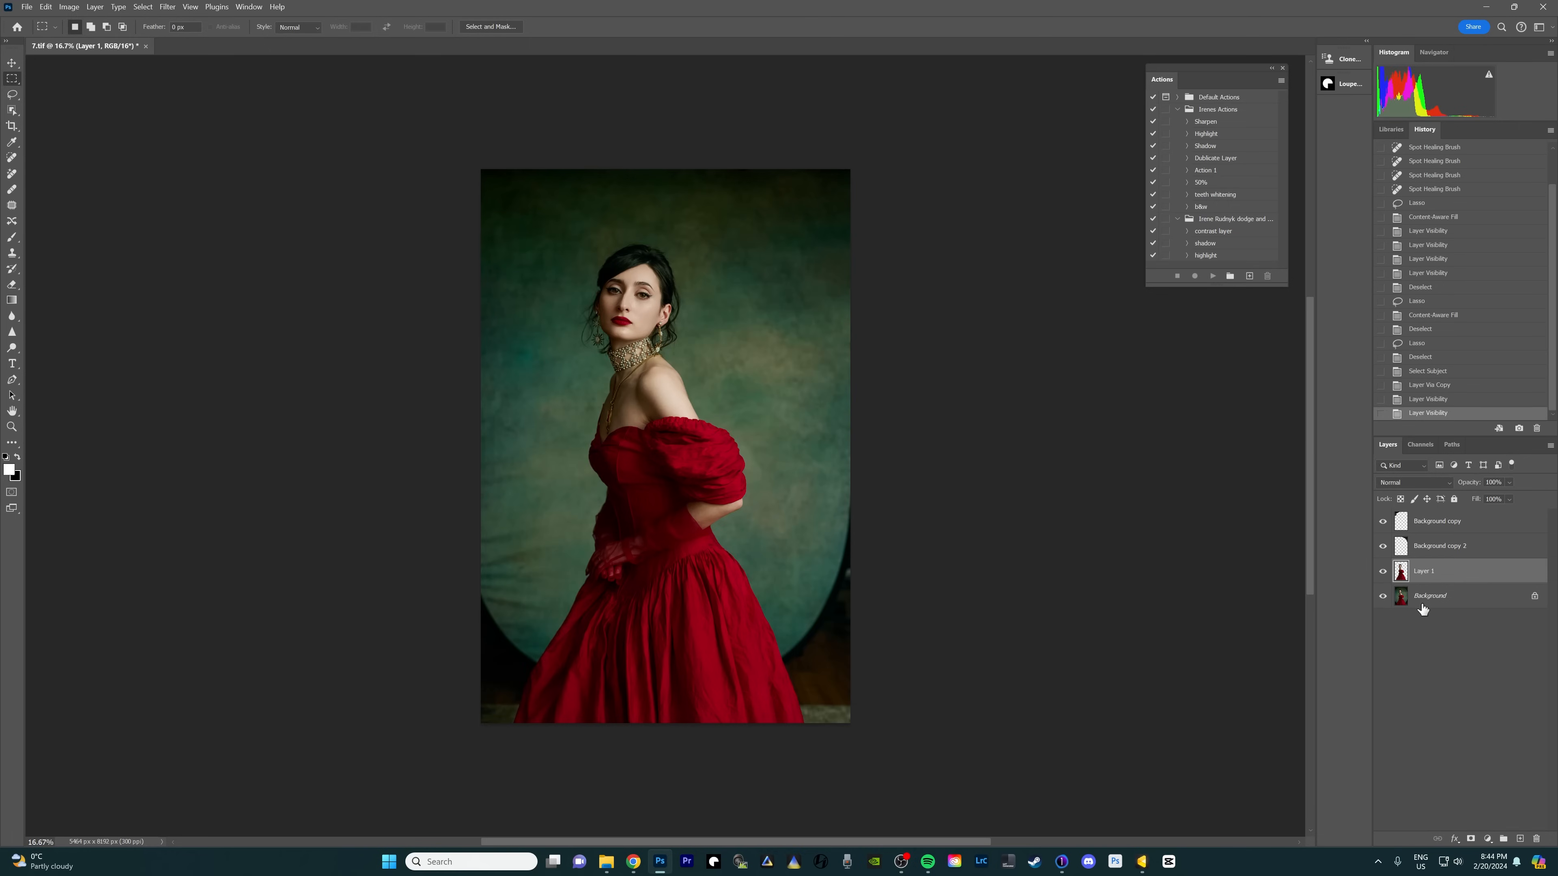
Start a Content-Aware Fill of the dark bottom-right corner on the Background layer.
{"action": "left_click", "coordinate": [1429, 595]}
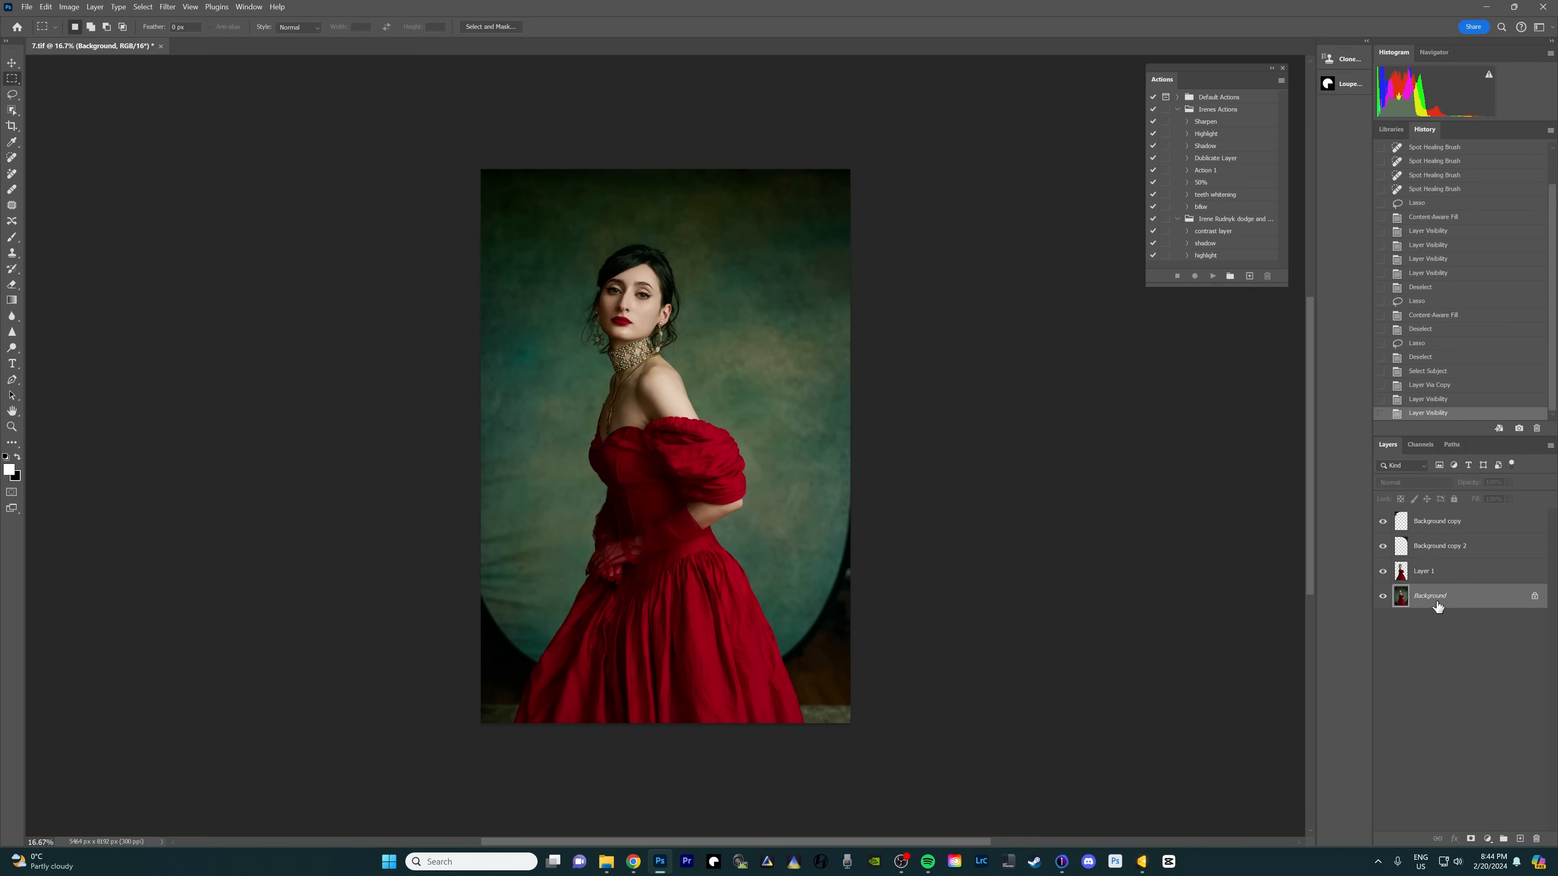
{"action": "mouse_move", "coordinate": [1401, 601]}
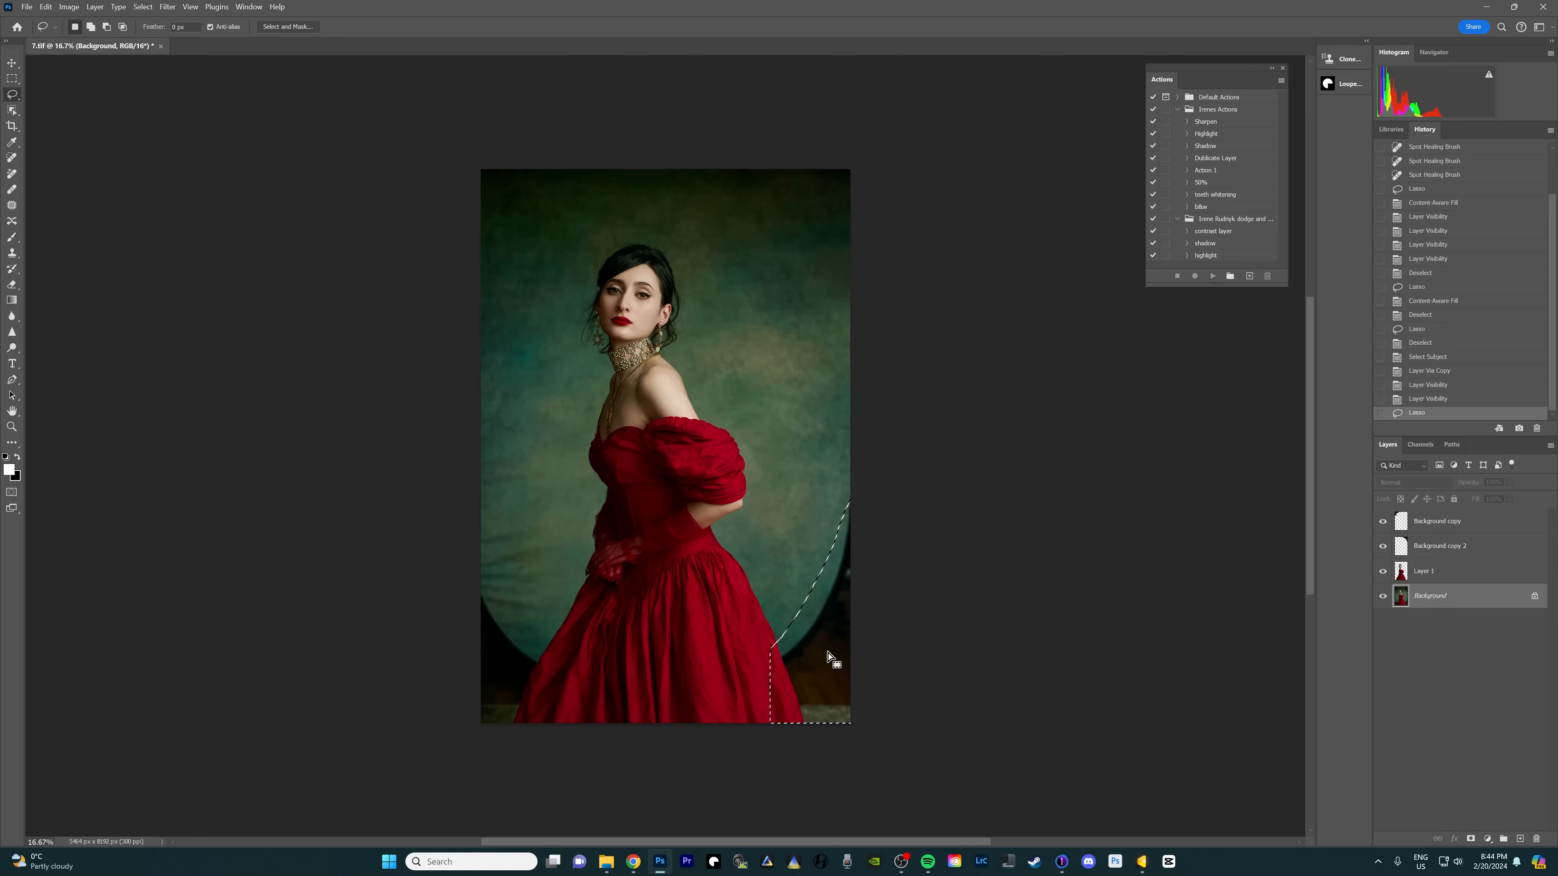
{"action": "right_click", "coordinate": [829, 658]}
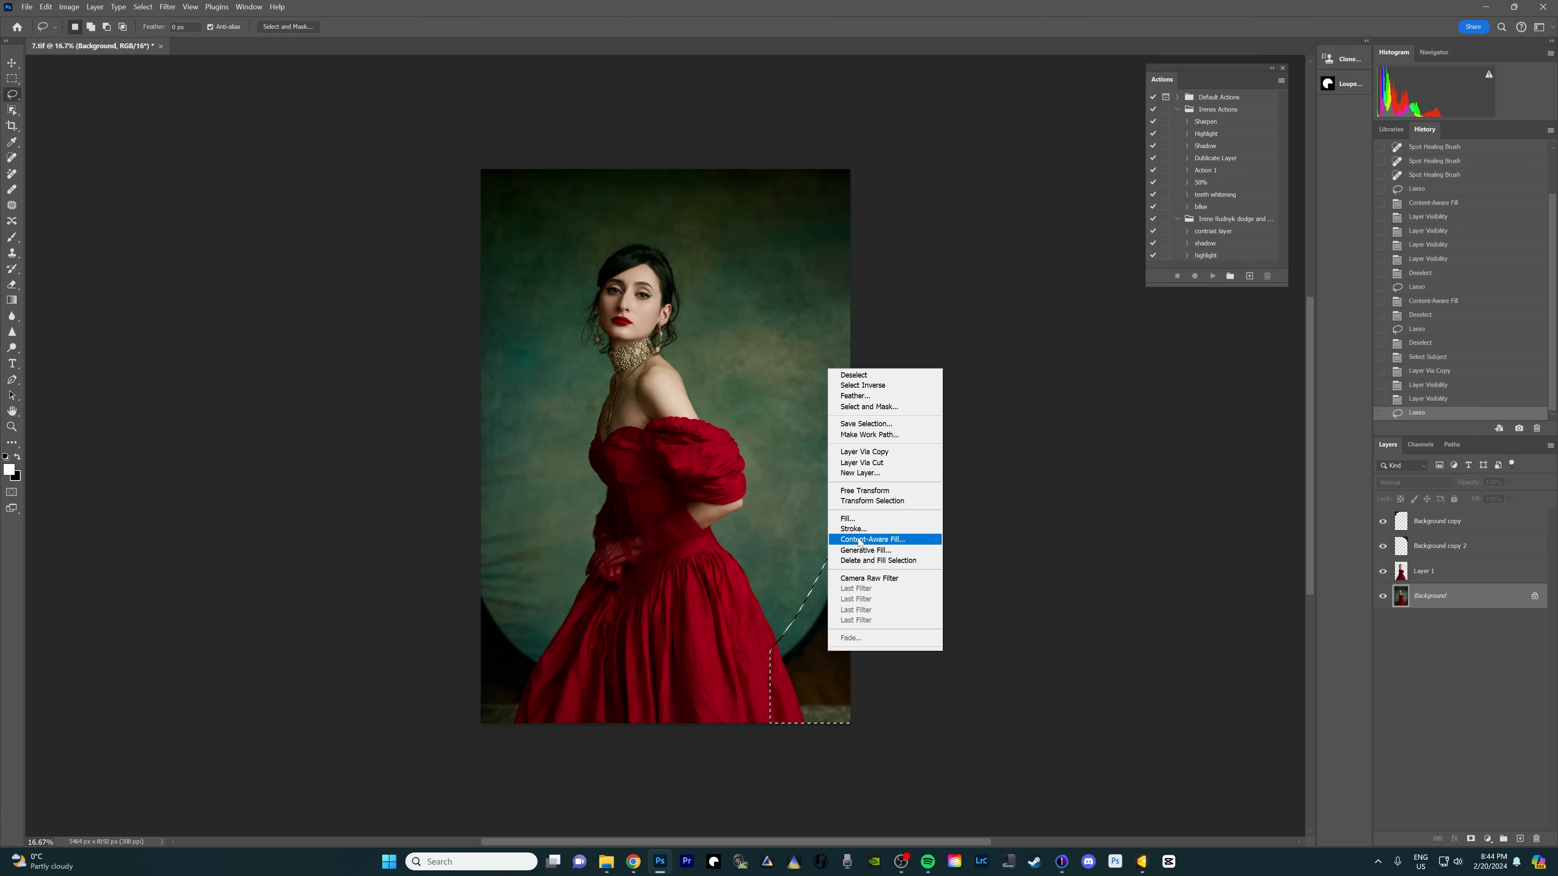
{"action": "left_click", "coordinate": [869, 539]}
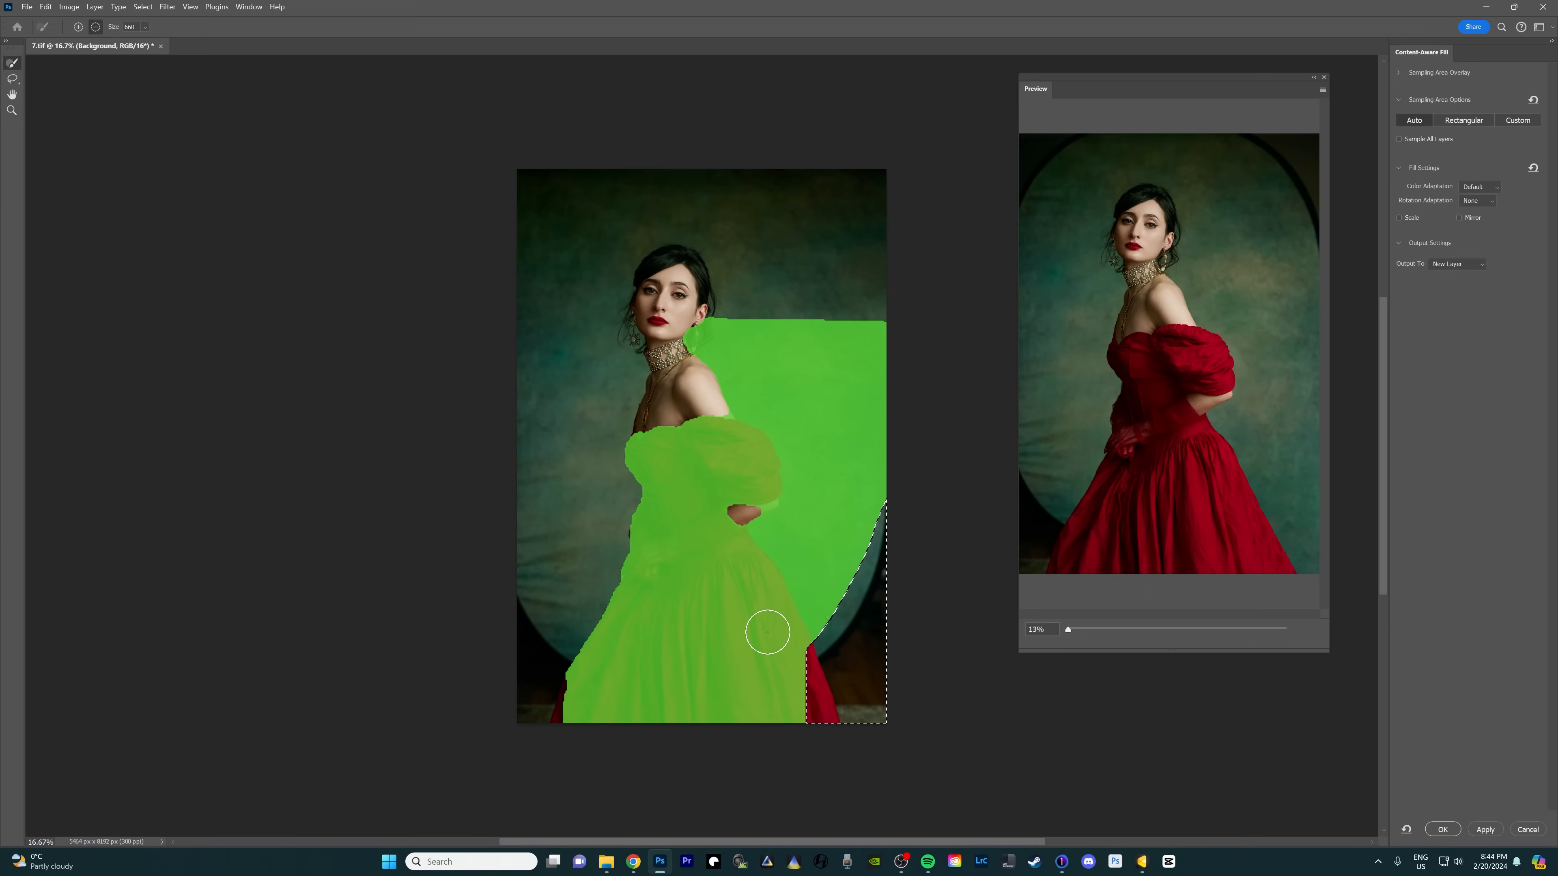
Paint the red dress — sleeve, bodice, waist and skirt — out of the green sampling area.
{"action": "left_click_drag", "start_coordinate": [765, 631], "coordinate": [632, 468]}
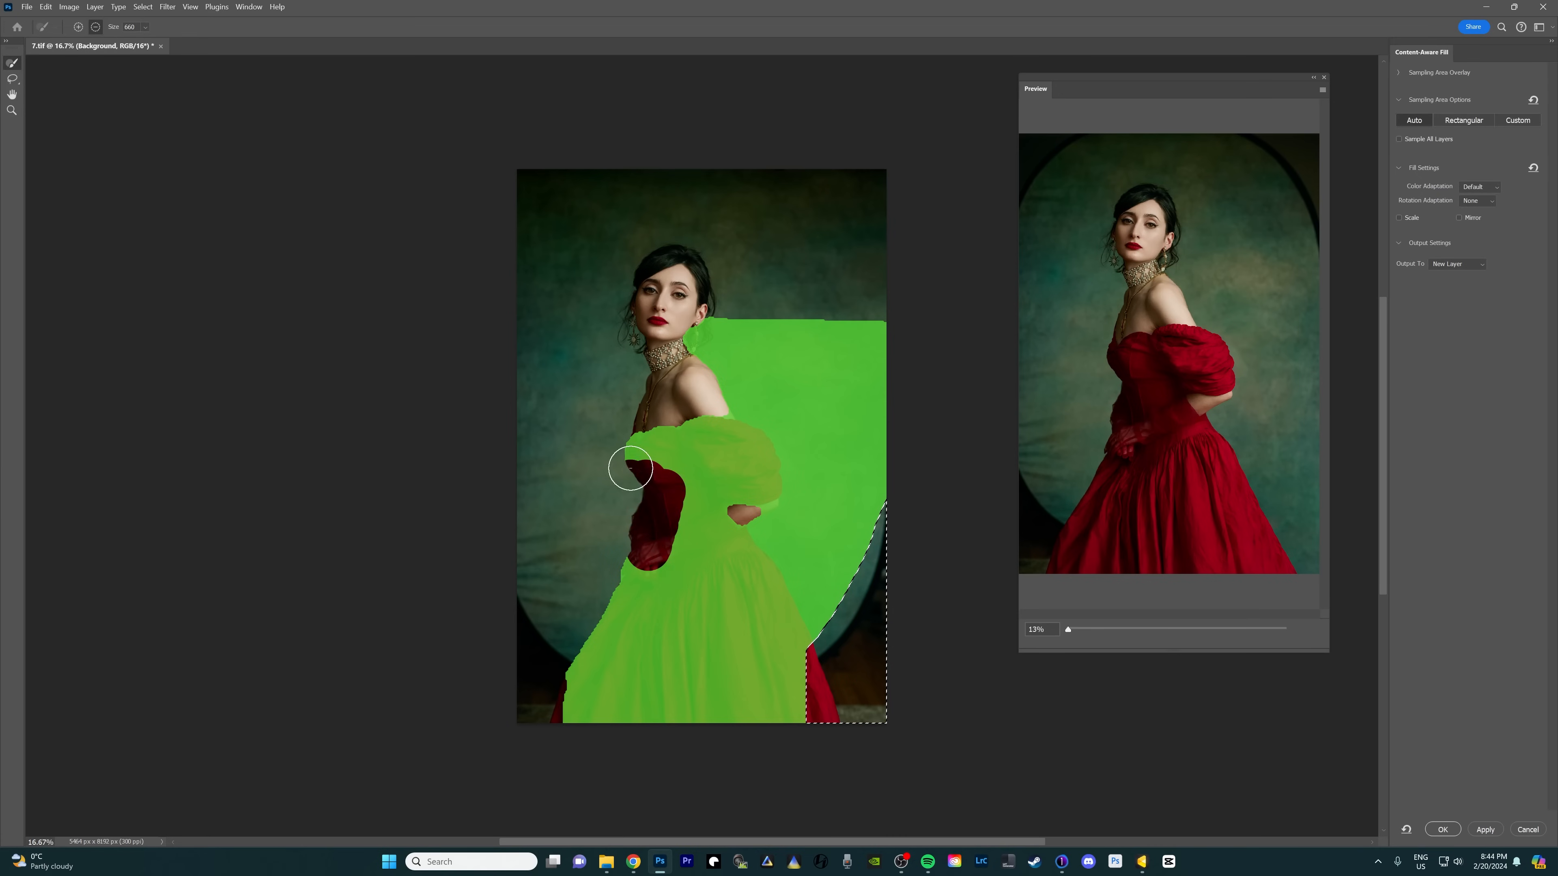
{"action": "left_click_drag", "start_coordinate": [631, 467], "coordinate": [745, 505]}
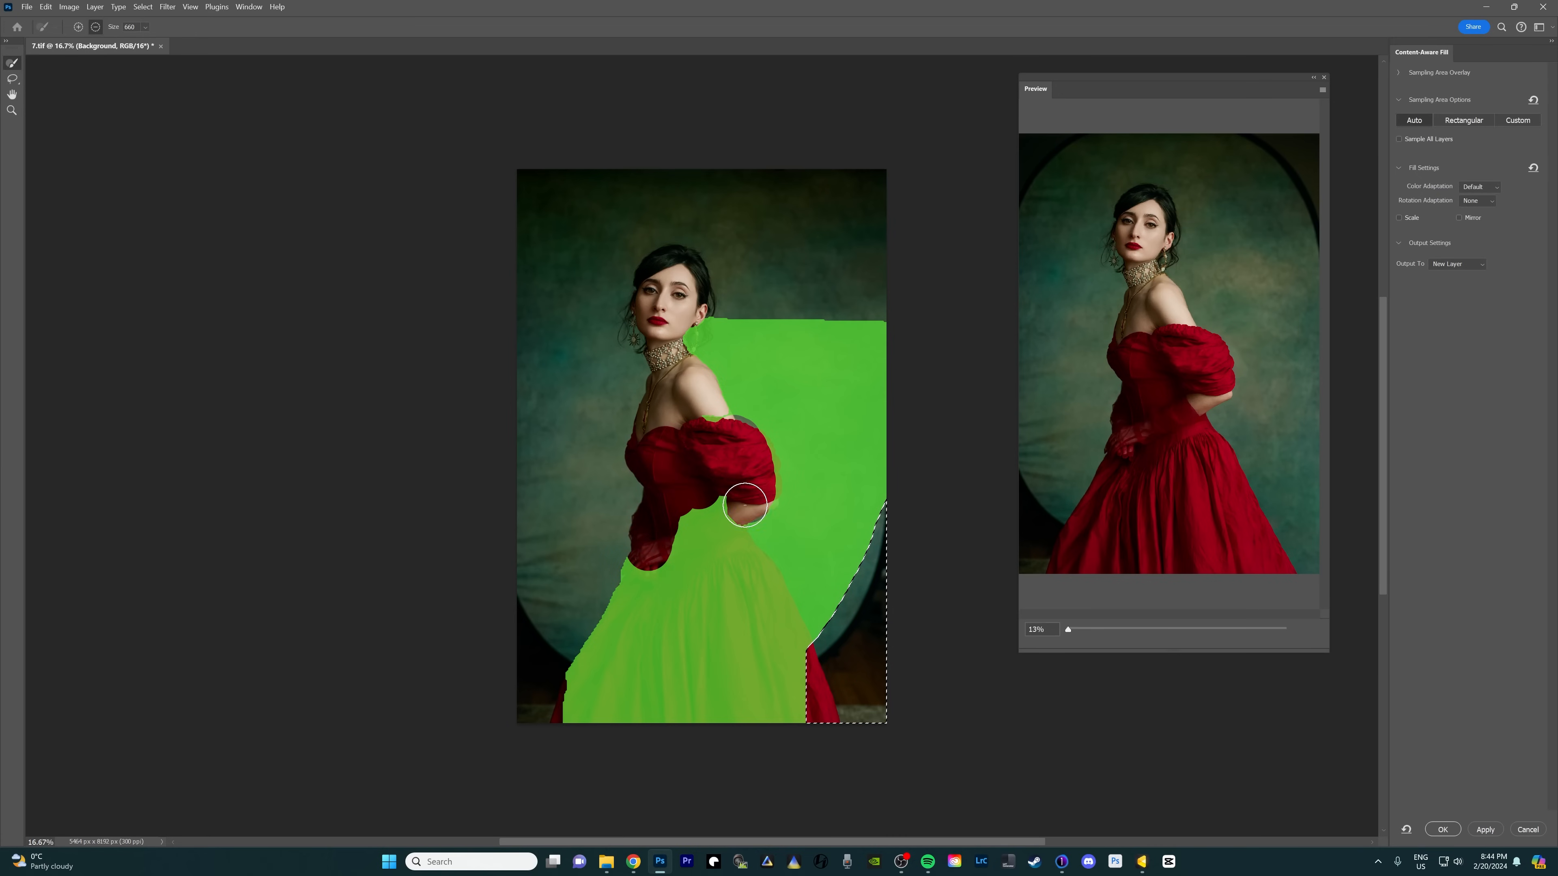
{"action": "left_click_drag", "start_coordinate": [744, 504], "coordinate": [715, 545]}
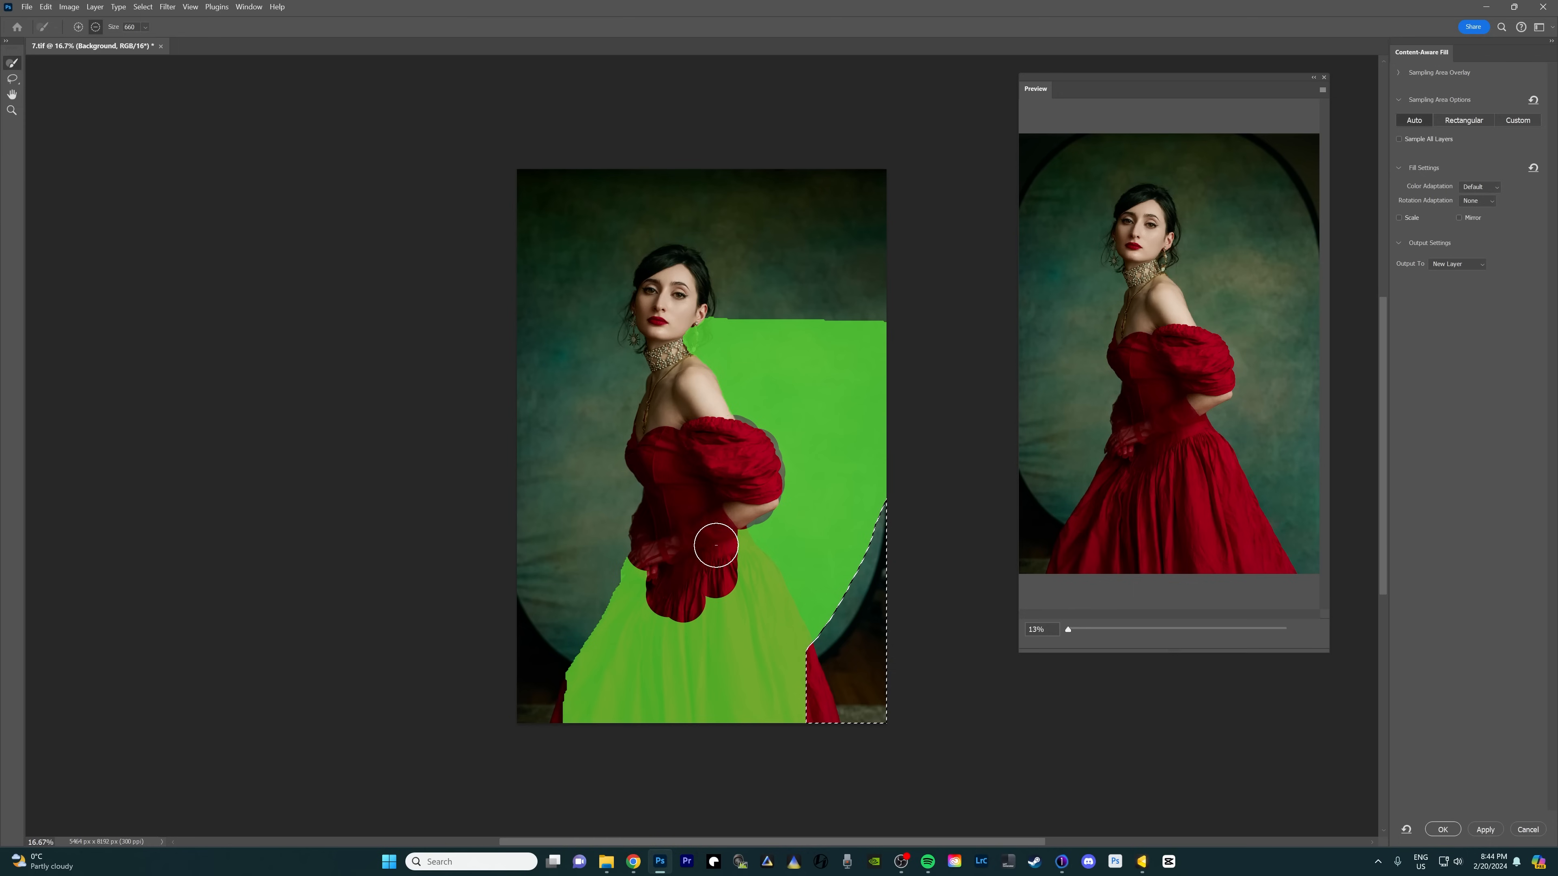
{"action": "left_click_drag", "start_coordinate": [716, 544], "coordinate": [680, 717]}
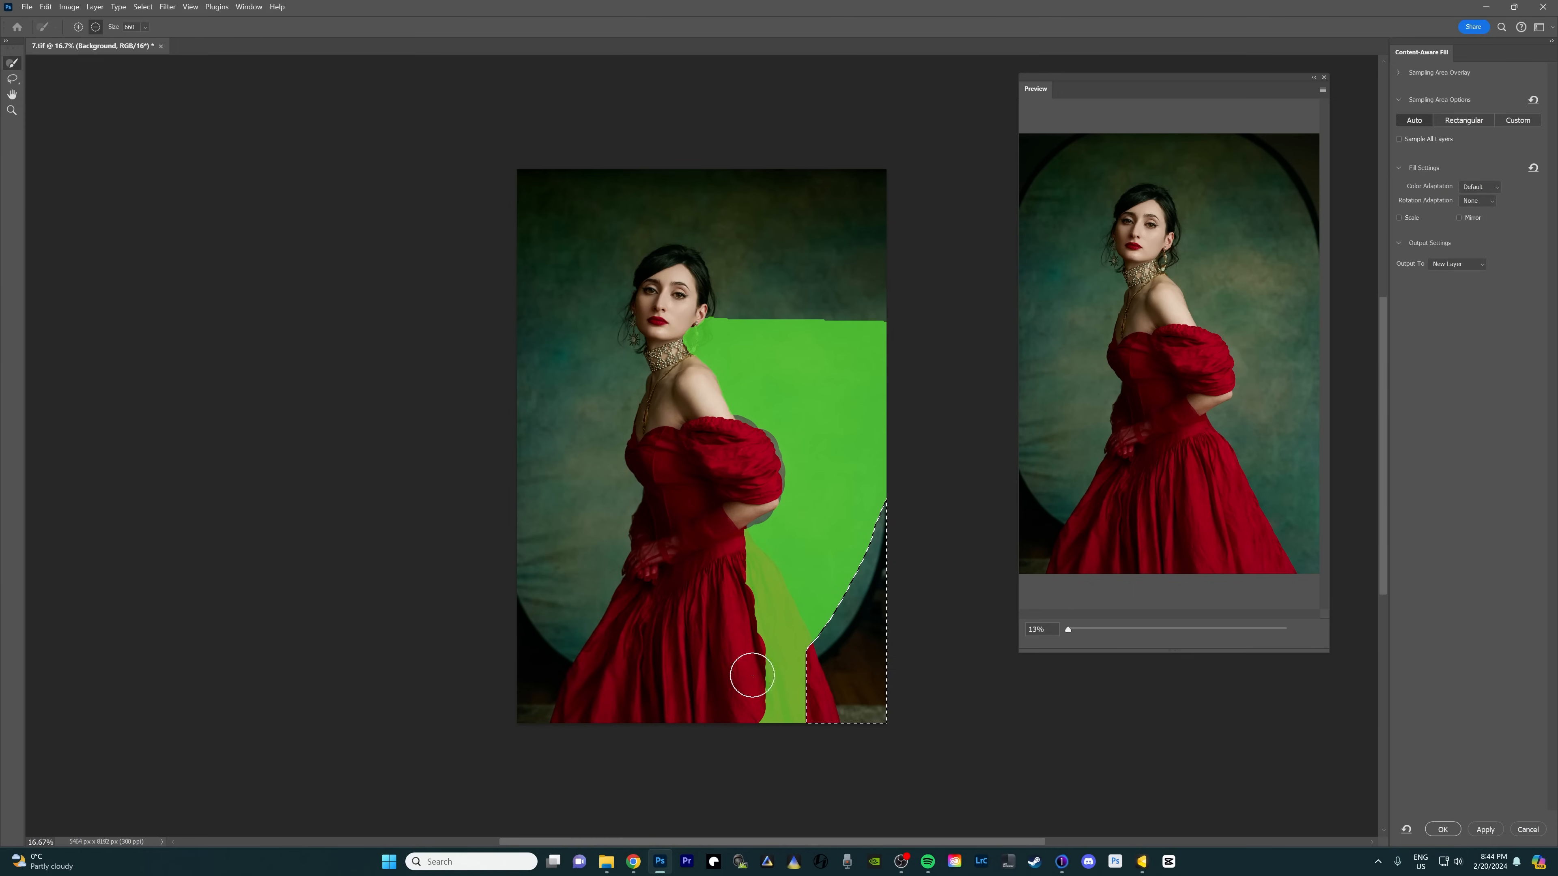
{"action": "left_click_drag", "start_coordinate": [752, 675], "coordinate": [784, 643]}
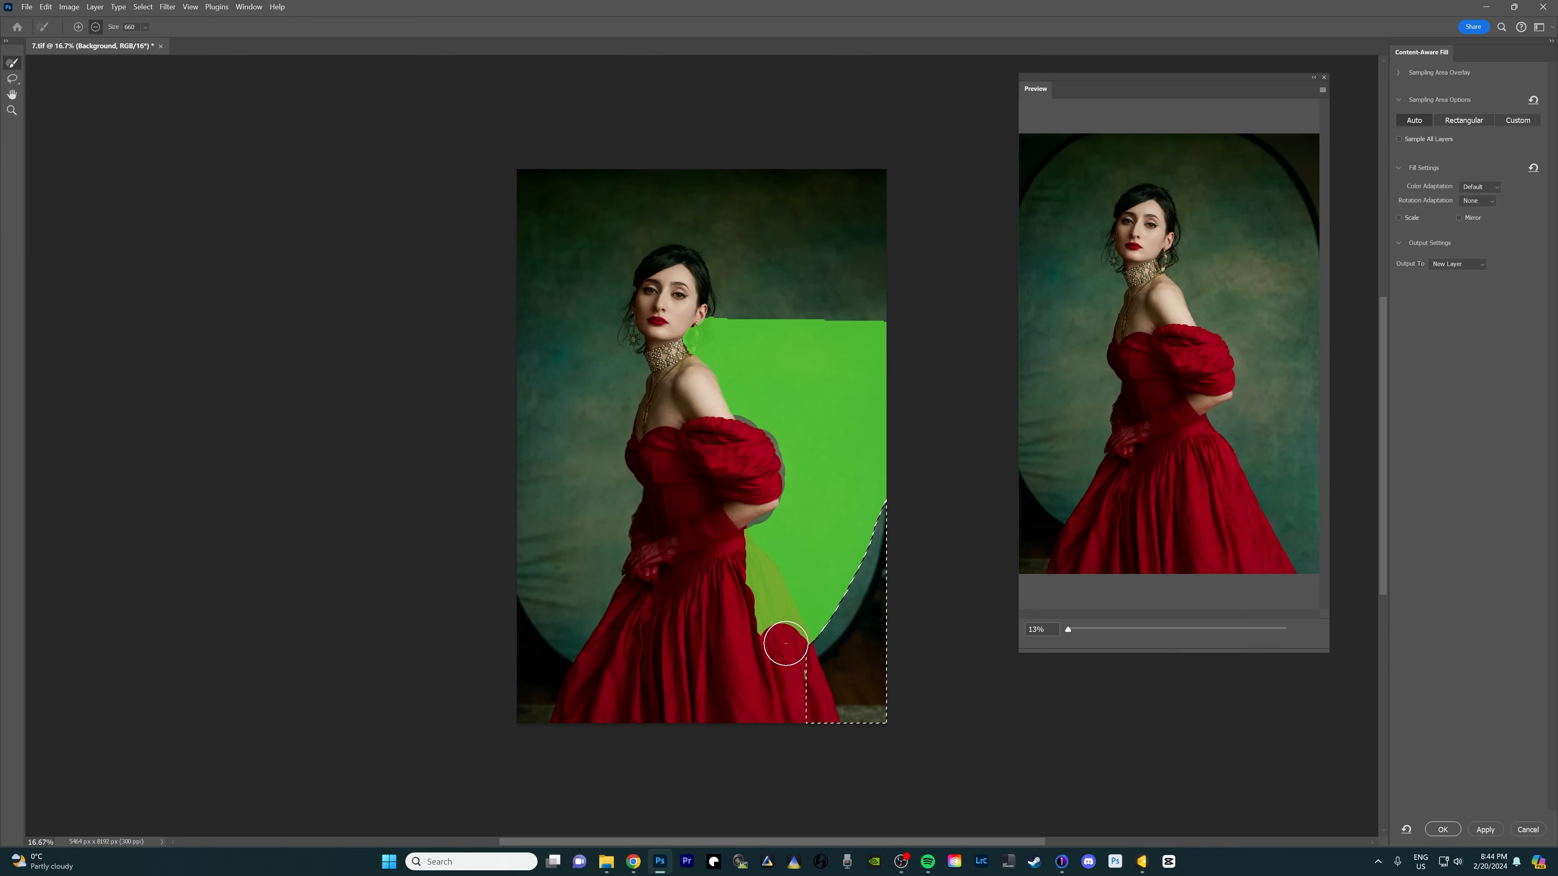
{"action": "left_click_drag", "start_coordinate": [785, 643], "coordinate": [733, 537]}
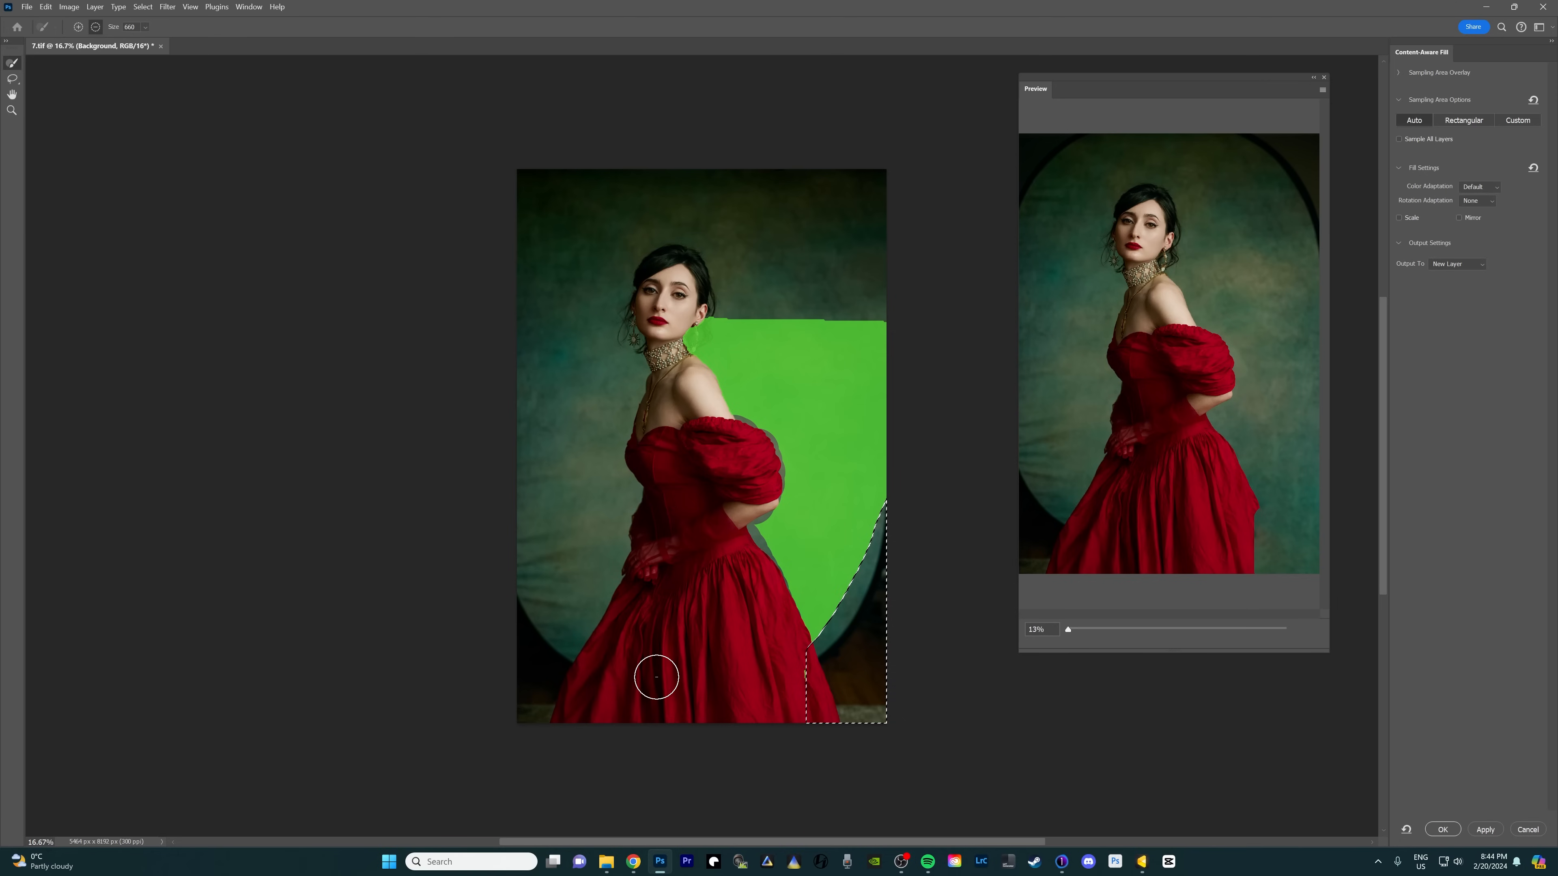
{"action": "mouse_move", "coordinate": [668, 603]}
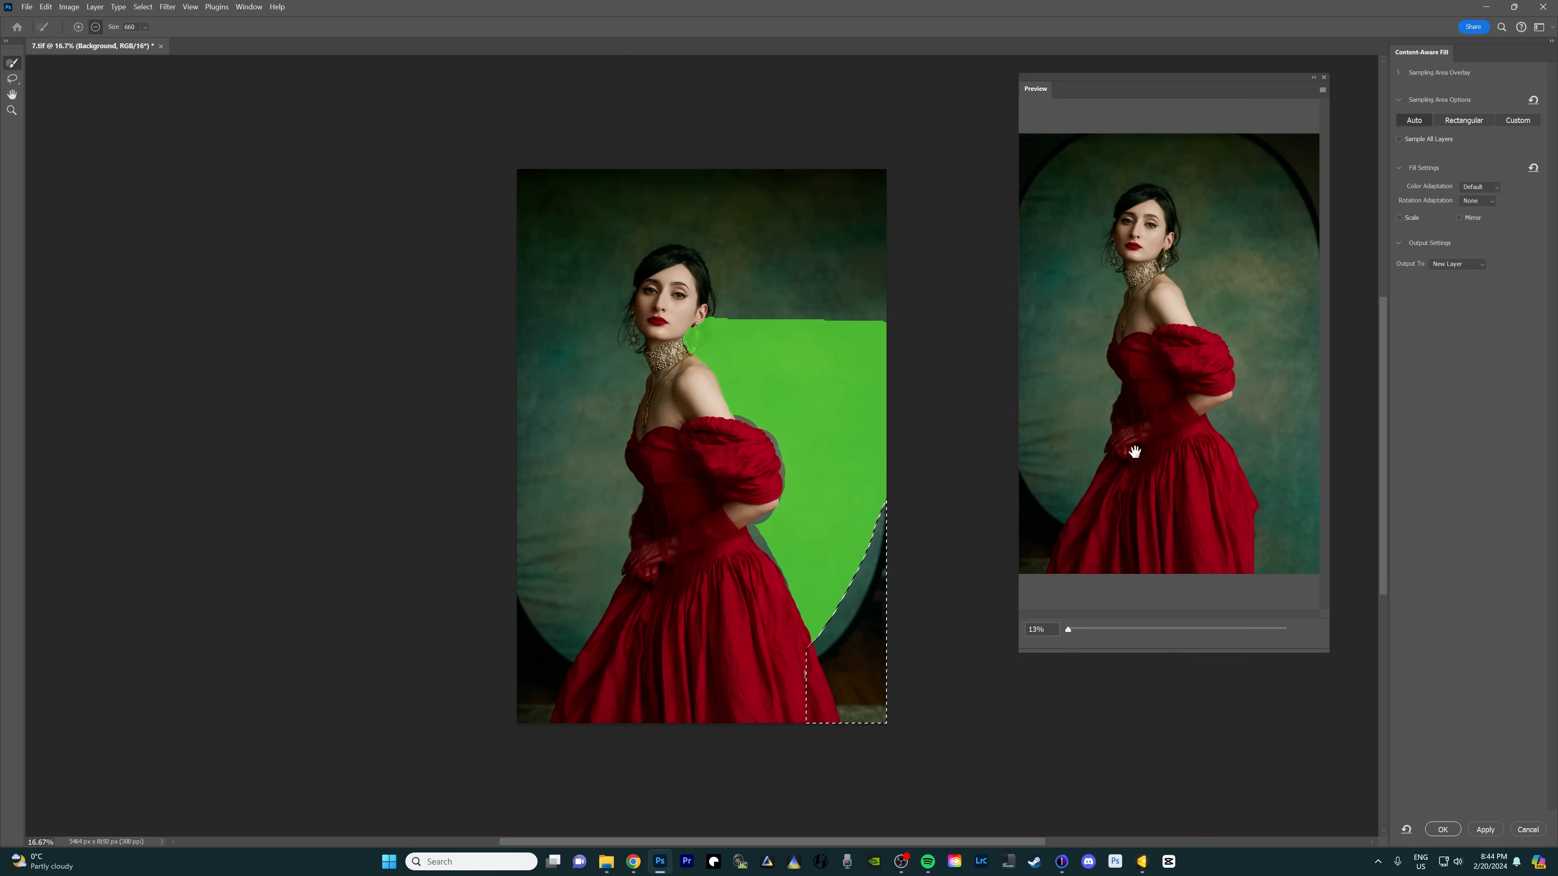
{"action": "mouse_move", "coordinate": [1304, 499]}
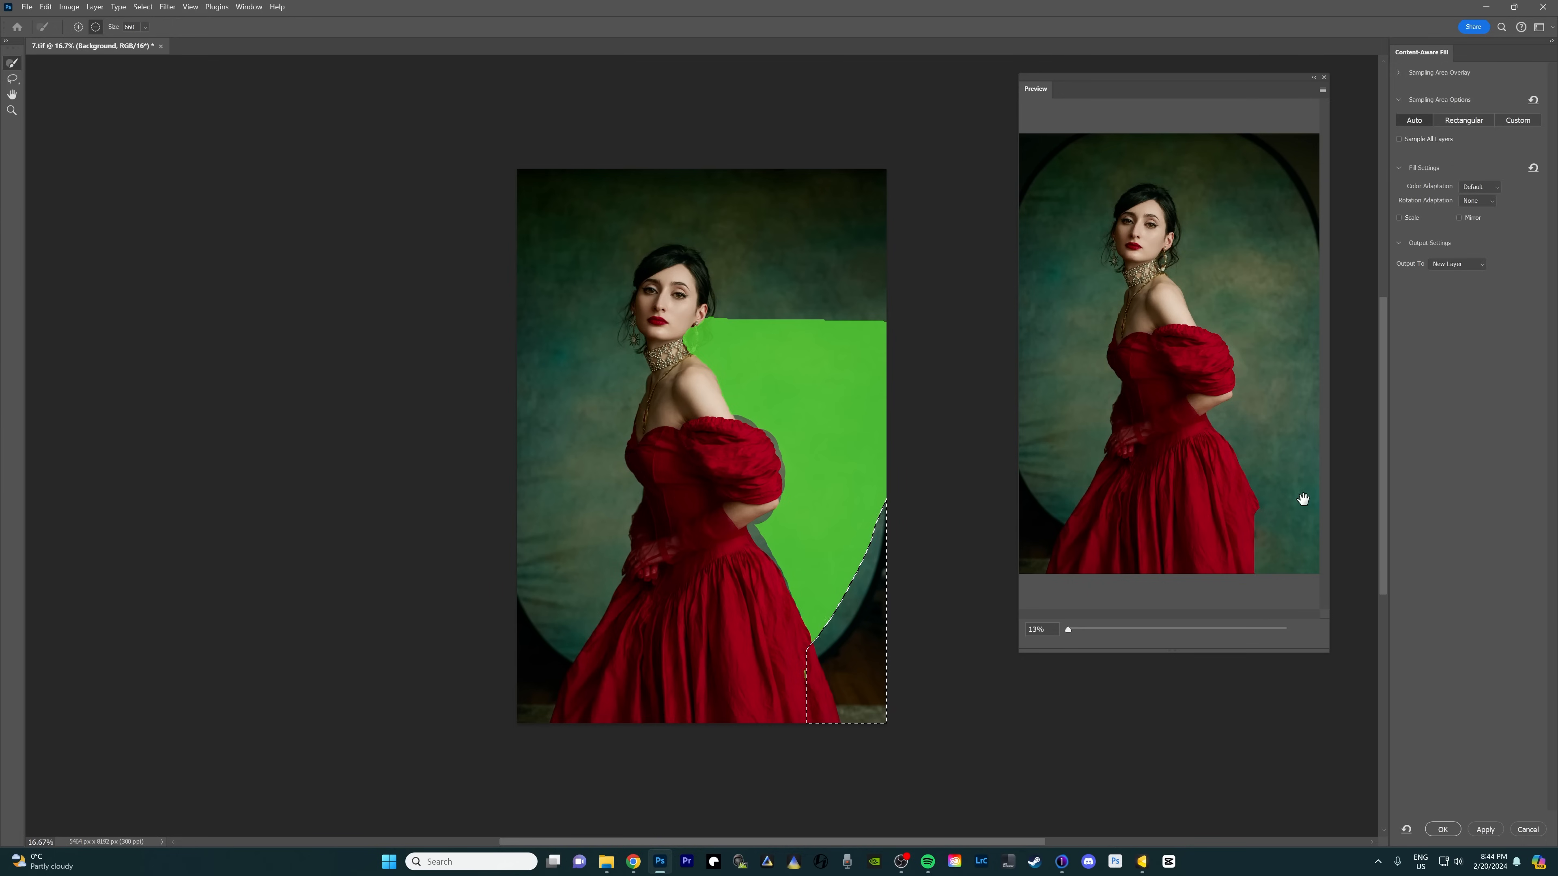
{"action": "mouse_move", "coordinate": [1273, 520]}
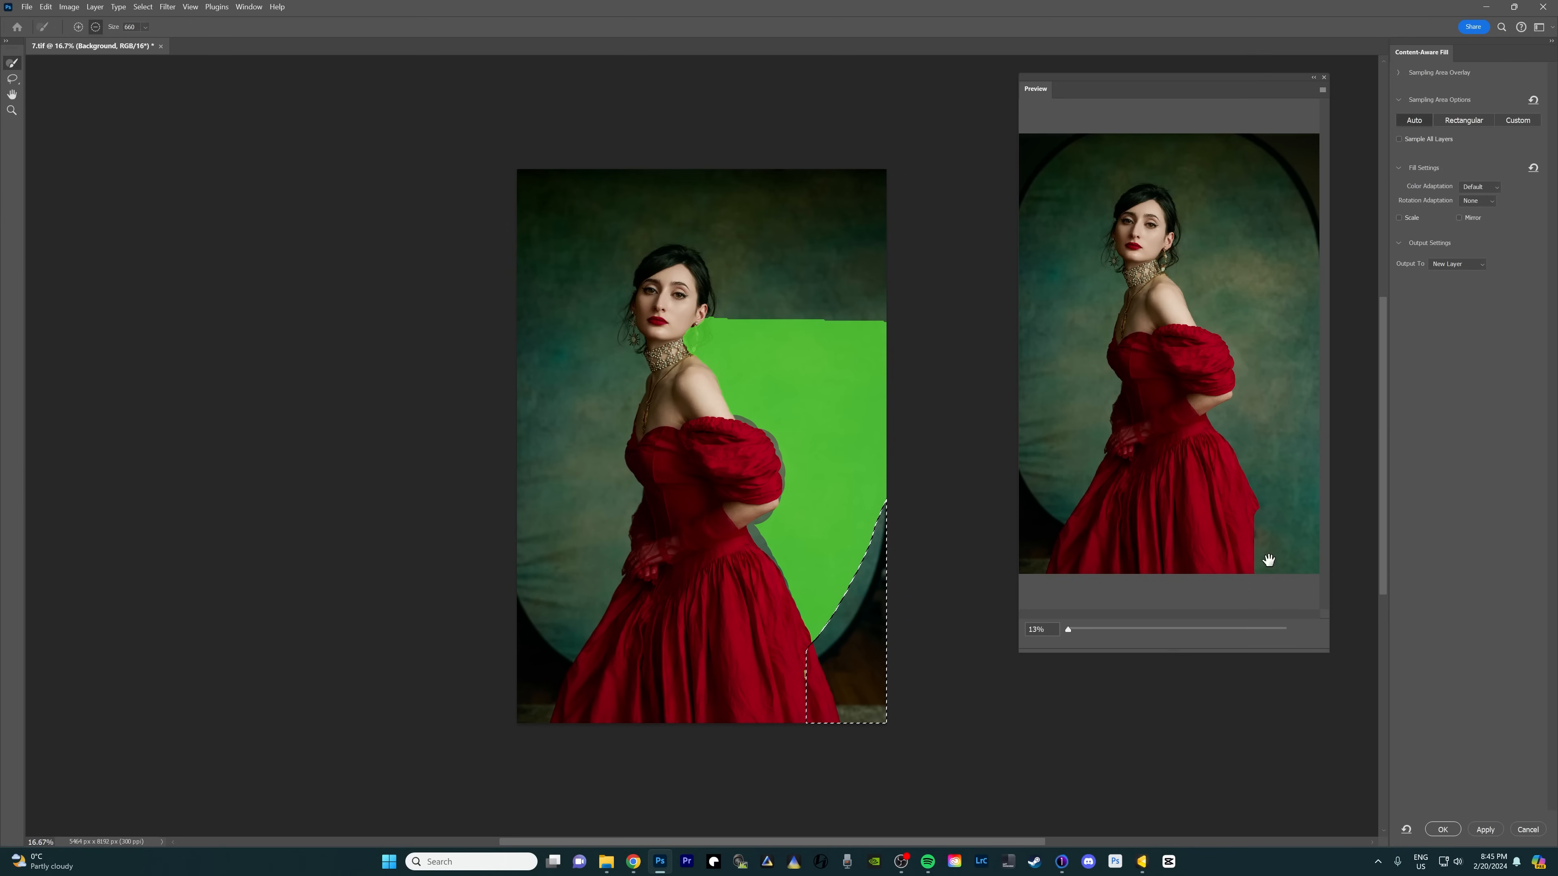
{"action": "mouse_move", "coordinate": [1279, 506]}
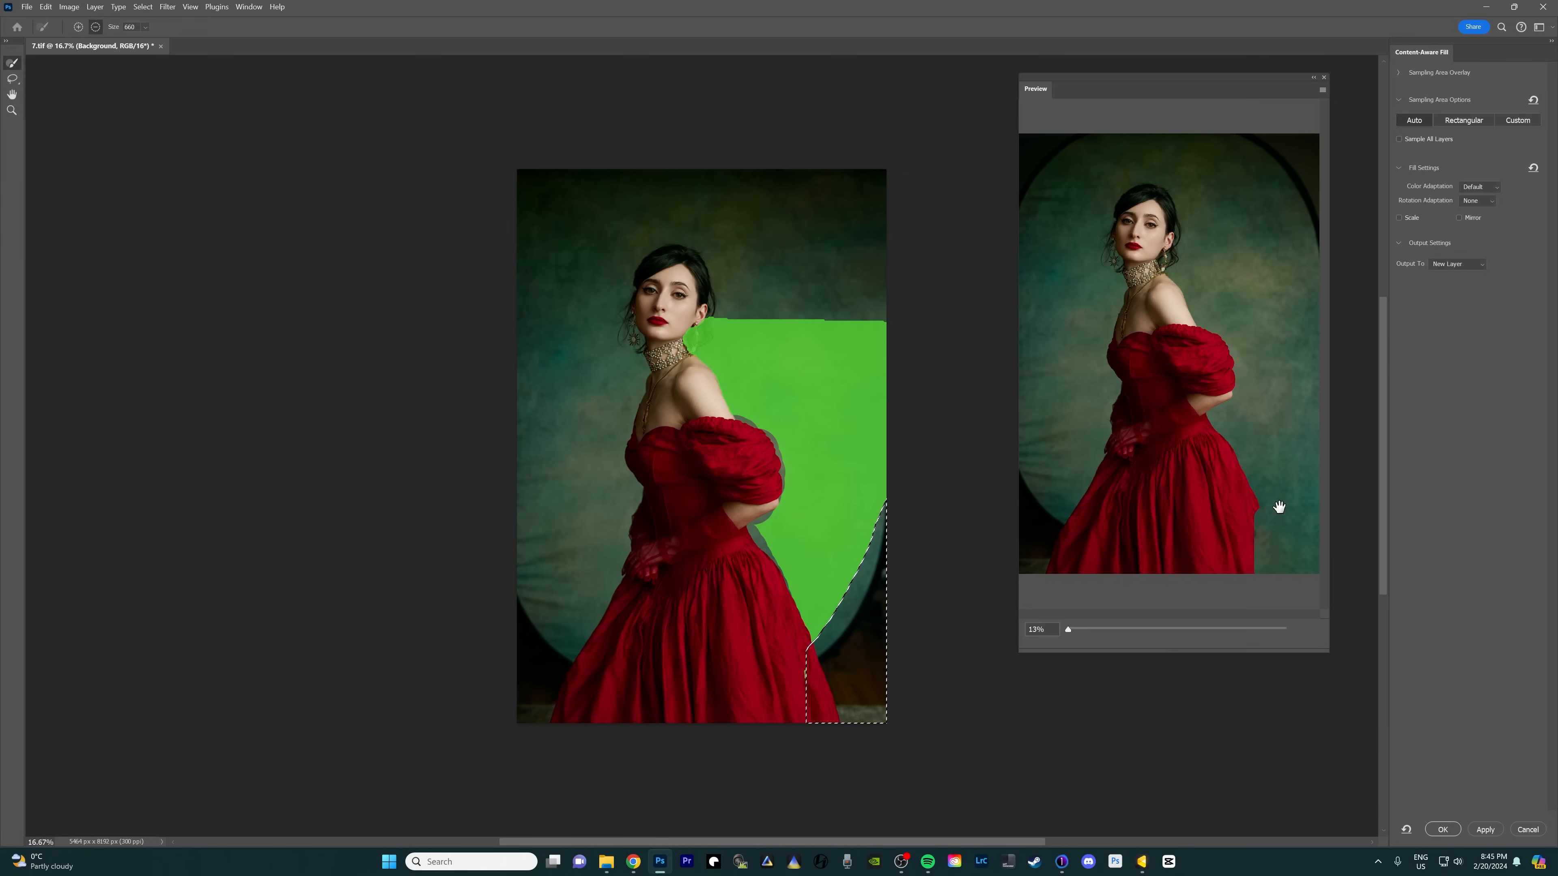
{"action": "mouse_move", "coordinate": [1278, 517]}
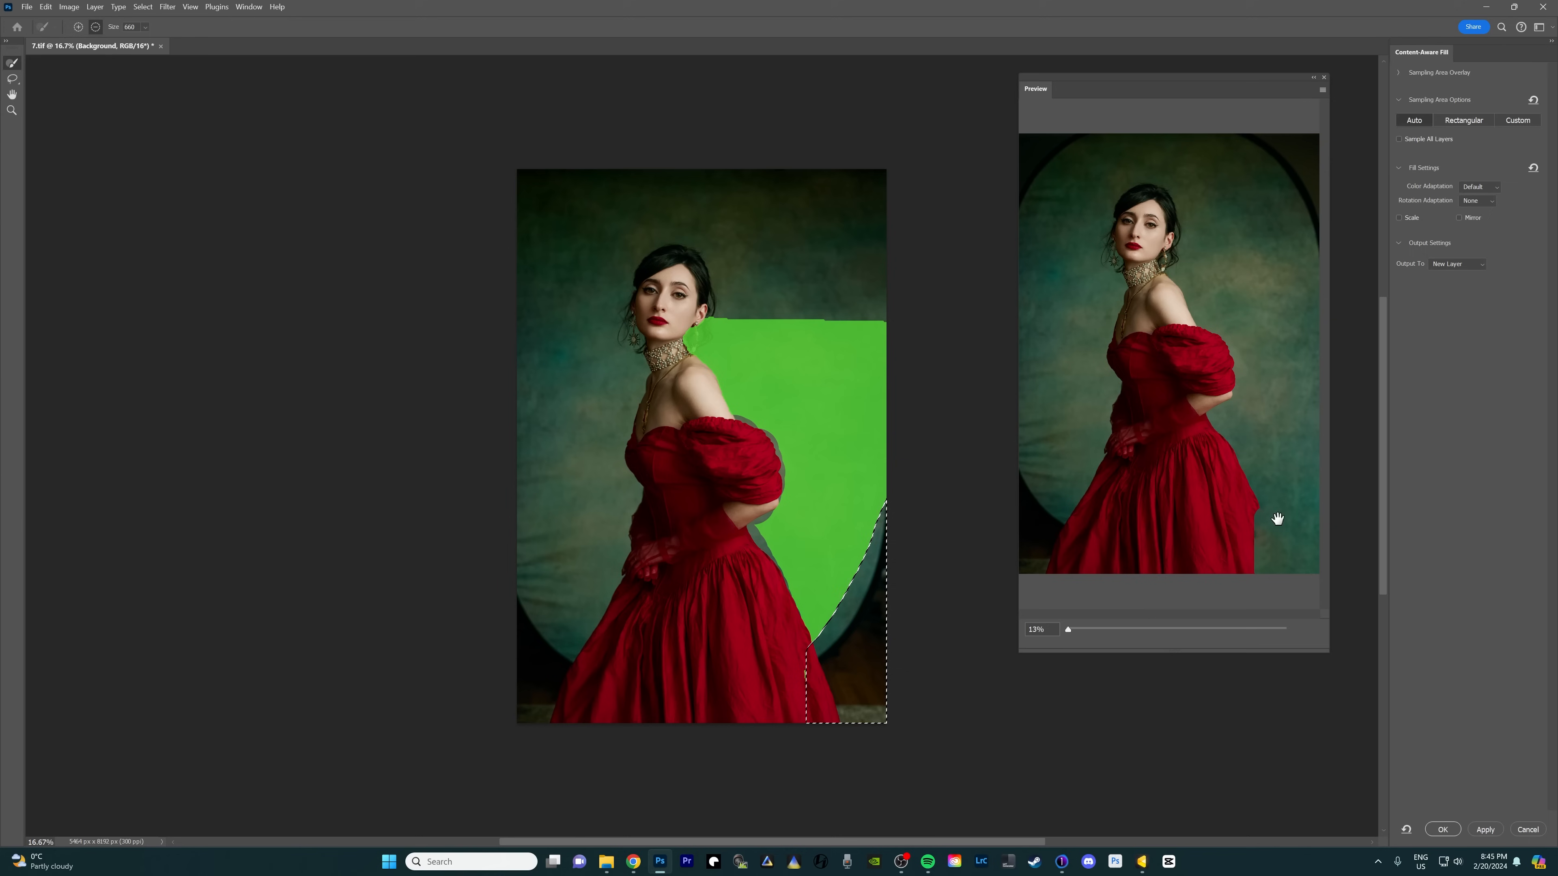
{"action": "mouse_move", "coordinate": [1293, 348]}
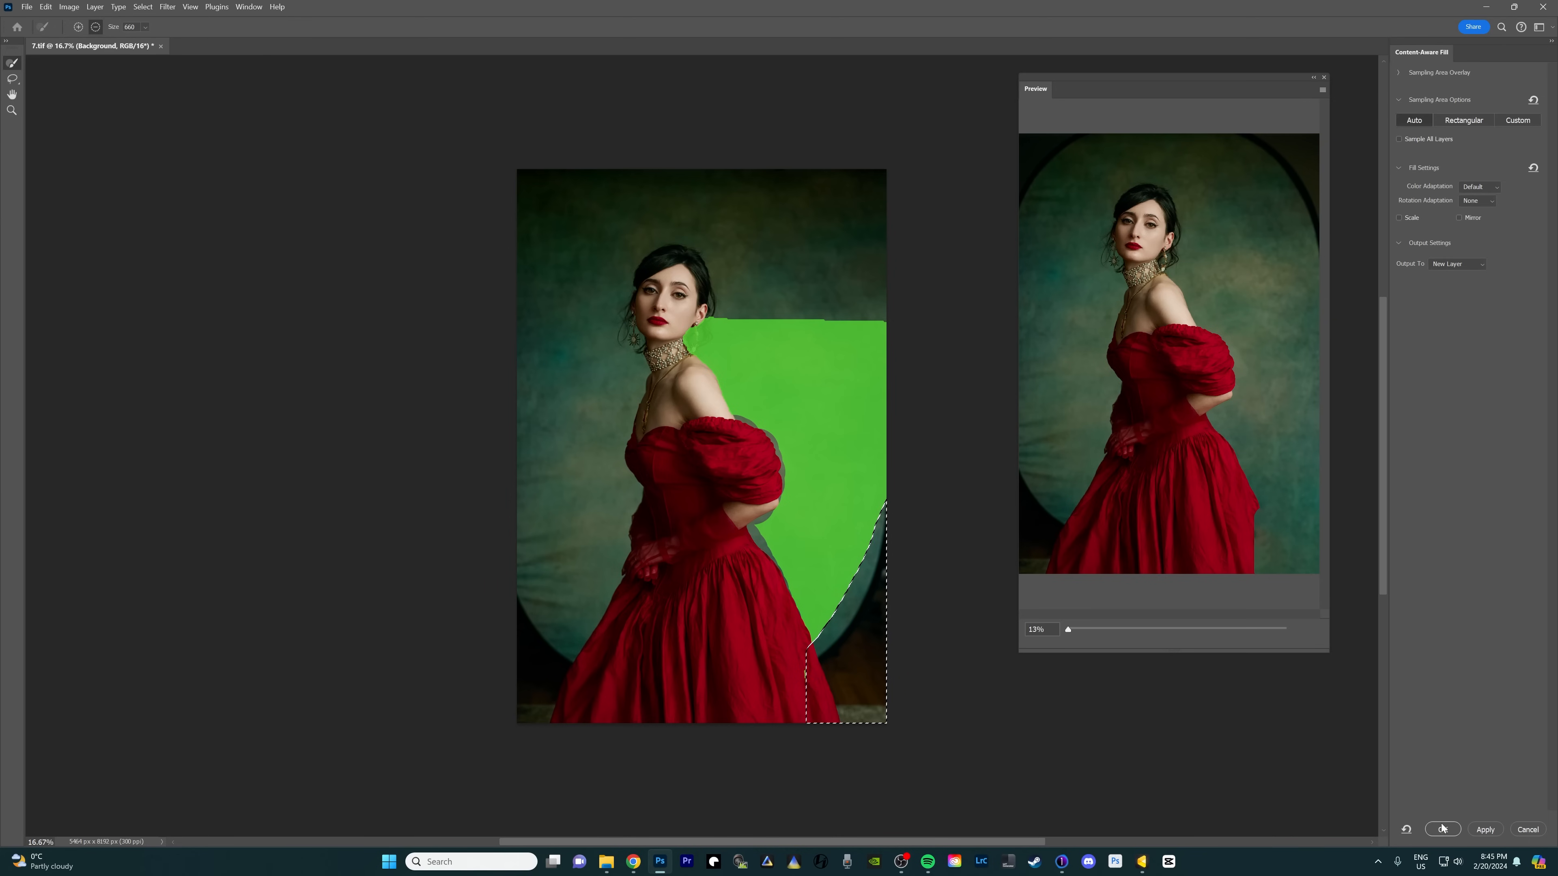
Apply the bottom-right fill, deselect, and lasso the dark bottom-left strip on the Background layer.
{"action": "left_click", "coordinate": [1442, 829]}
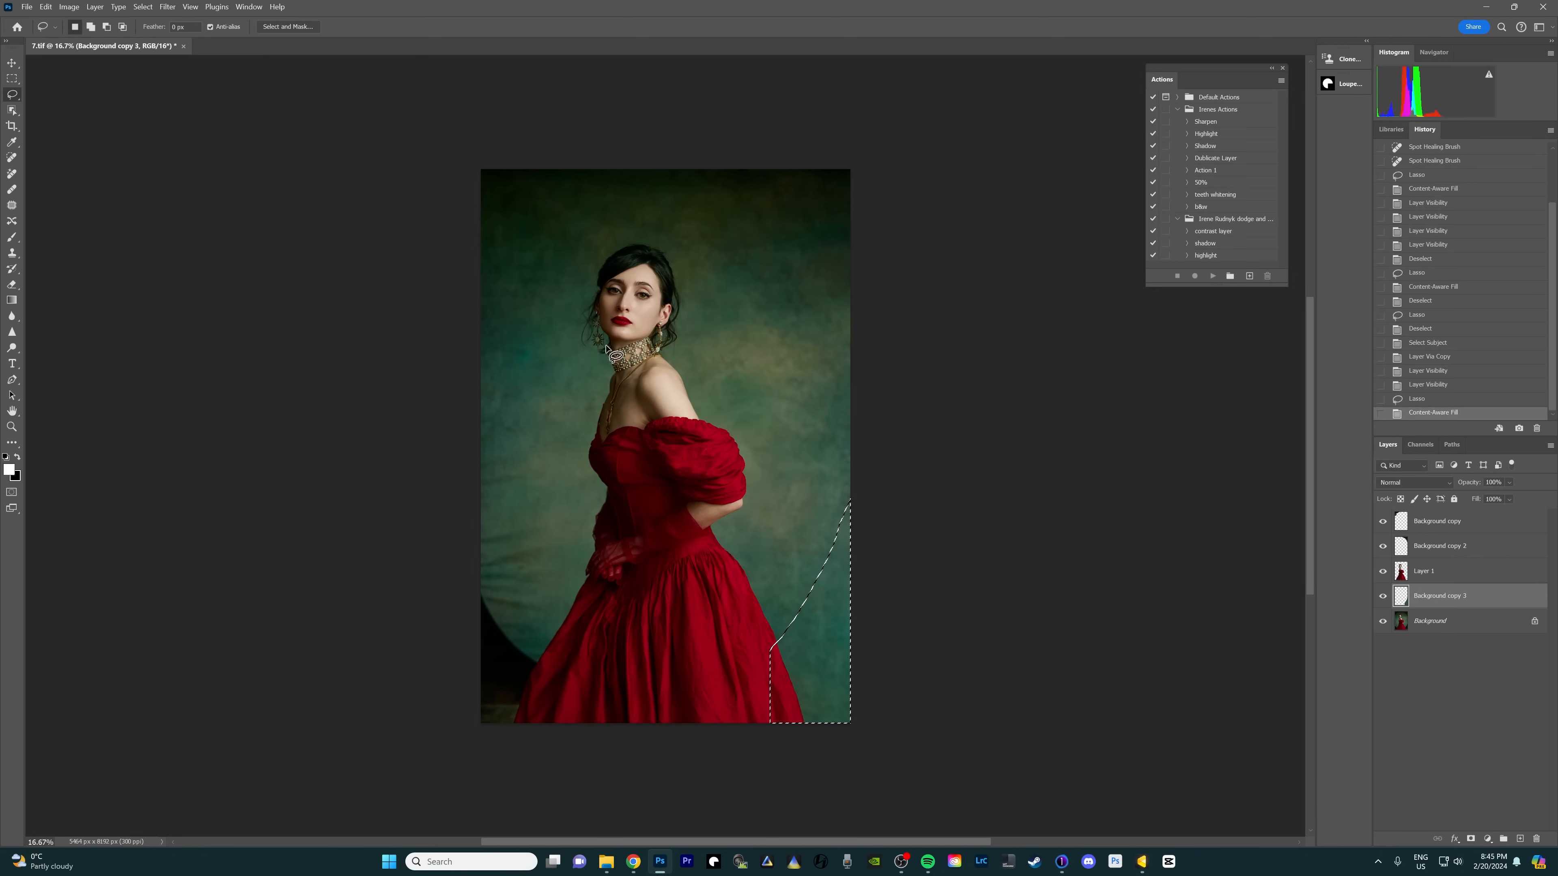
{"action": "key", "text": "ctrl+d"}
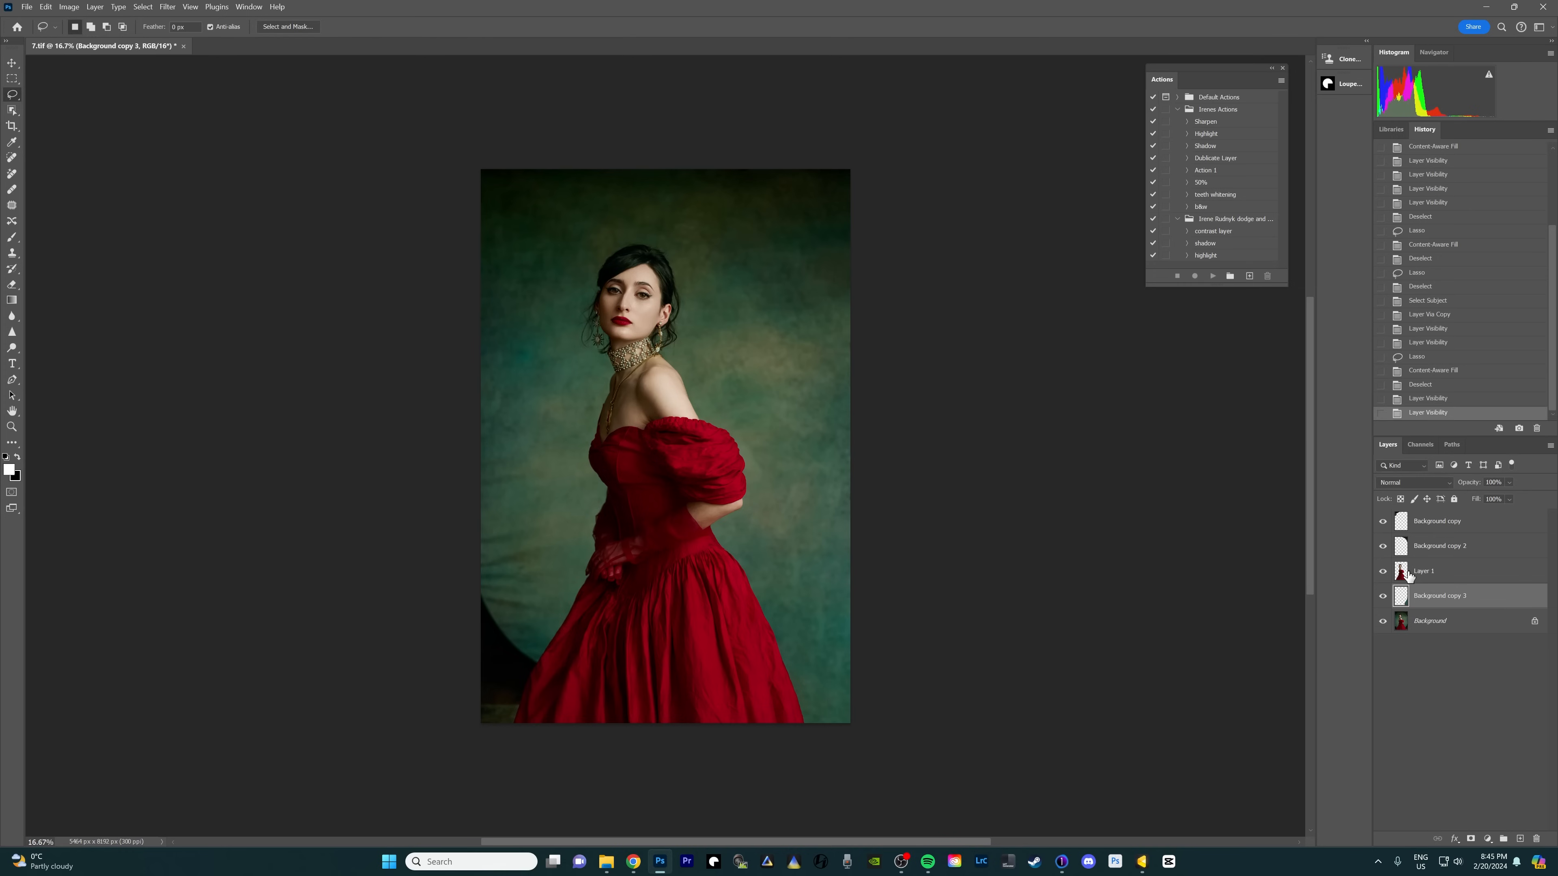
{"action": "mouse_move", "coordinate": [1433, 632]}
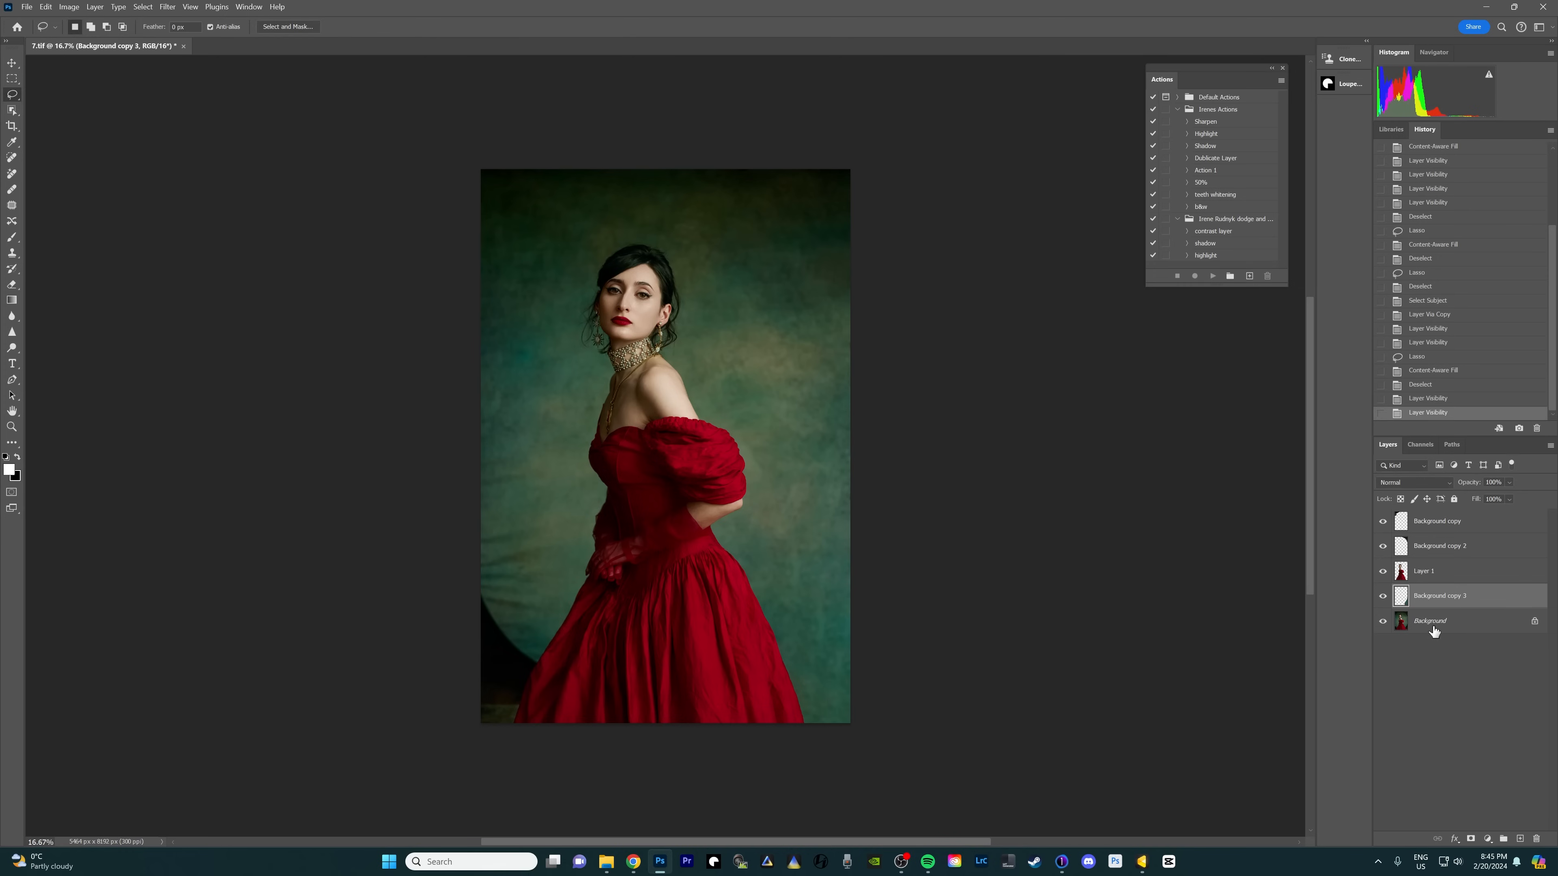
{"action": "left_click", "coordinate": [1431, 620]}
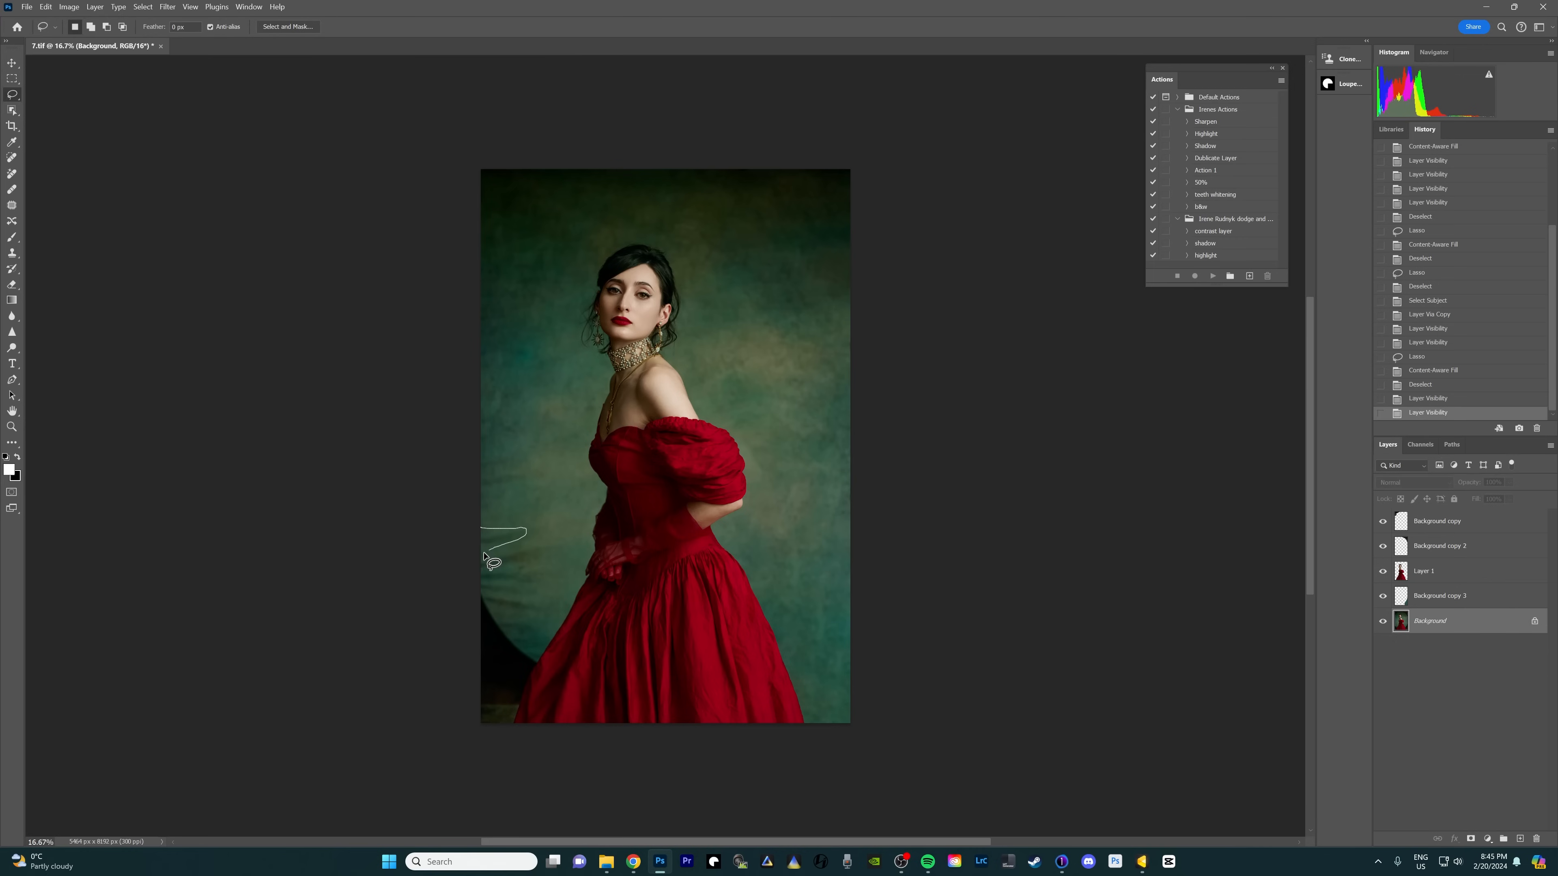
{"action": "left_click_drag", "start_coordinate": [517, 532], "coordinate": [519, 596]}
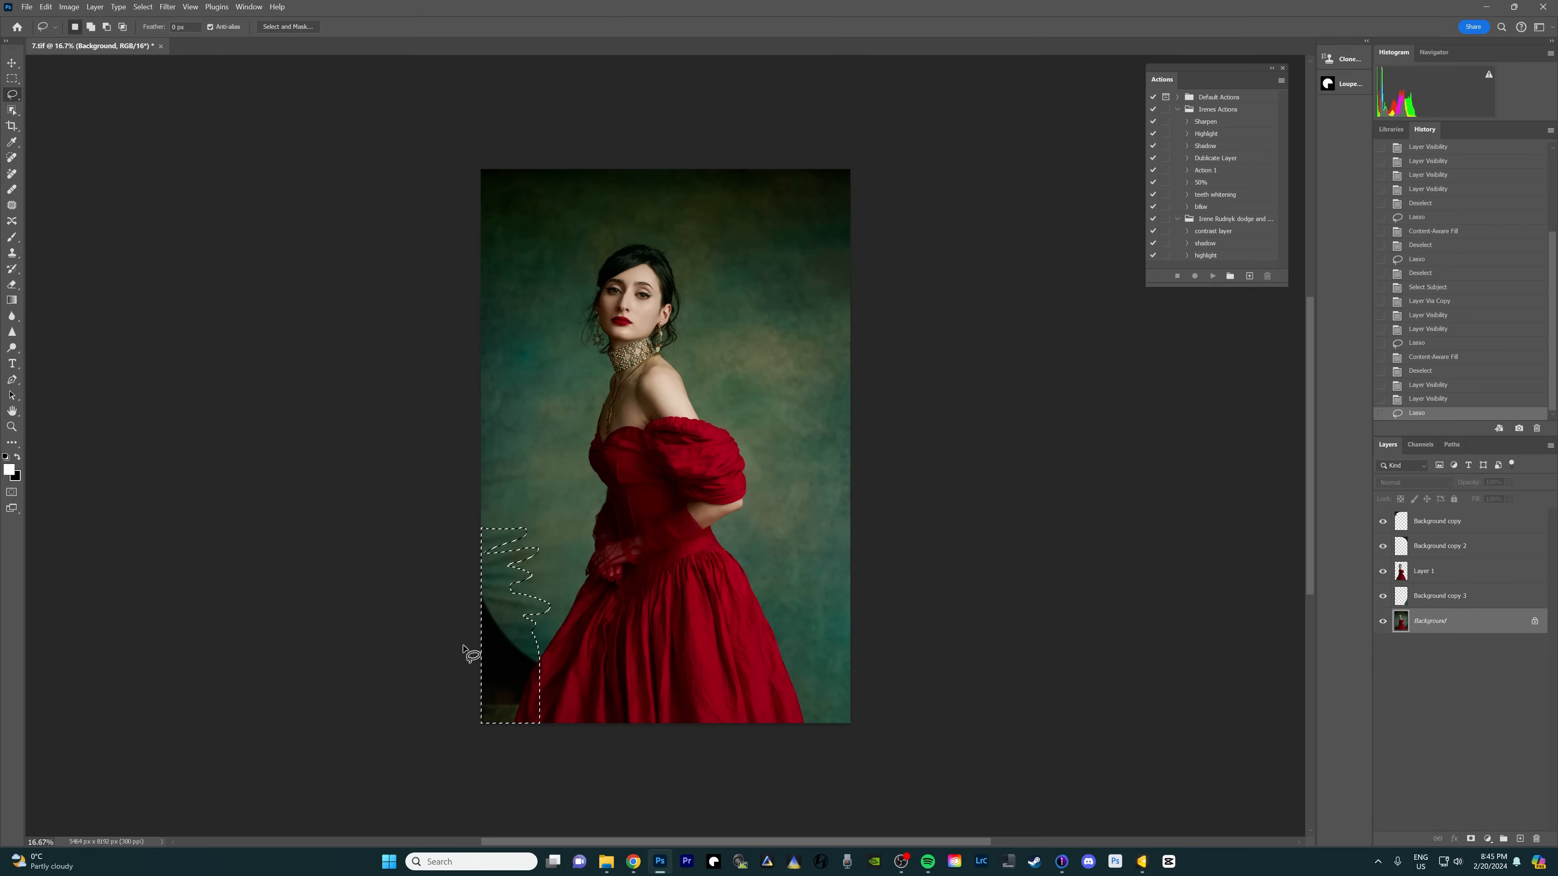
Content-Aware Fill the bottom-left corner with the dress hem and left side excluded from sampling.
{"action": "right_click", "coordinate": [468, 651]}
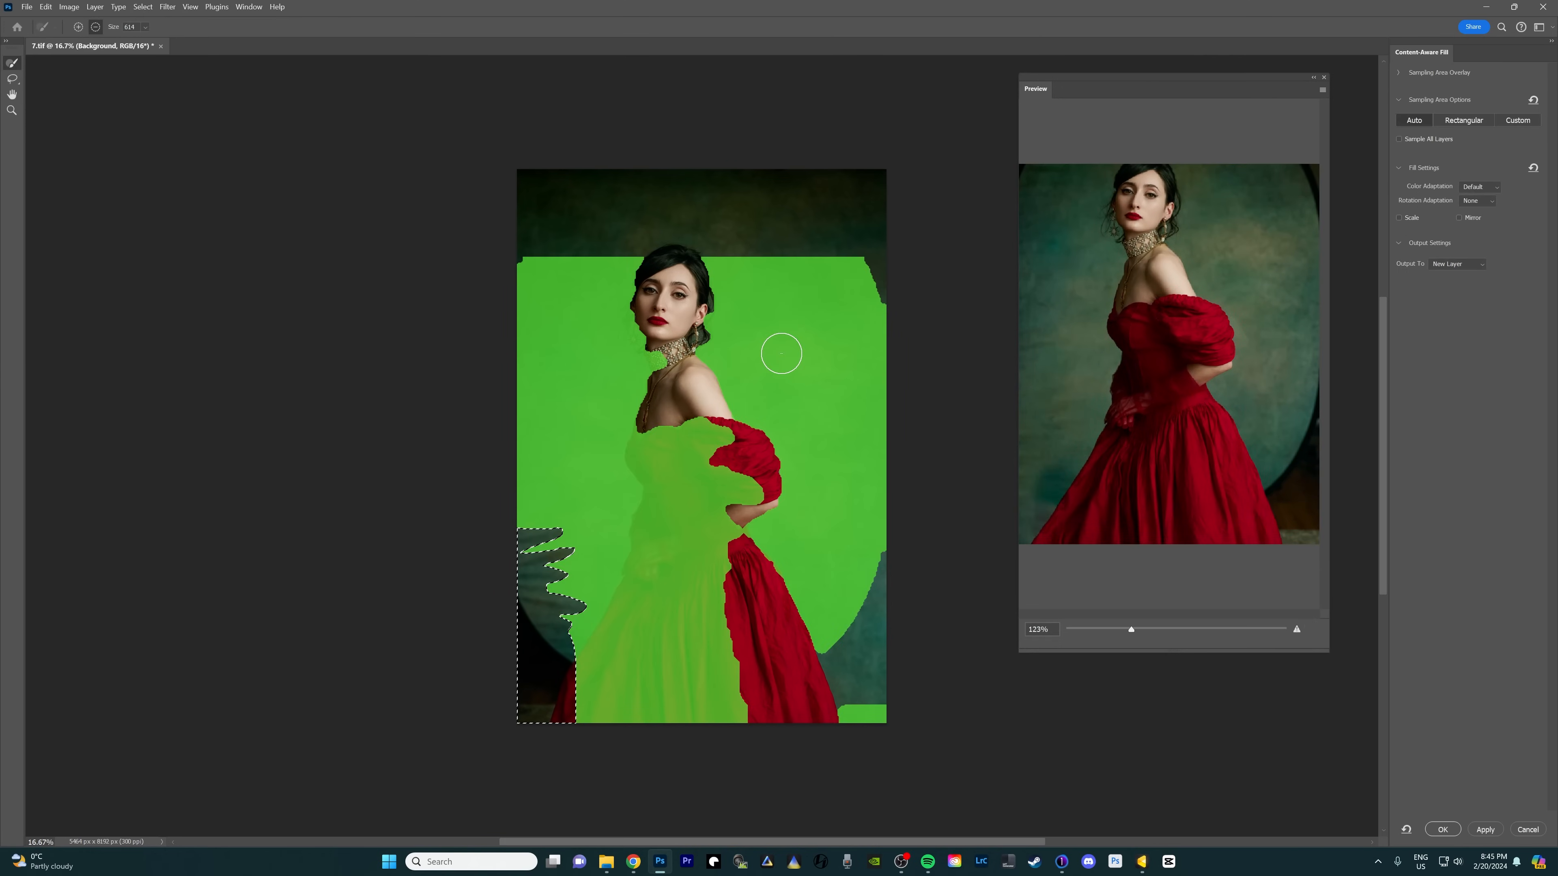
{"action": "left_click_drag", "start_coordinate": [780, 353], "coordinate": [594, 715]}
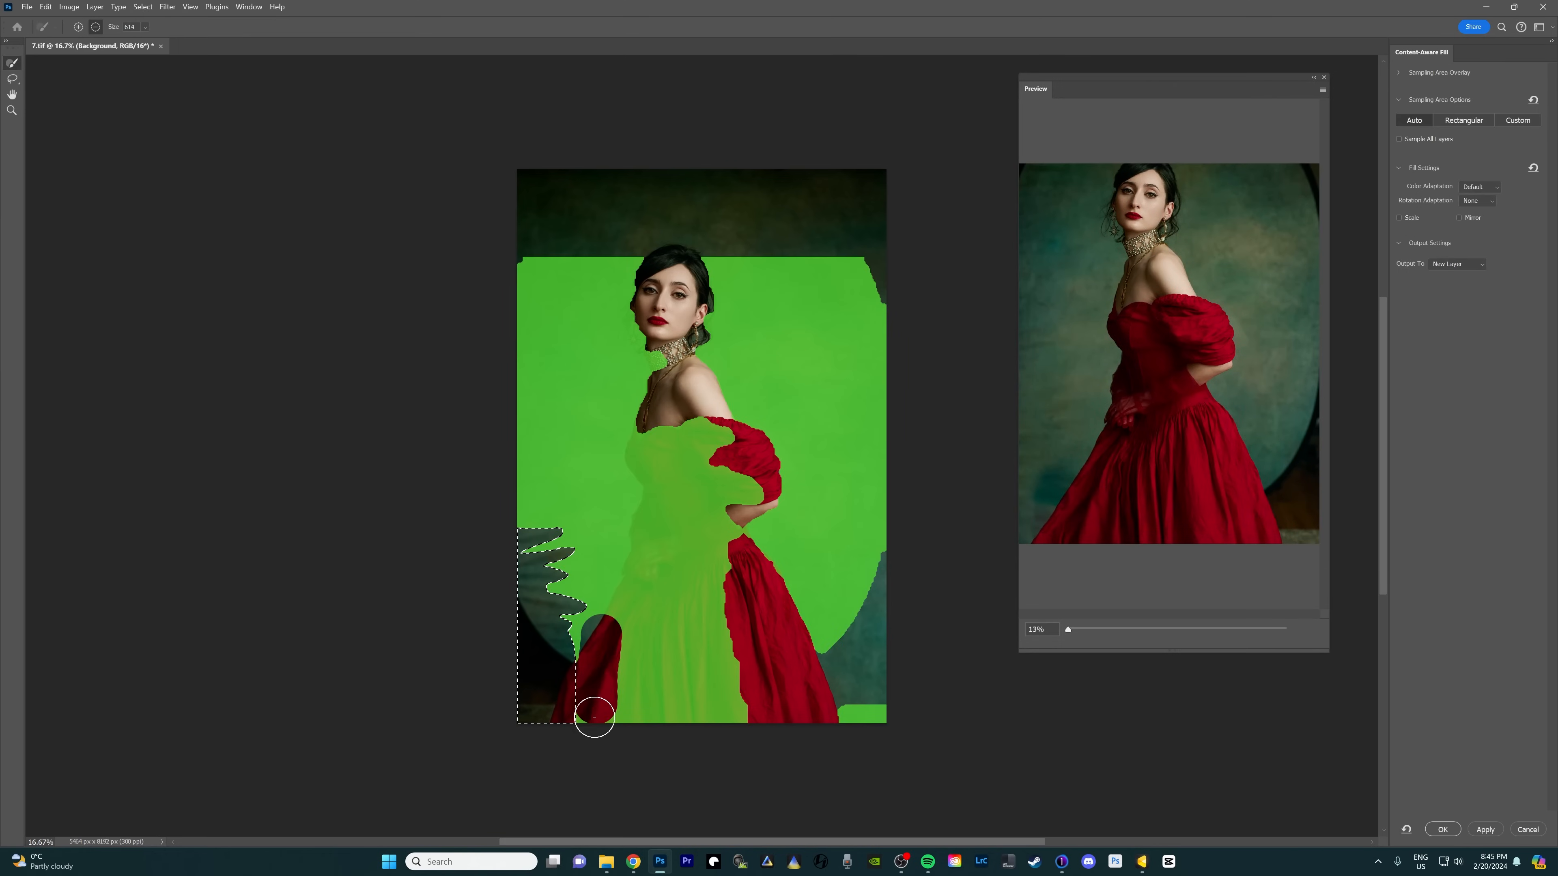
{"action": "left_click_drag", "start_coordinate": [597, 716], "coordinate": [646, 437]}
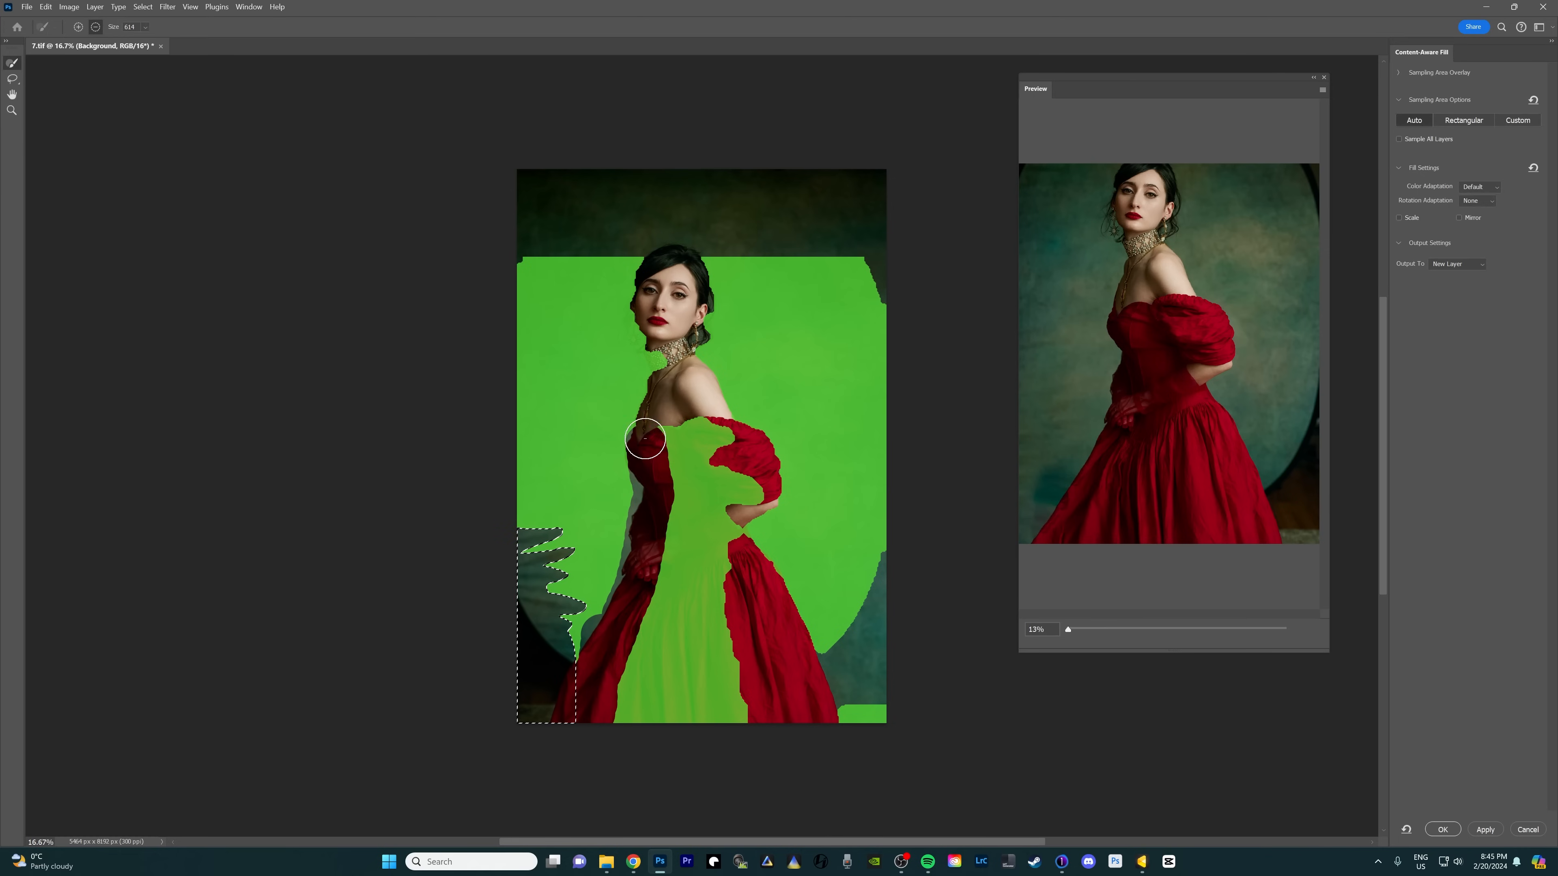
{"action": "left_click_drag", "start_coordinate": [646, 440], "coordinate": [664, 497]}
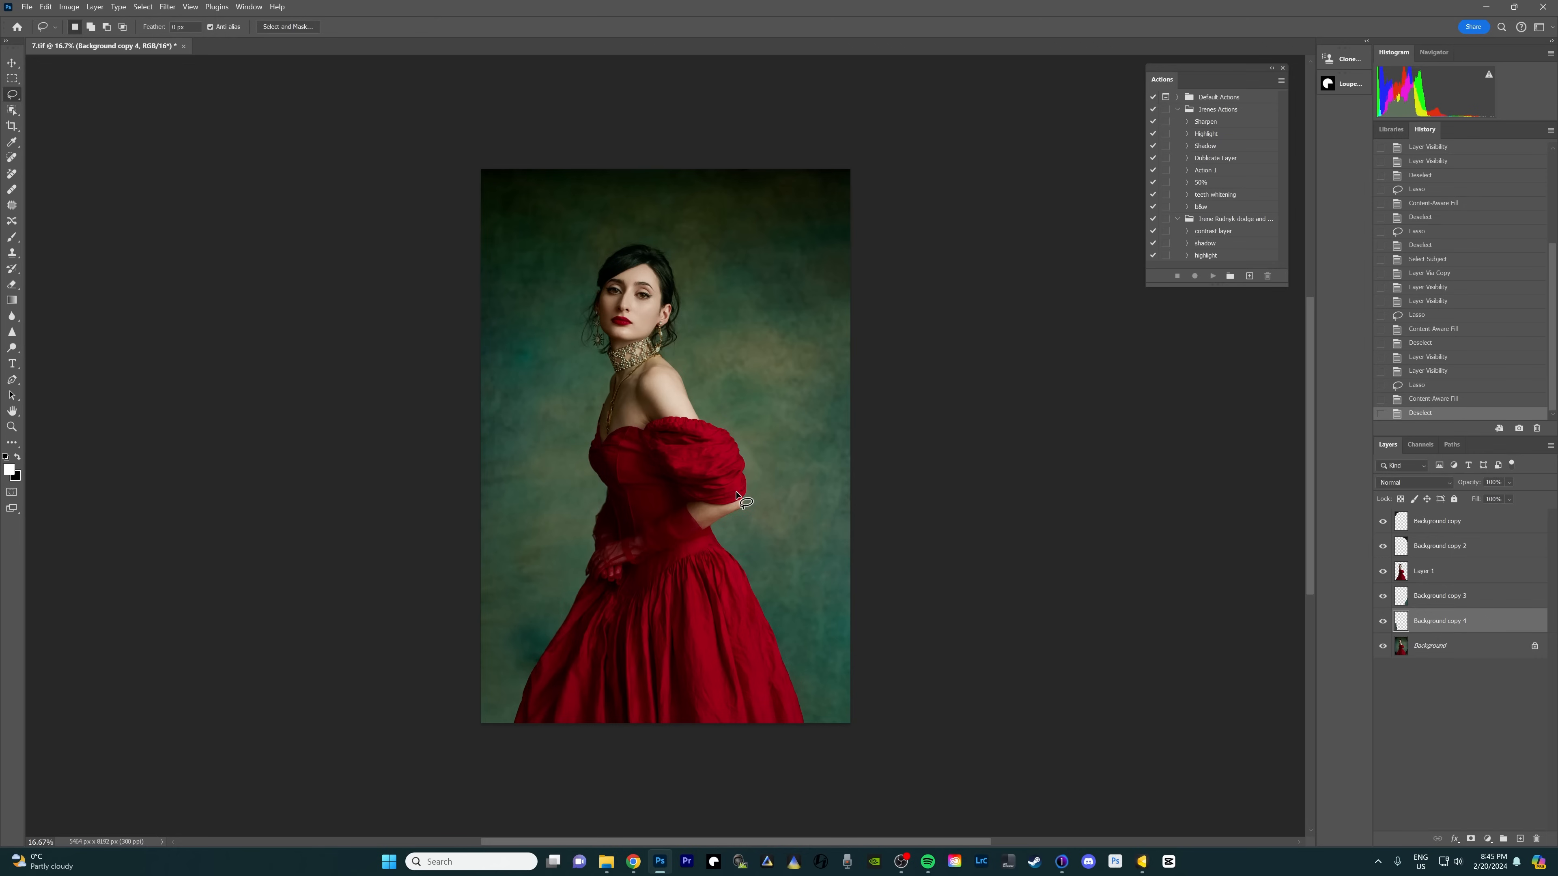
{"action": "mouse_move", "coordinate": [838, 543]}
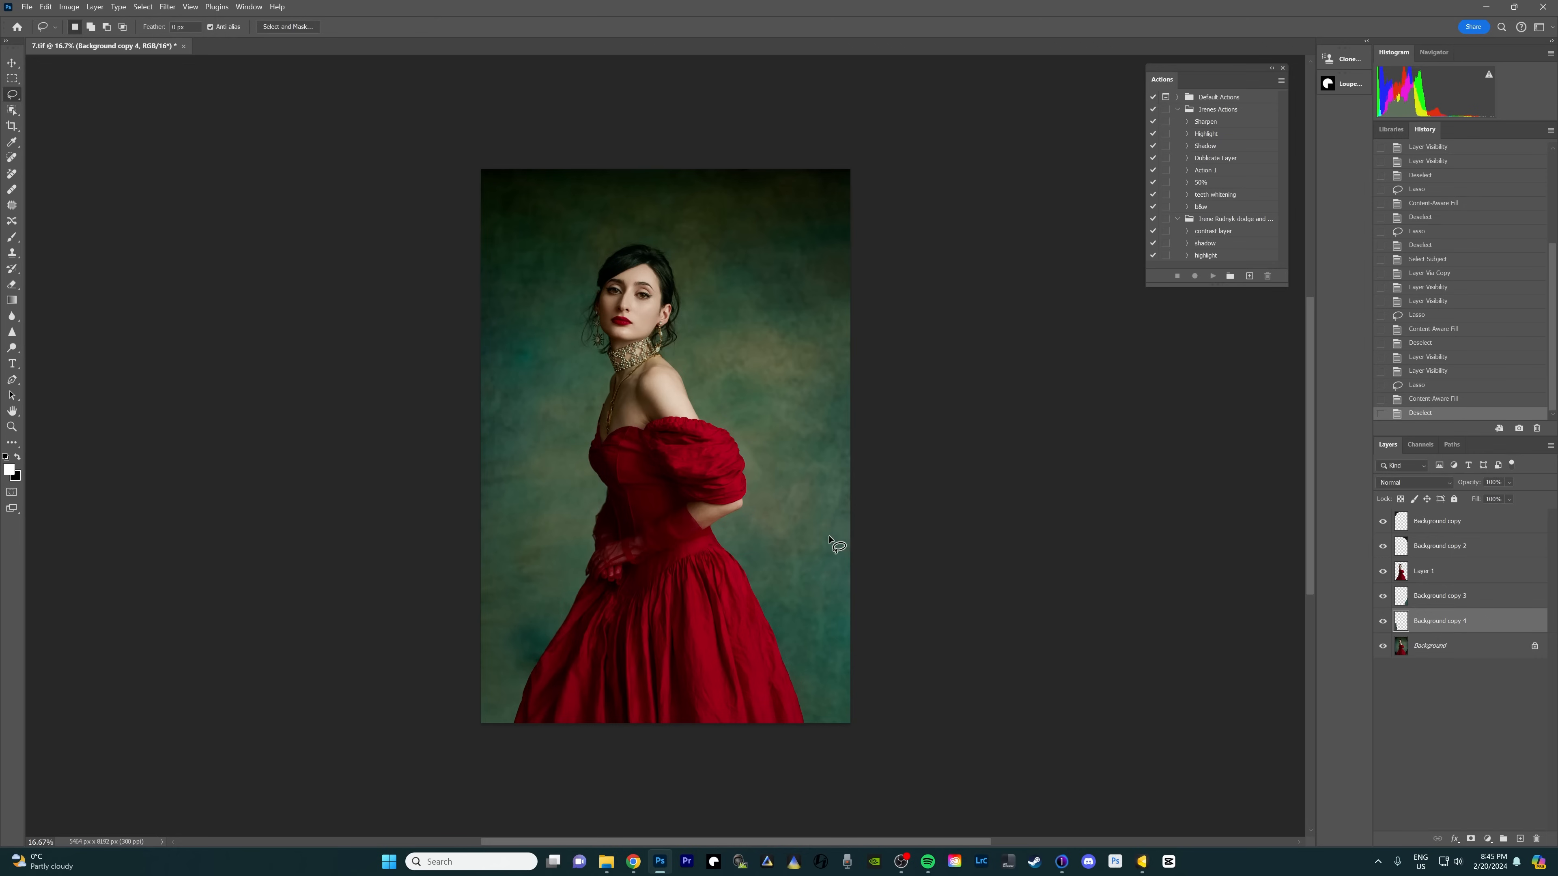
{"action": "mouse_move", "coordinate": [700, 611]}
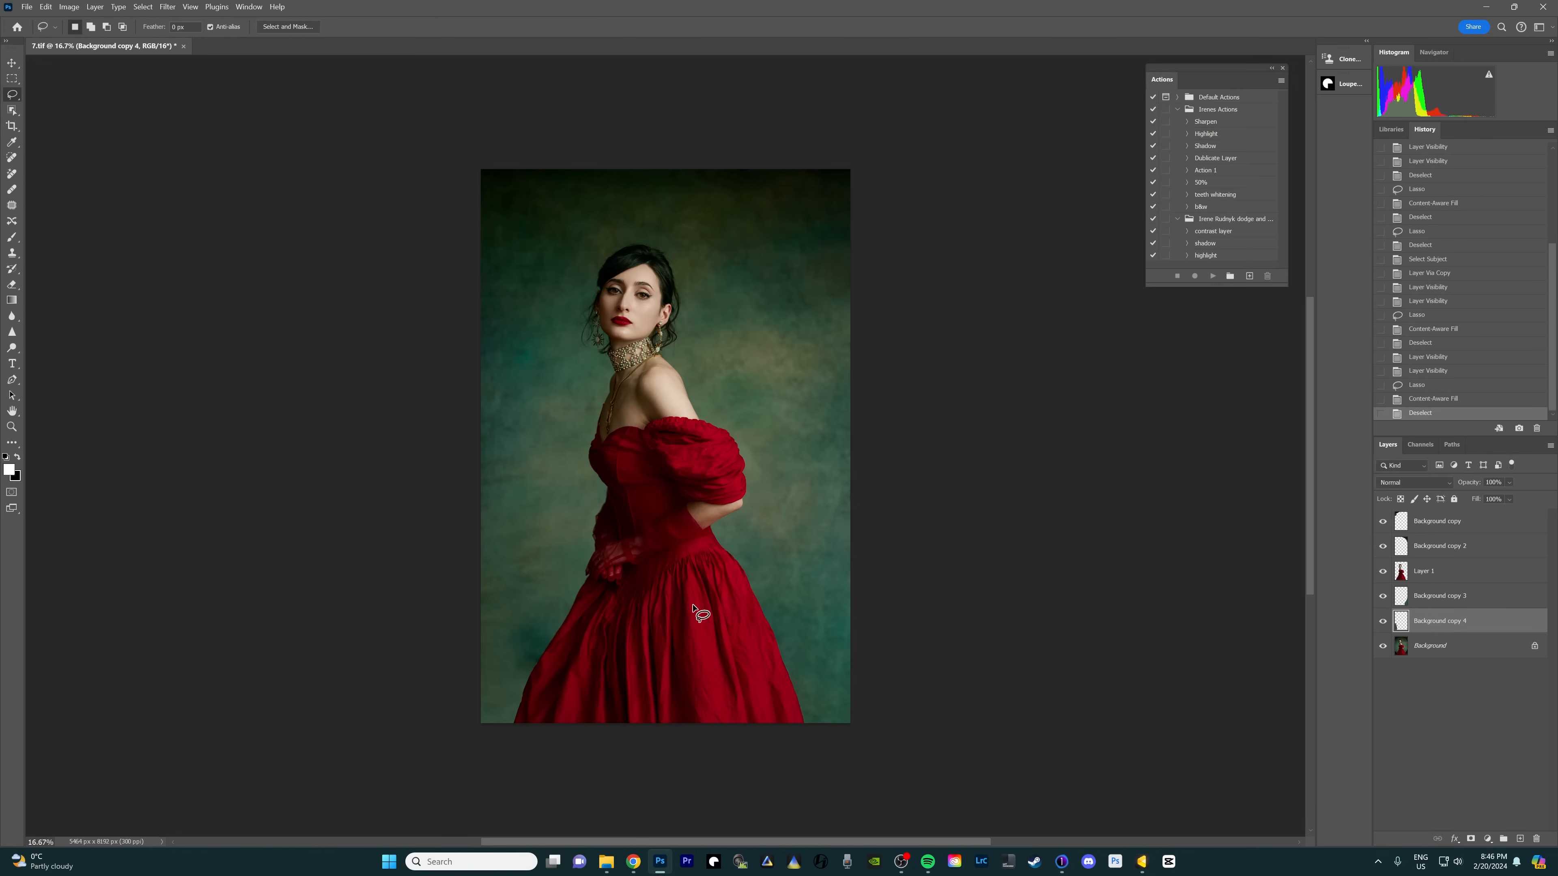
{"action": "mouse_move", "coordinate": [585, 643]}
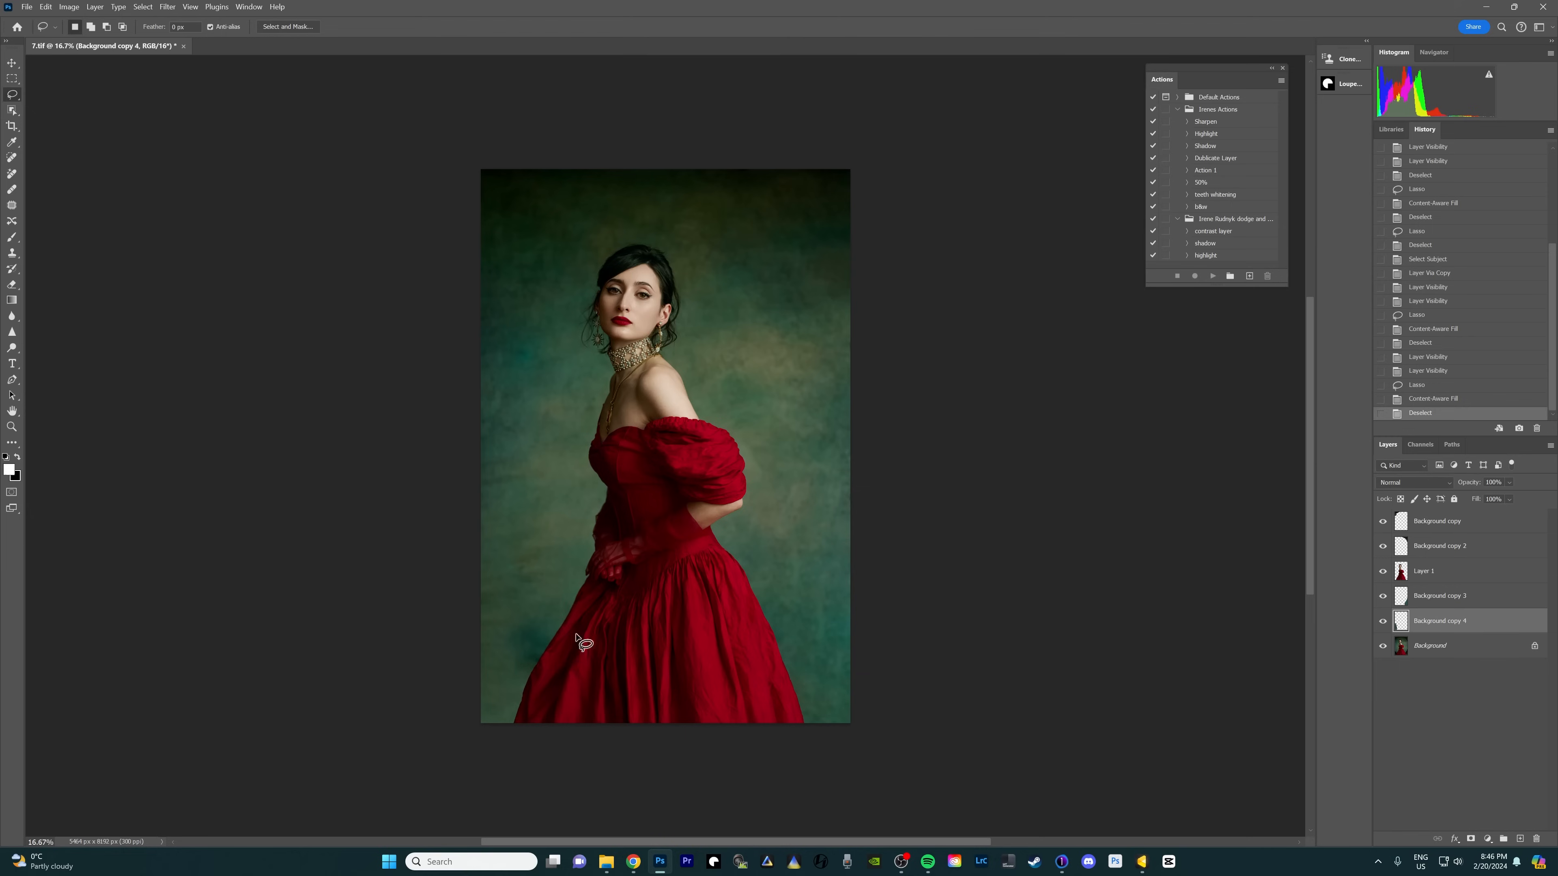
{"action": "mouse_move", "coordinate": [550, 593]}
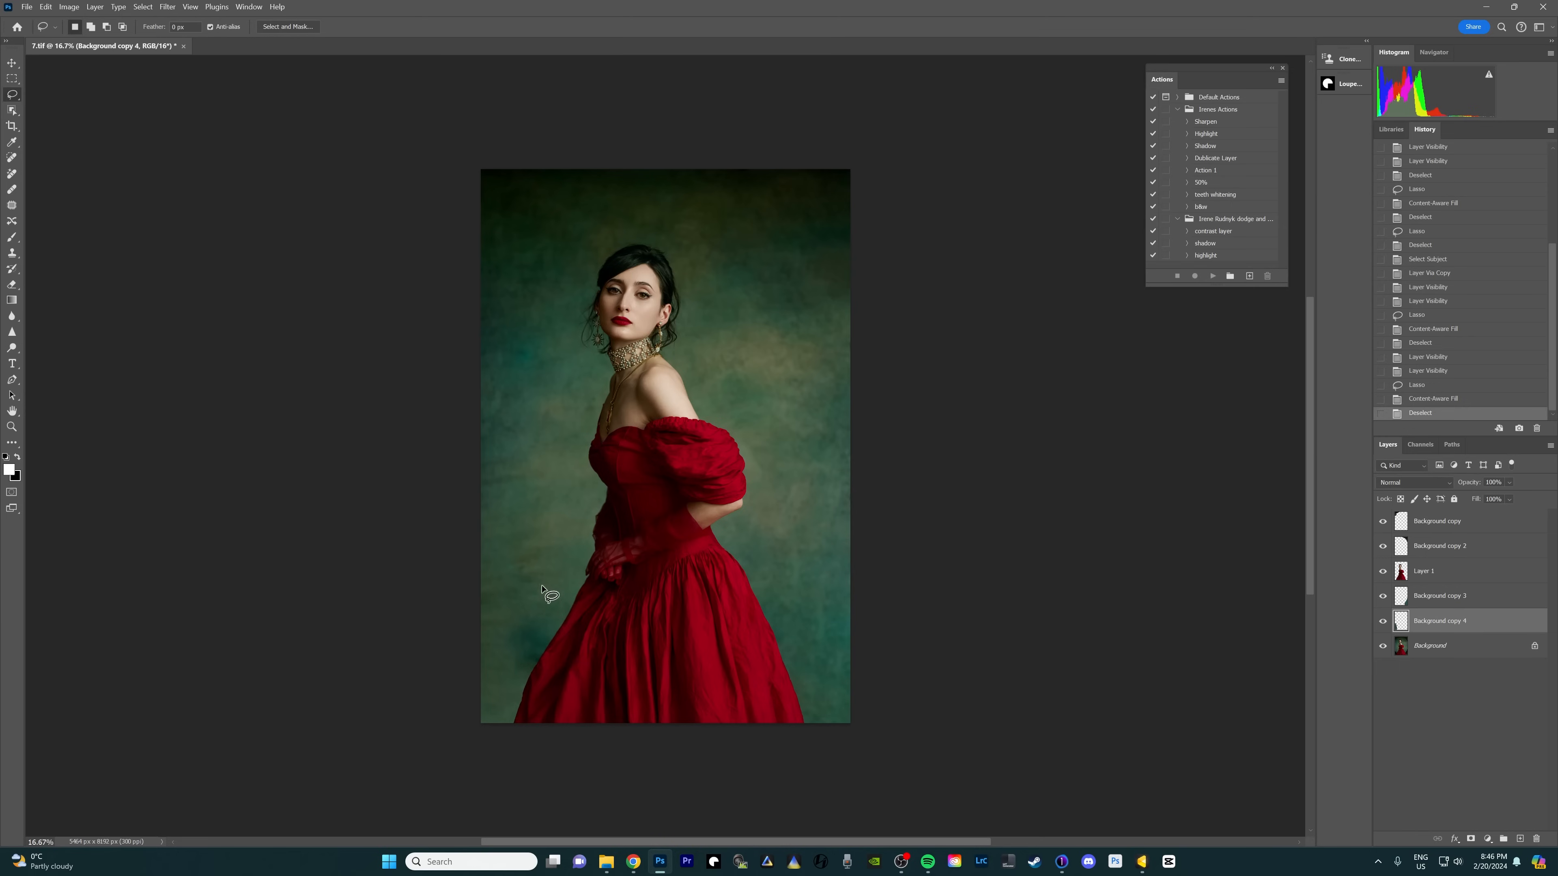
{"action": "mouse_move", "coordinate": [504, 586]}
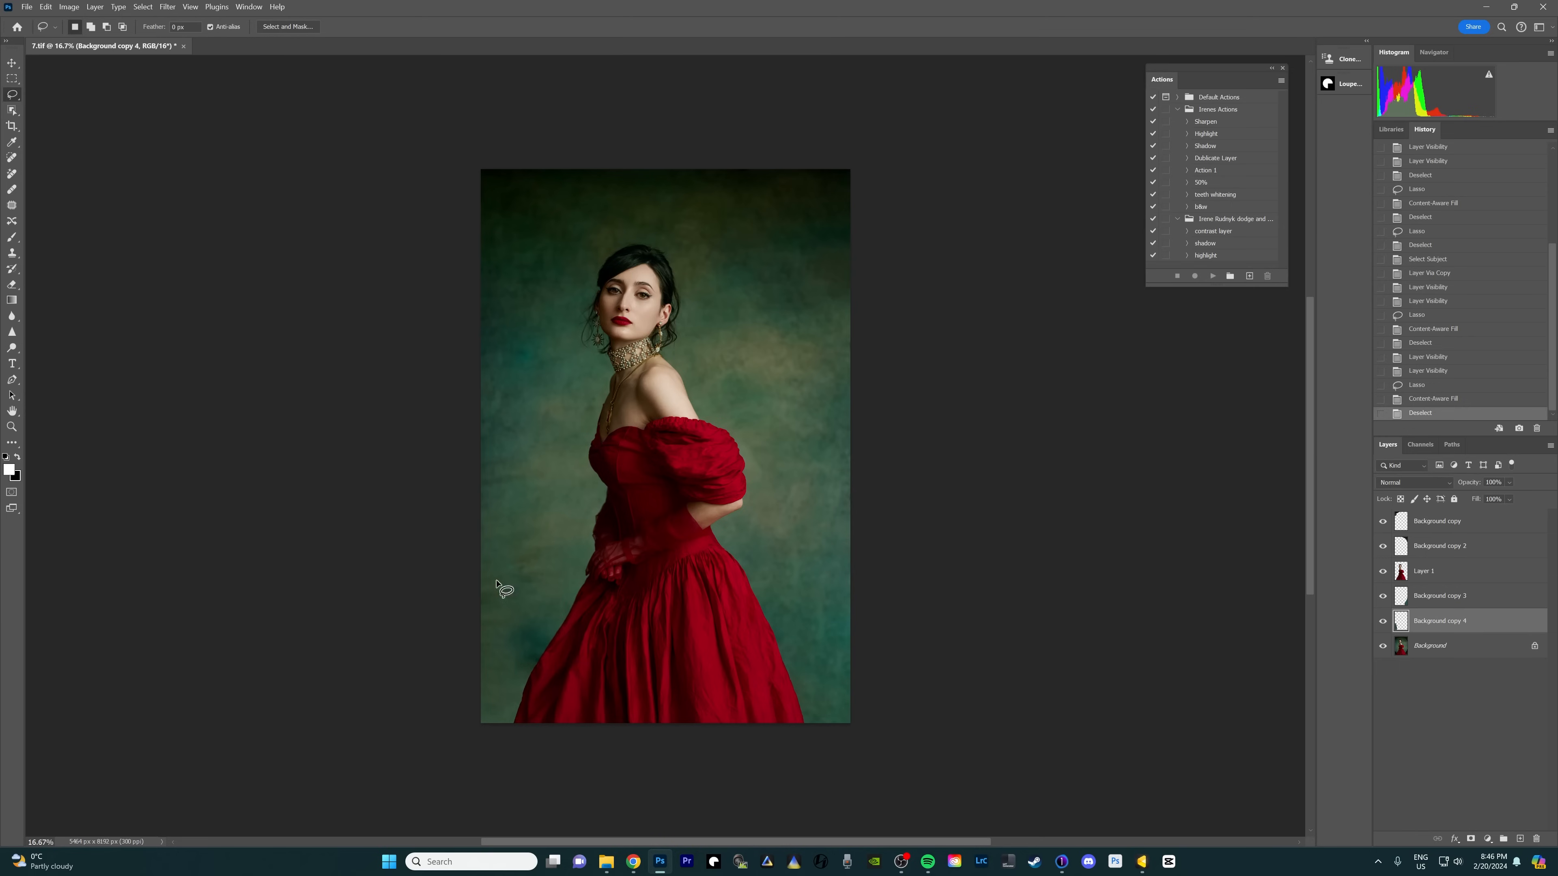
{"action": "mouse_move", "coordinate": [537, 492]}
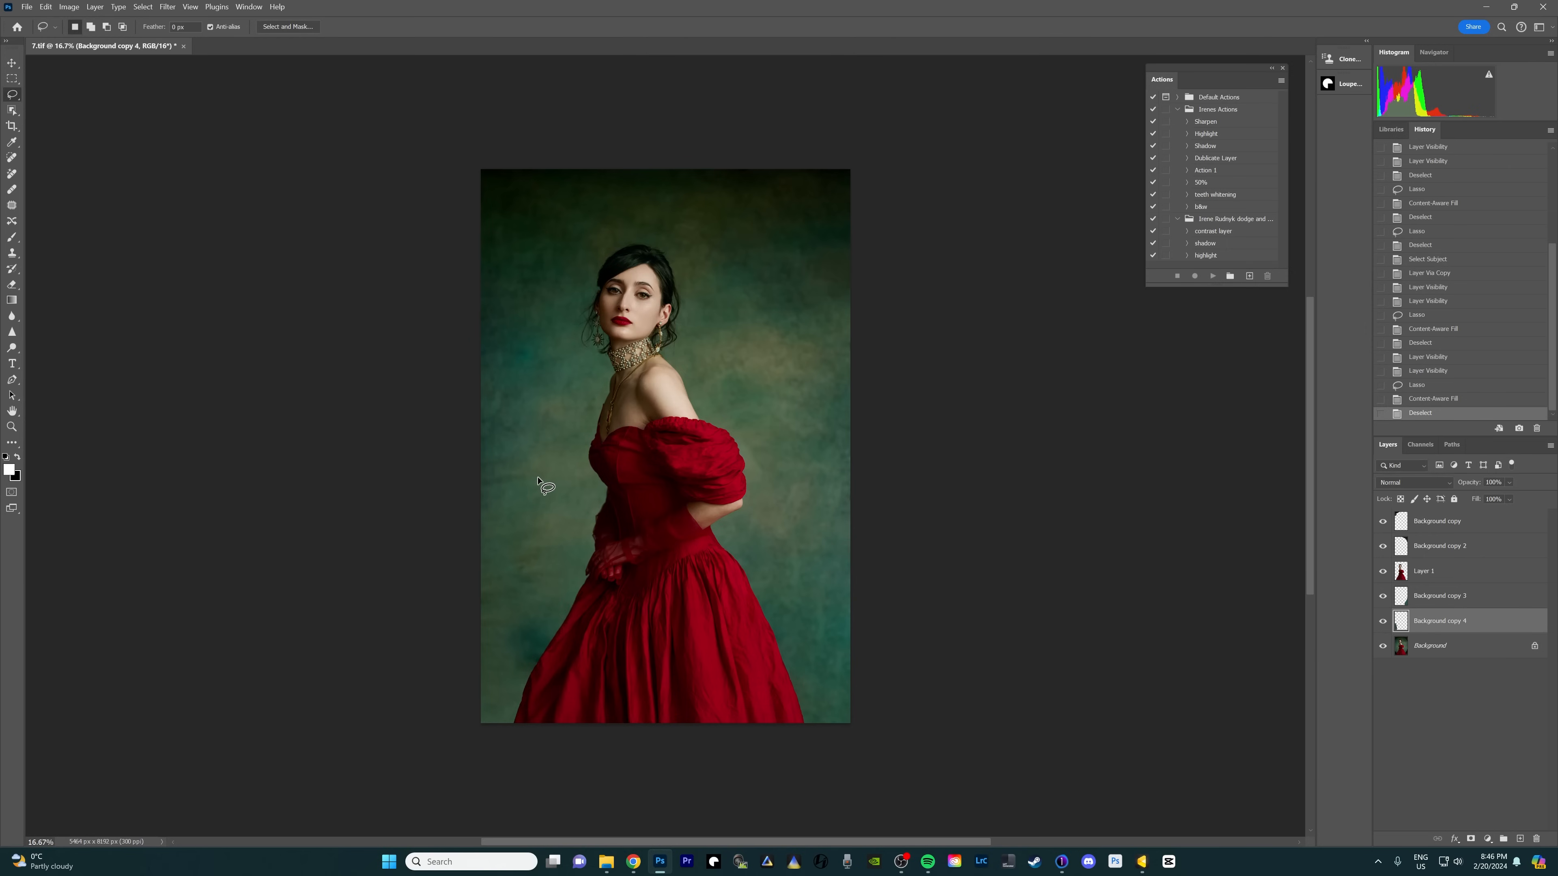
{"action": "mouse_move", "coordinate": [1440, 537]}
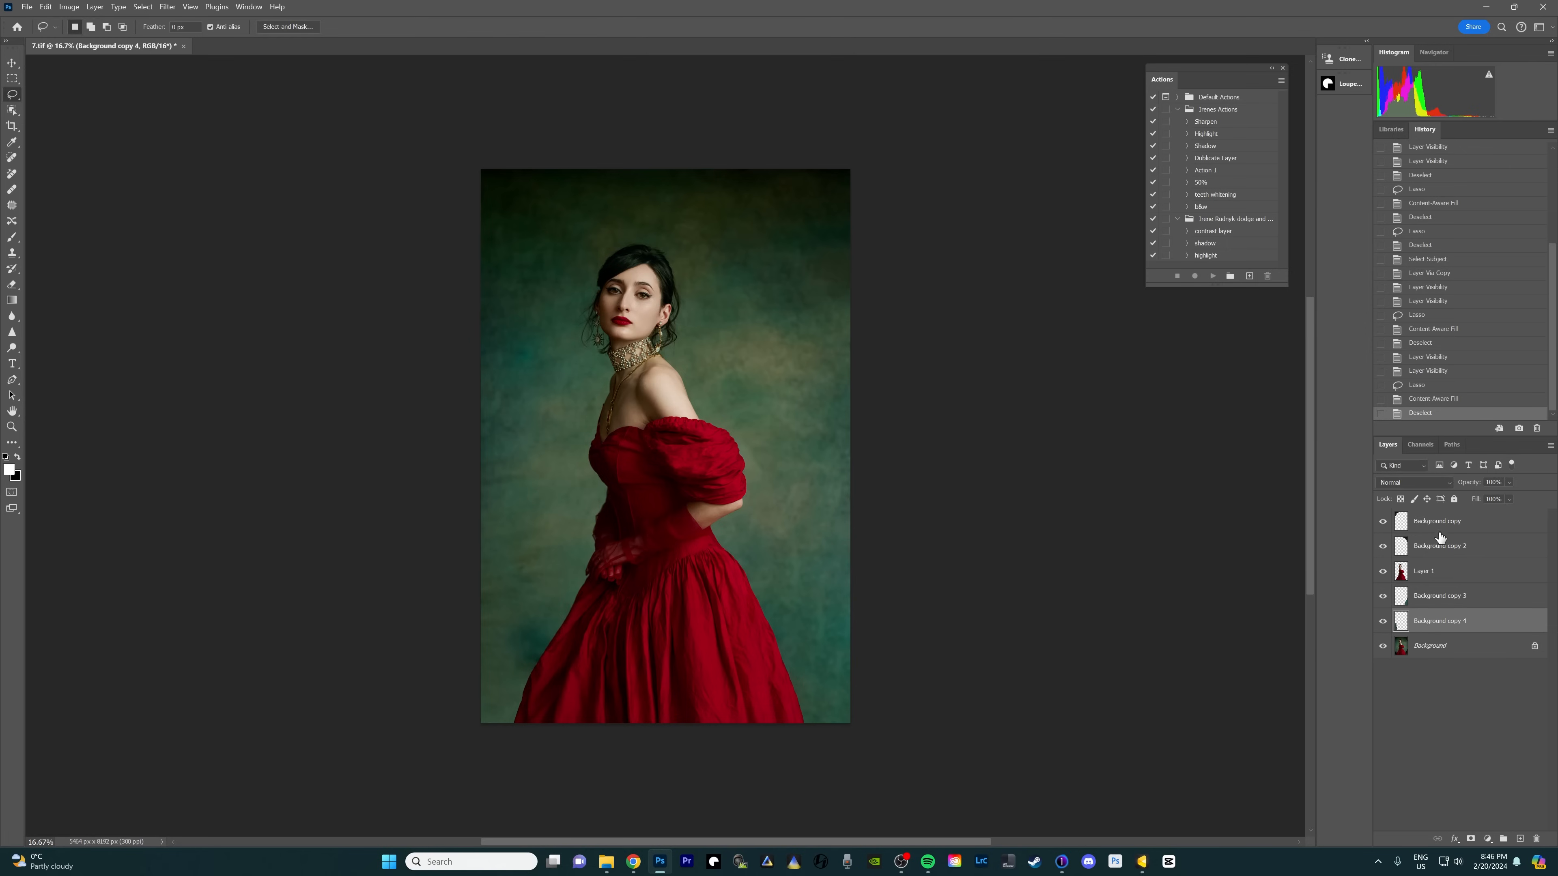
Select the Background copy layers with Background and merge them, leaving only the model layer above.
{"action": "left_click", "coordinate": [1438, 521]}
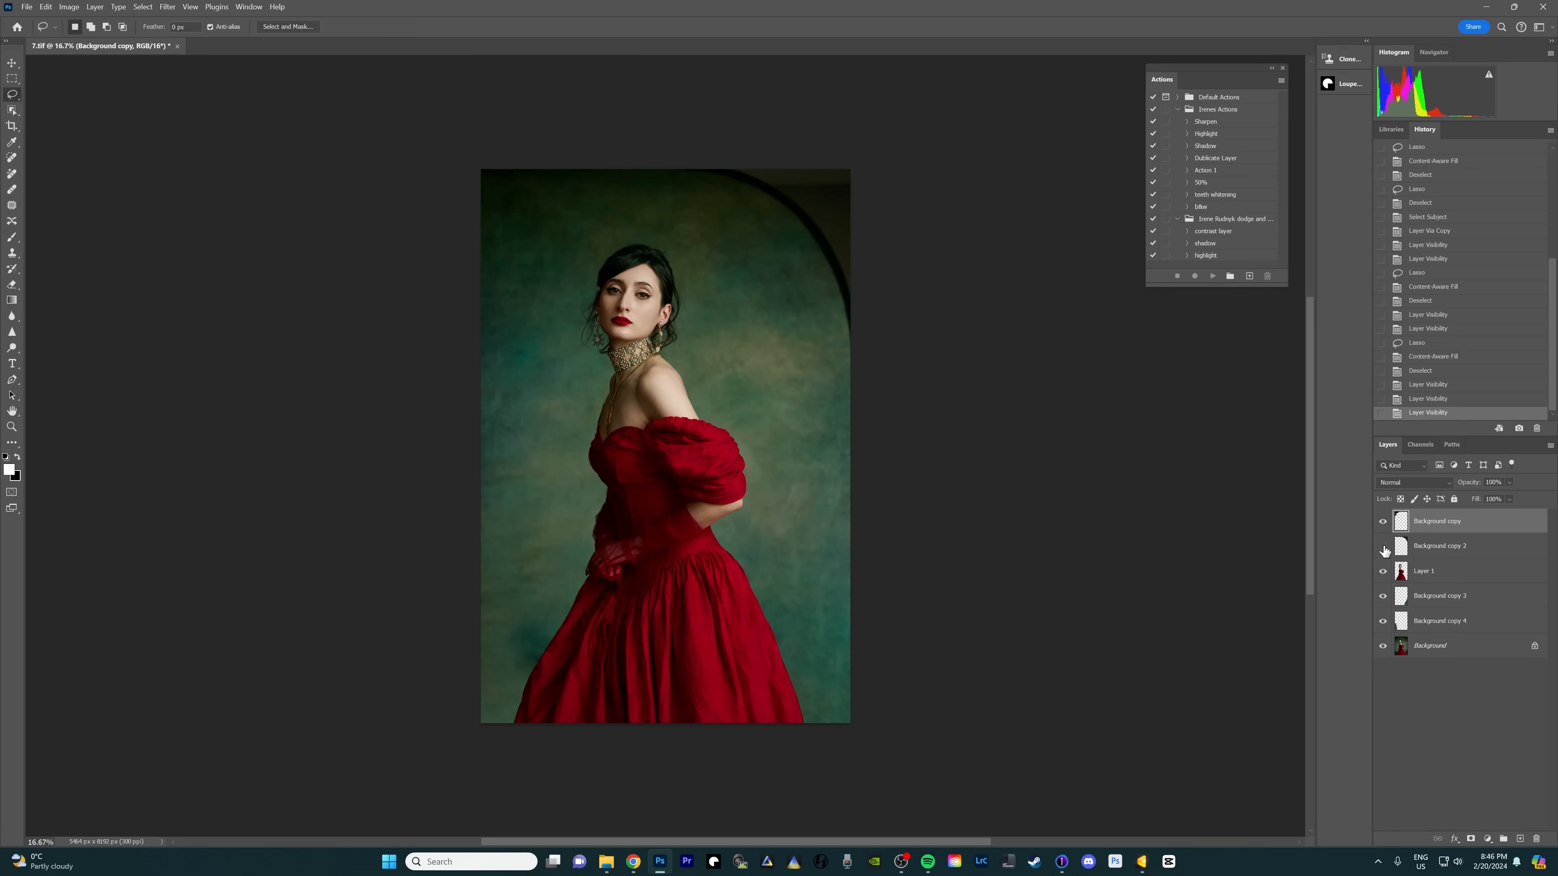
{"action": "left_click", "coordinate": [1381, 545]}
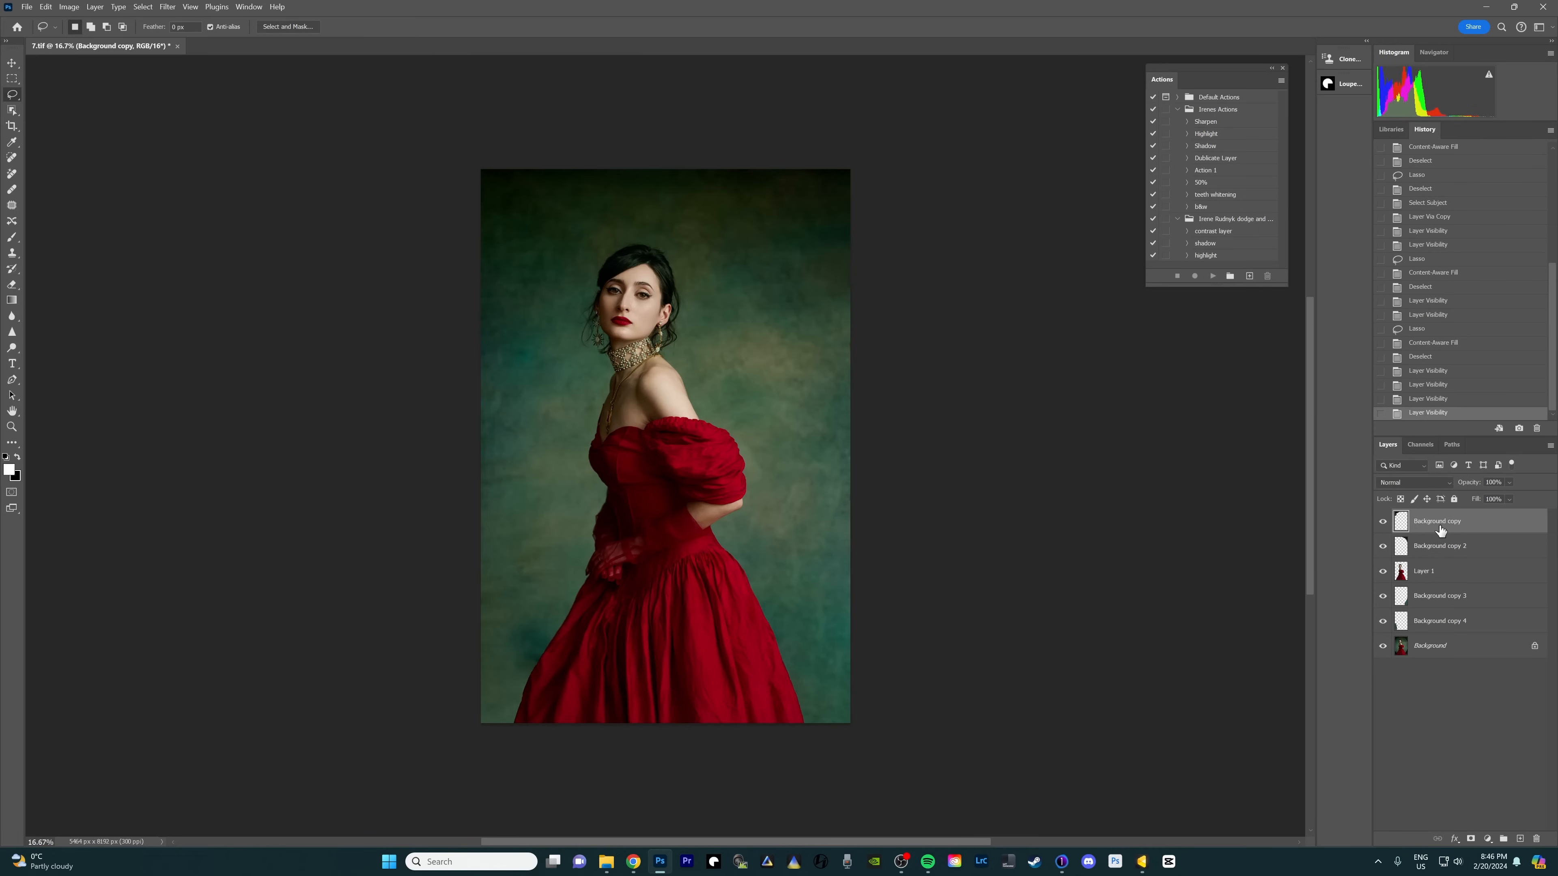
{"action": "mouse_move", "coordinate": [1437, 557]}
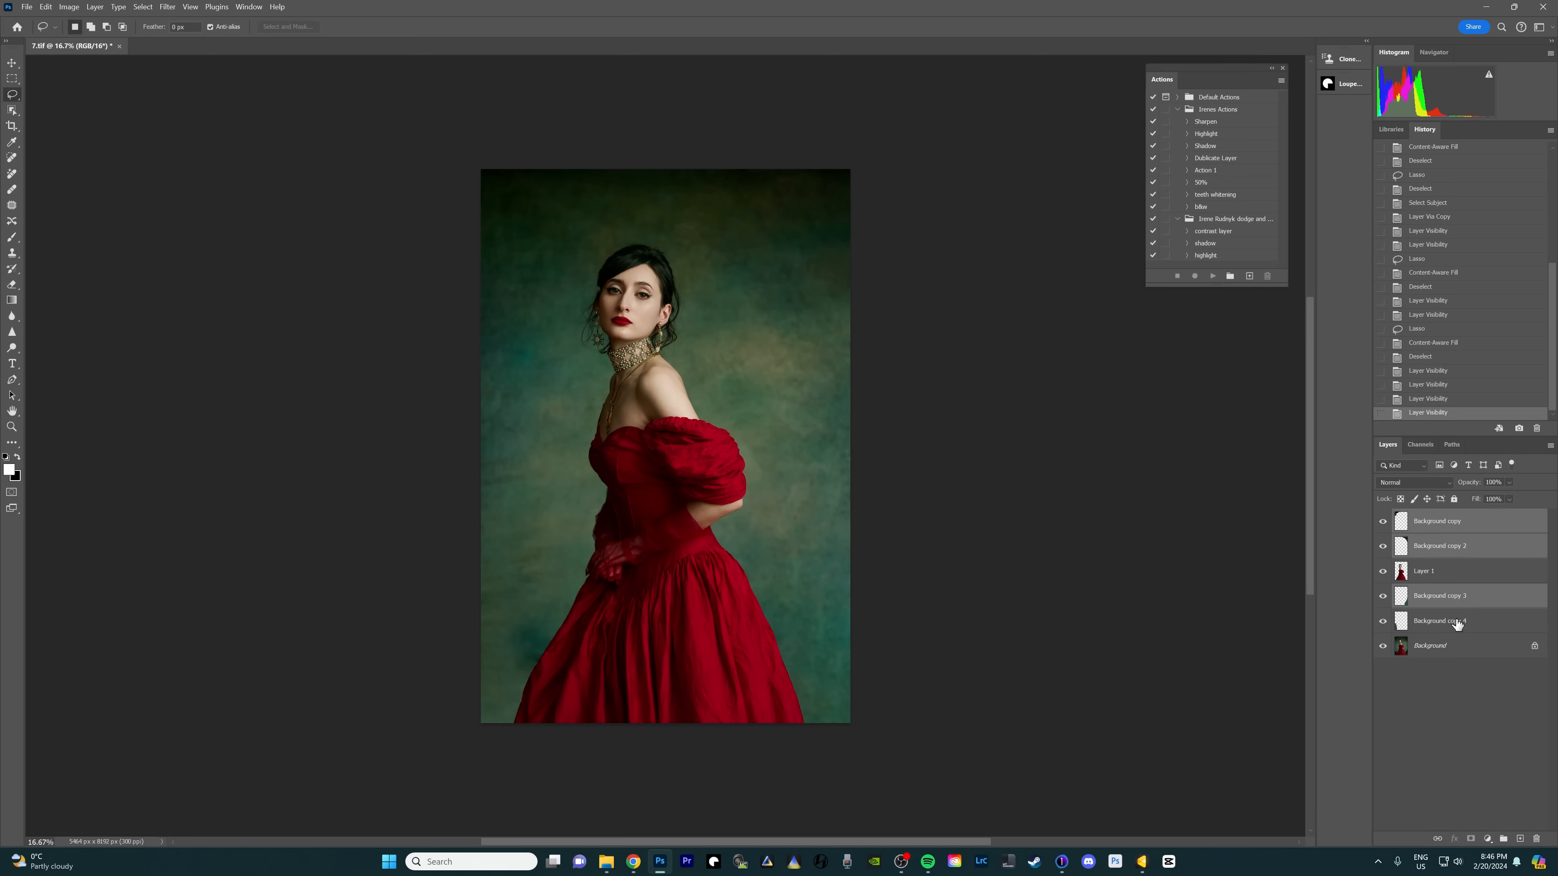
{"action": "left_click", "coordinate": [1430, 645]}
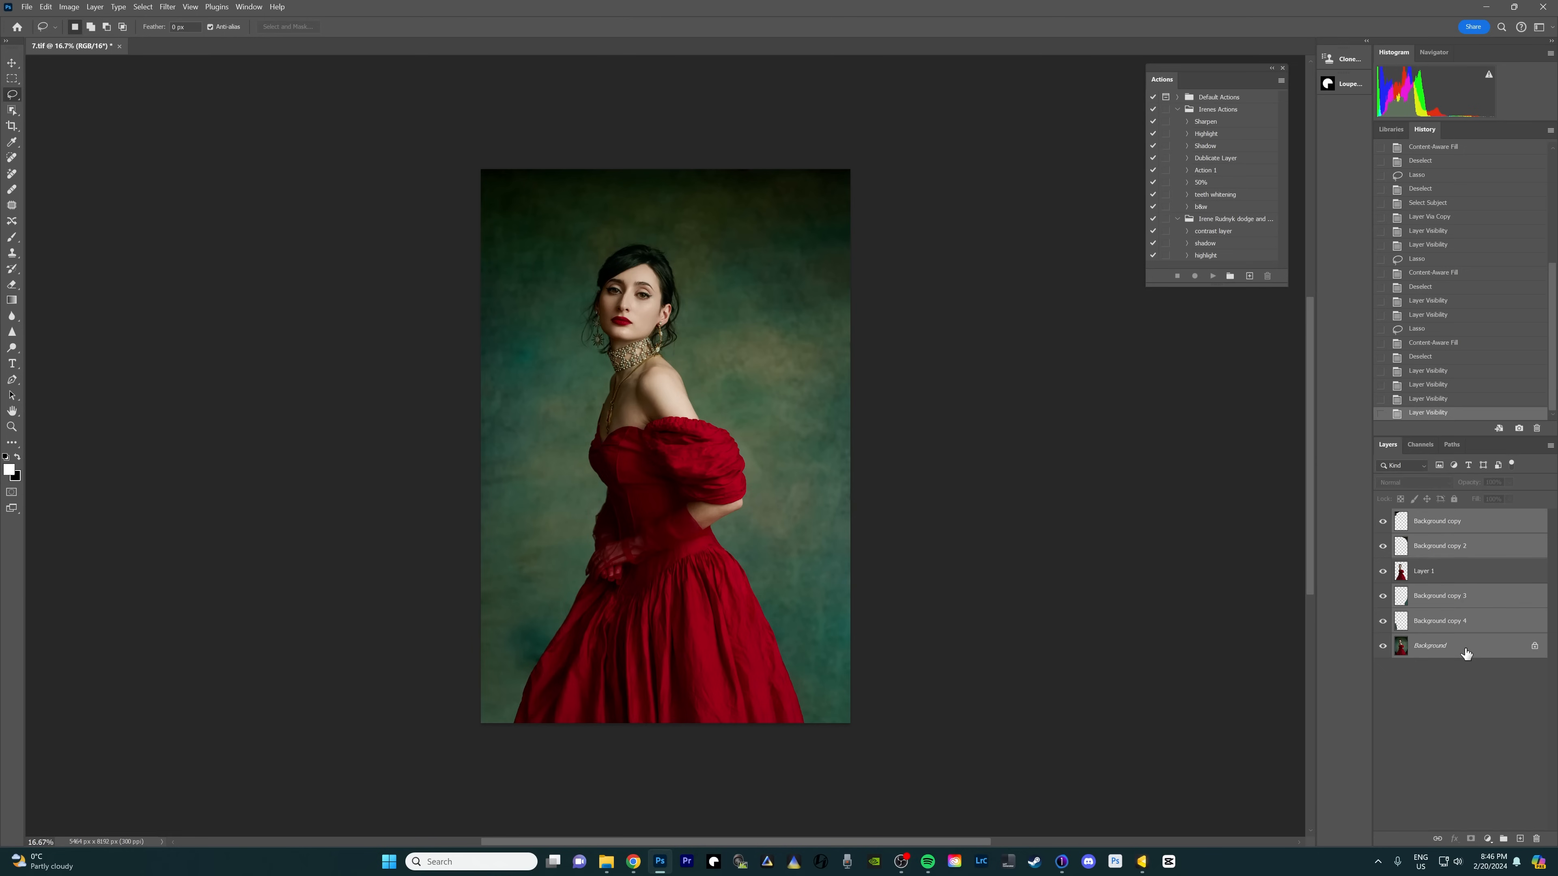
{"action": "right_click", "coordinate": [1428, 646]}
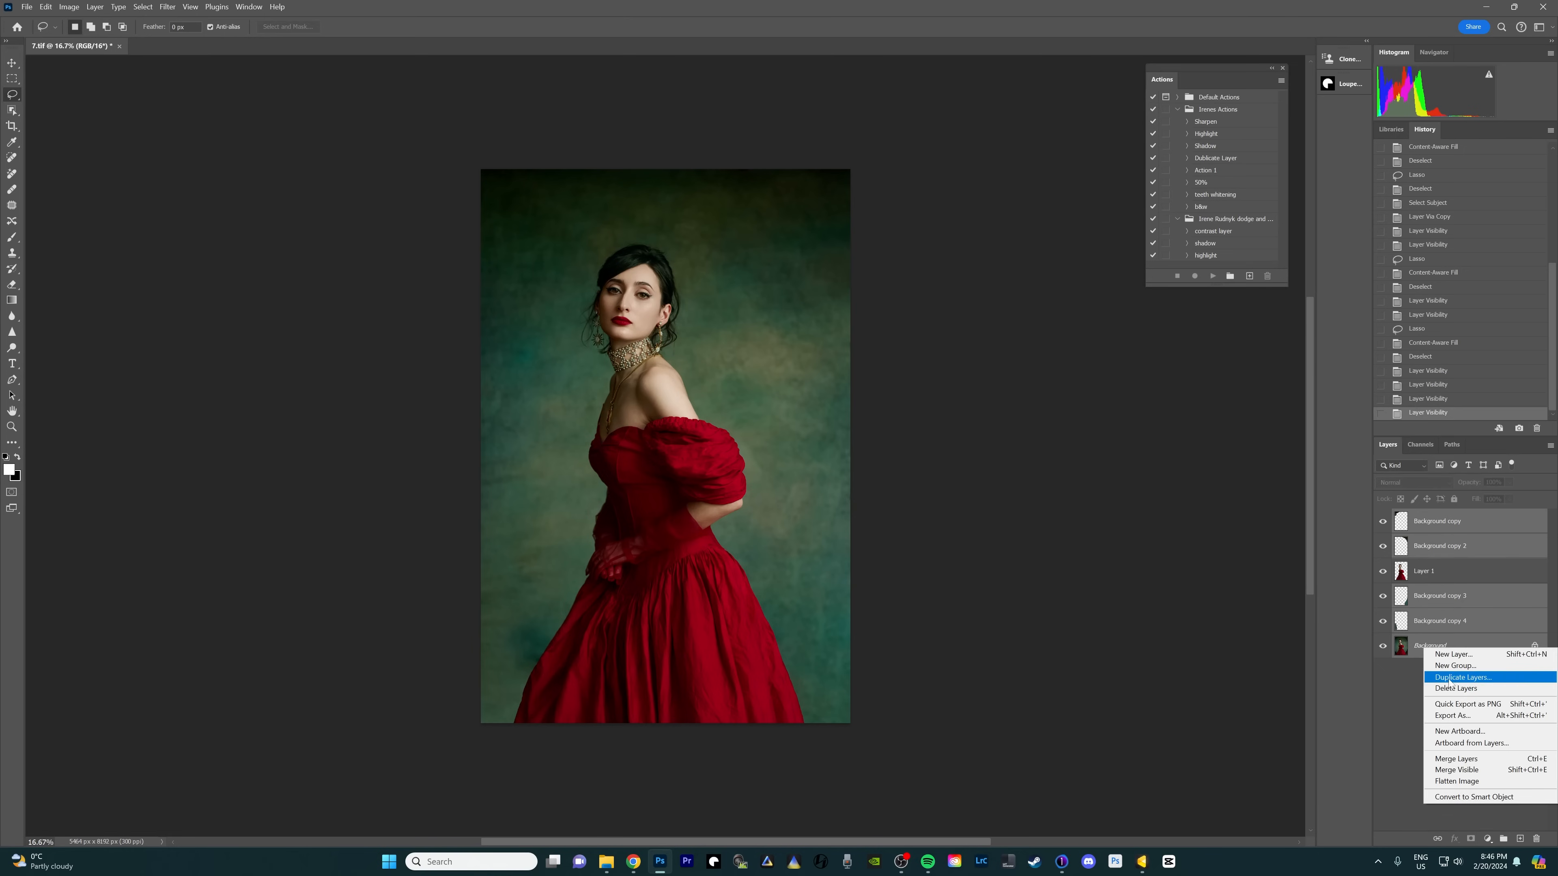
{"action": "left_click", "coordinate": [1456, 757]}
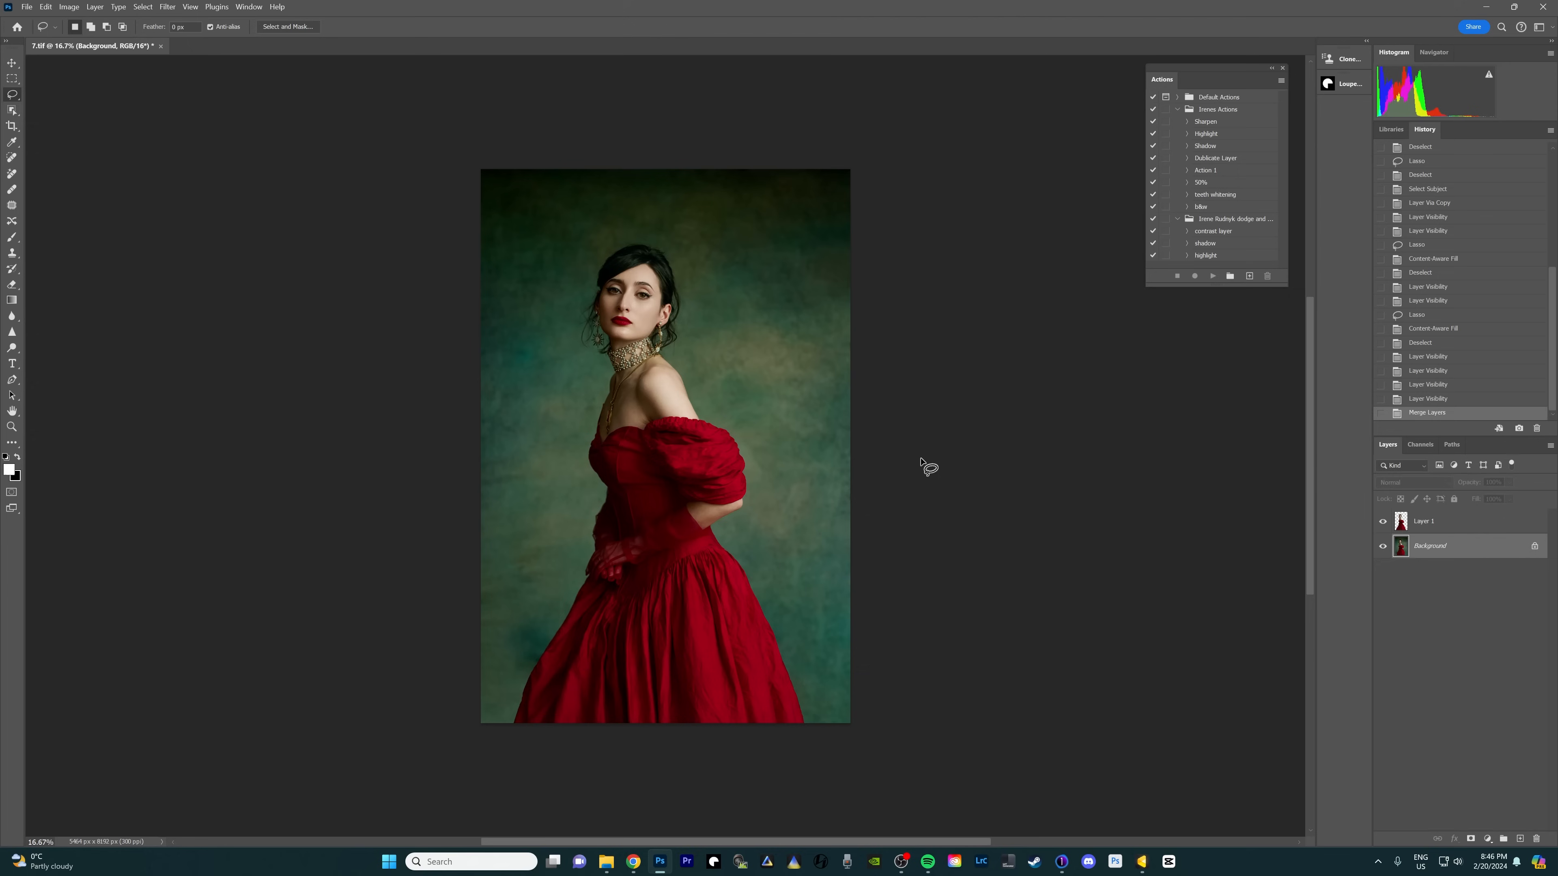
{"action": "left_click", "coordinate": [1431, 521]}
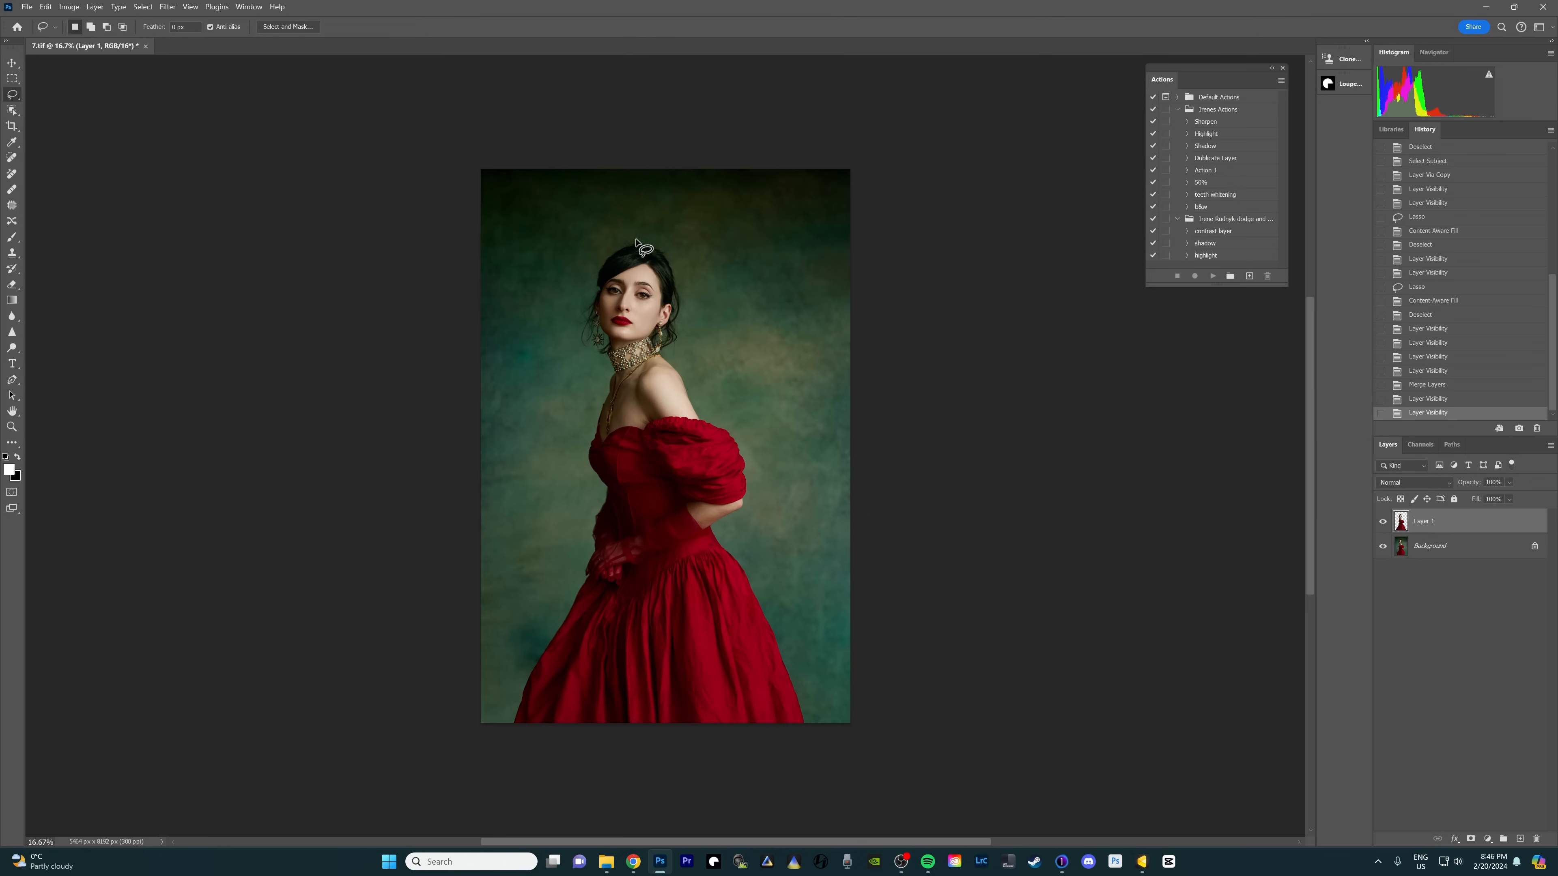
{"action": "mouse_move", "coordinate": [565, 628]}
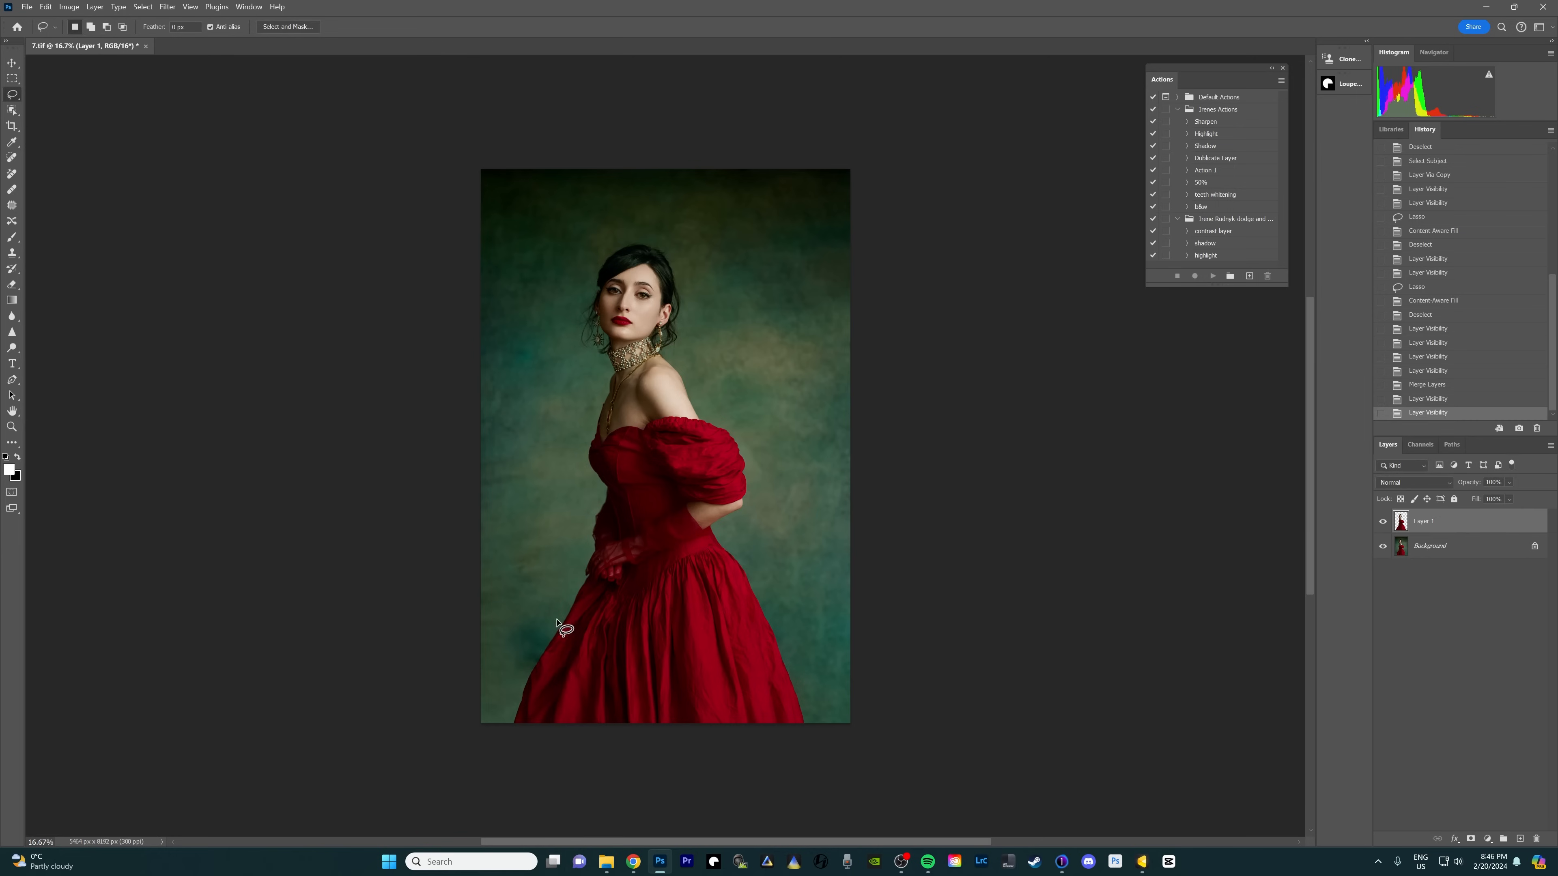
{"action": "mouse_move", "coordinate": [631, 276]}
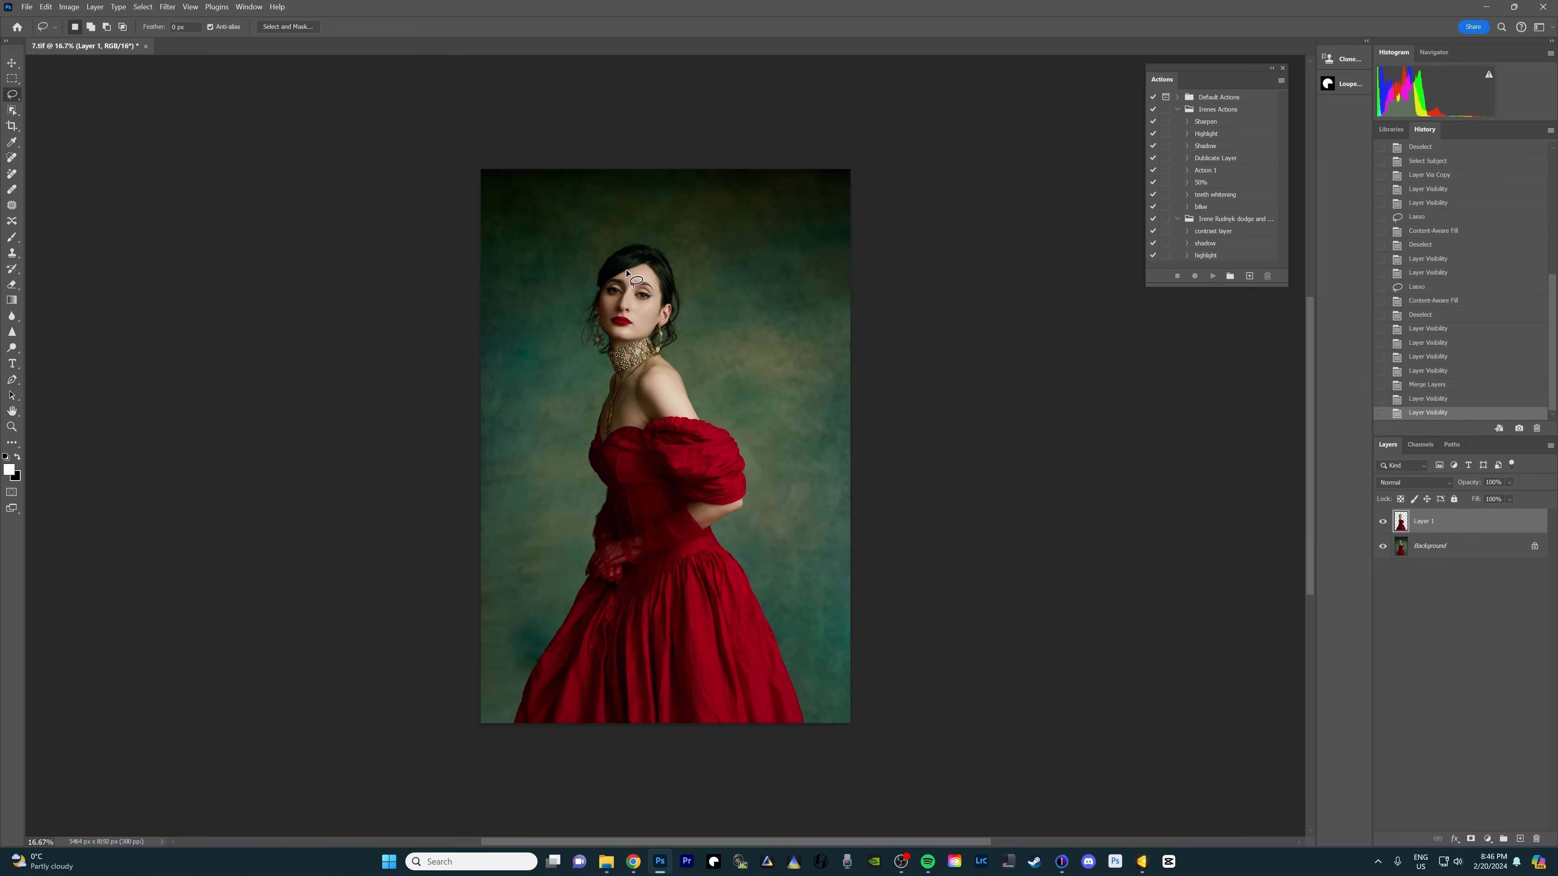
{"action": "mouse_move", "coordinate": [659, 708]}
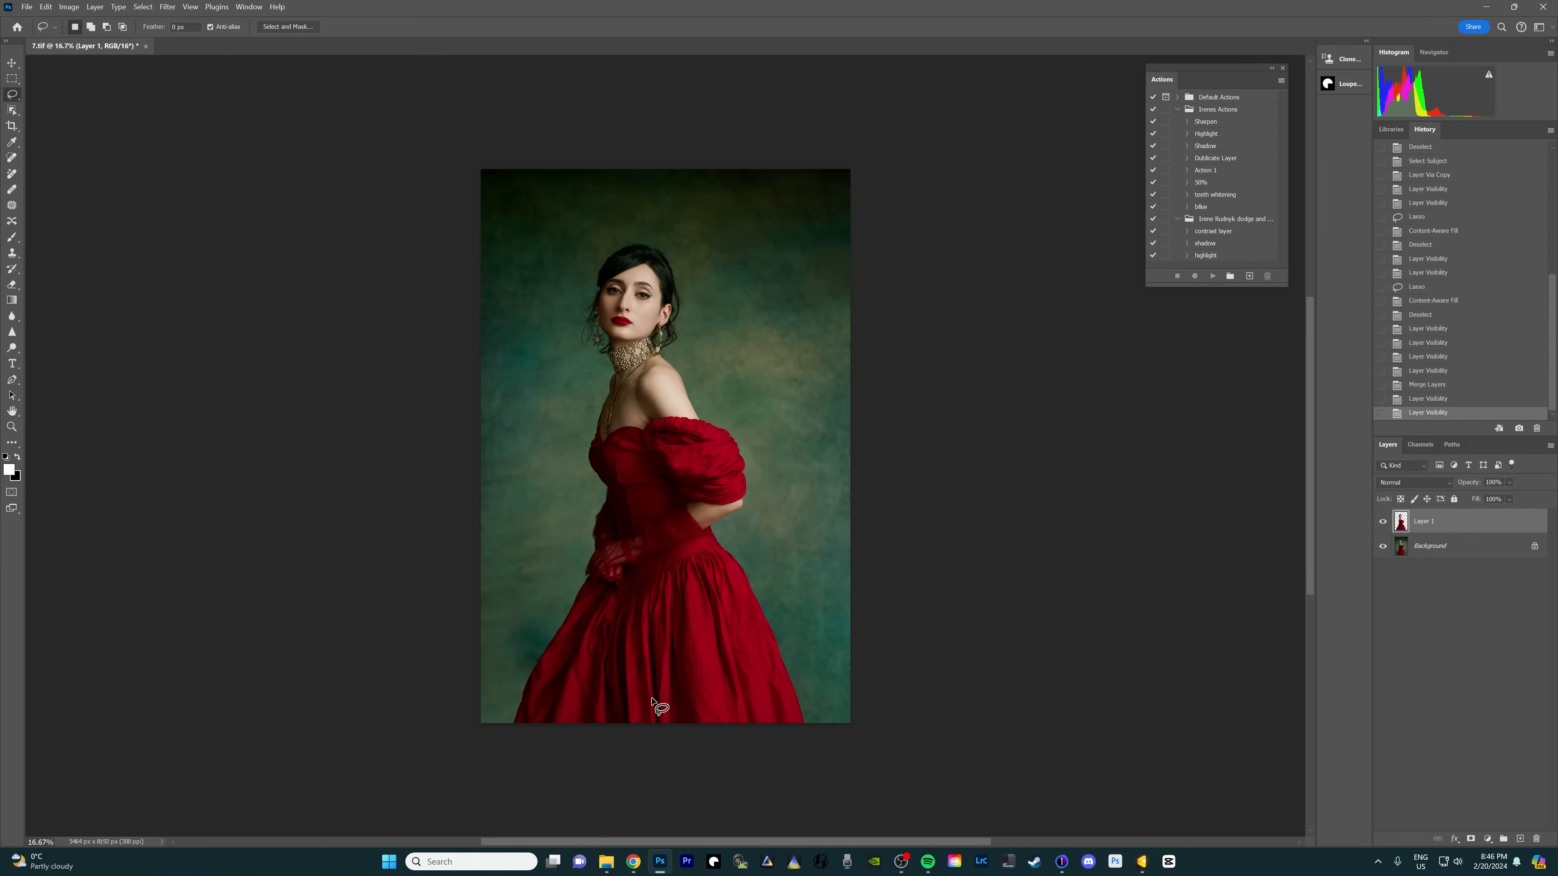
{"action": "left_click", "coordinate": [1431, 545]}
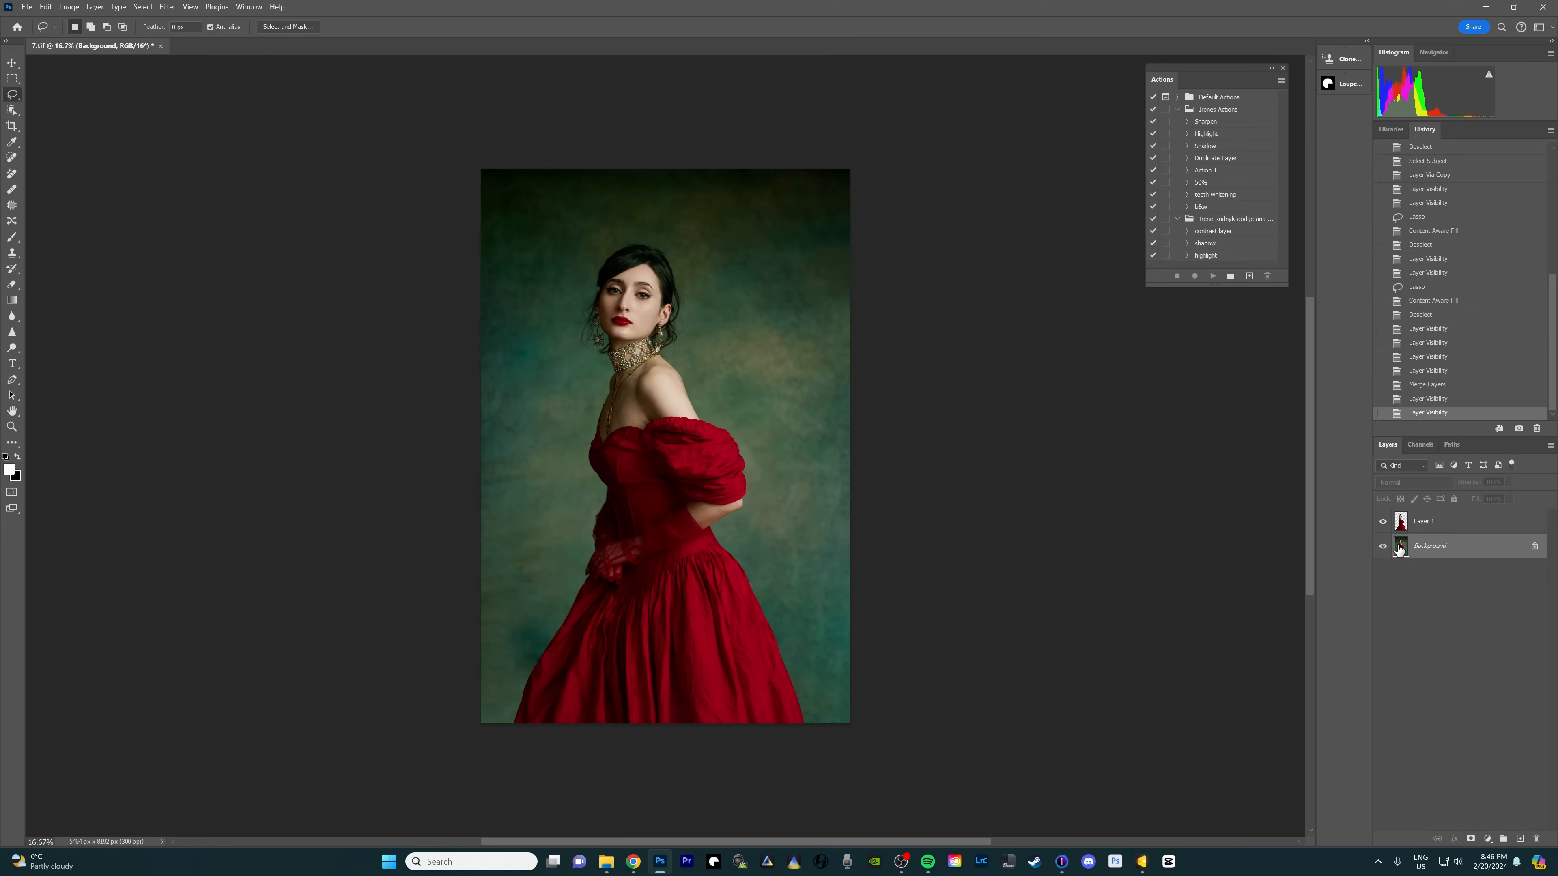
{"action": "mouse_move", "coordinate": [433, 523]}
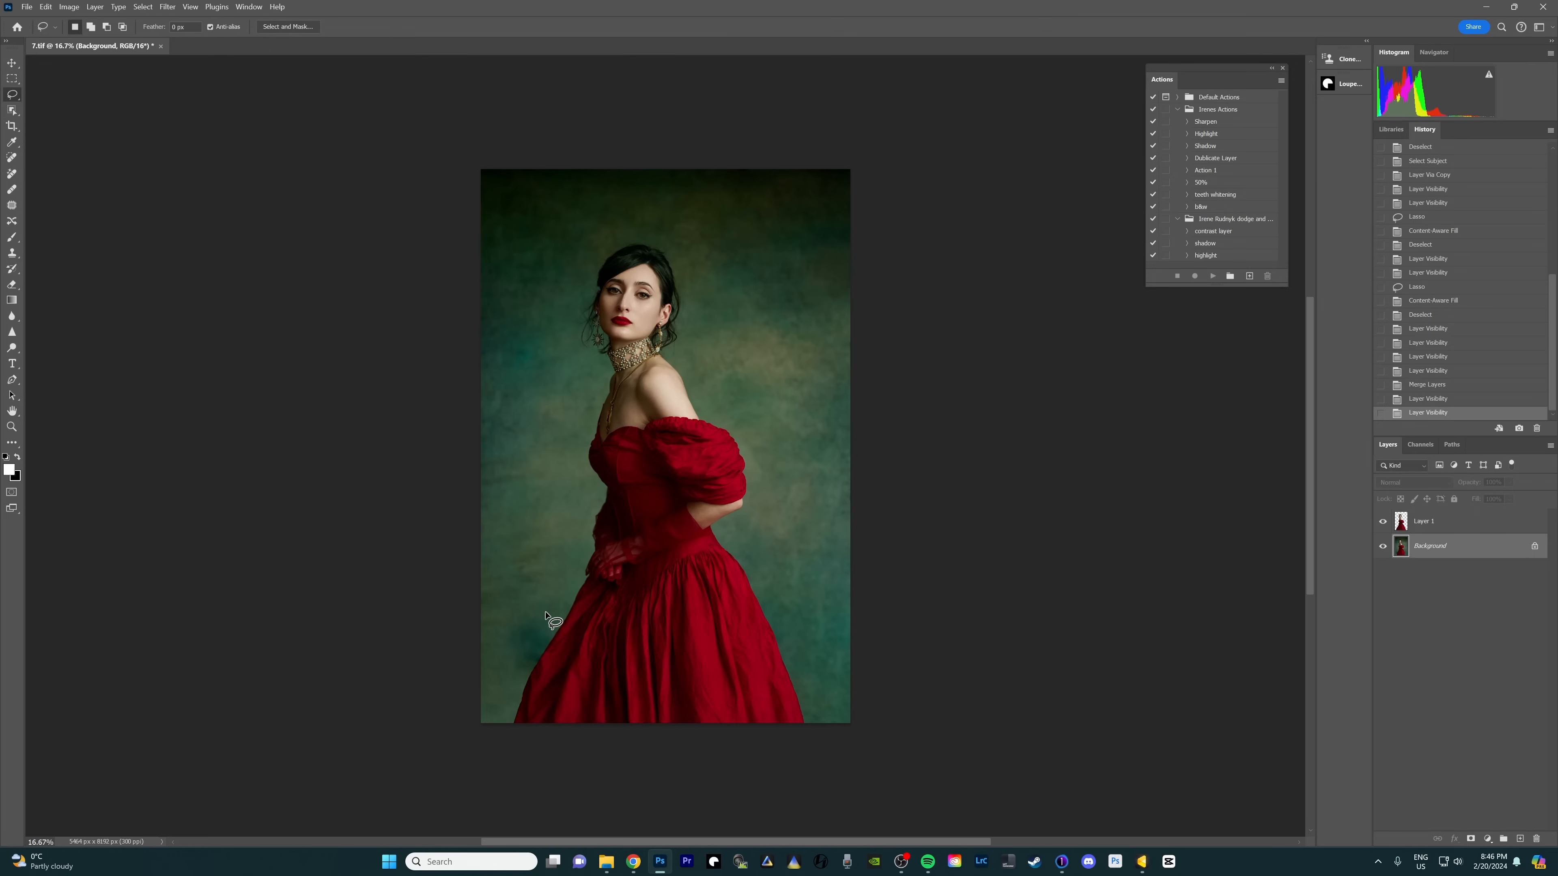
Shift-lasso the scattered backdrop blemishes into one selection and bring up fill options.
{"action": "left_click_drag", "start_coordinate": [556, 621], "coordinate": [512, 661]}
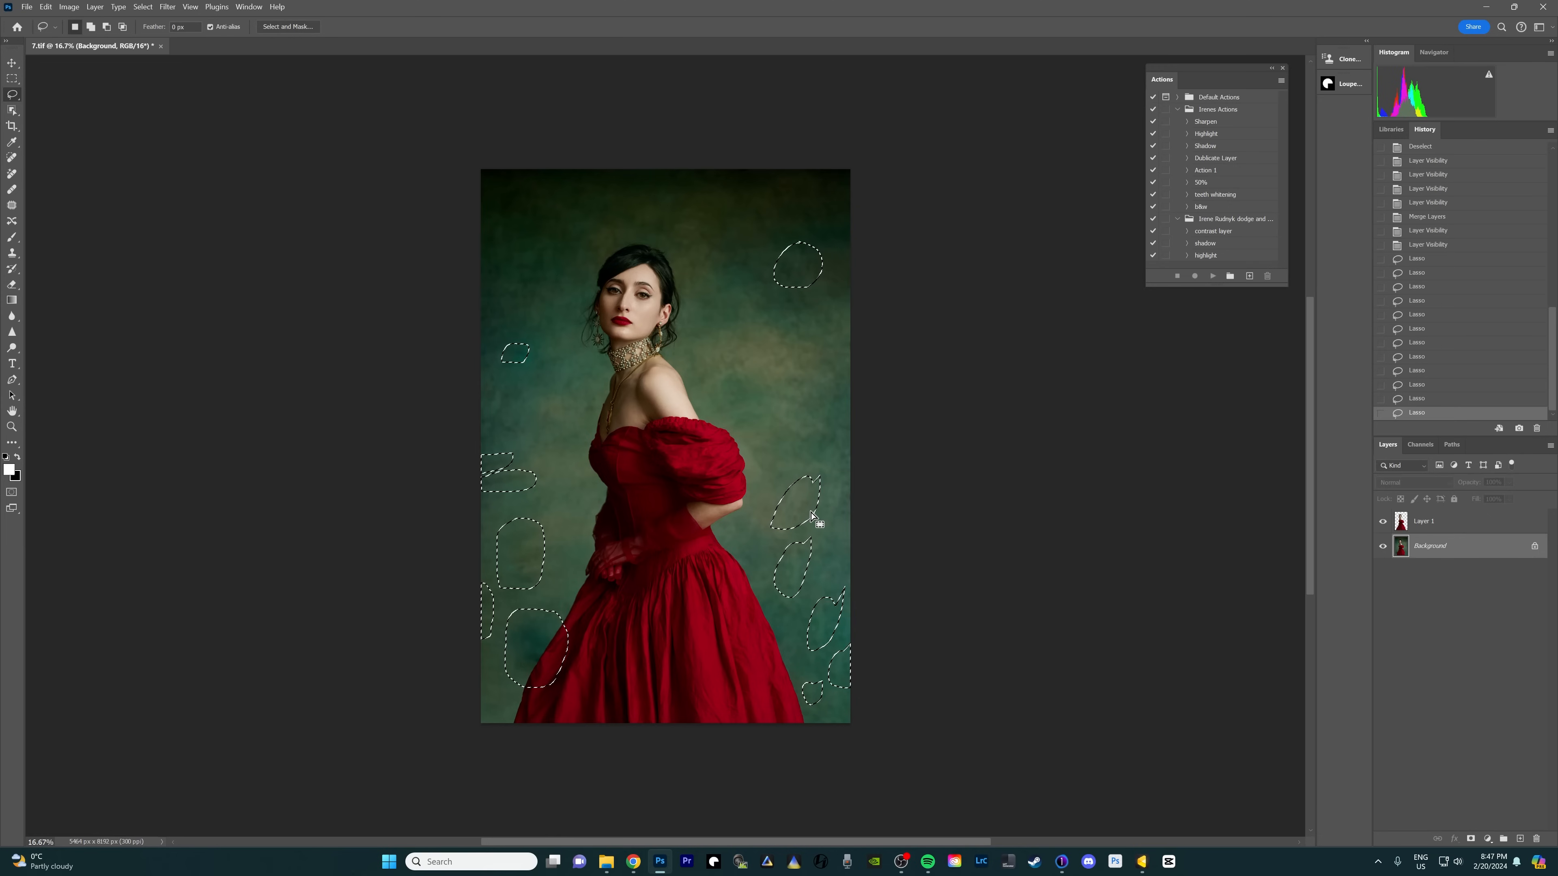
{"action": "right_click", "coordinate": [804, 511]}
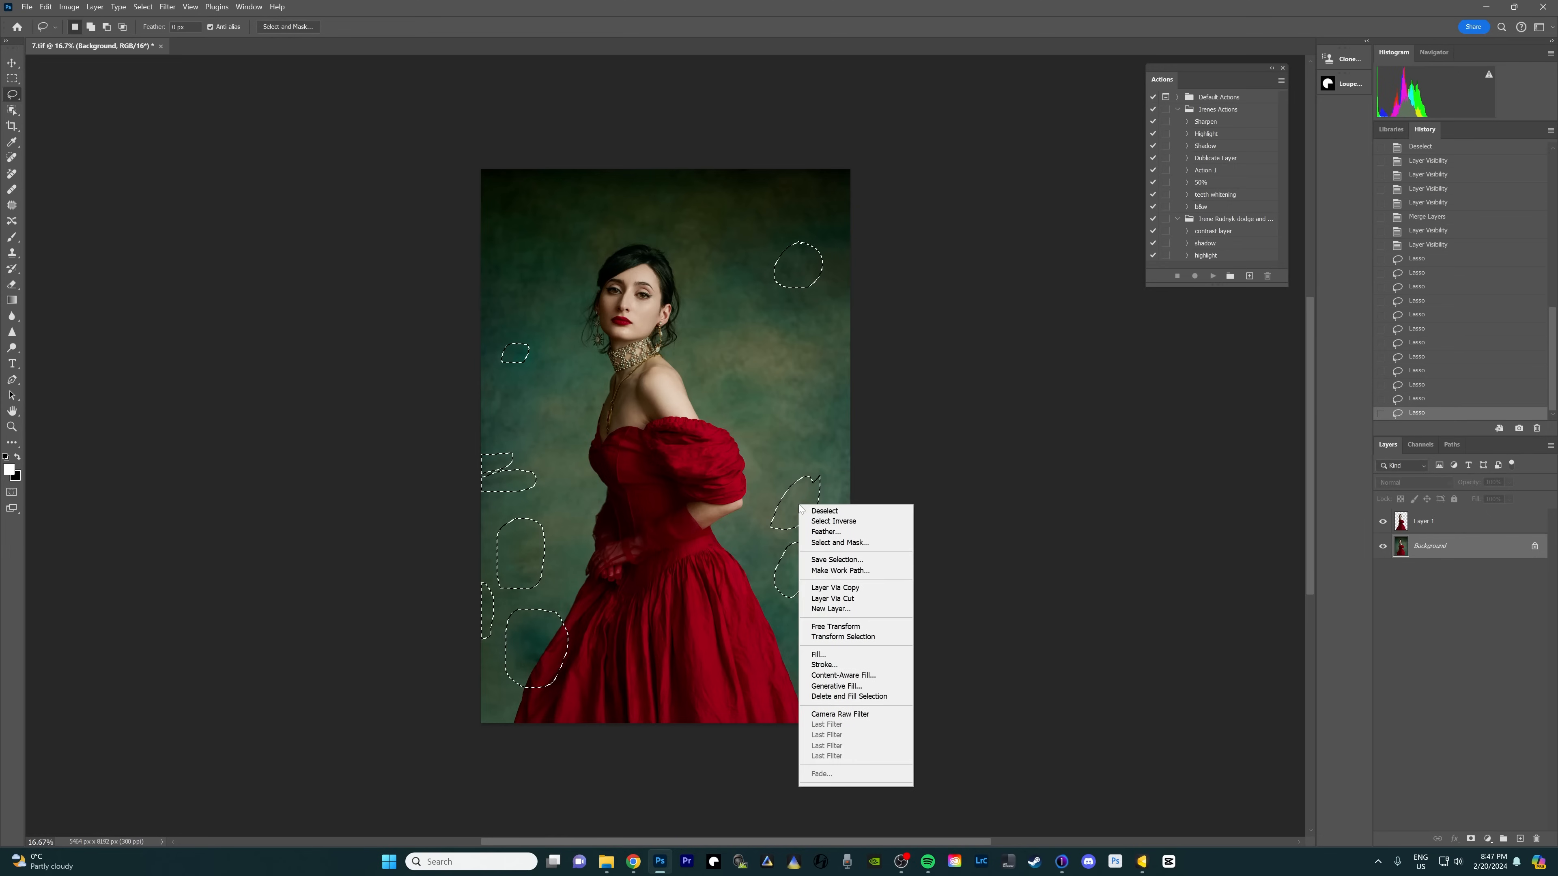
Generative Fill the blemishes, keep the third variation, and compare by toggling the fill layer.
{"action": "left_click", "coordinate": [838, 685]}
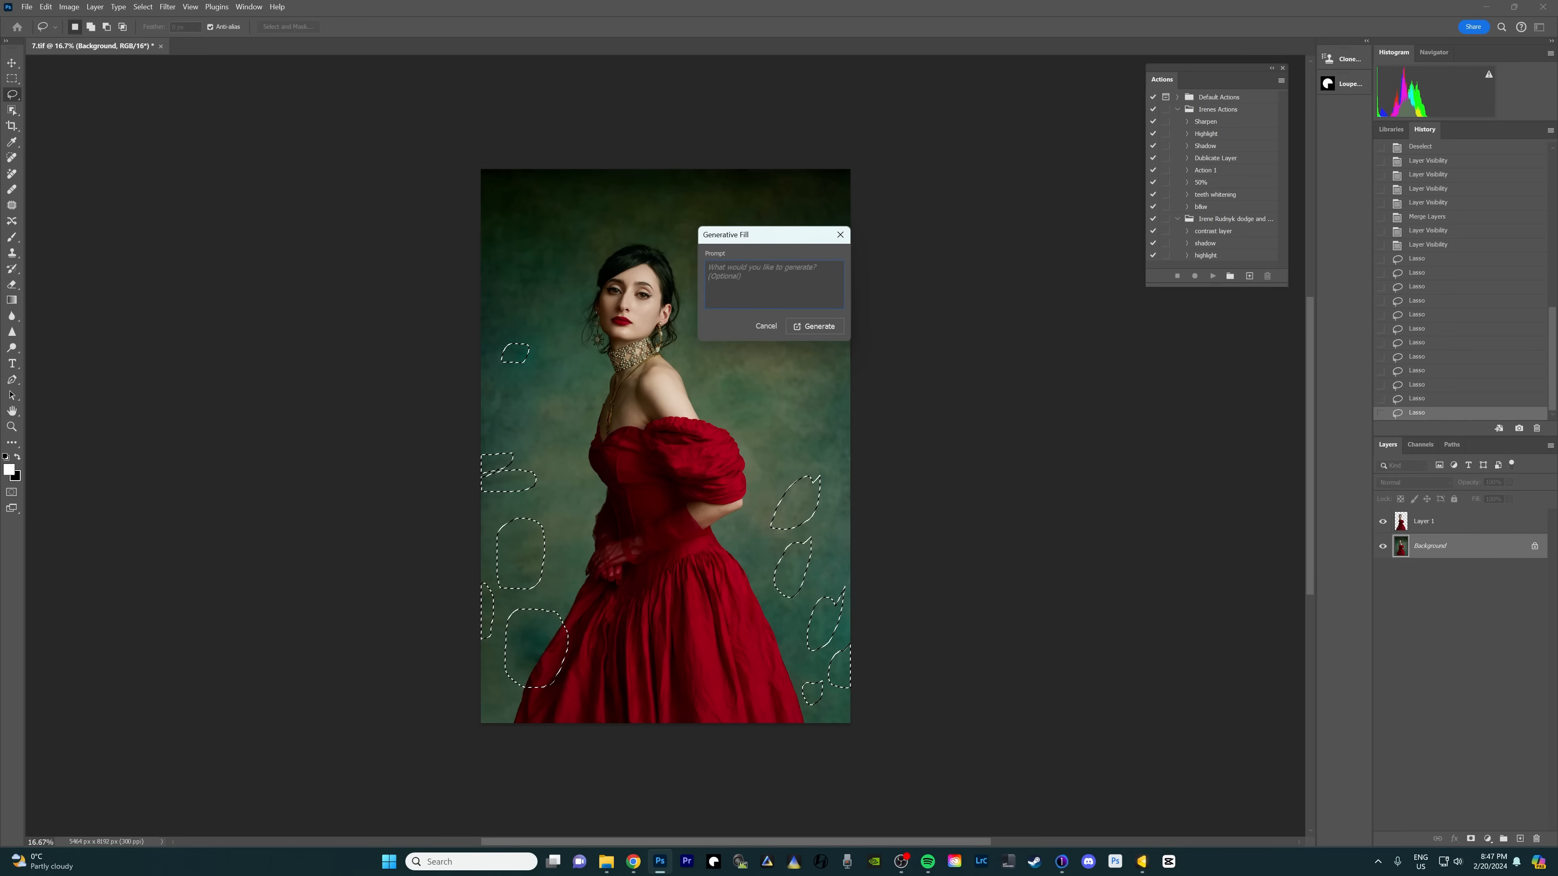
{"action": "left_click", "coordinate": [814, 326]}
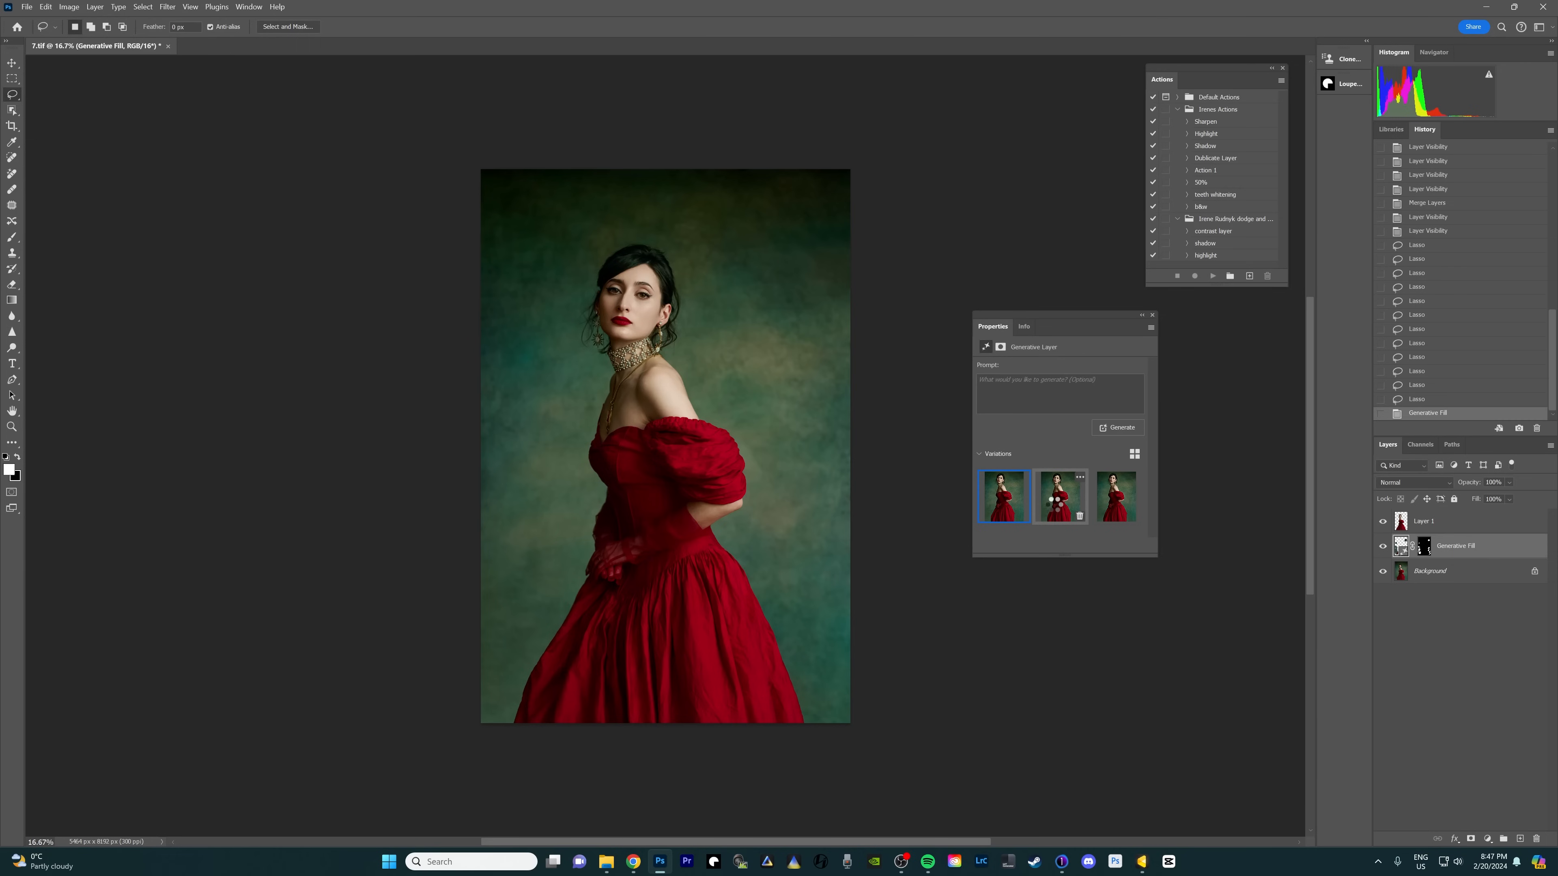
{"action": "left_click", "coordinate": [1059, 497]}
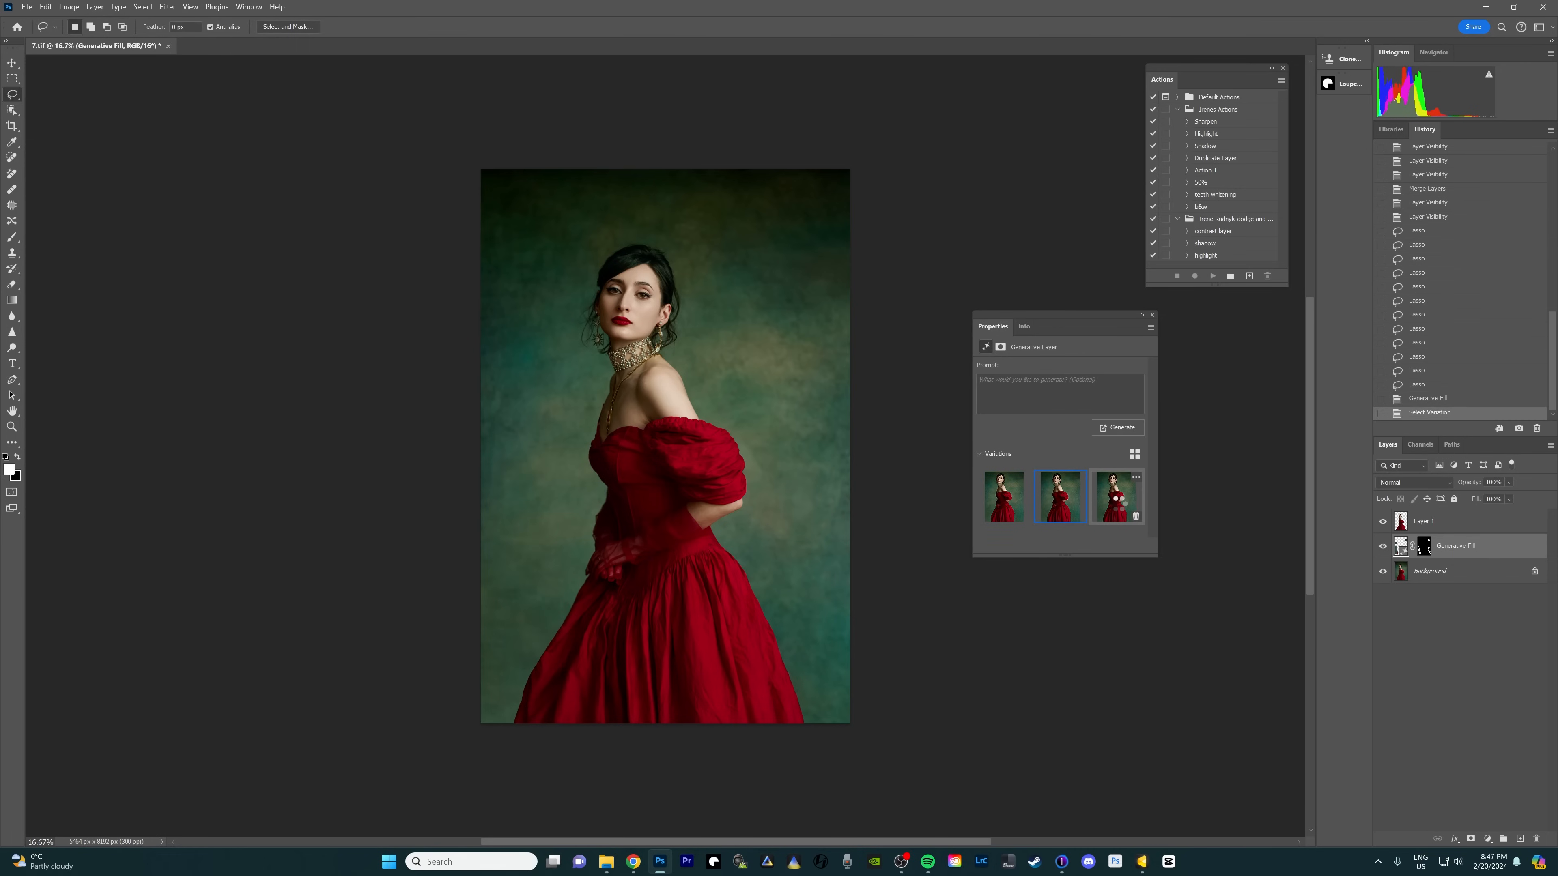
{"action": "left_click", "coordinate": [1116, 497]}
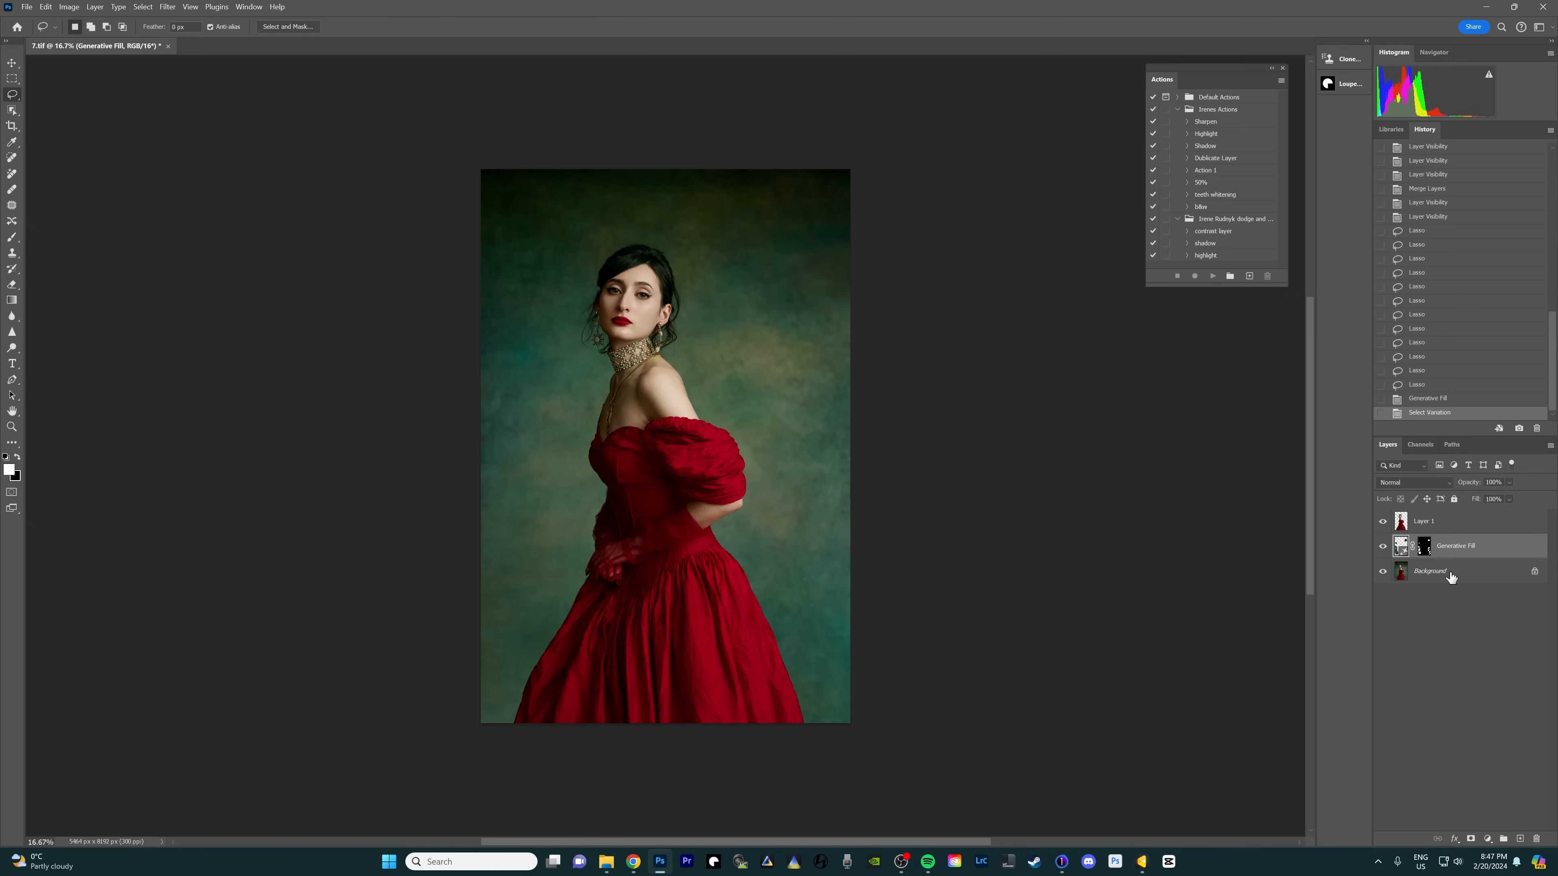
{"action": "left_click", "coordinate": [1382, 546]}
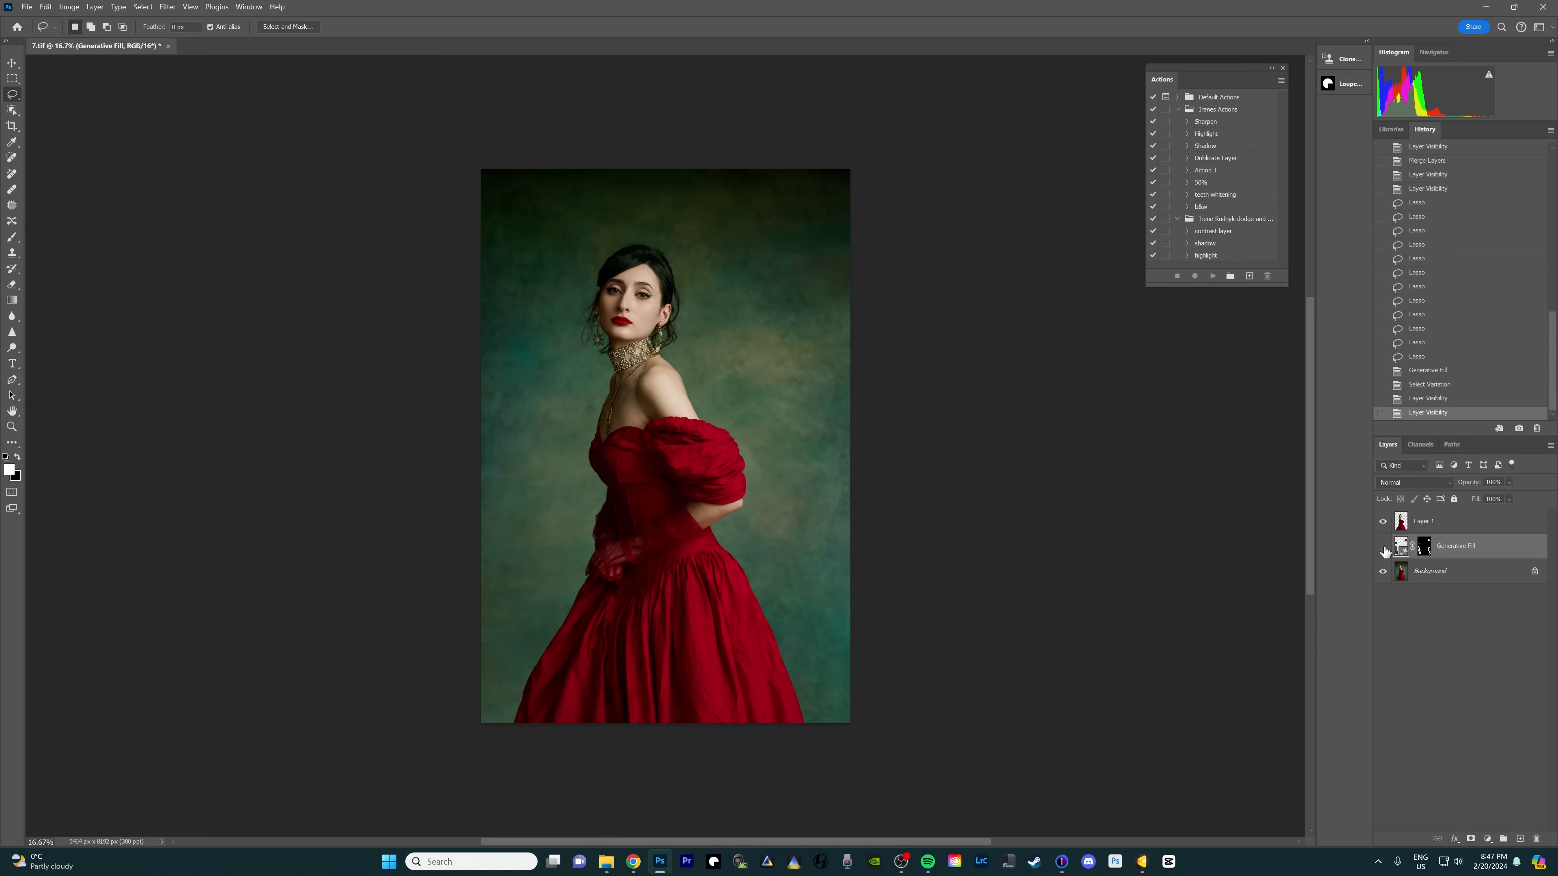
{"action": "left_click", "coordinate": [1383, 545]}
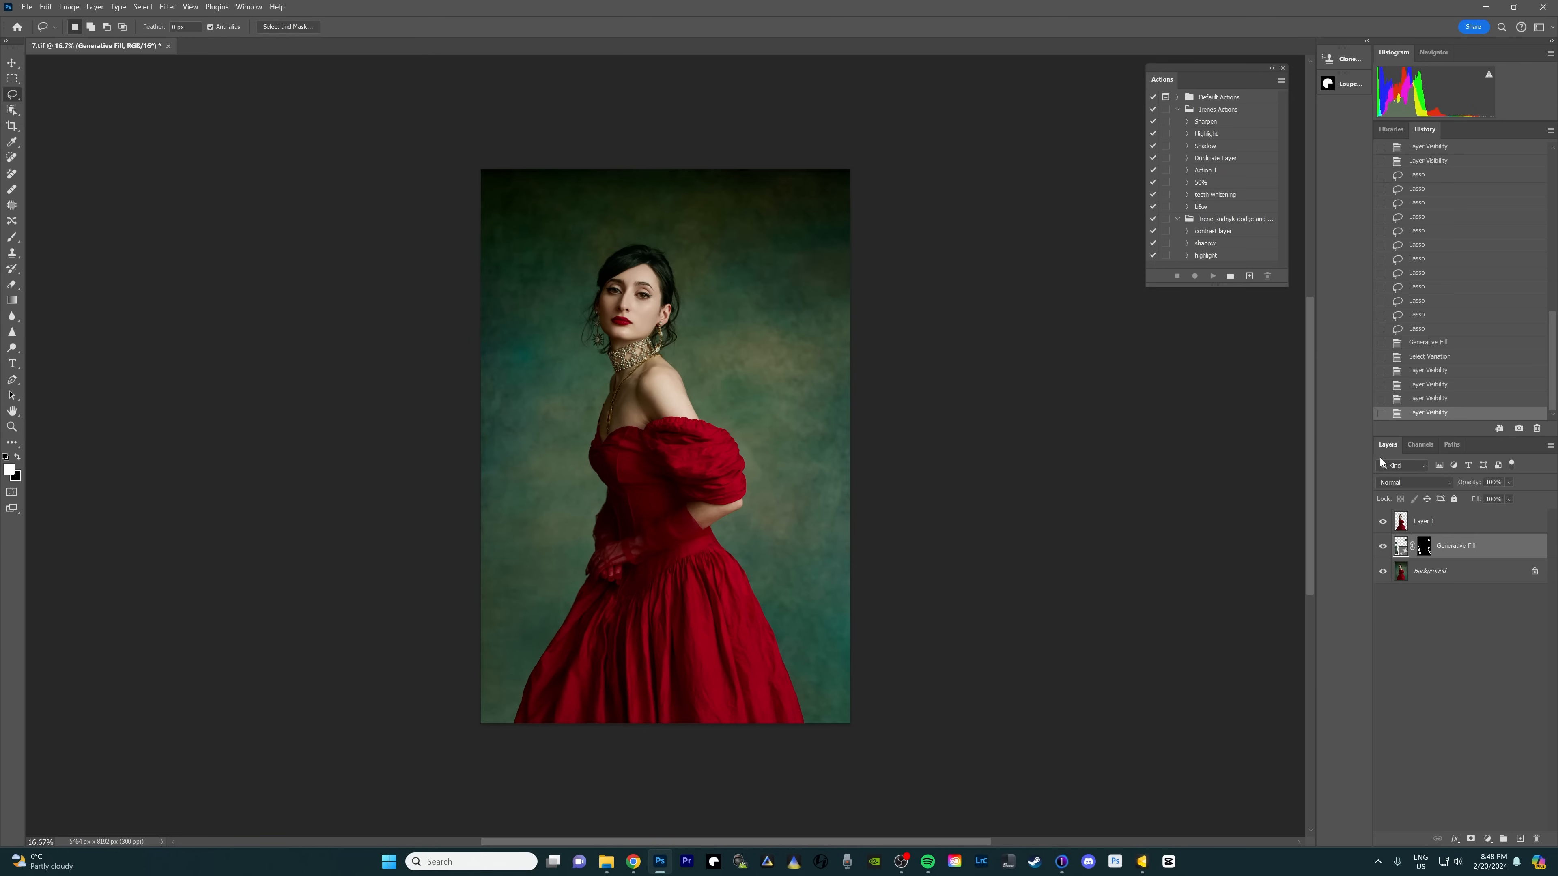
{"action": "mouse_move", "coordinate": [1446, 580]}
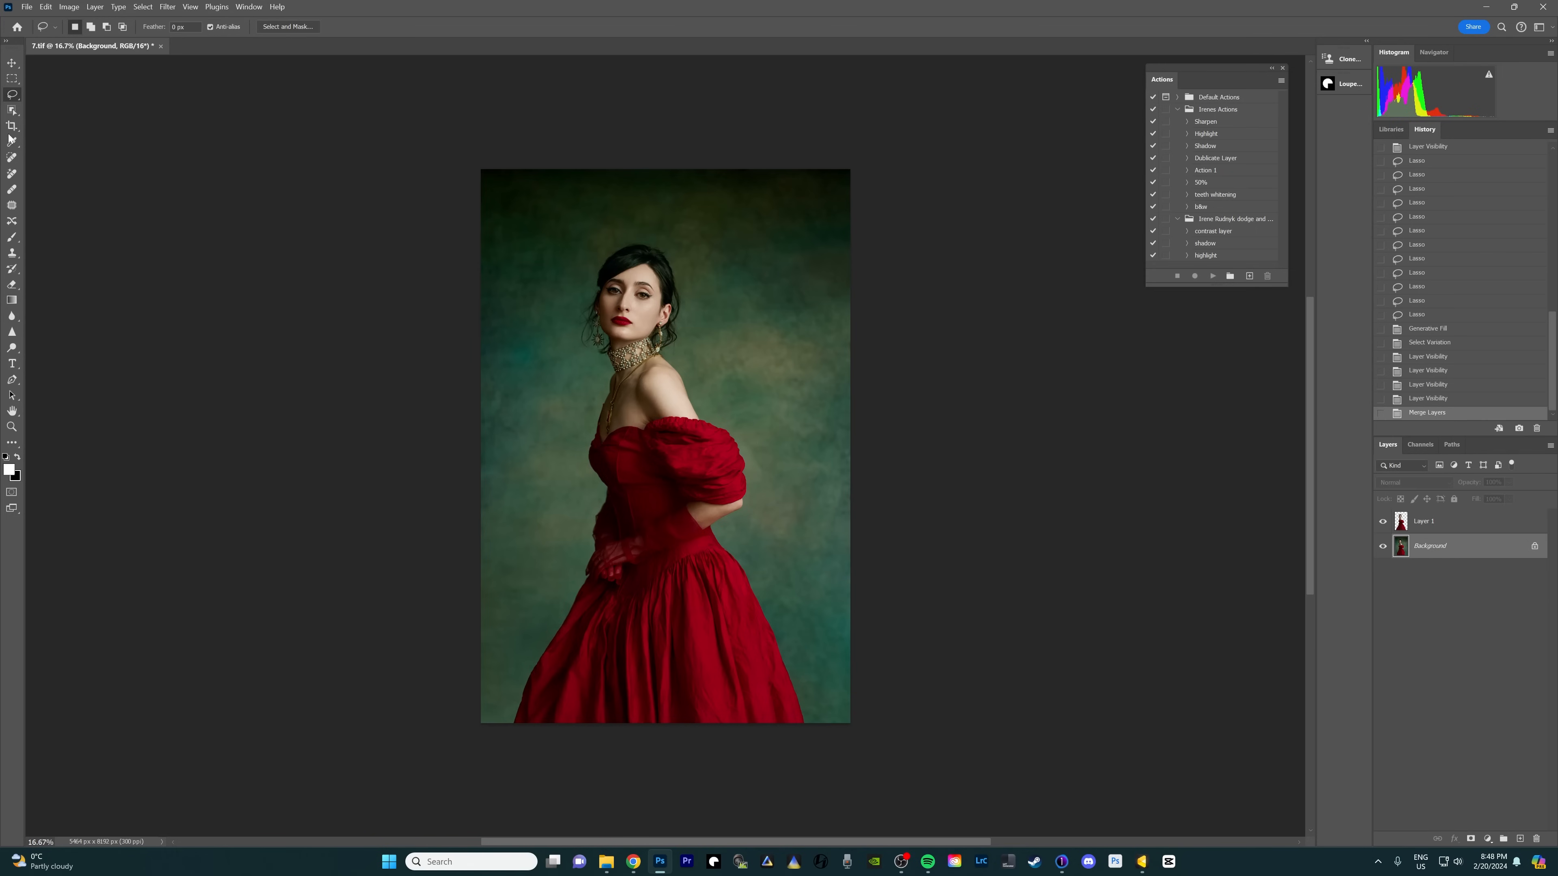
Extend the canvas past the photo's left edge with the Crop tool and commit it.
{"action": "left_click", "coordinate": [13, 127]}
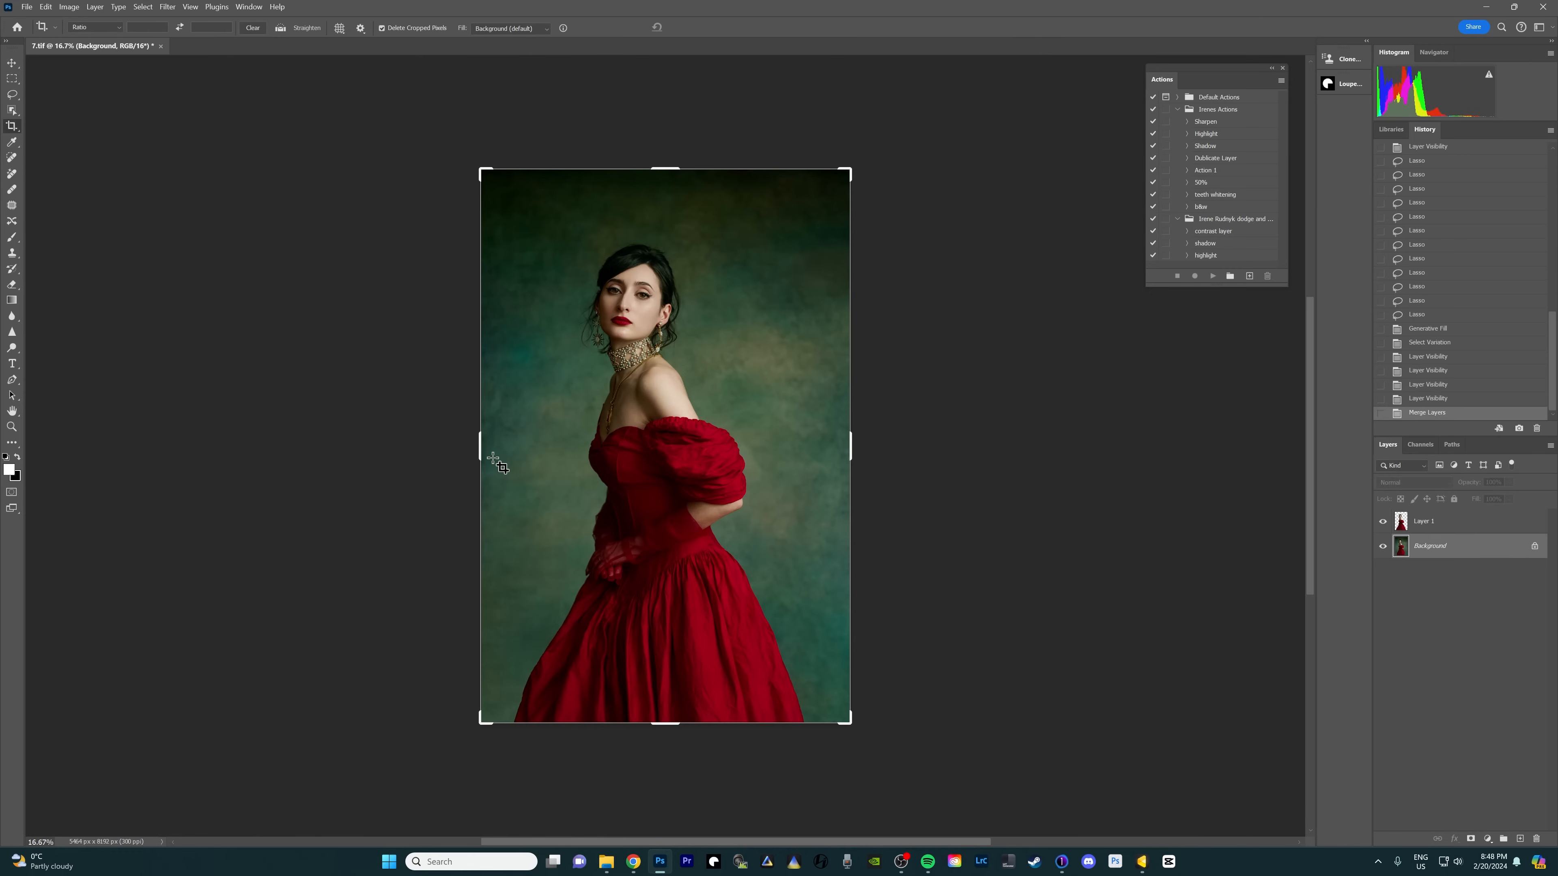
{"action": "mouse_move", "coordinate": [479, 447]}
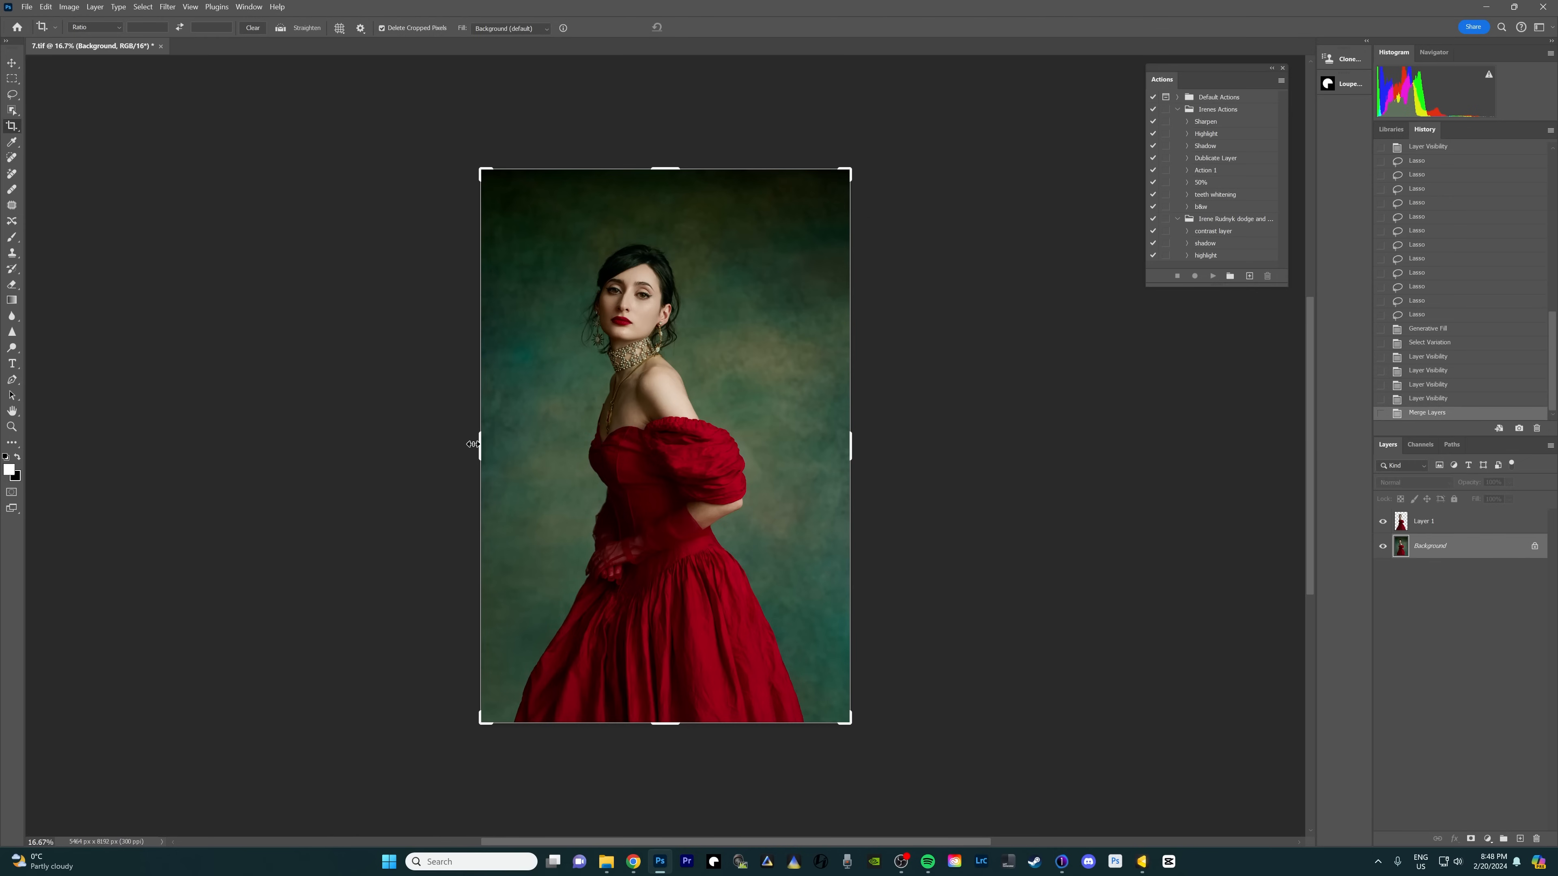
{"action": "left_click_drag", "start_coordinate": [480, 444], "coordinate": [462, 450]}
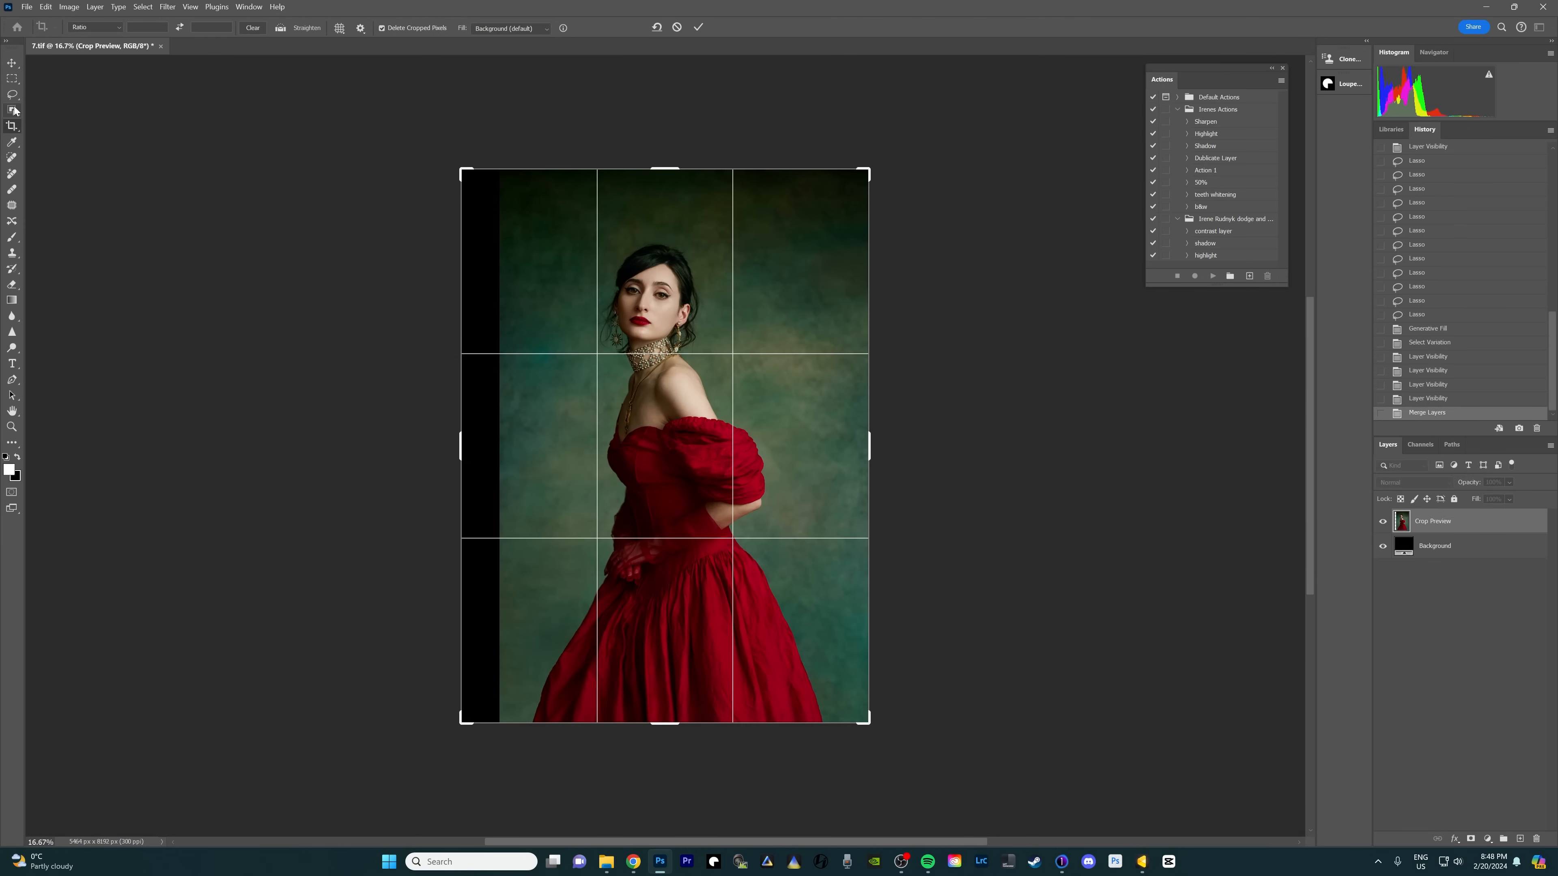
{"action": "left_click", "coordinate": [698, 27]}
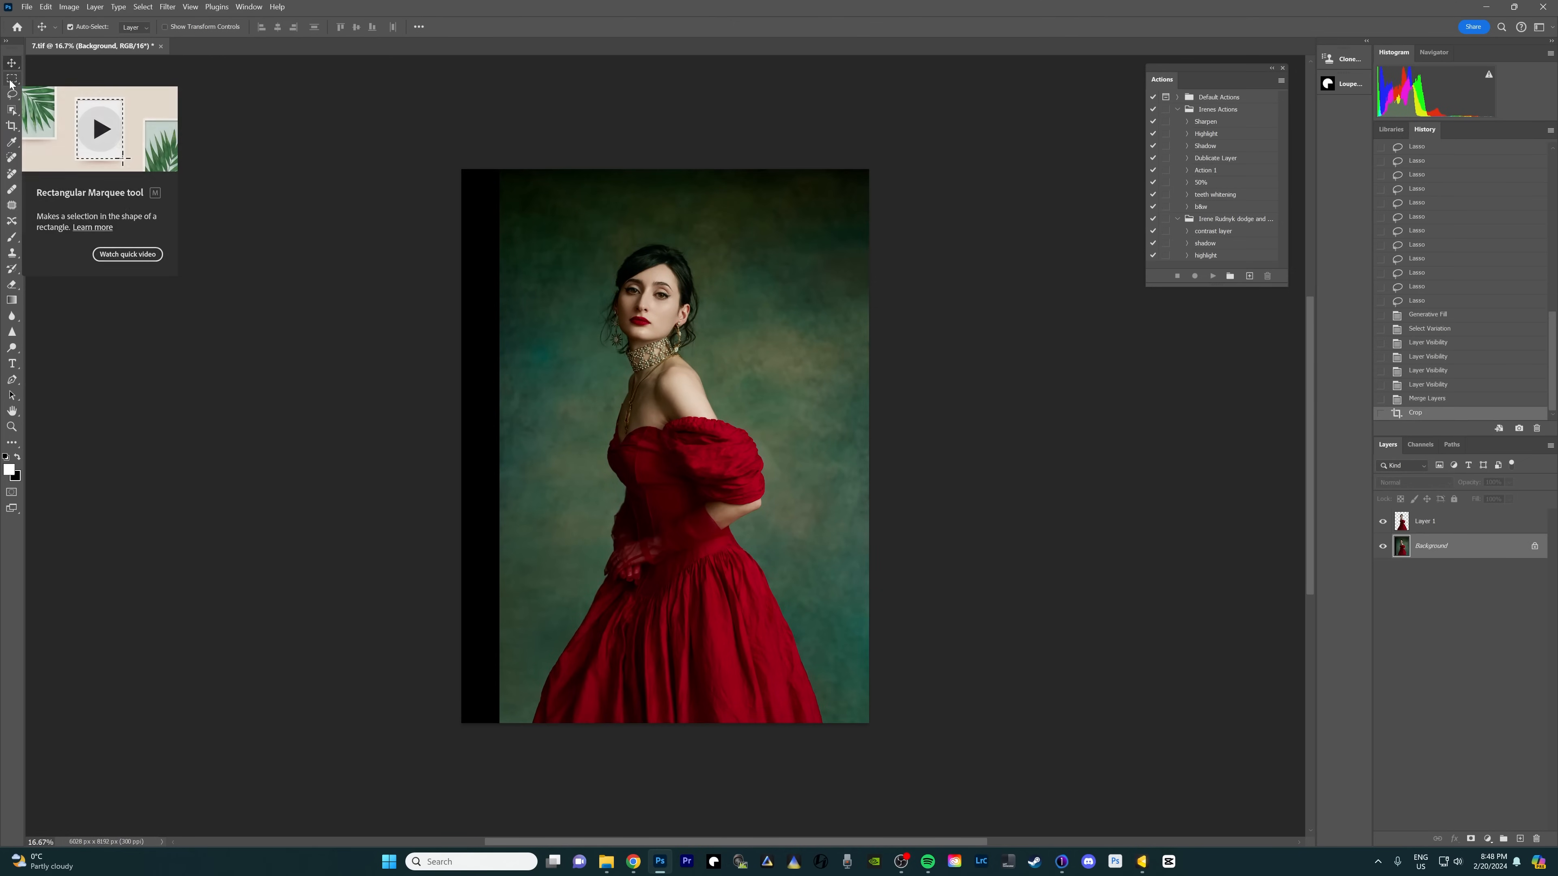
Fill the empty black strip on the left with Content-Aware Fill matching the green backdrop.
{"action": "left_click", "coordinate": [13, 80]}
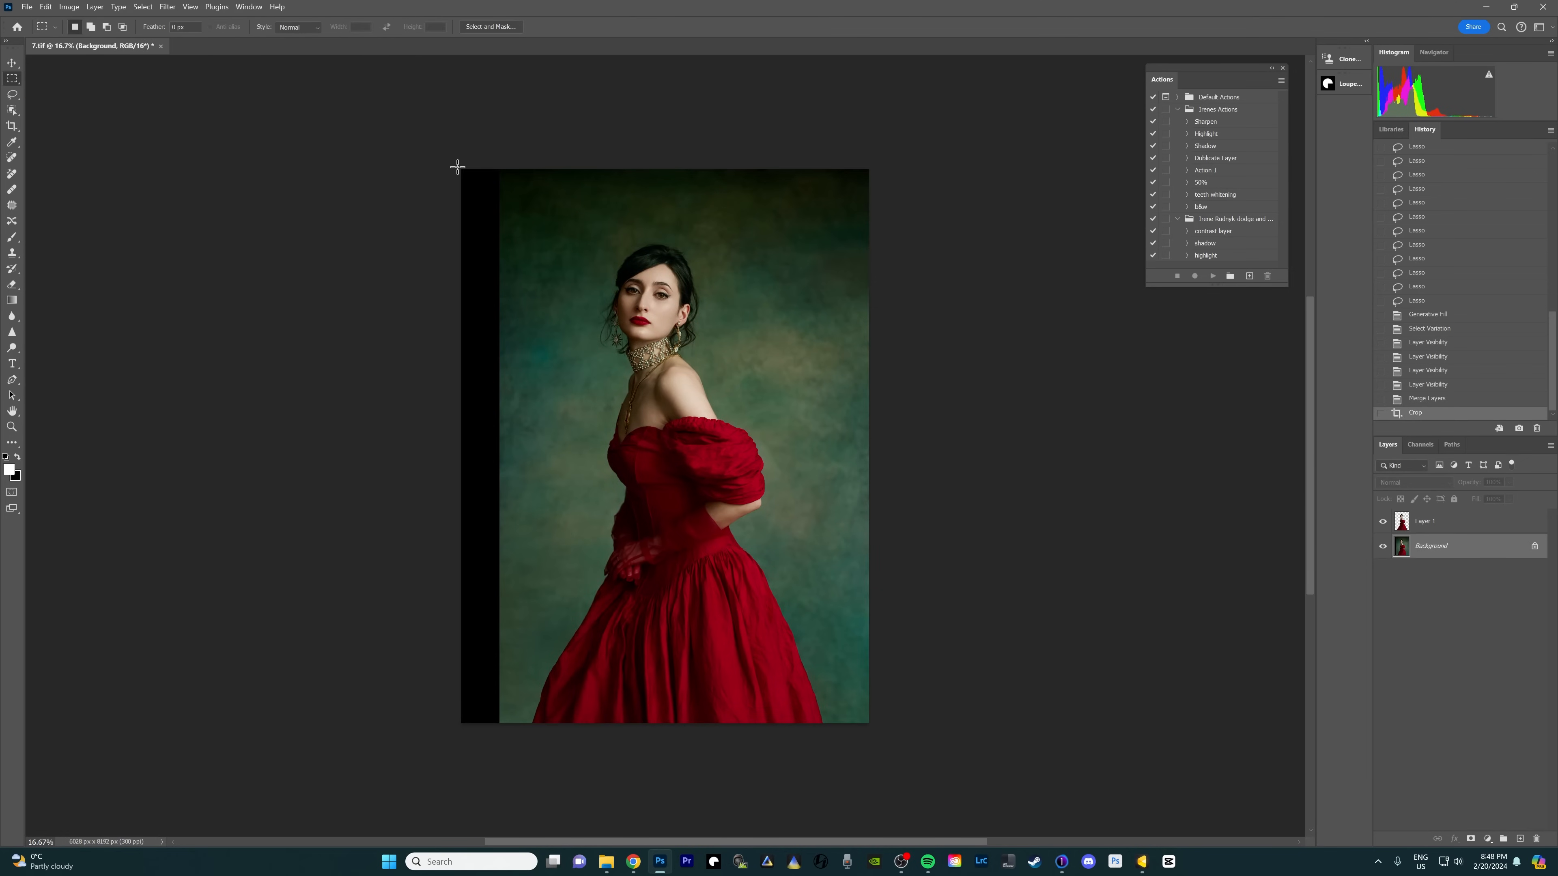
{"action": "left_click_drag", "start_coordinate": [458, 166], "coordinate": [507, 725]}
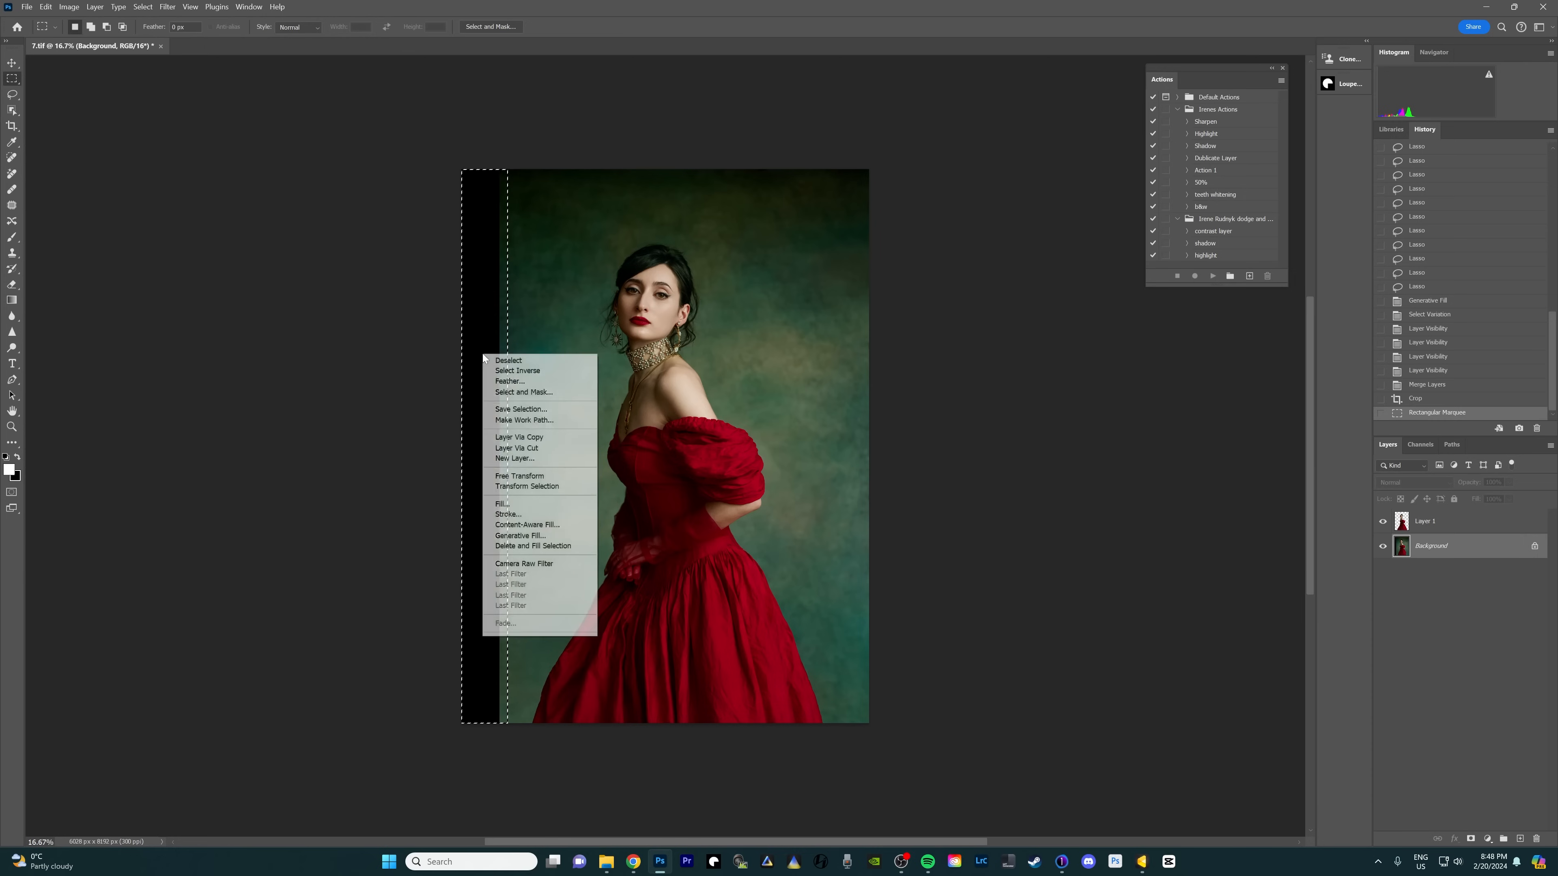
{"action": "left_click", "coordinate": [983, 308]}
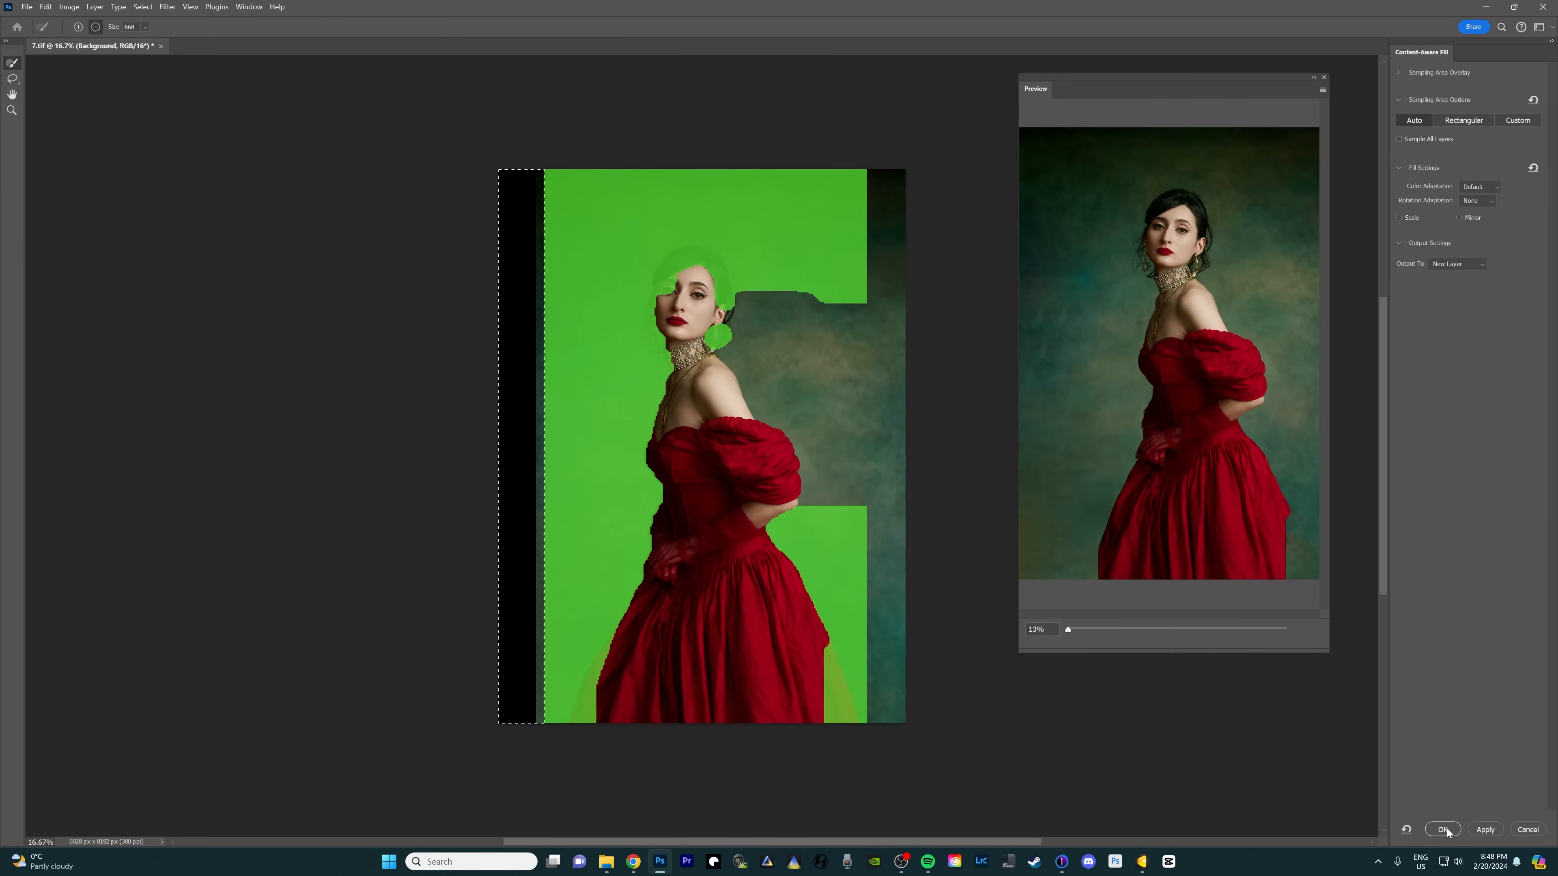
{"action": "left_click", "coordinate": [1442, 829]}
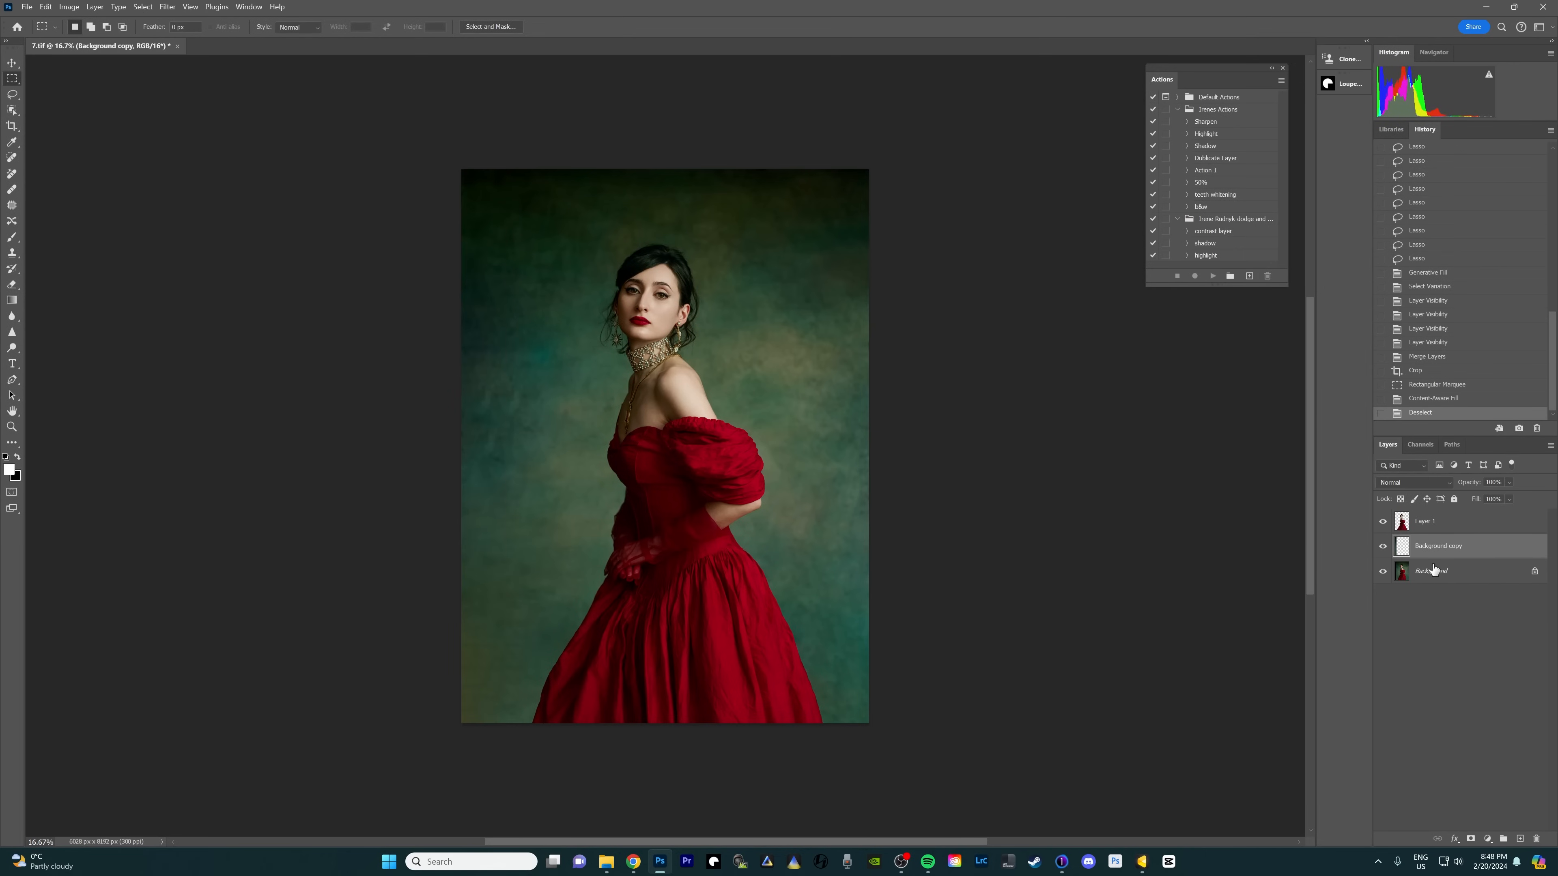
Merge the filled strip layer down into the background.
{"action": "right_click", "coordinate": [1432, 570]}
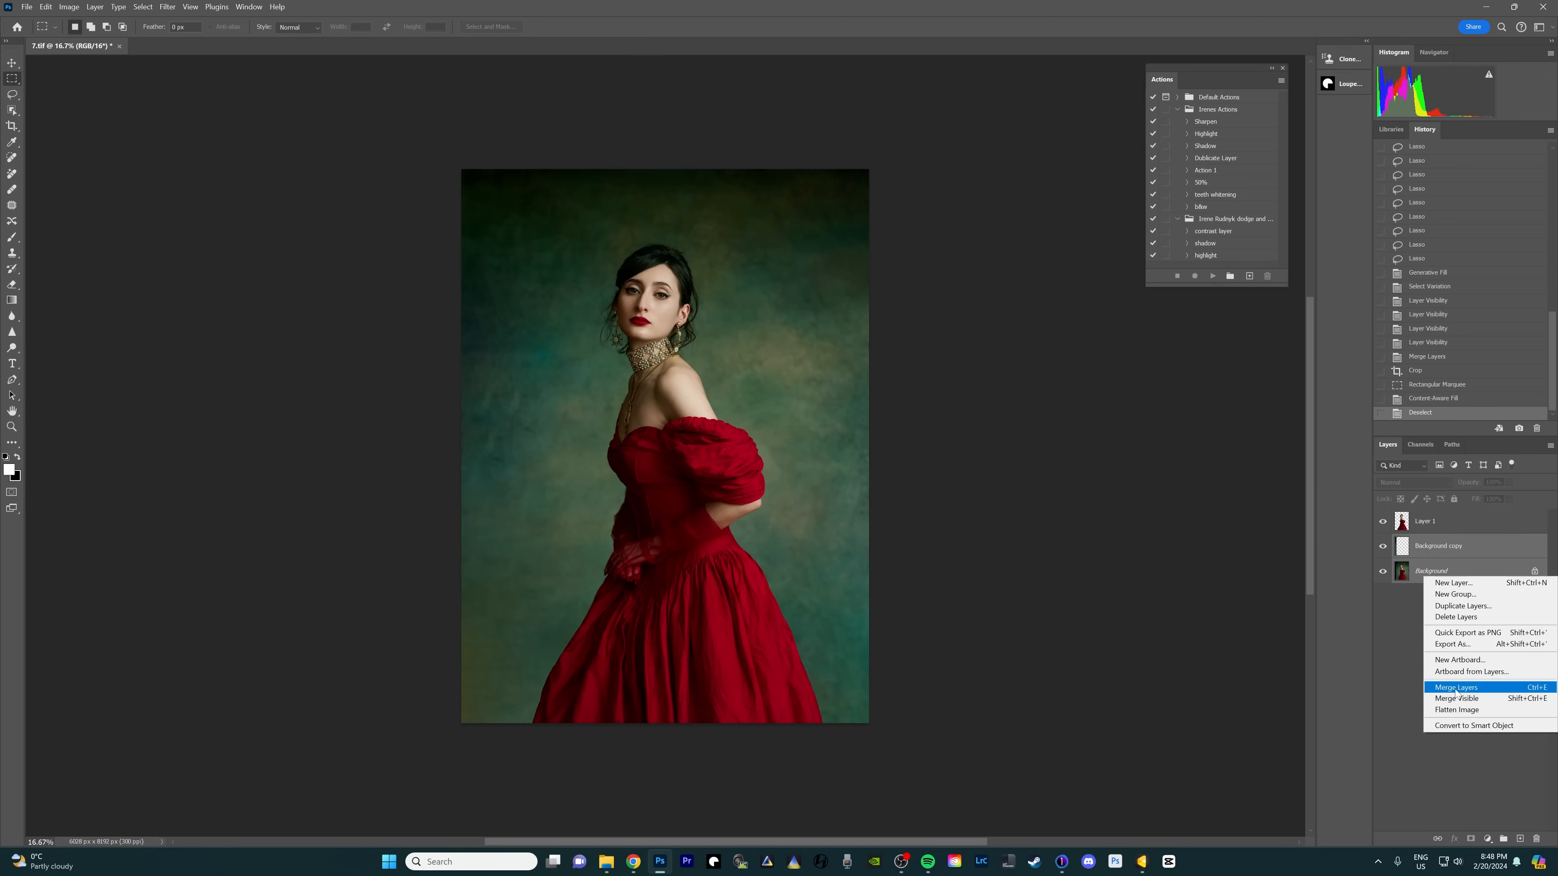
{"action": "left_click", "coordinate": [1456, 686]}
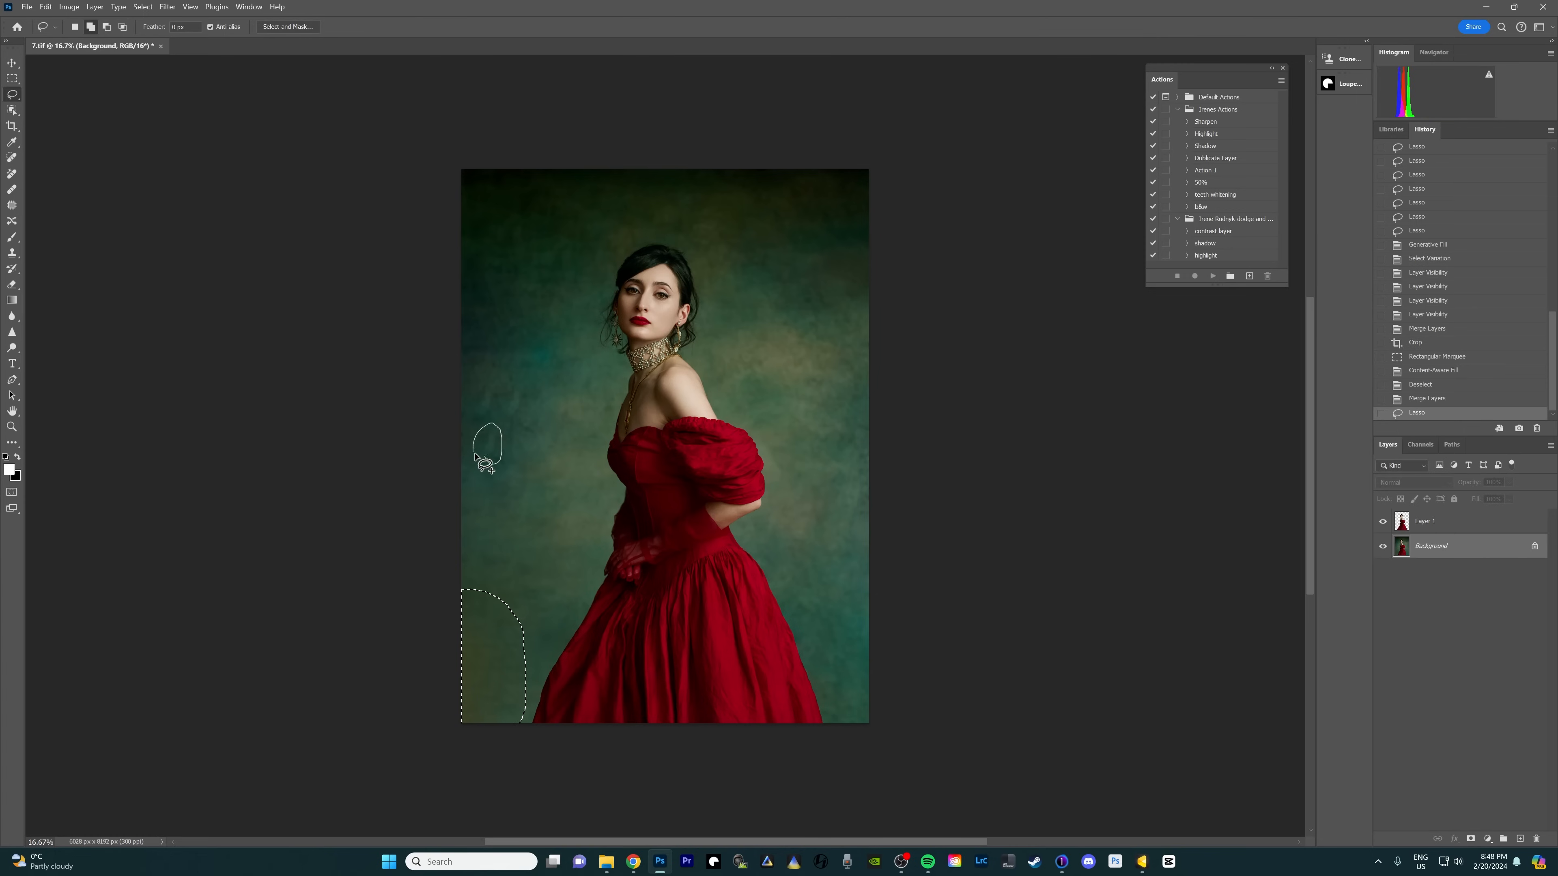
Replace the blemished patches left of the model's arm with Generative Fill, keeping the first variation.
{"action": "left_click_drag", "start_coordinate": [486, 428], "coordinate": [501, 452]}
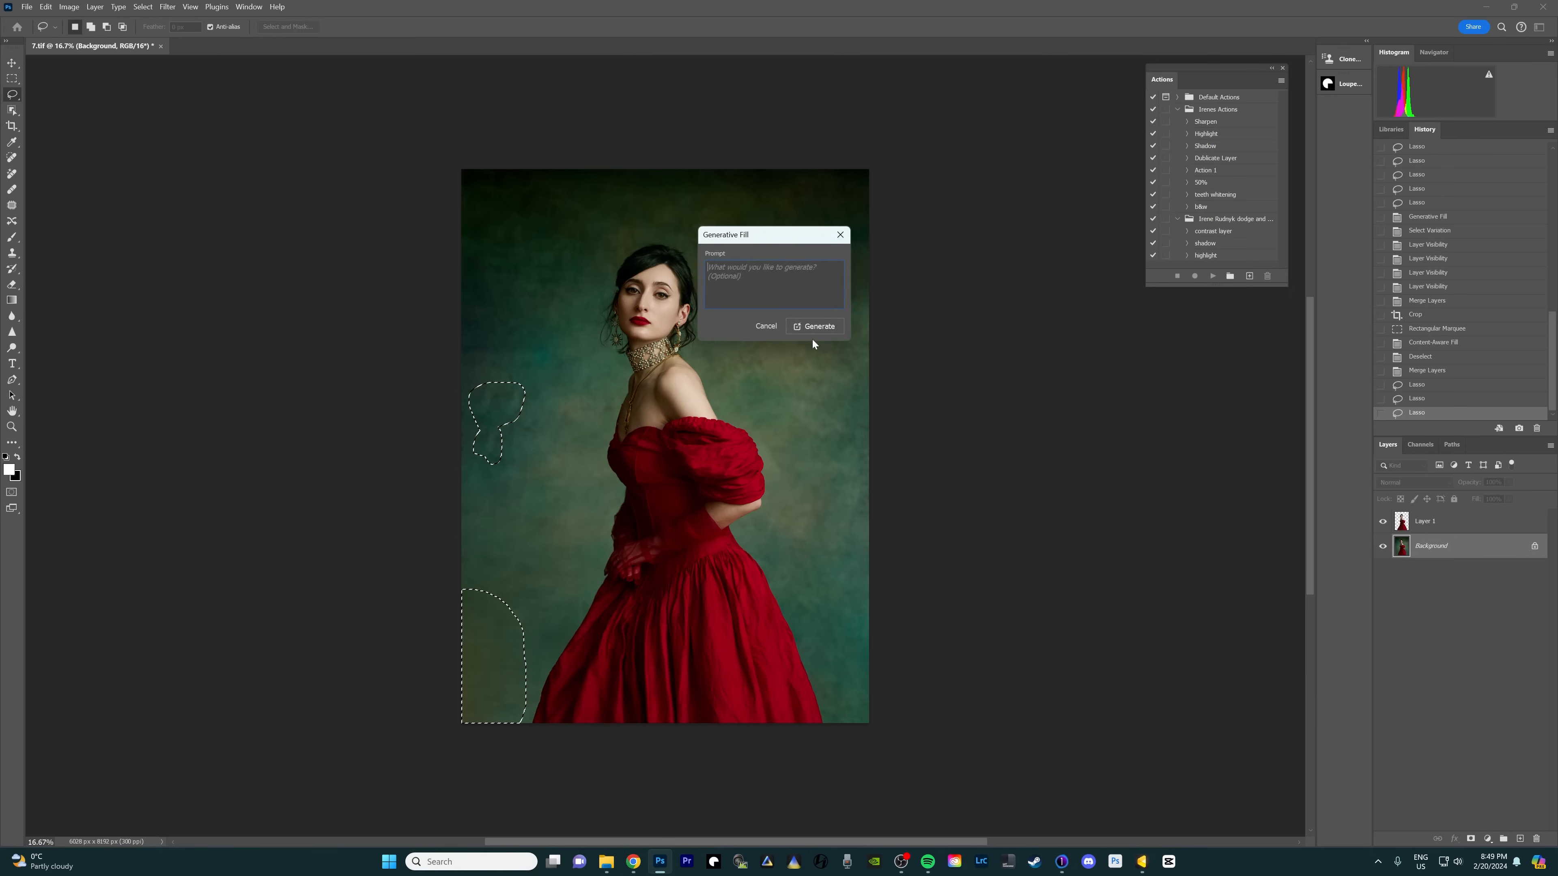
{"action": "left_click", "coordinate": [815, 326]}
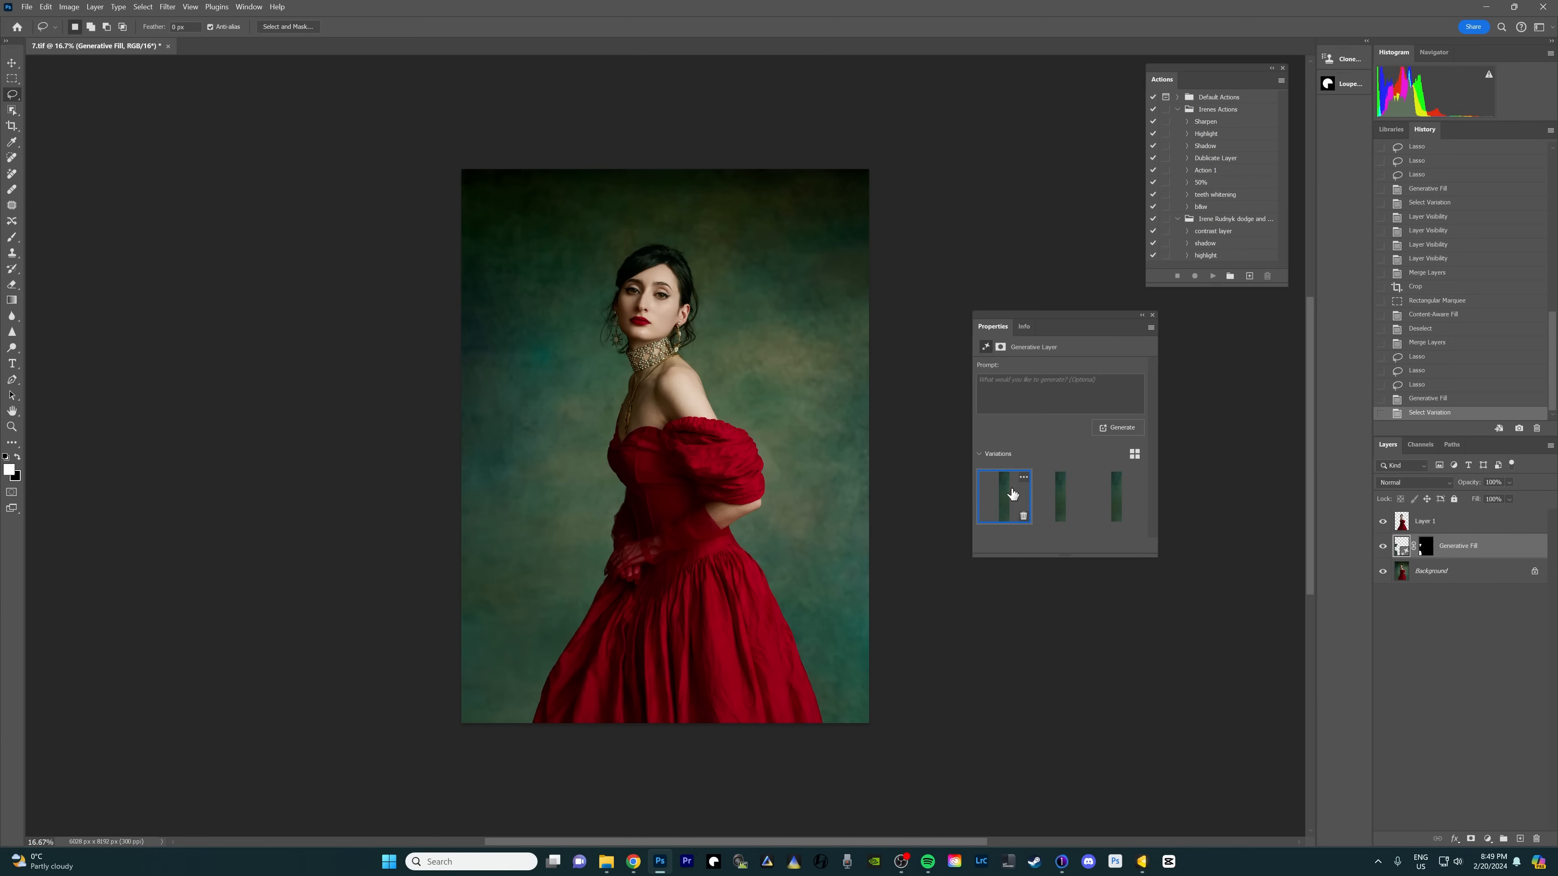
{"action": "left_click", "coordinate": [1118, 428]}
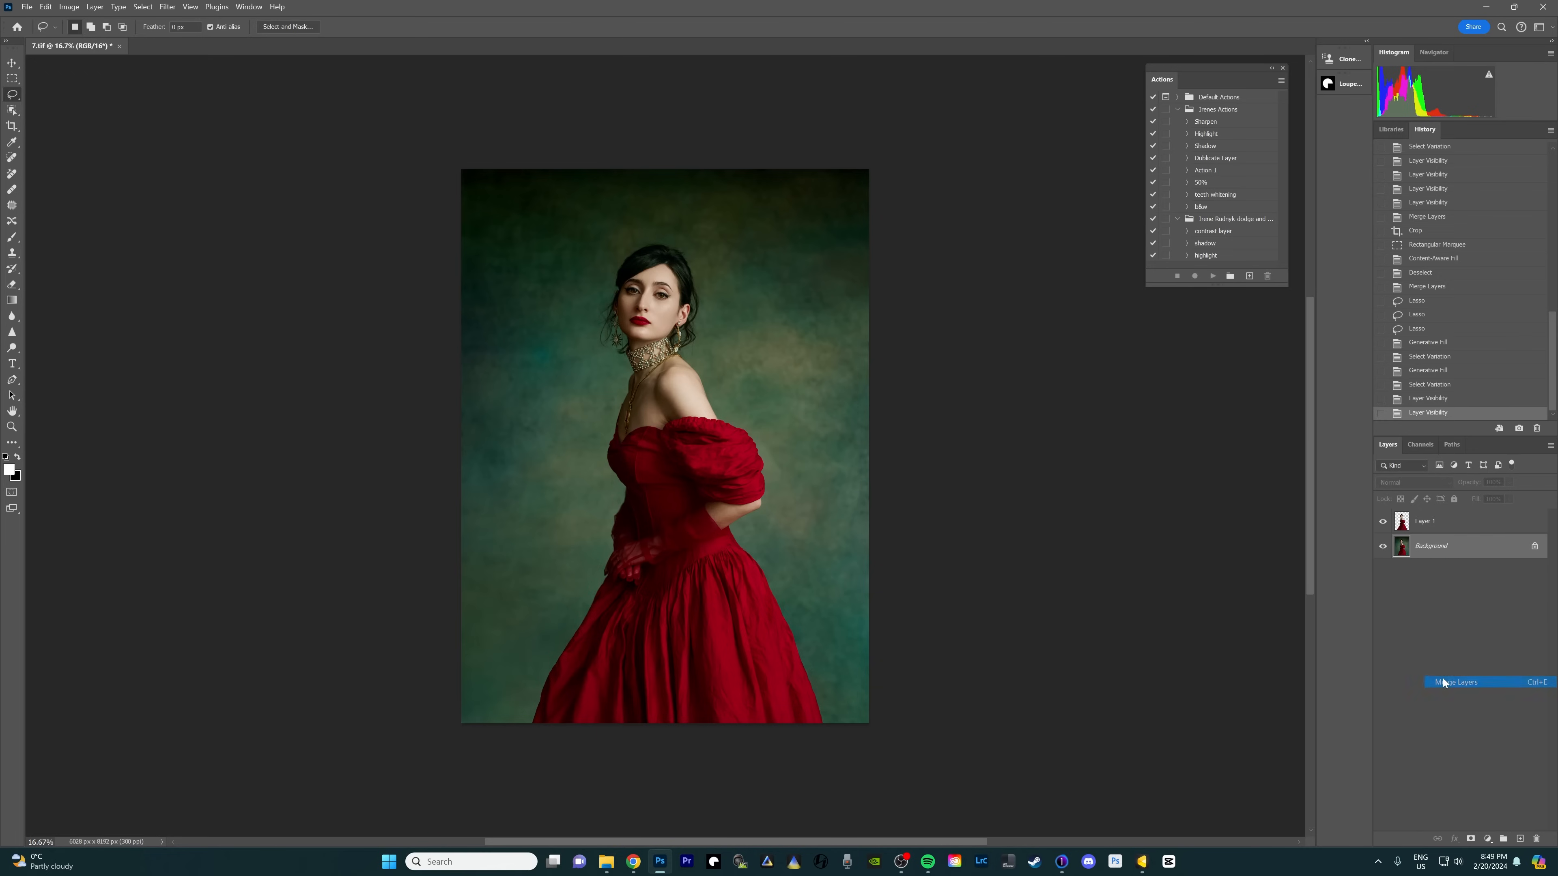
Merge the generated patches into the background and adjust the crop at the photo's right edge.
{"action": "left_click", "coordinate": [1455, 681]}
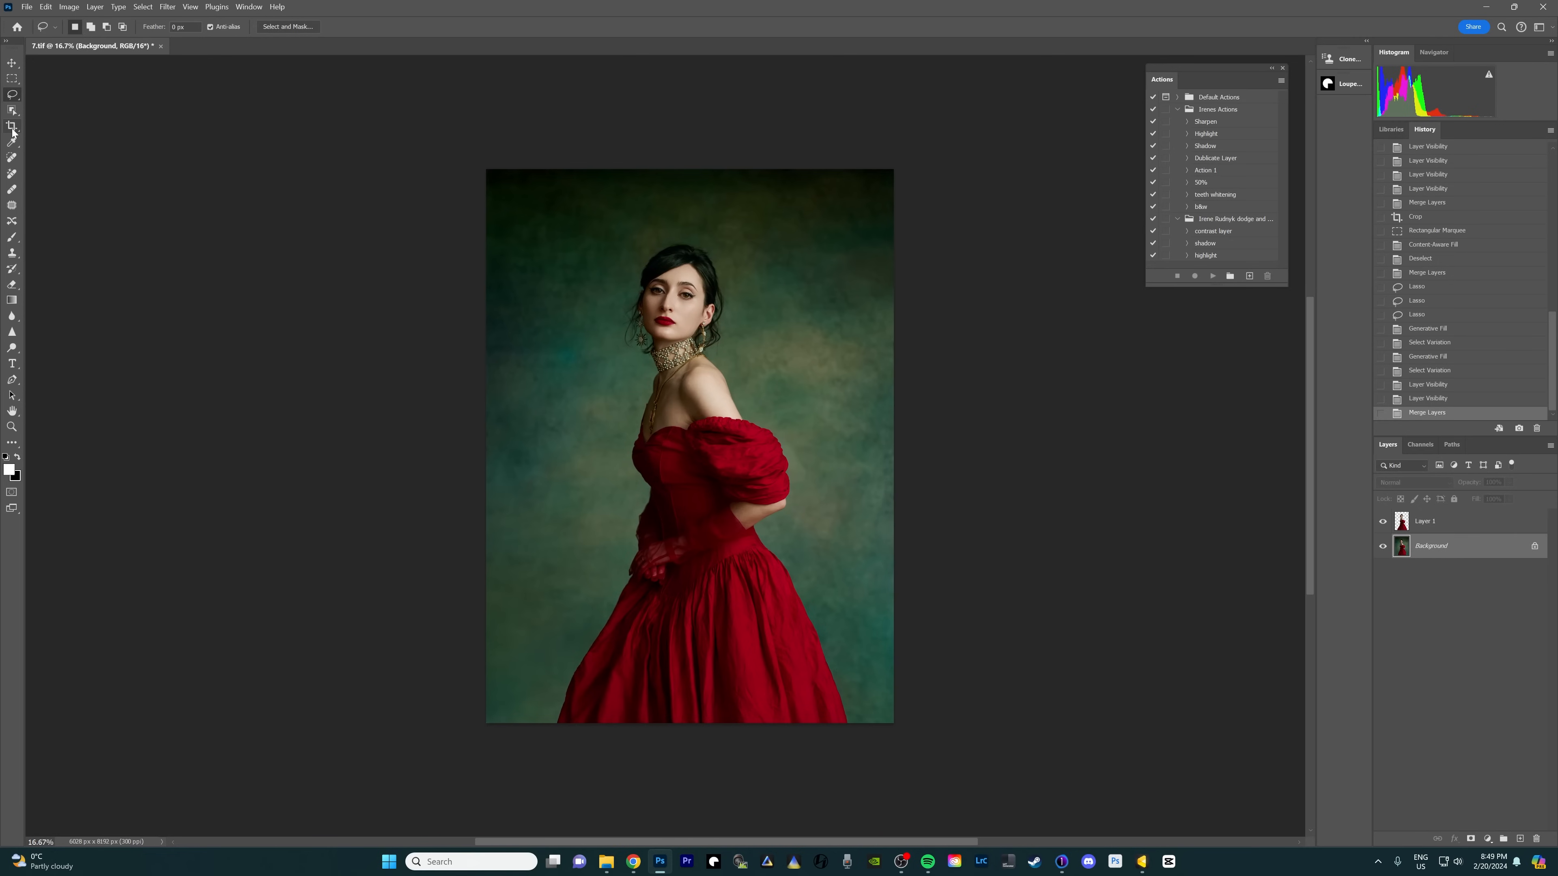
{"action": "left_click", "coordinate": [13, 127]}
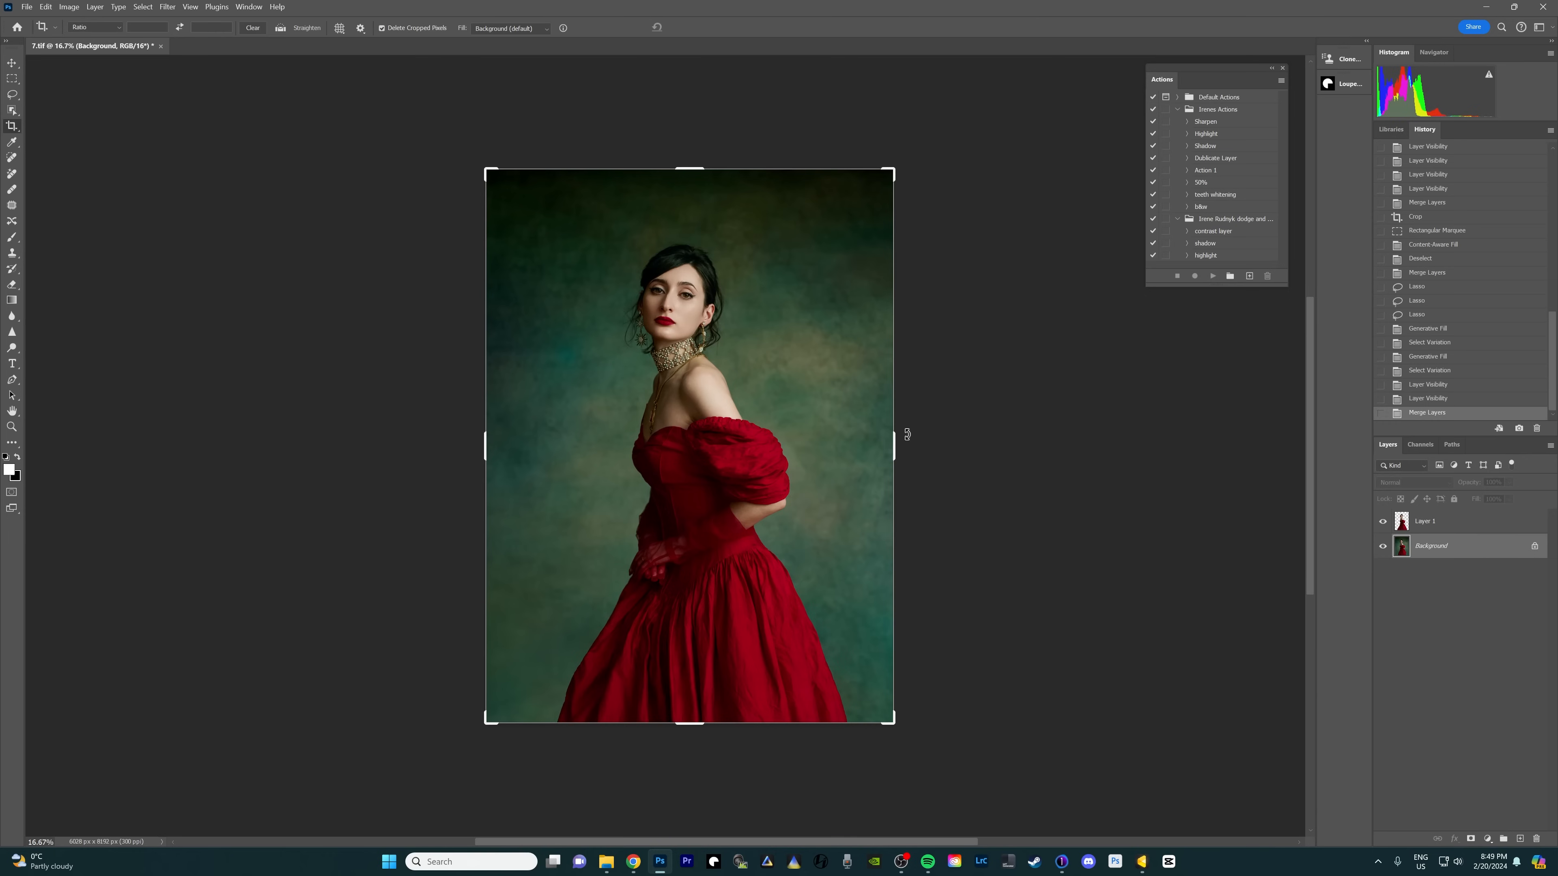
{"action": "left_click_drag", "start_coordinate": [892, 445], "coordinate": [996, 446]}
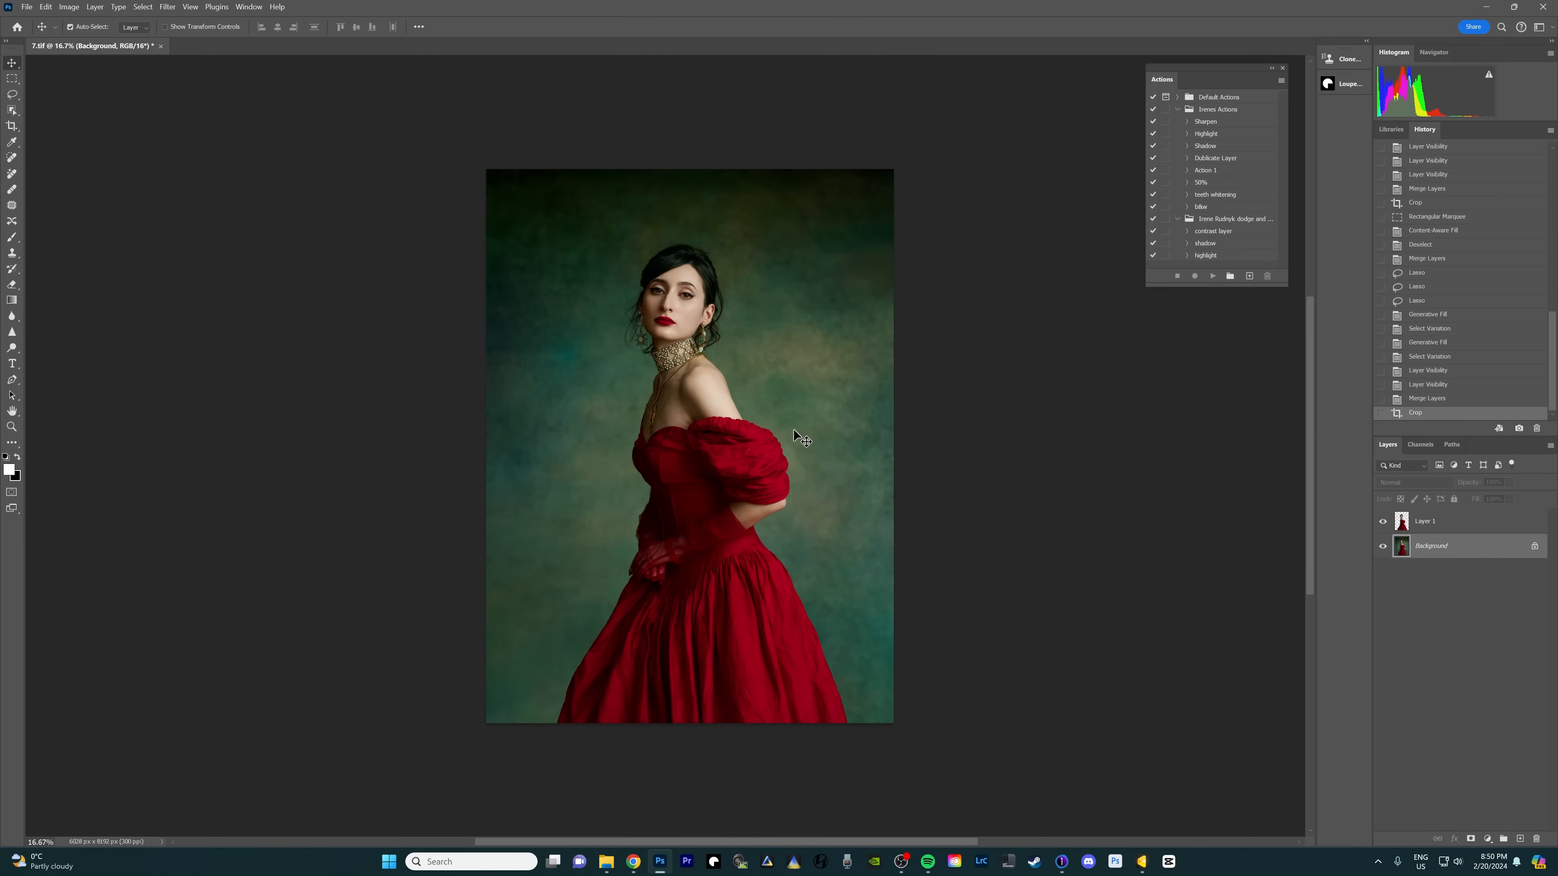
{"action": "mouse_move", "coordinate": [863, 316]}
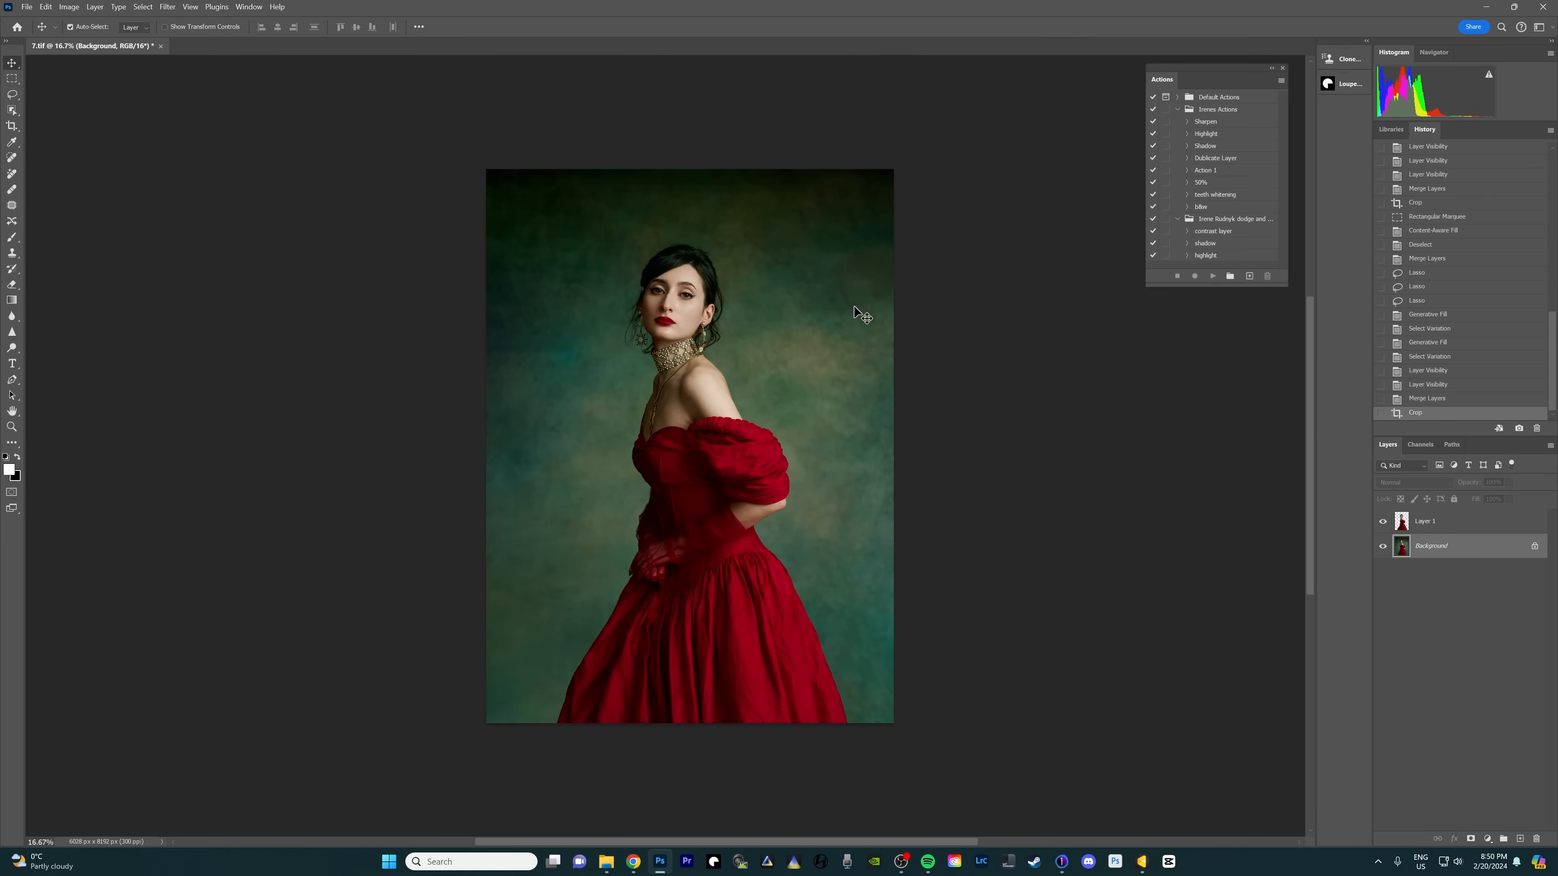
{"action": "mouse_move", "coordinate": [889, 530]}
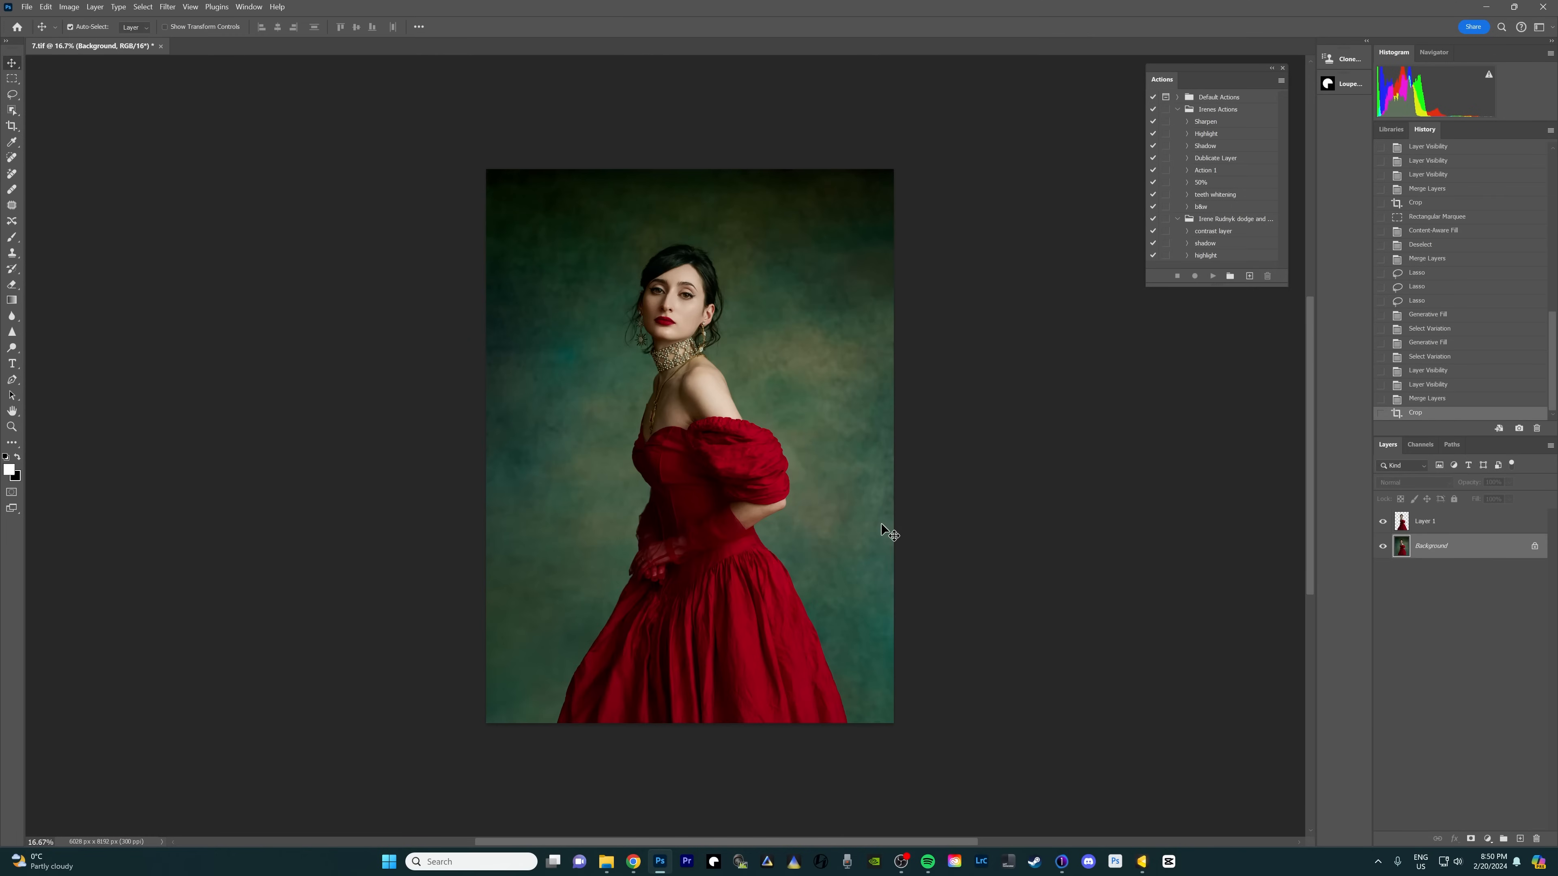
{"action": "mouse_move", "coordinate": [263, 456]}
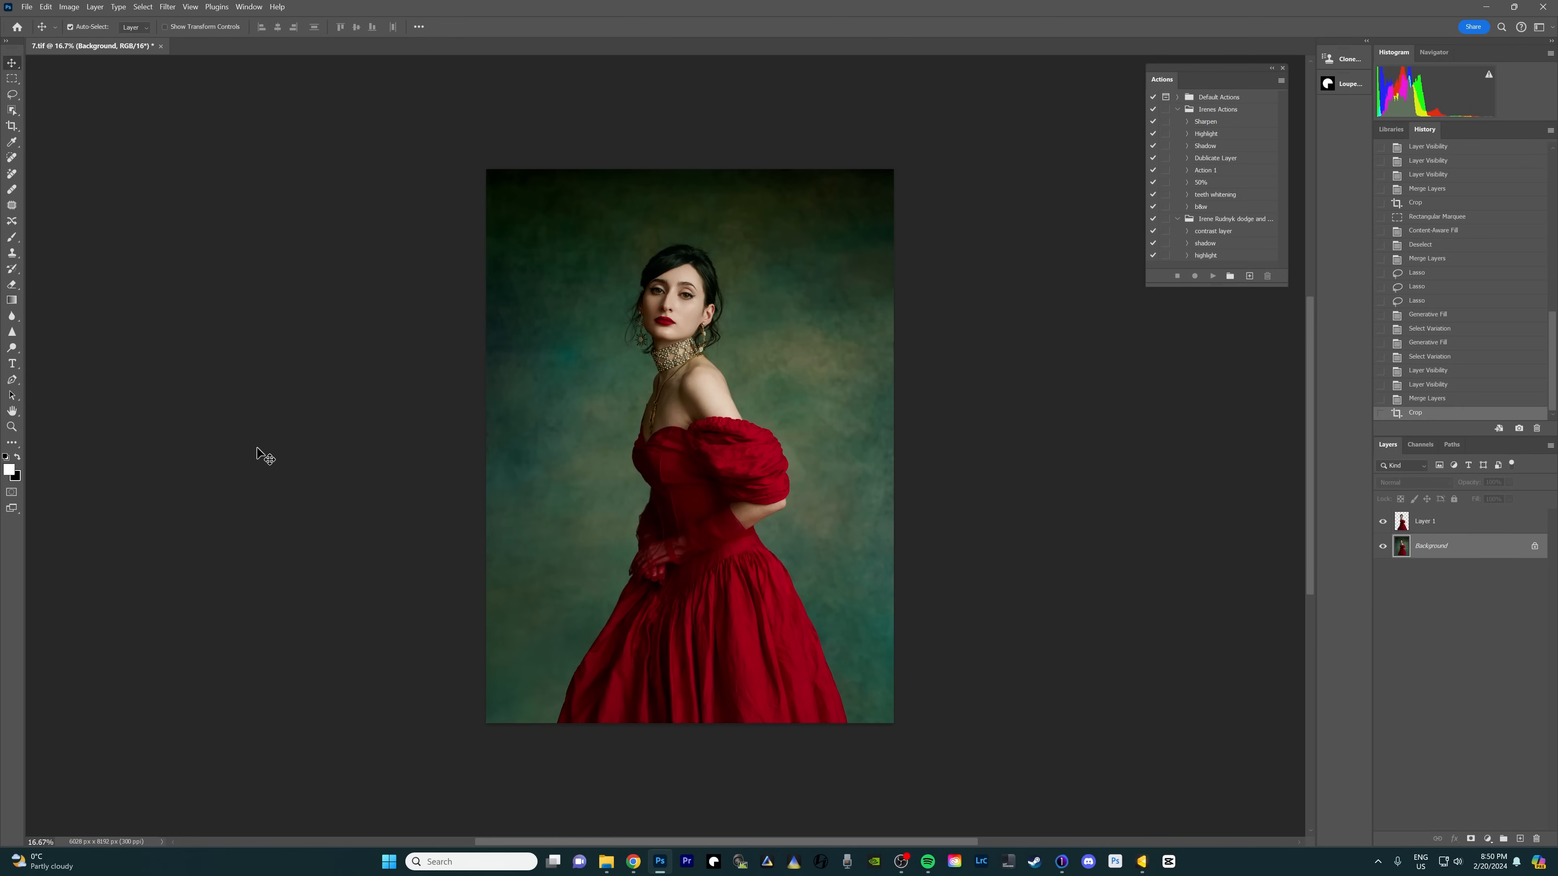
{"action": "mouse_move", "coordinate": [623, 726]}
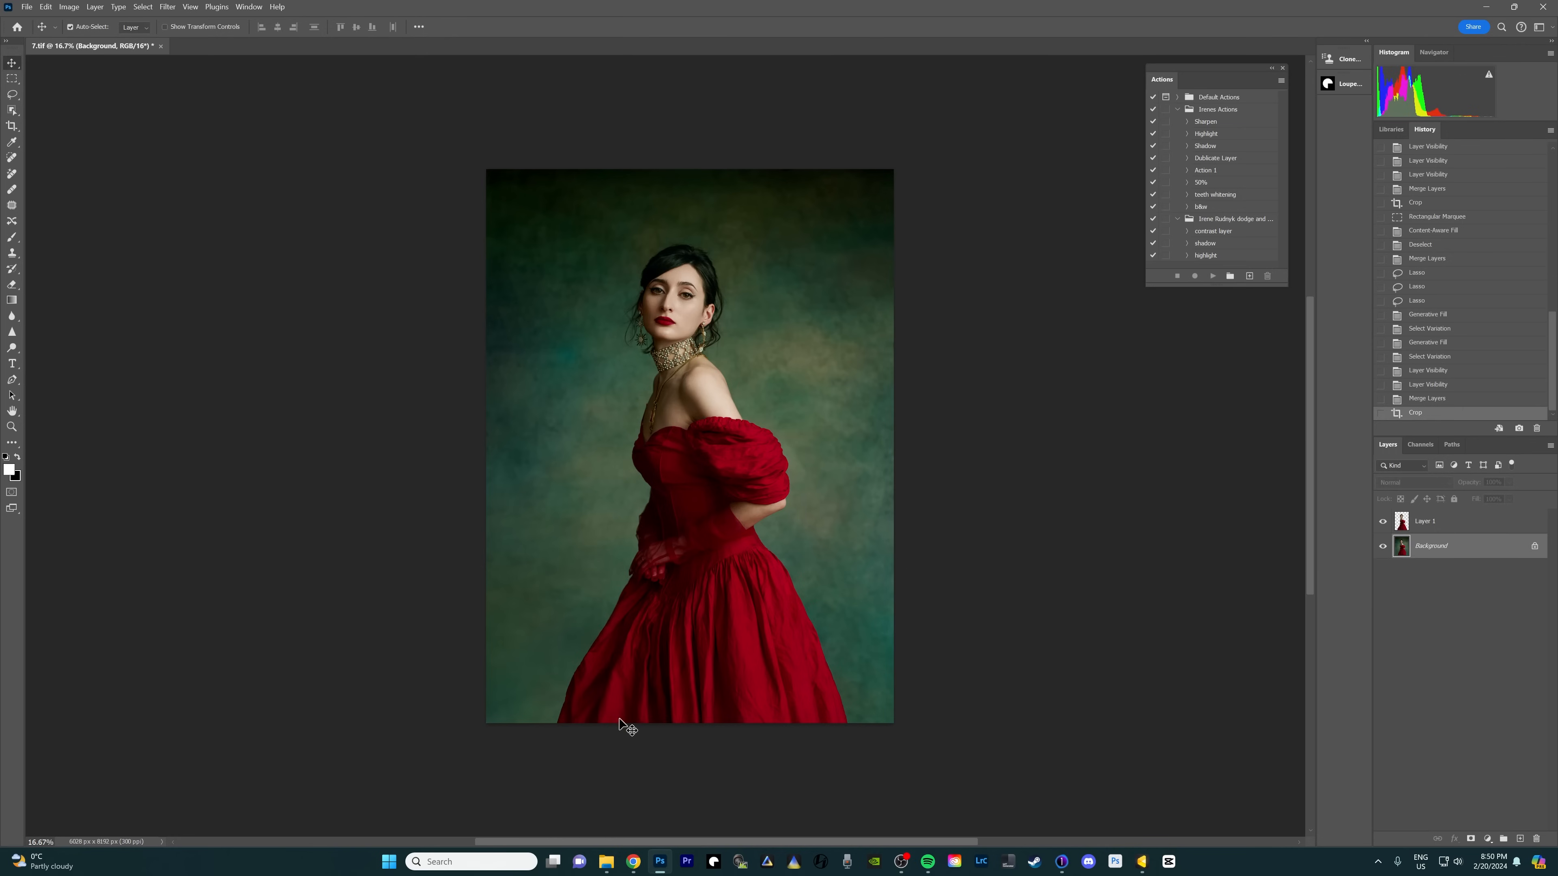